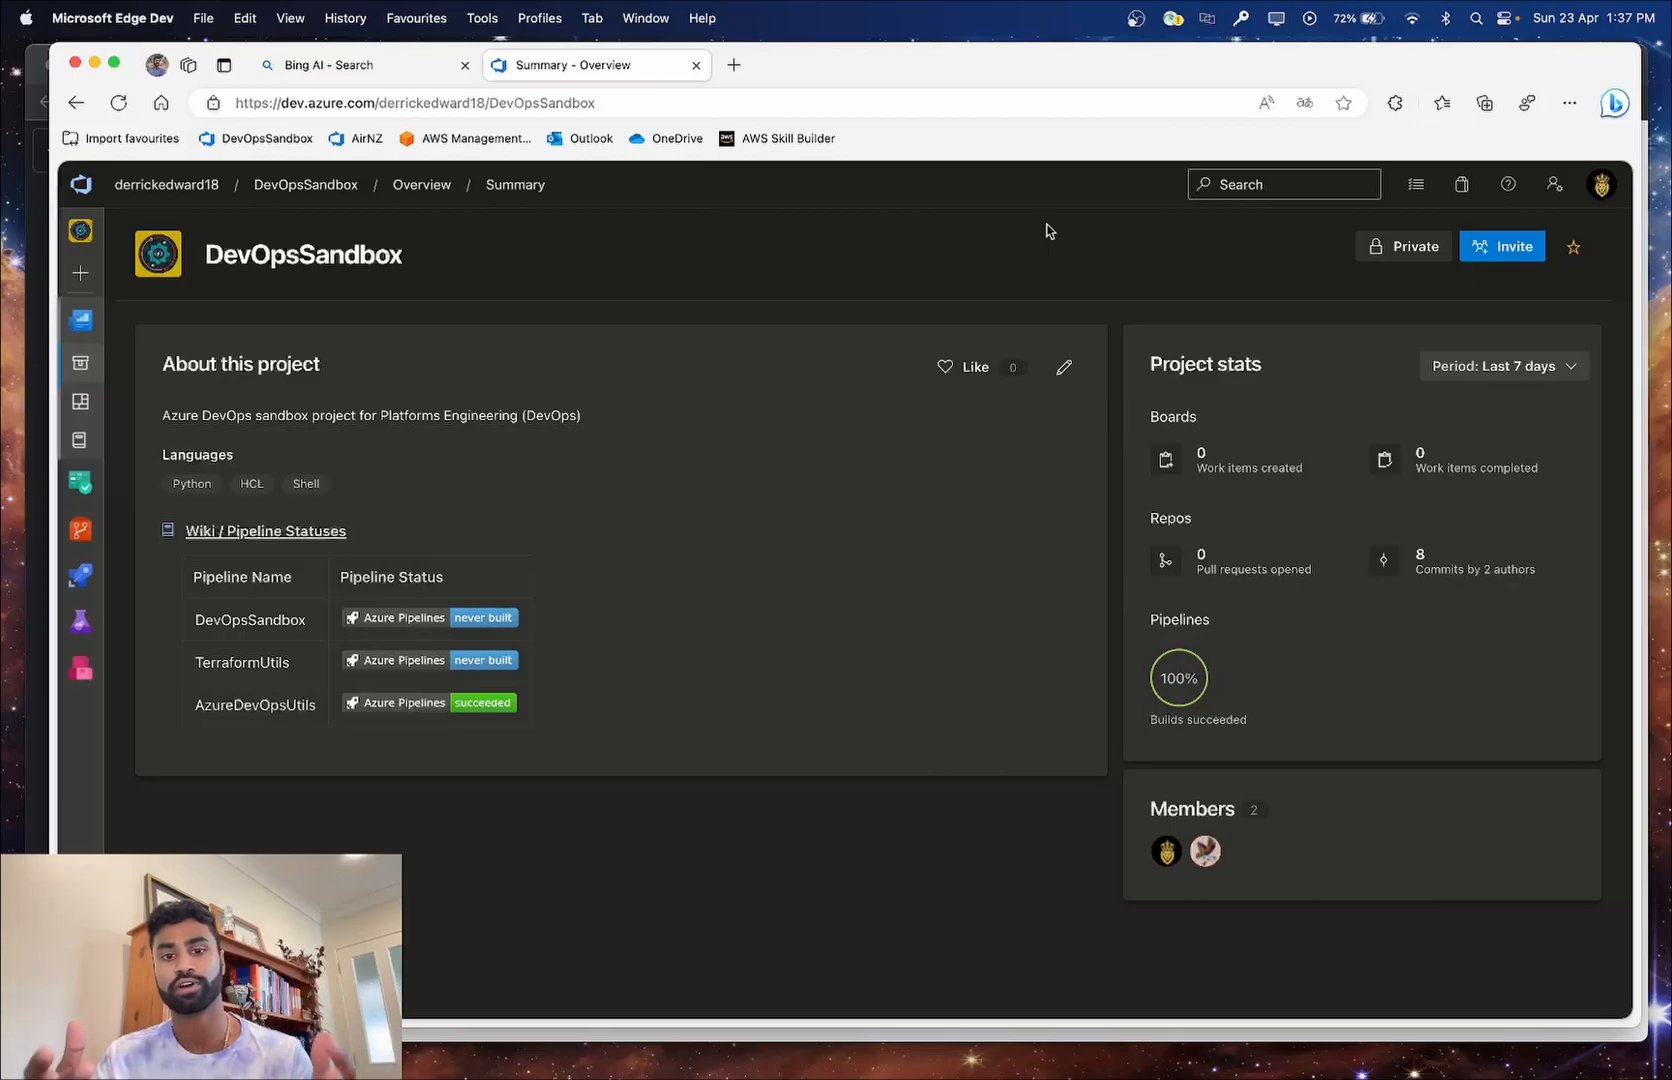
mouse_move(712, 278)
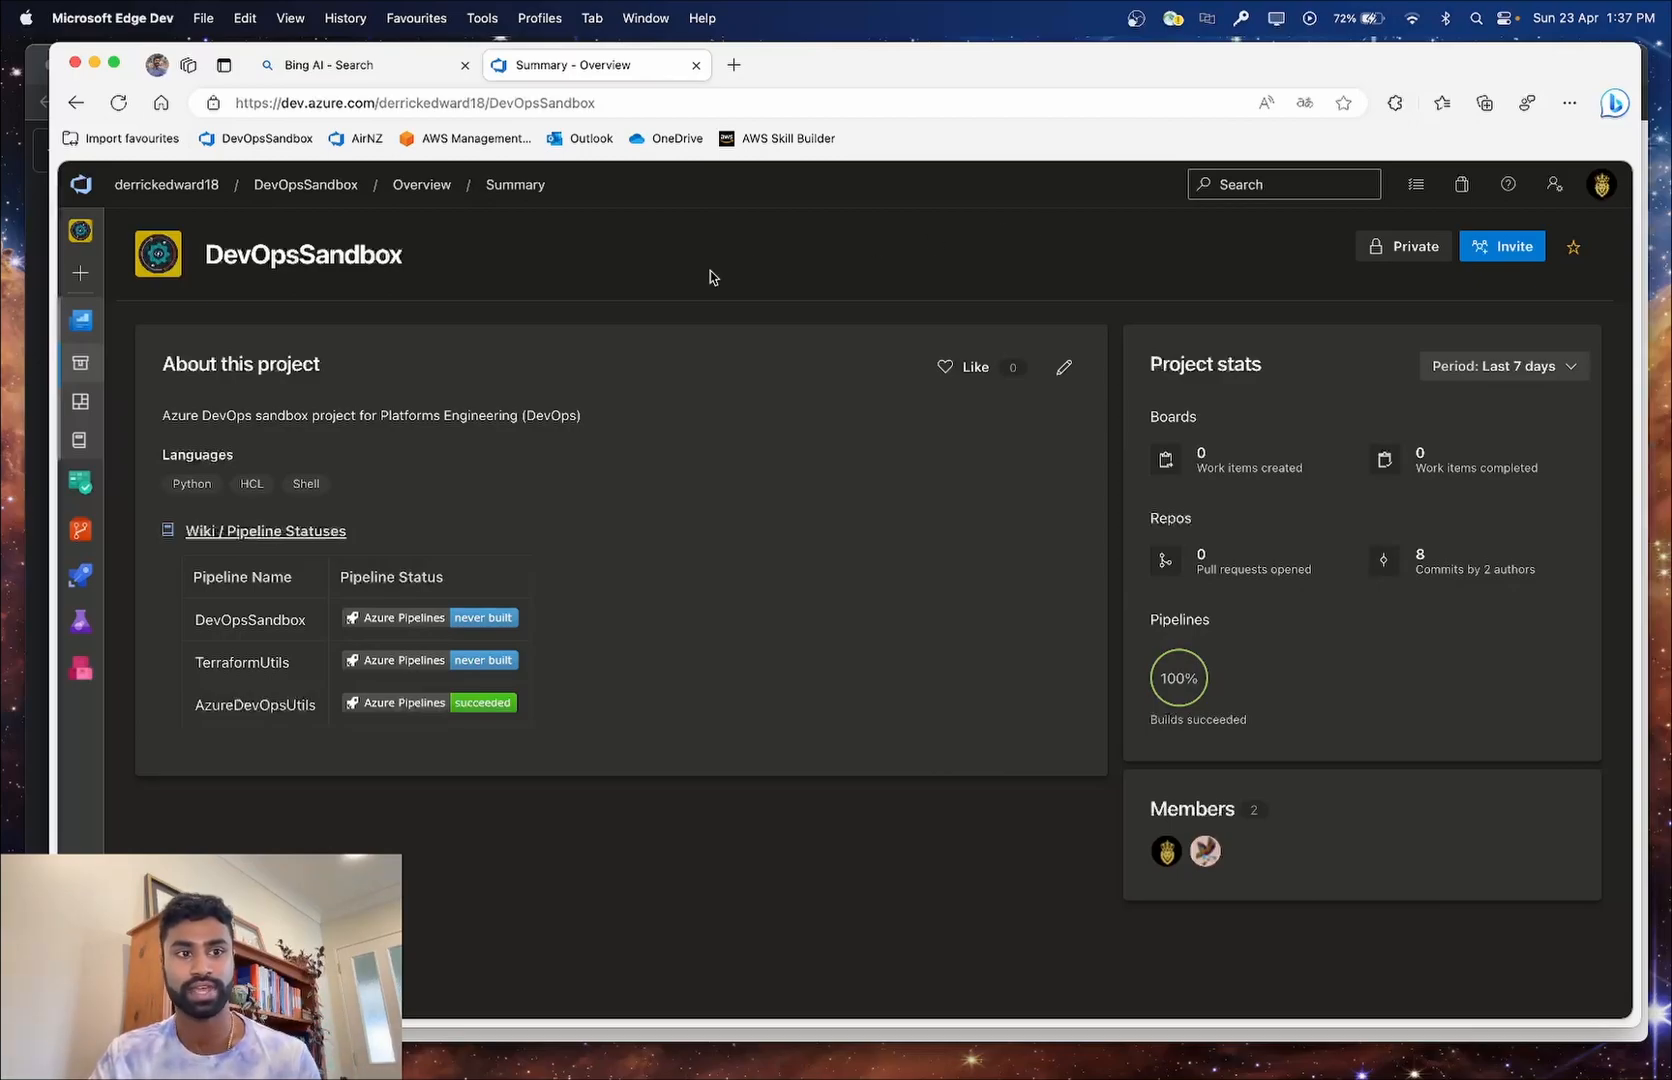
Start a new Product Backlog Item from the DevOpsSandbox Boards work items list.
click(80, 482)
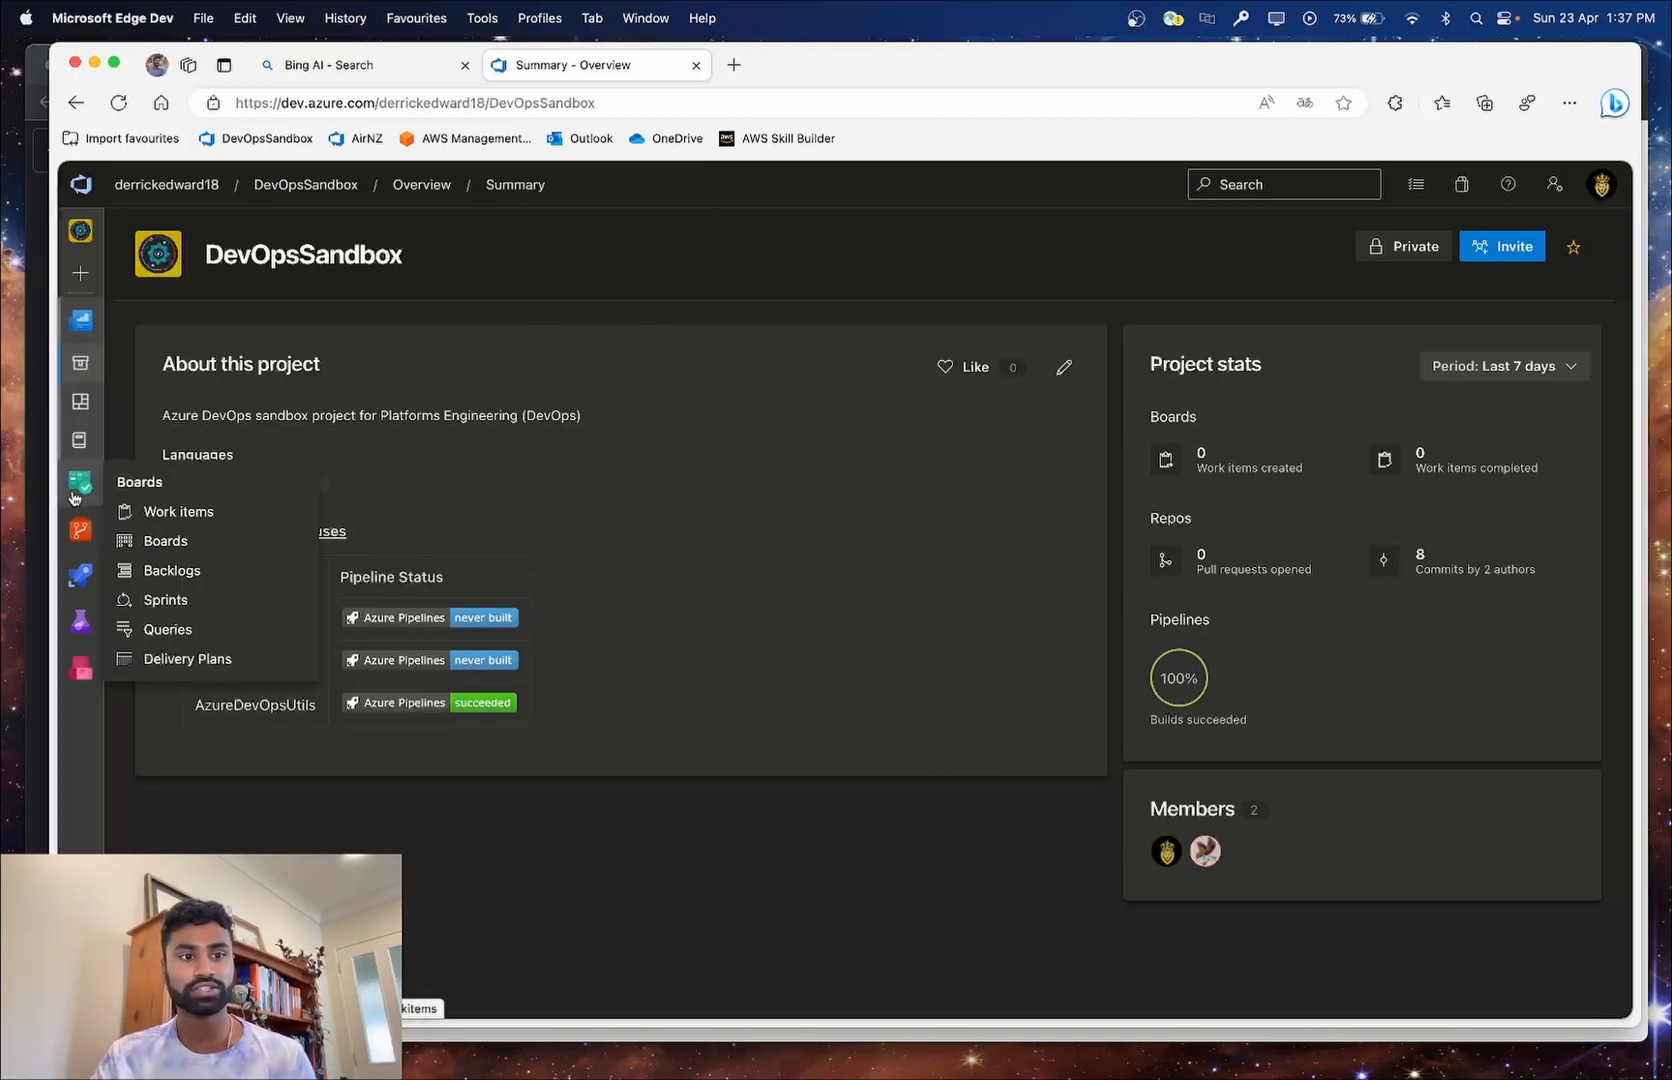
click(178, 510)
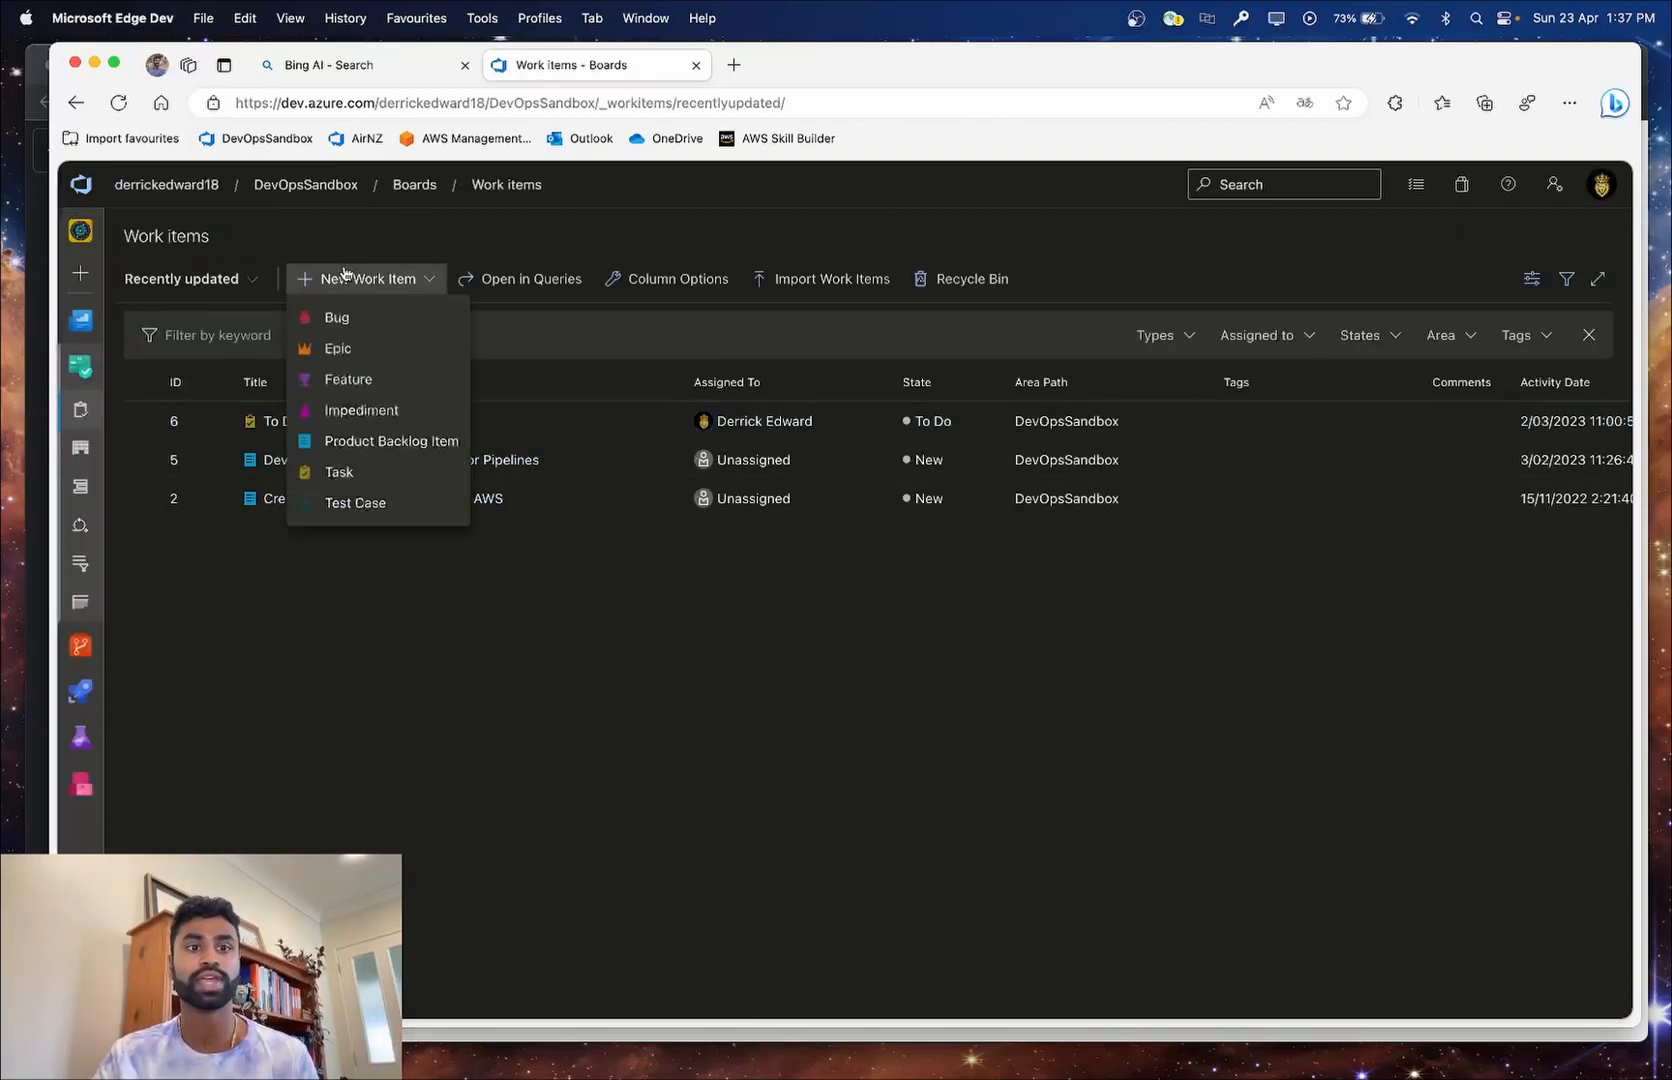
click(390, 440)
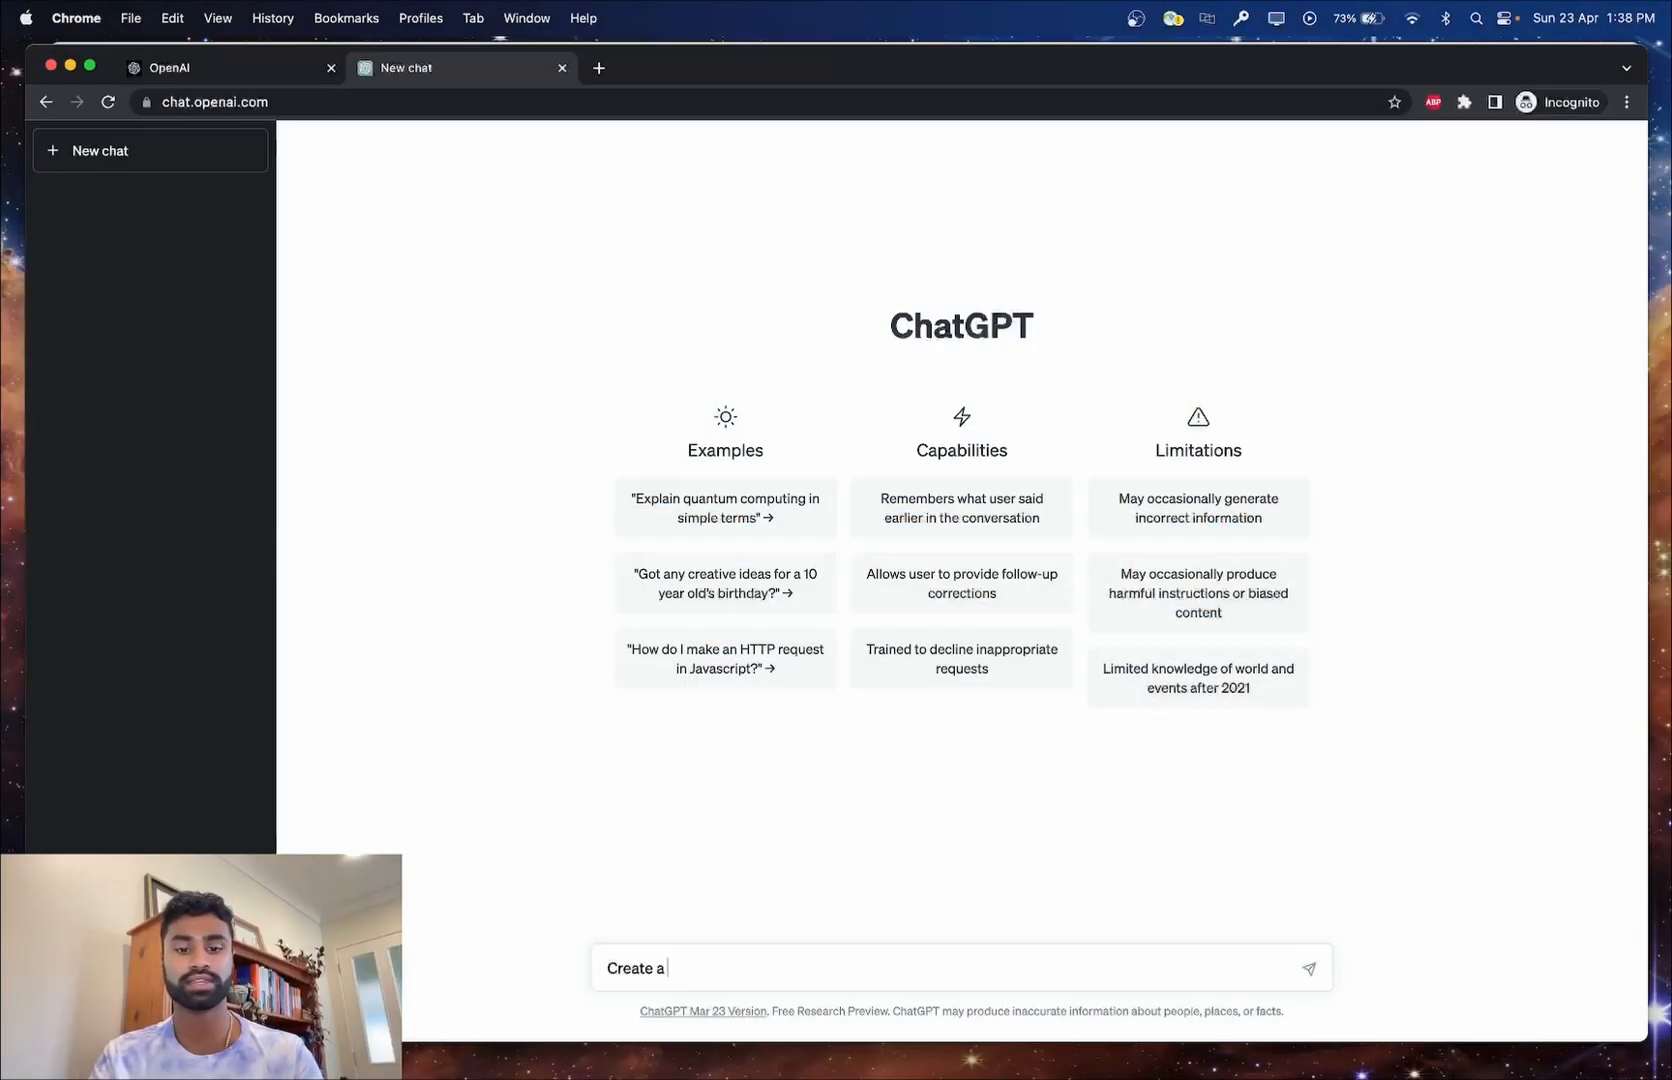
Ask ChatGPT for a user story: DevOps Engineer needs a Python function retrieving ADO project details via REST API.
text(user story as)
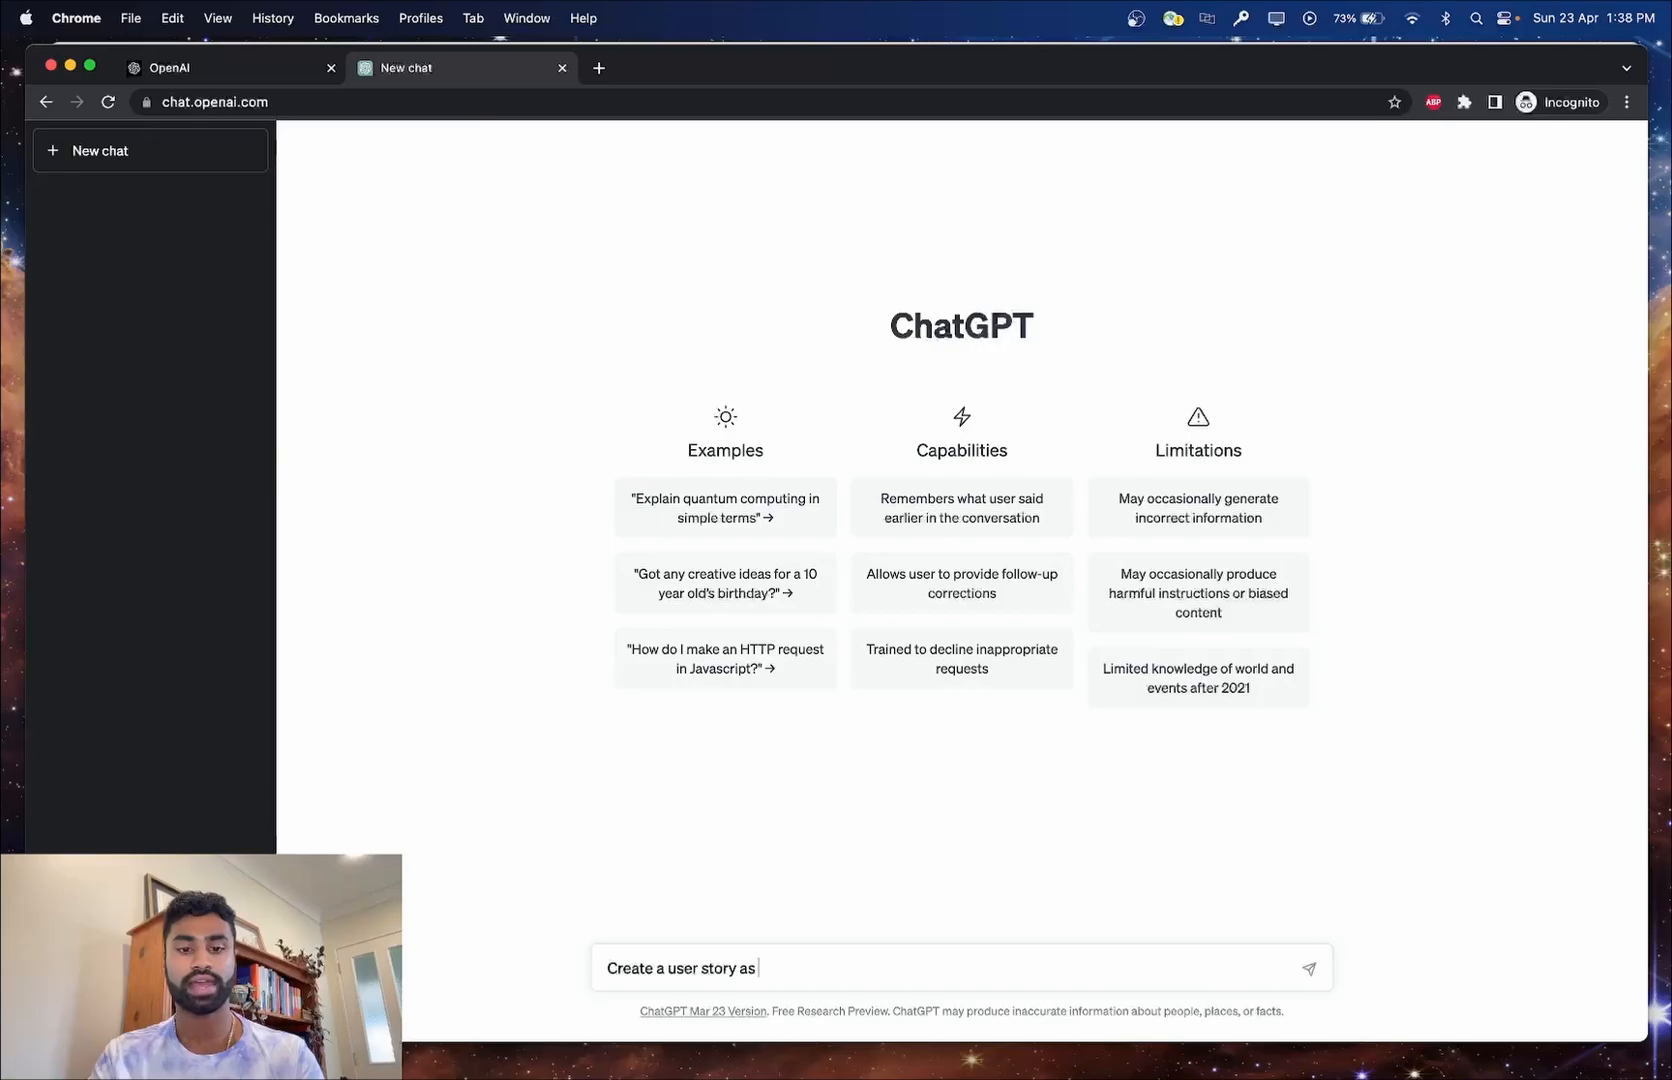
text(a DevOps)
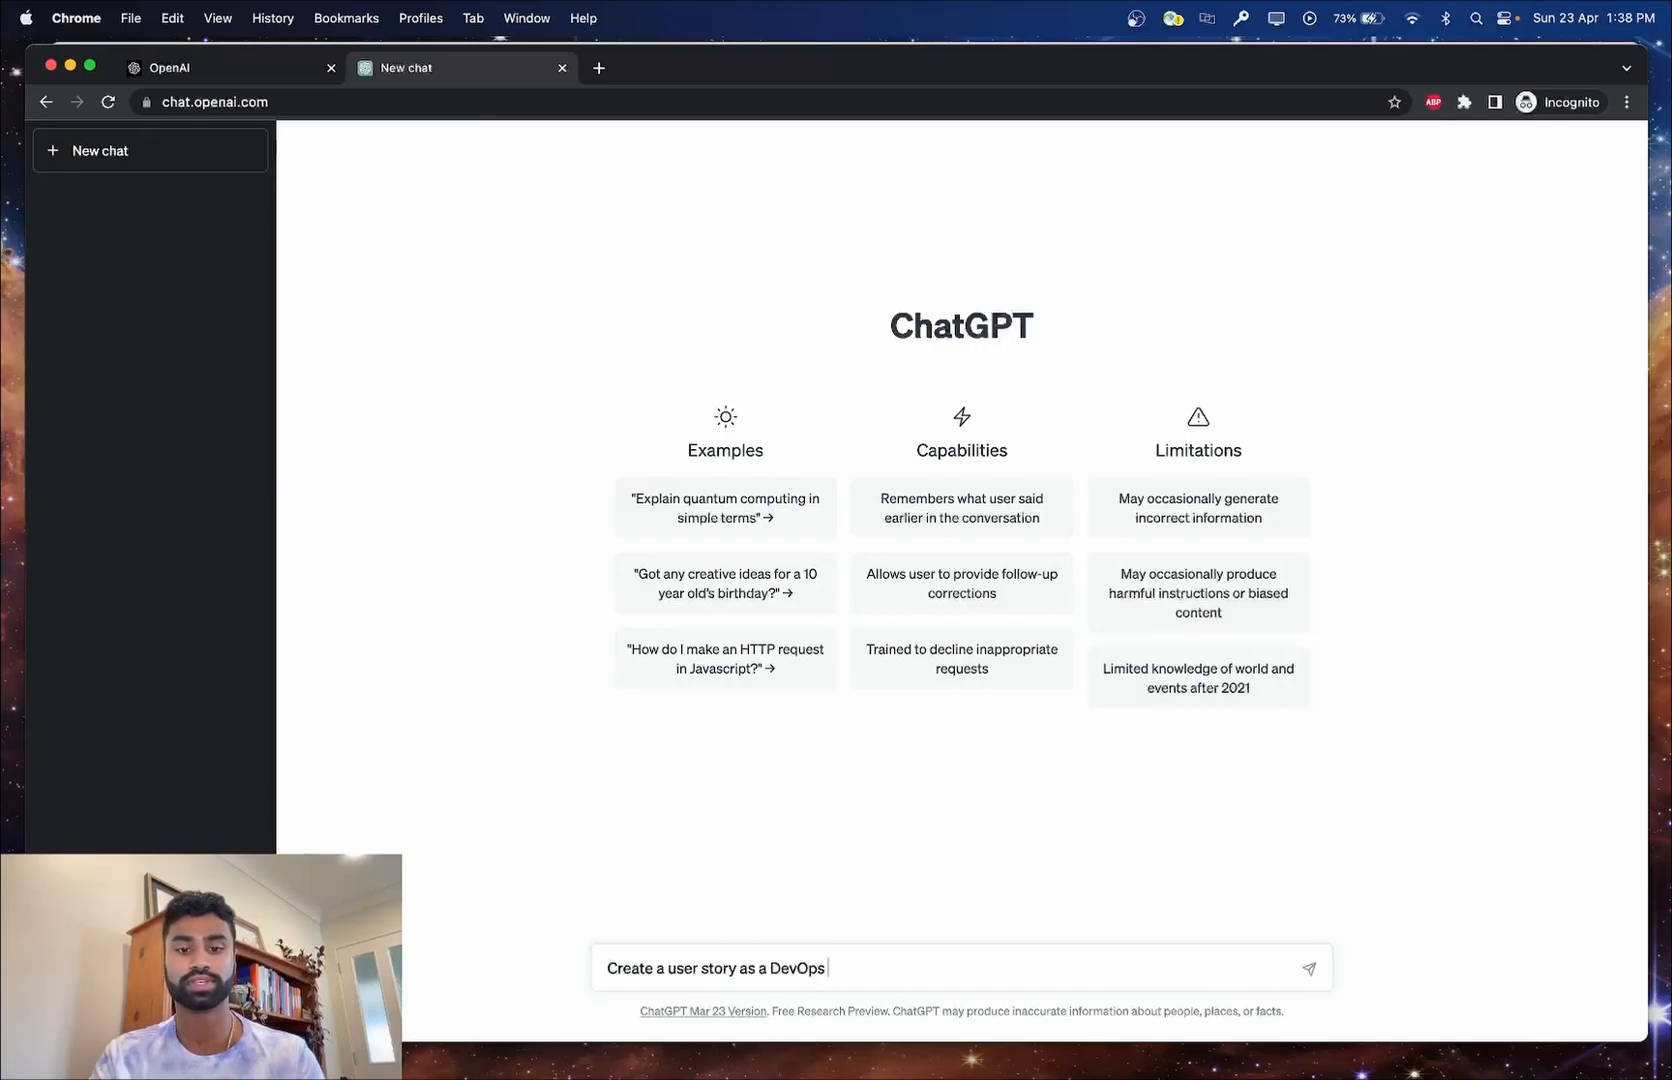
text(Engineer in A)
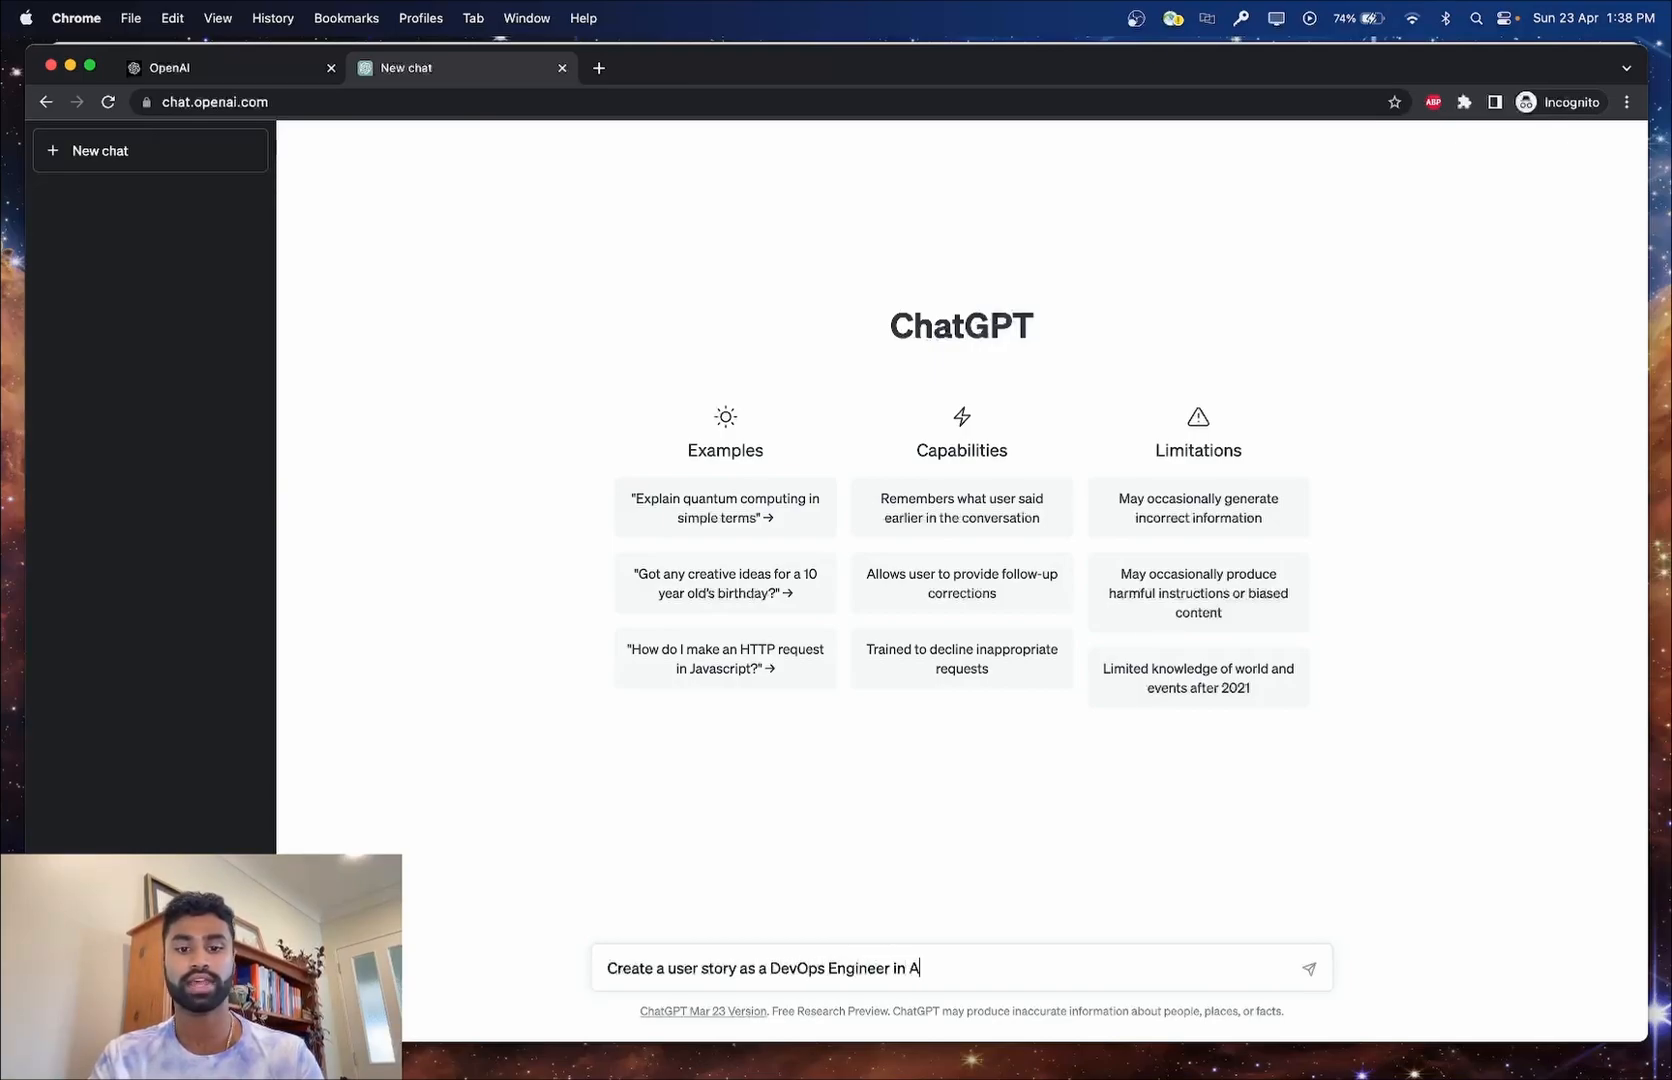
text(zure Devops)
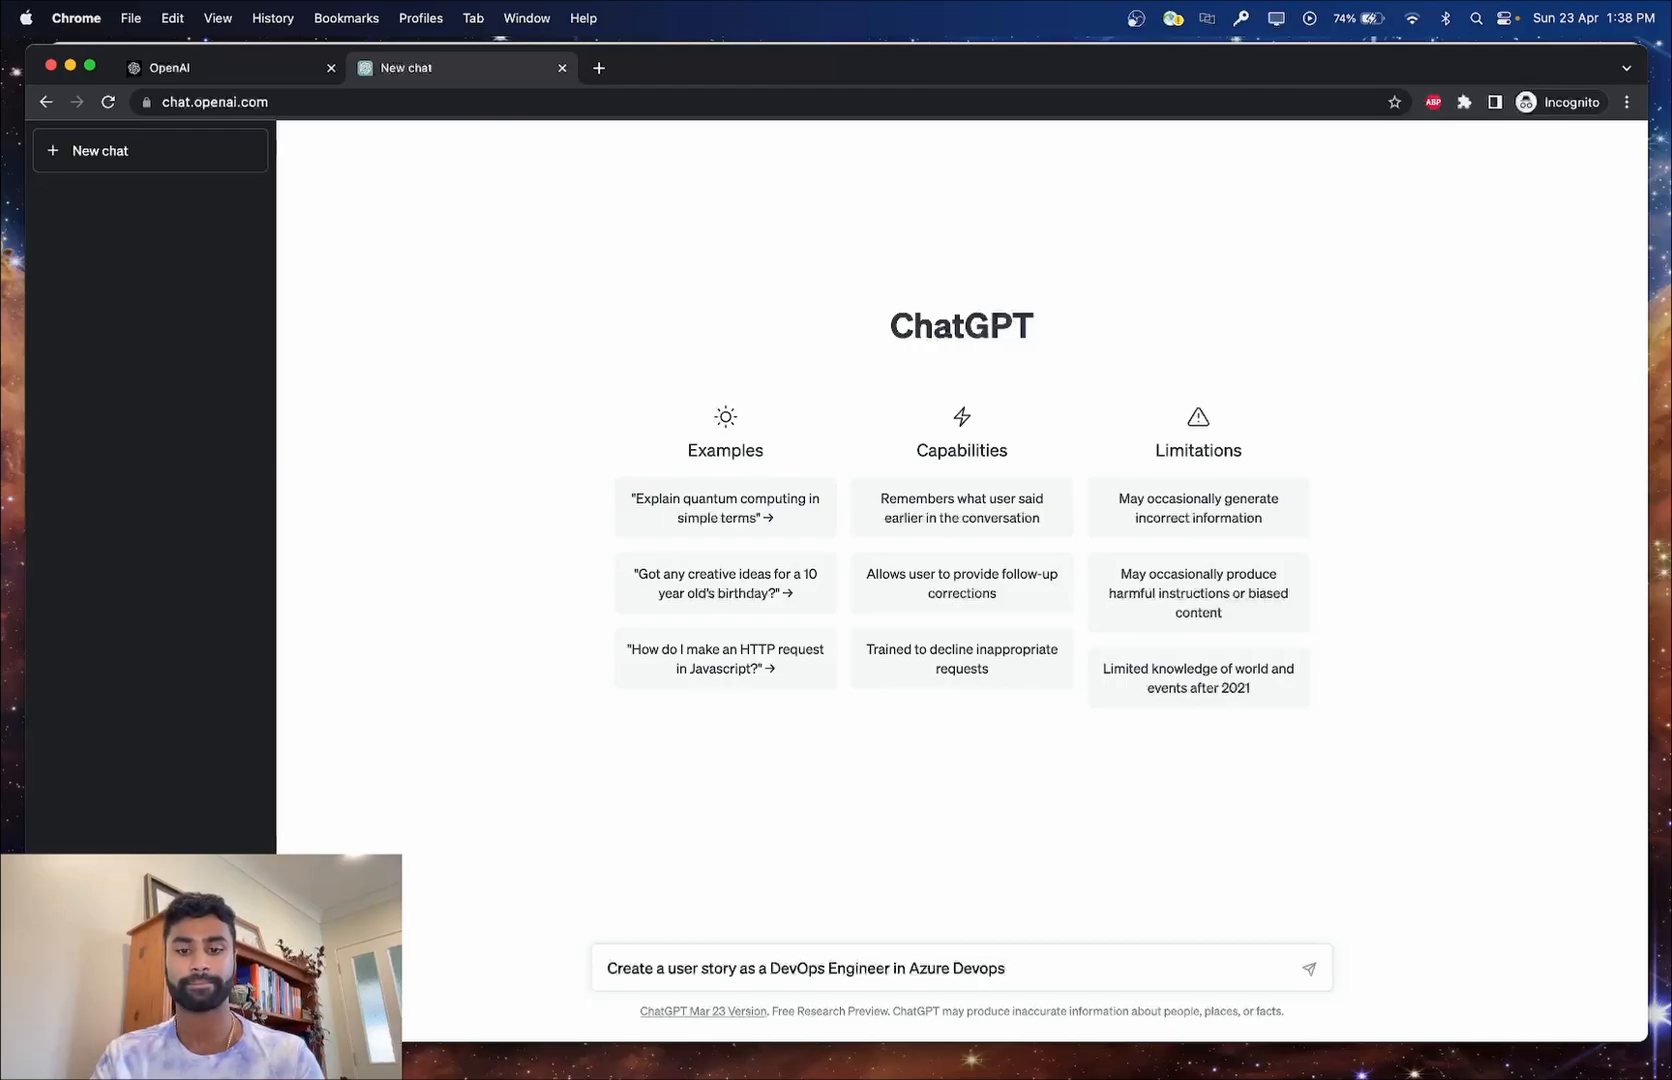
text(.)
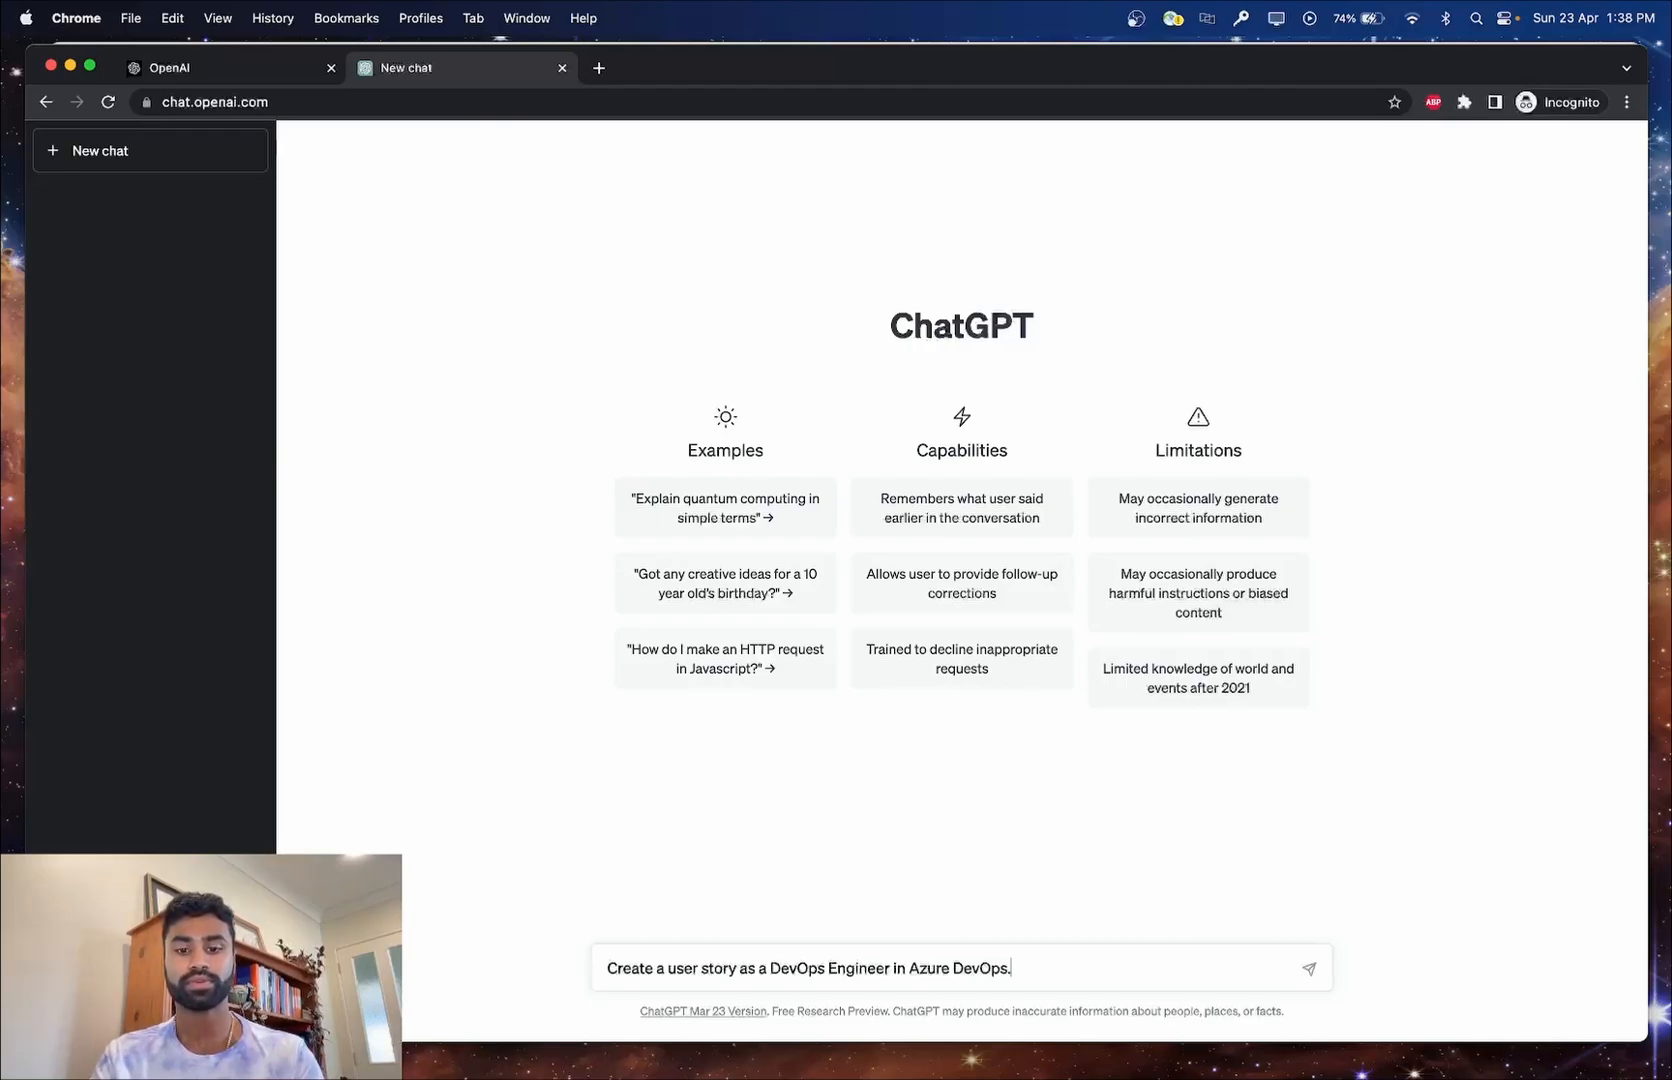
text(I need to)
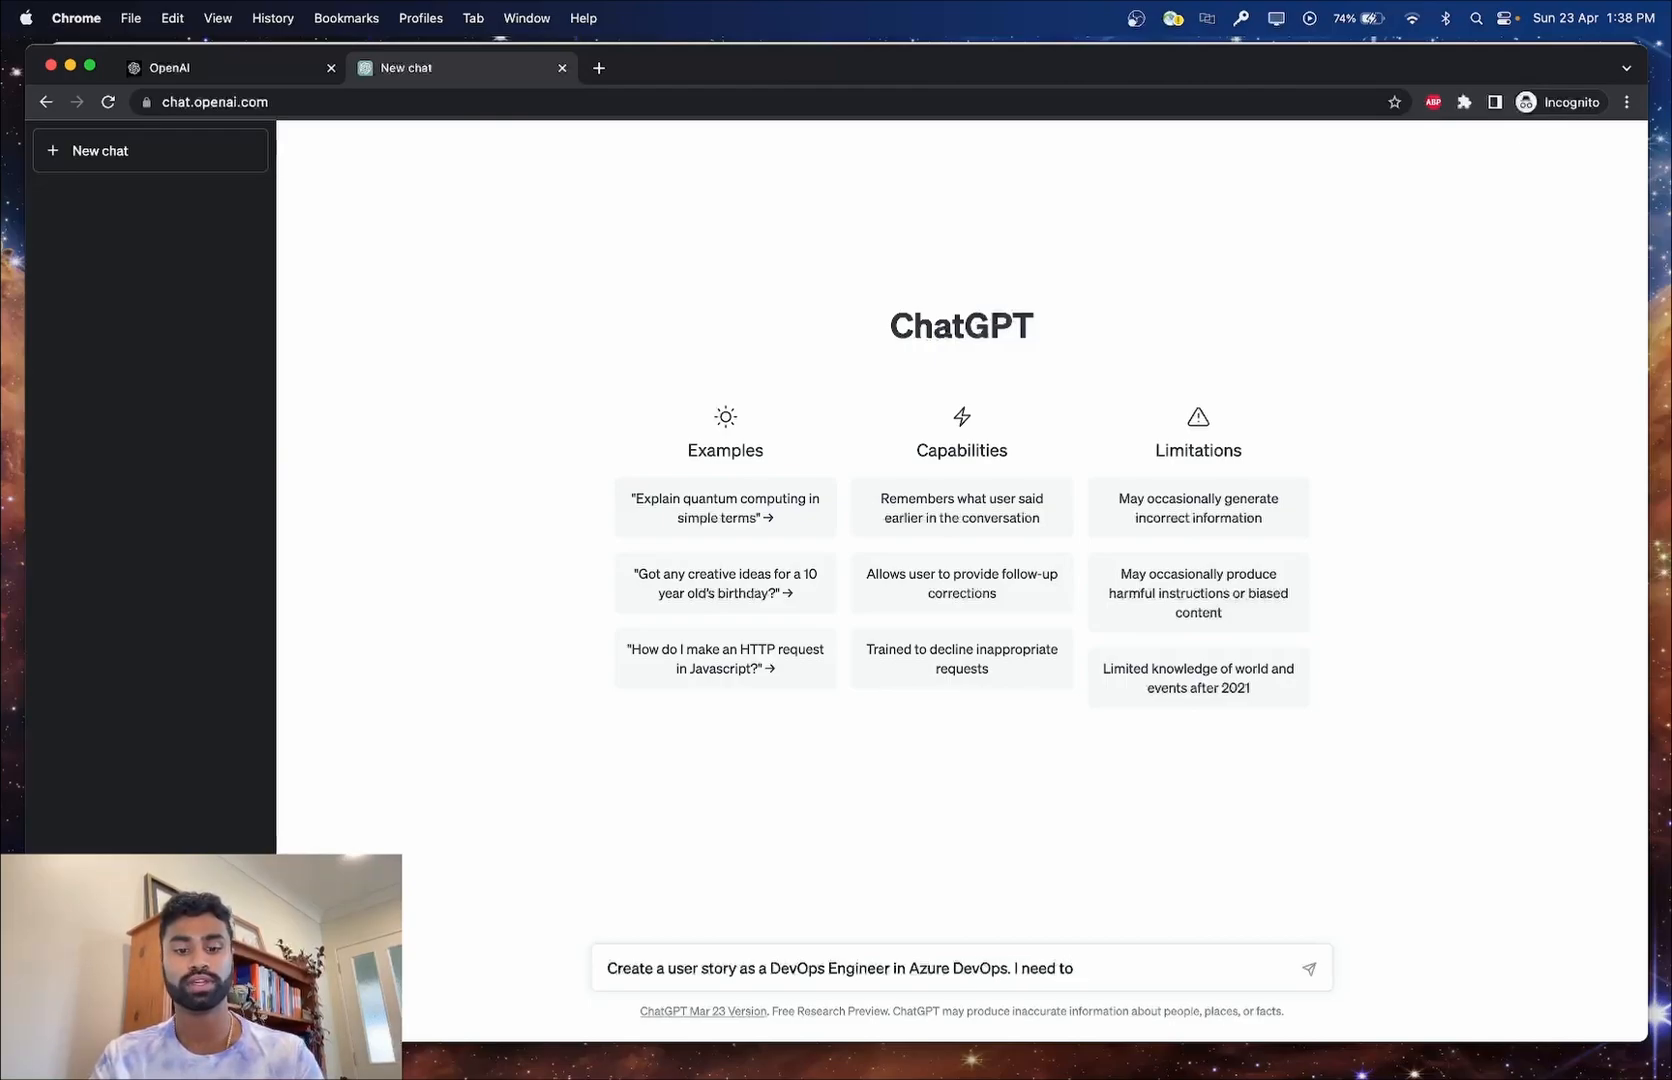
text(create a)
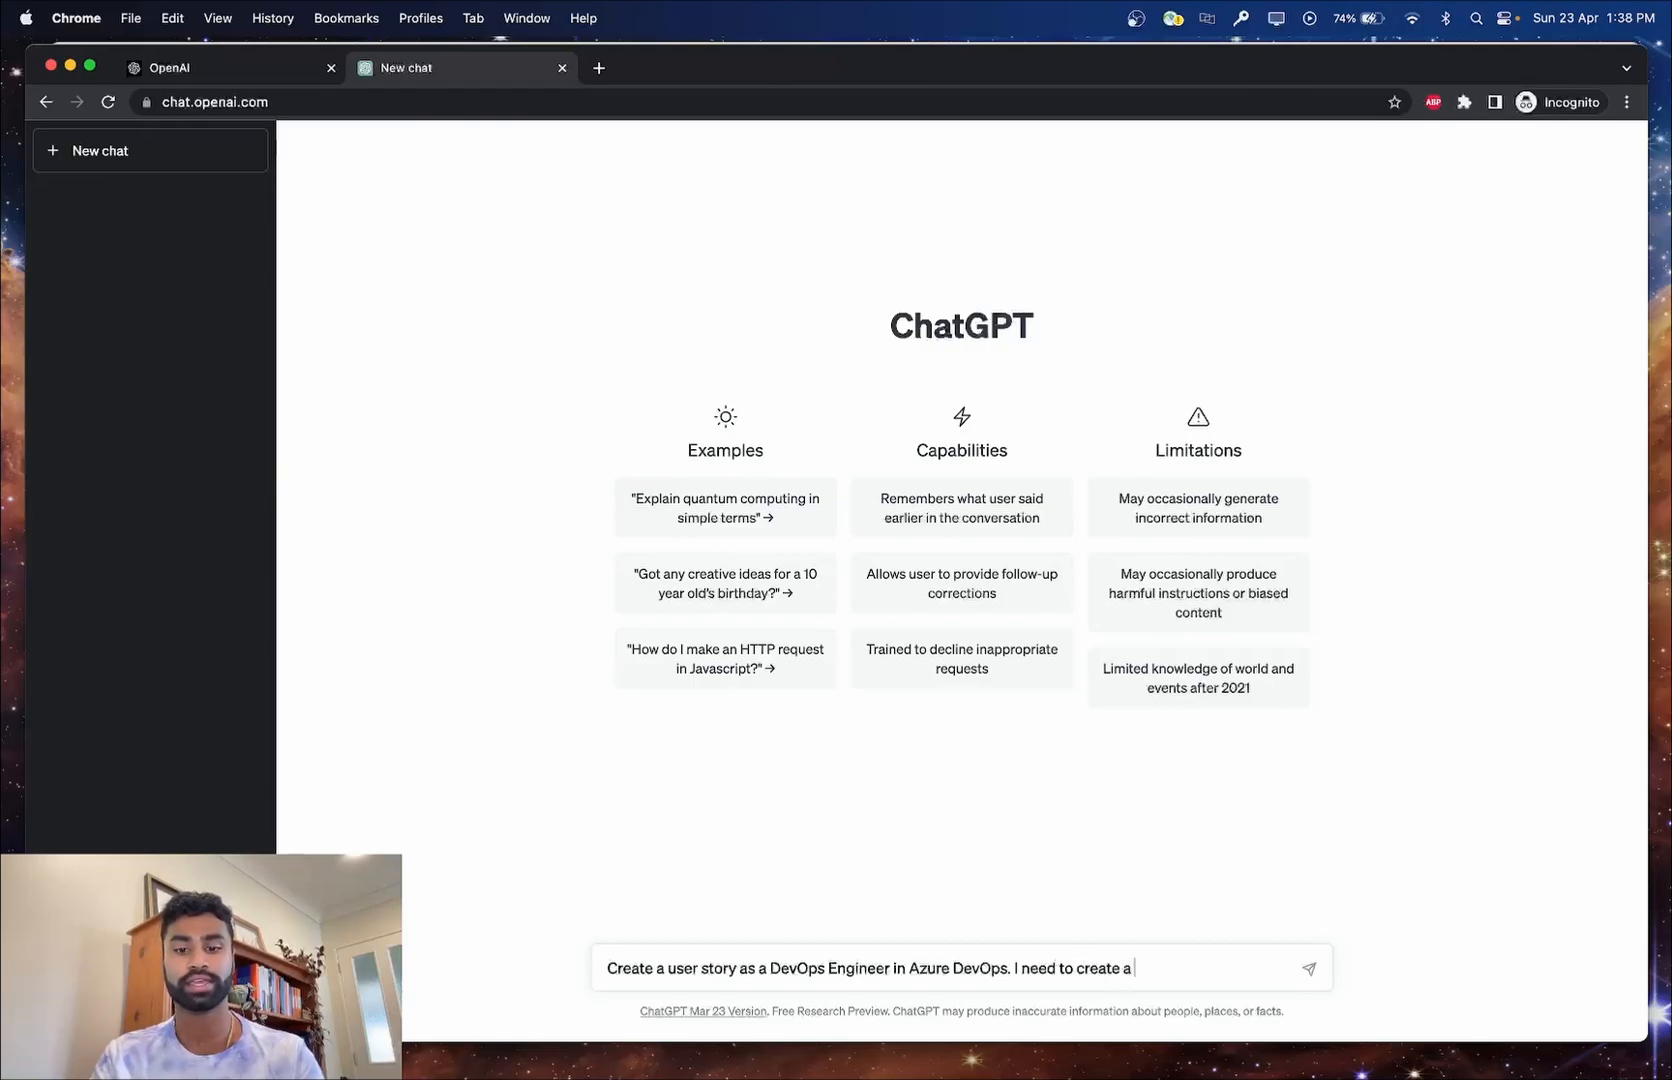
text(python function)
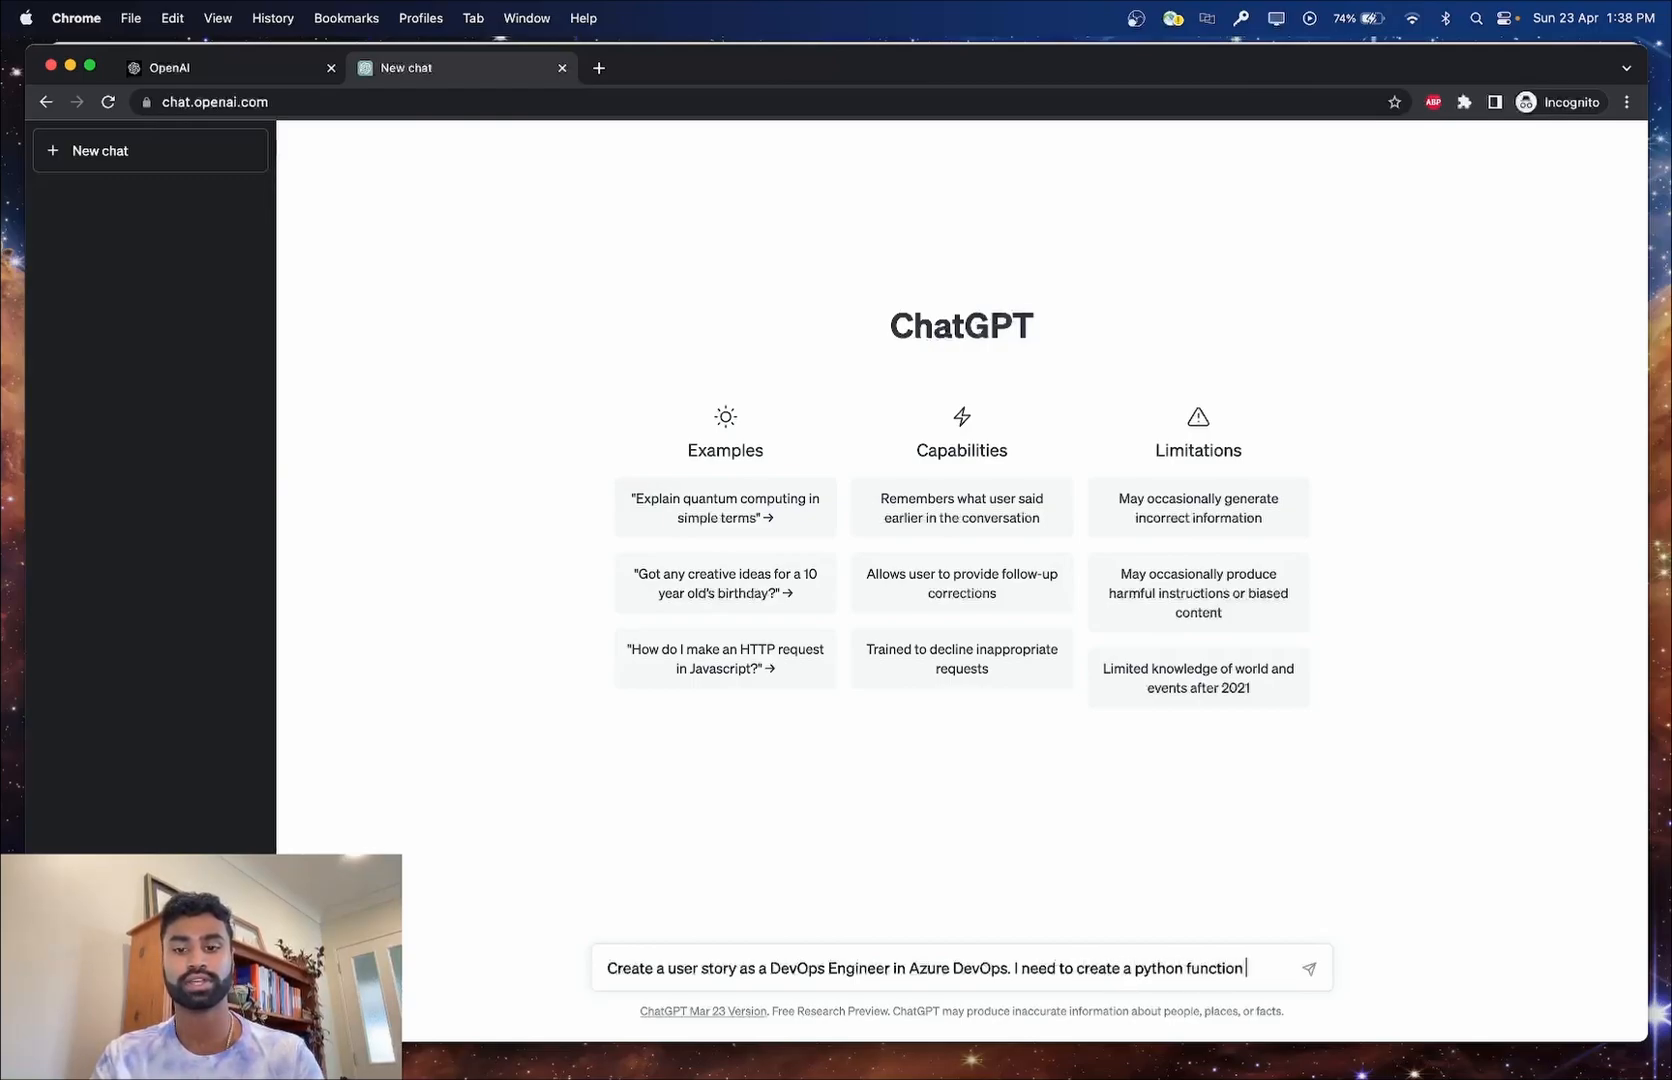
text(that retrieves the deta)
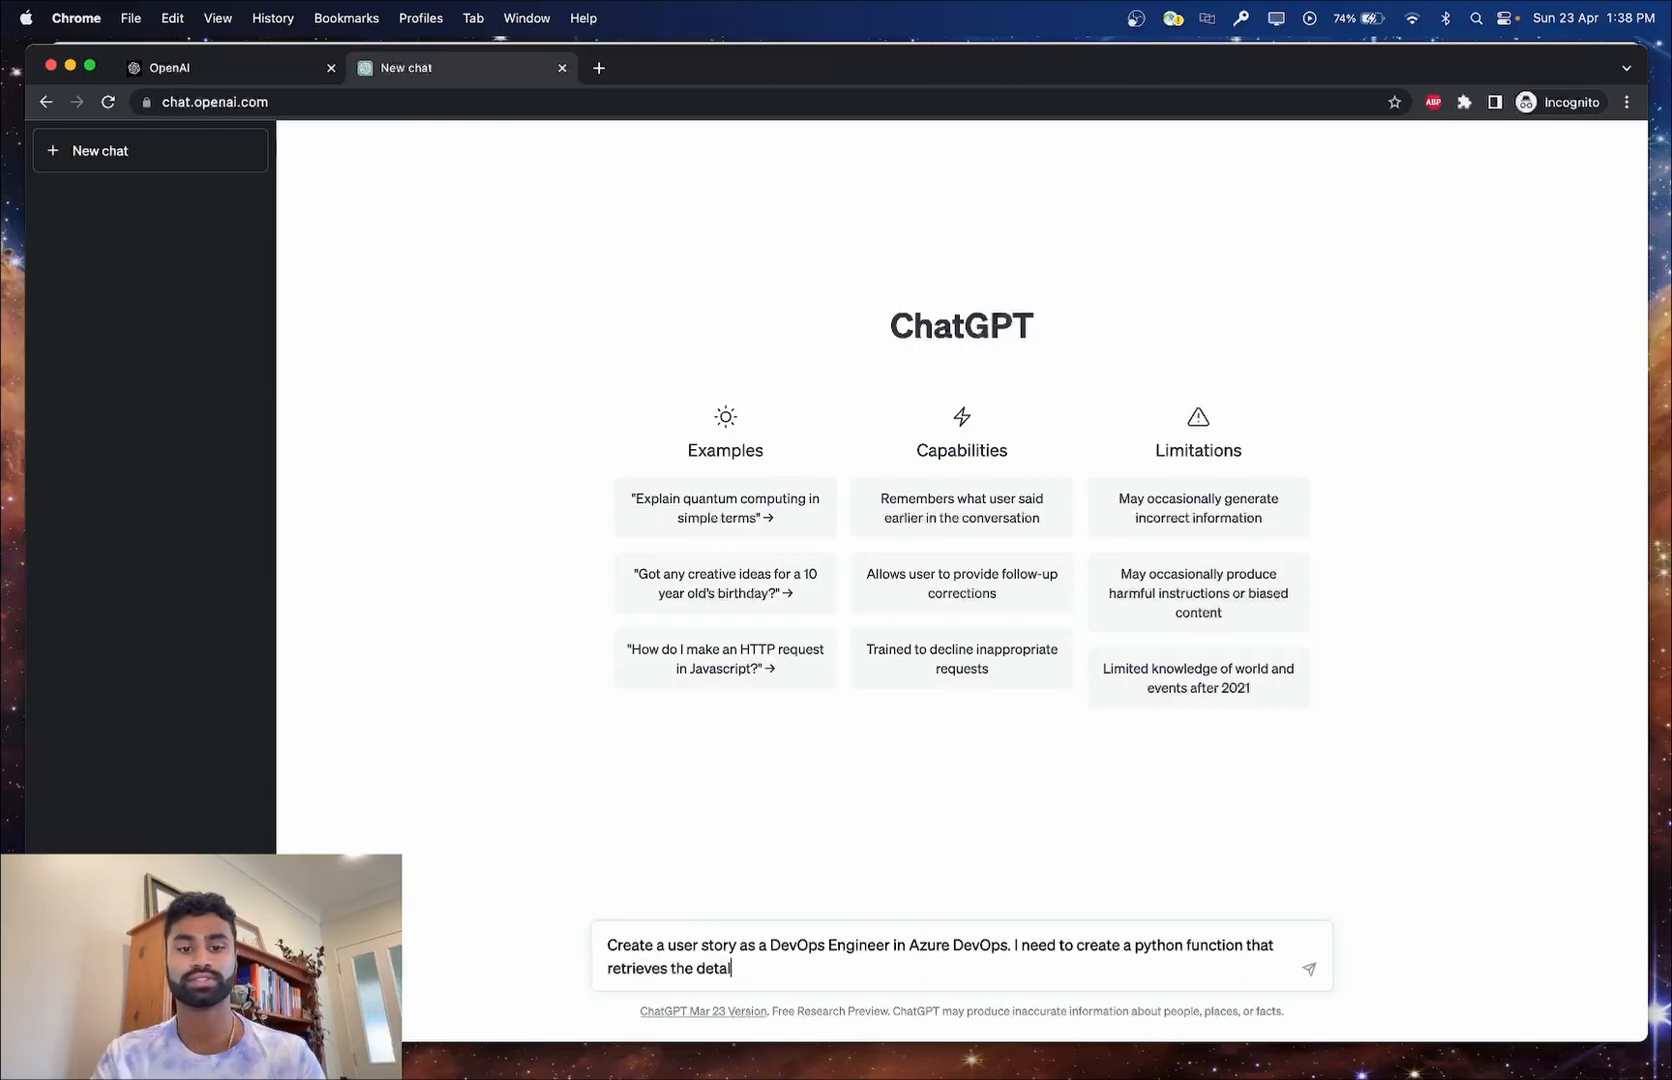
text(ls of an A)
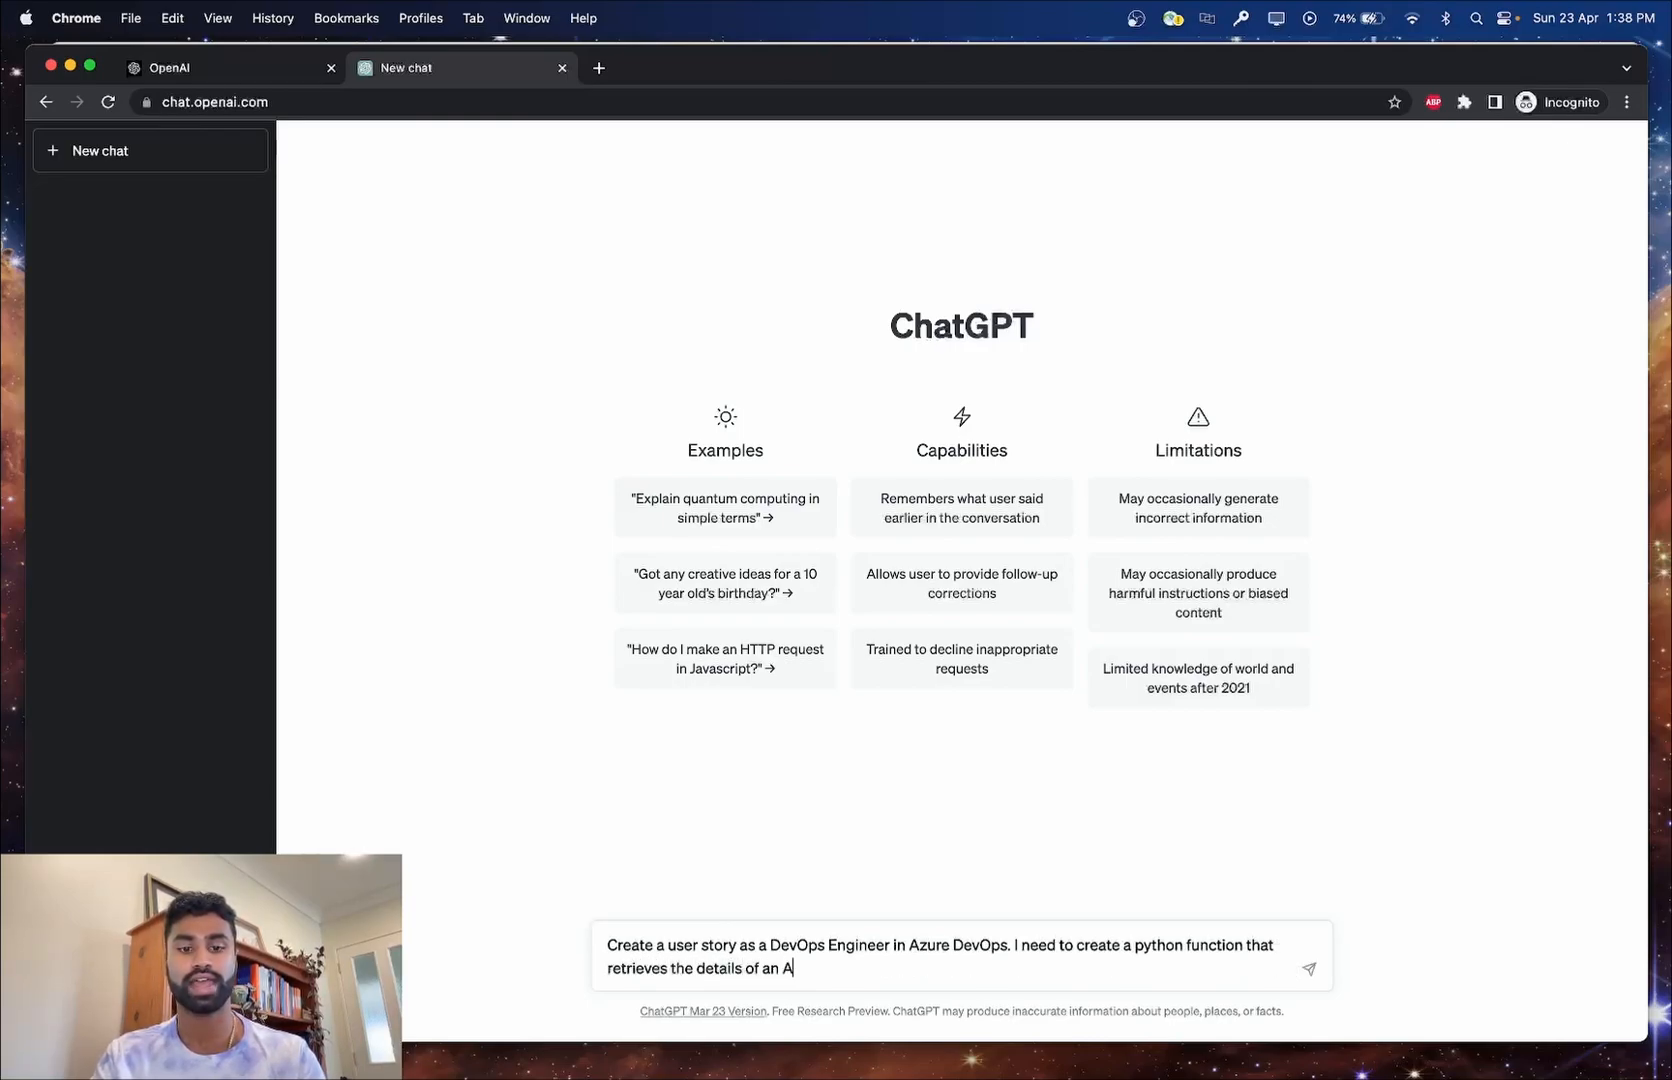
text(DO pro)
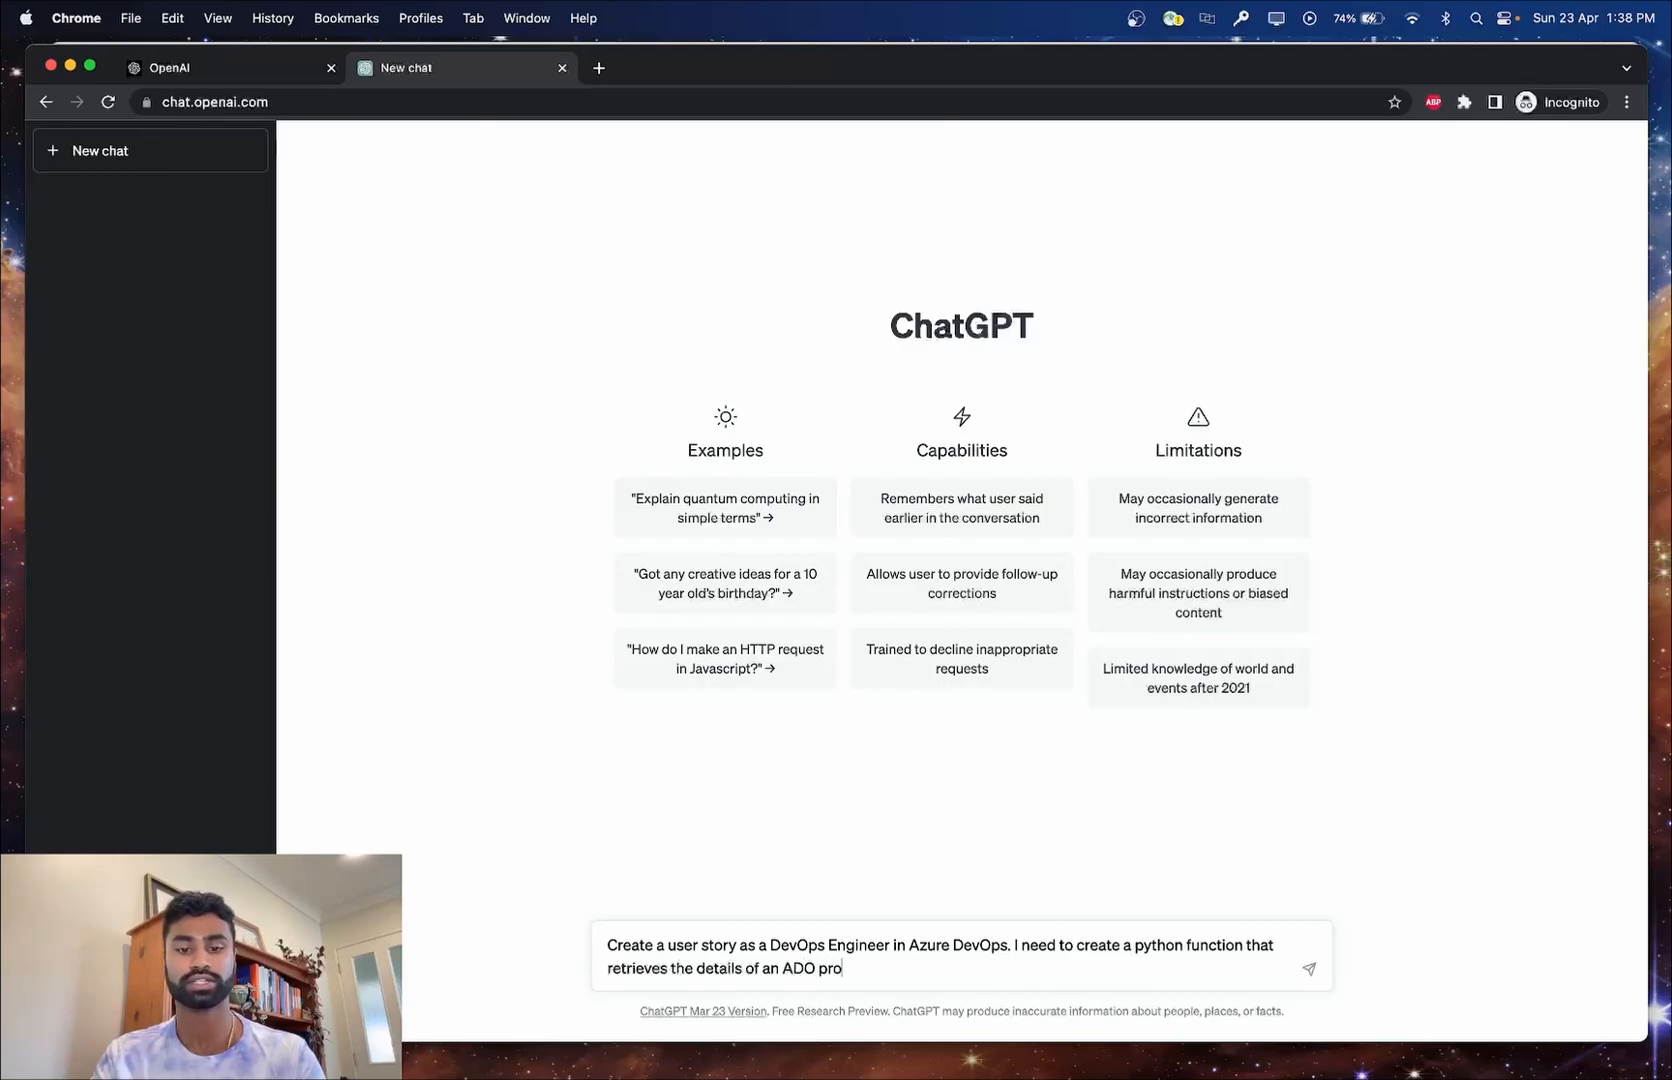
text(ject)
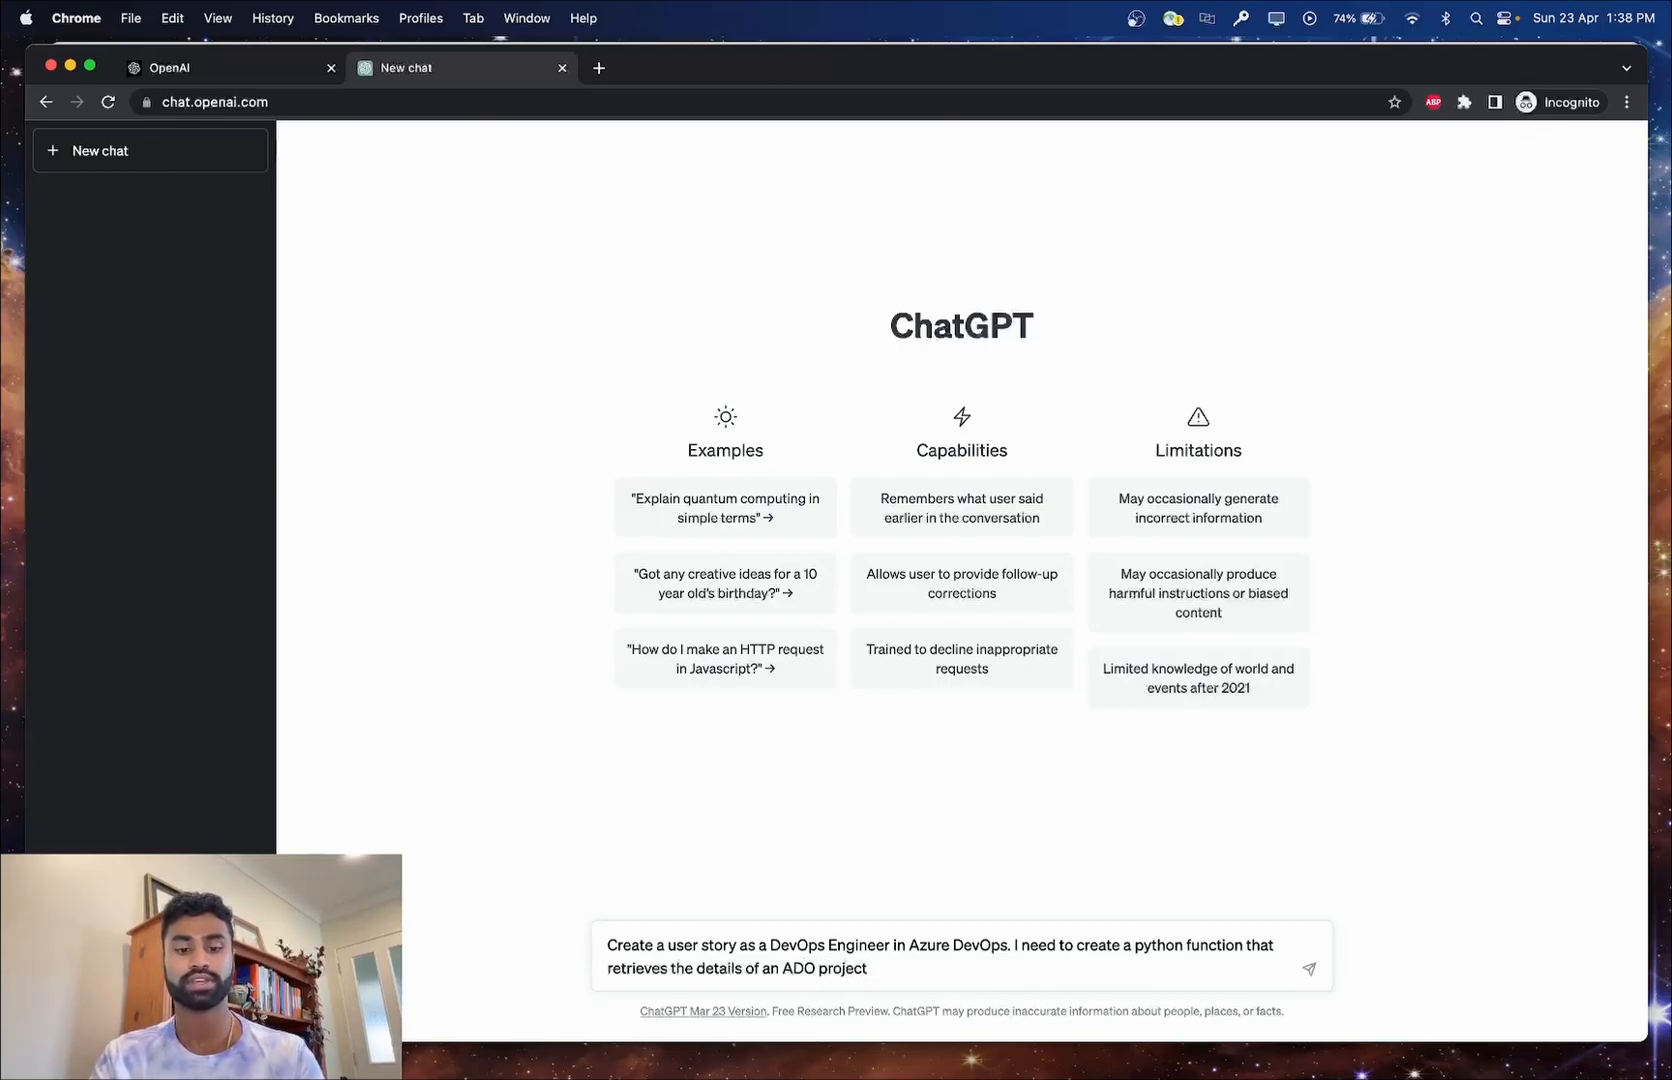
text(using the REST API)
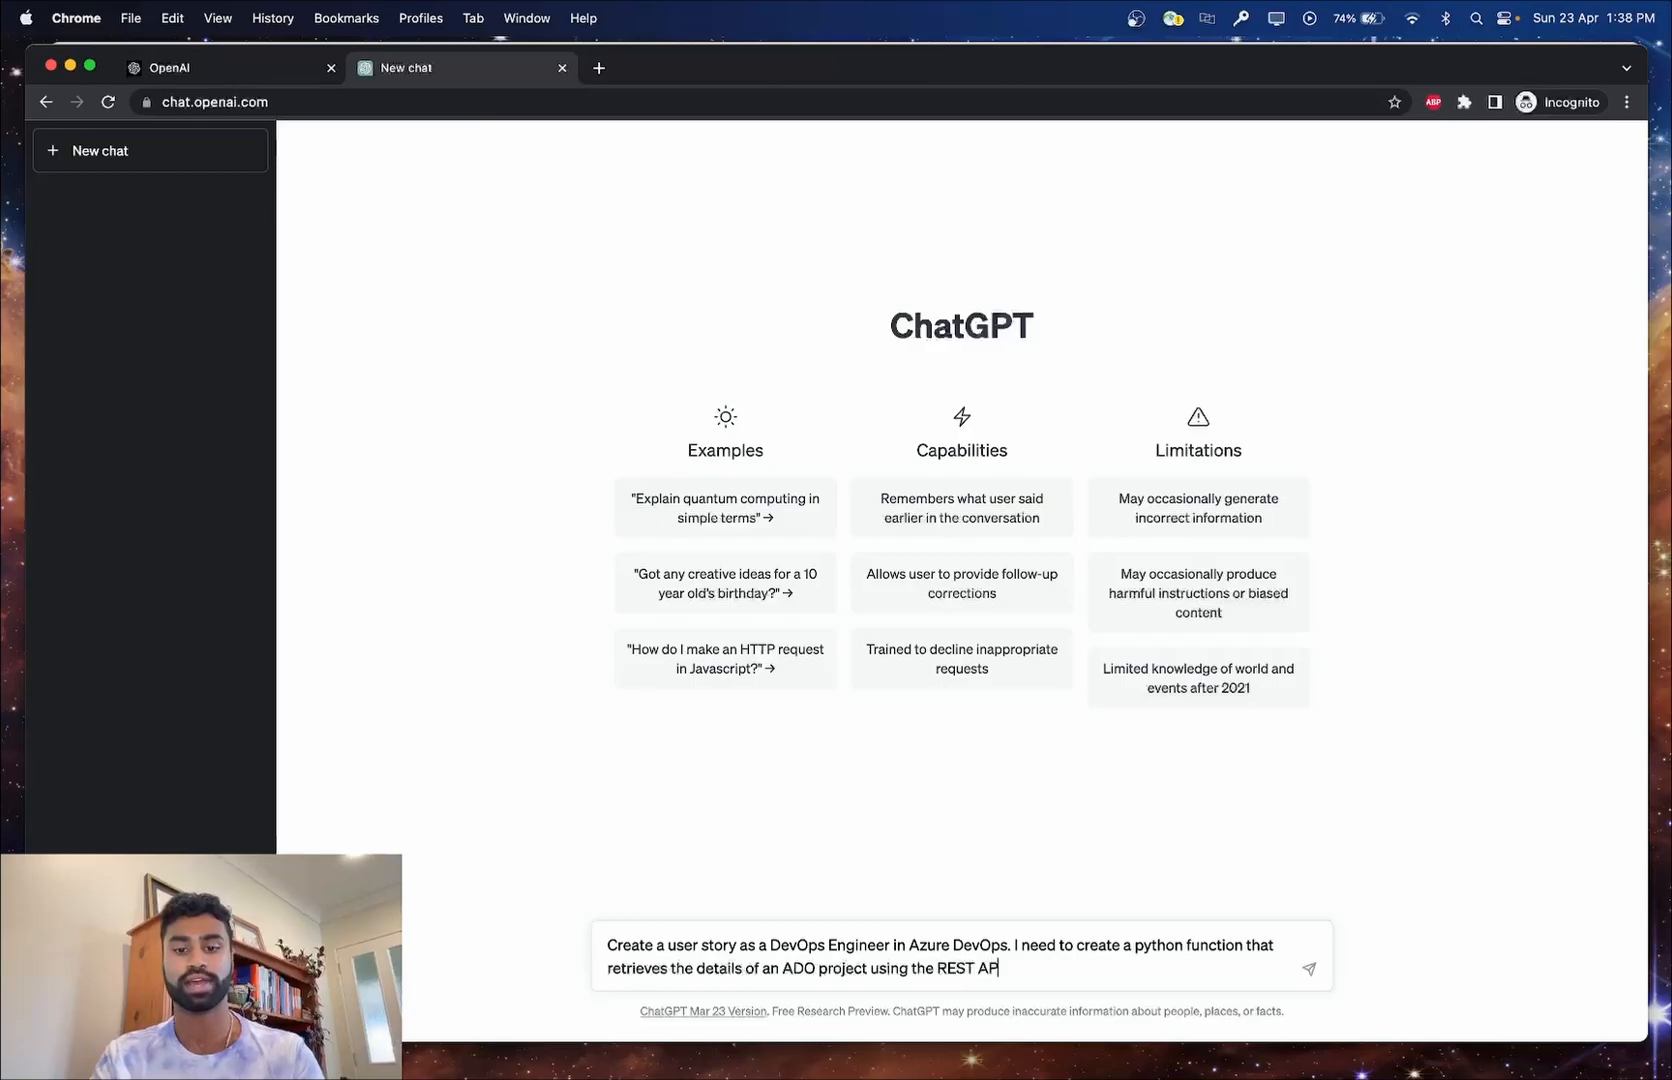
click(1310, 968)
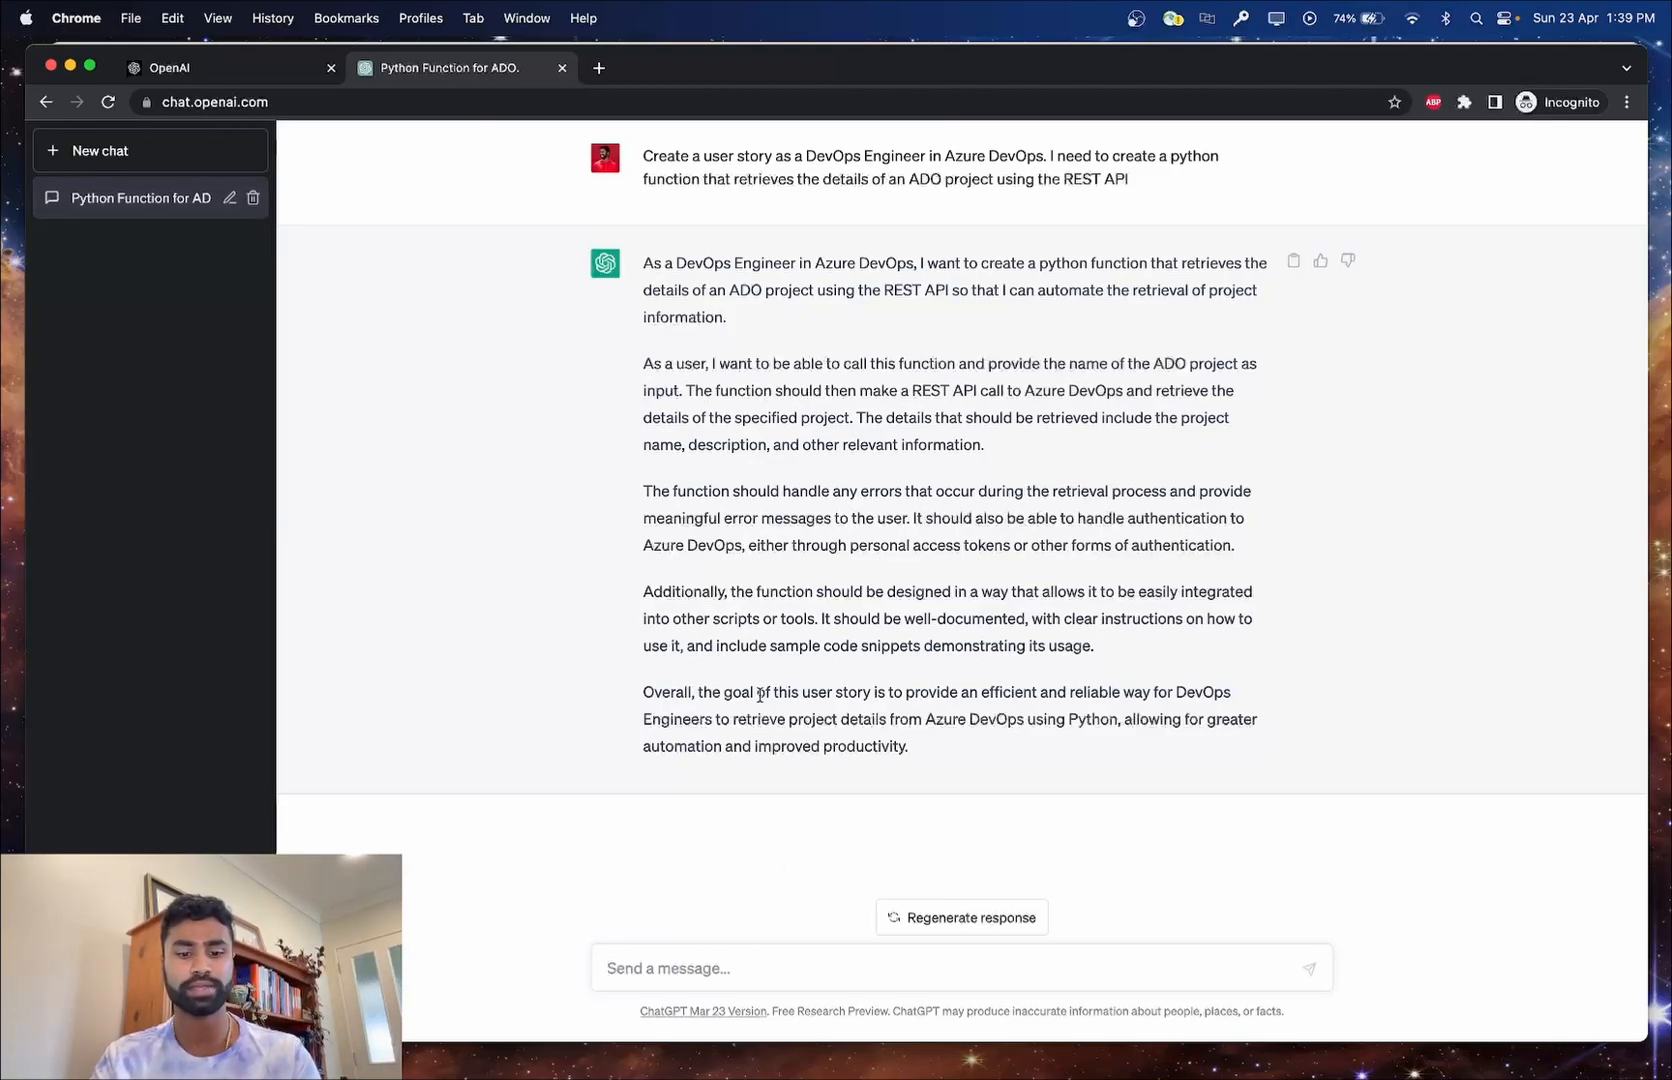
Ask ChatGPT to make the story shorter and concise with acceptance criteria.
text(Make it shorter)
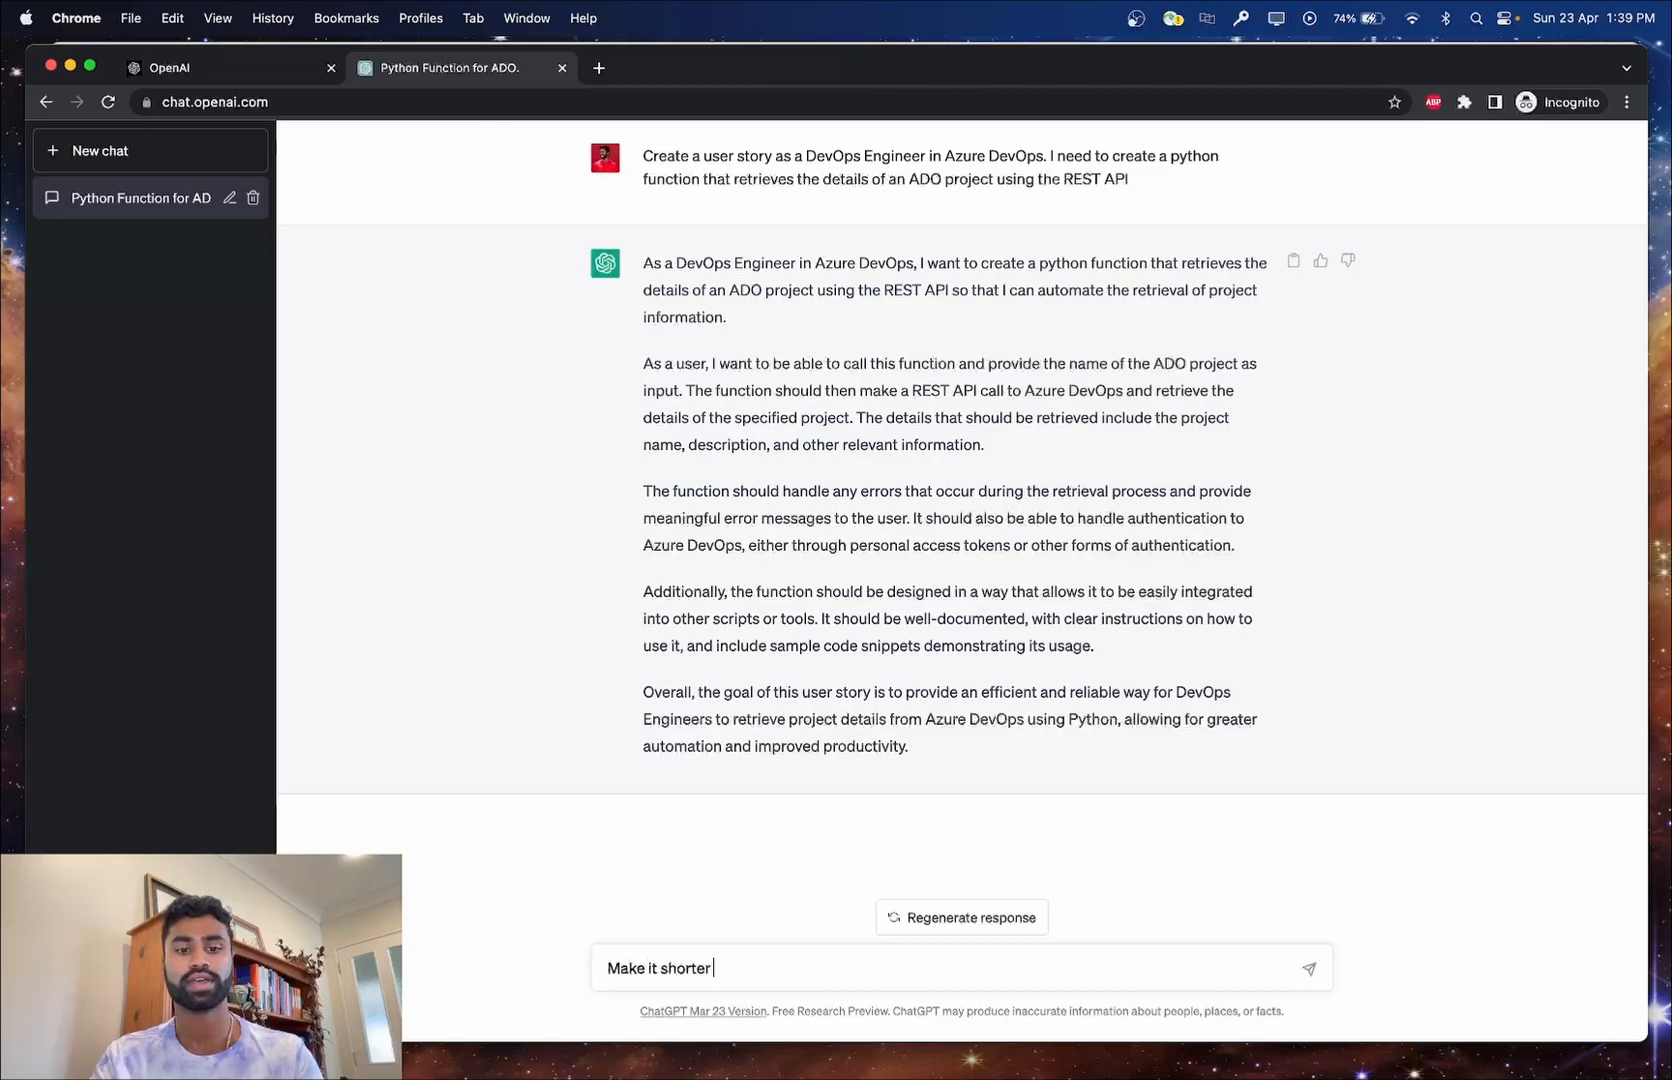
text(and conc)
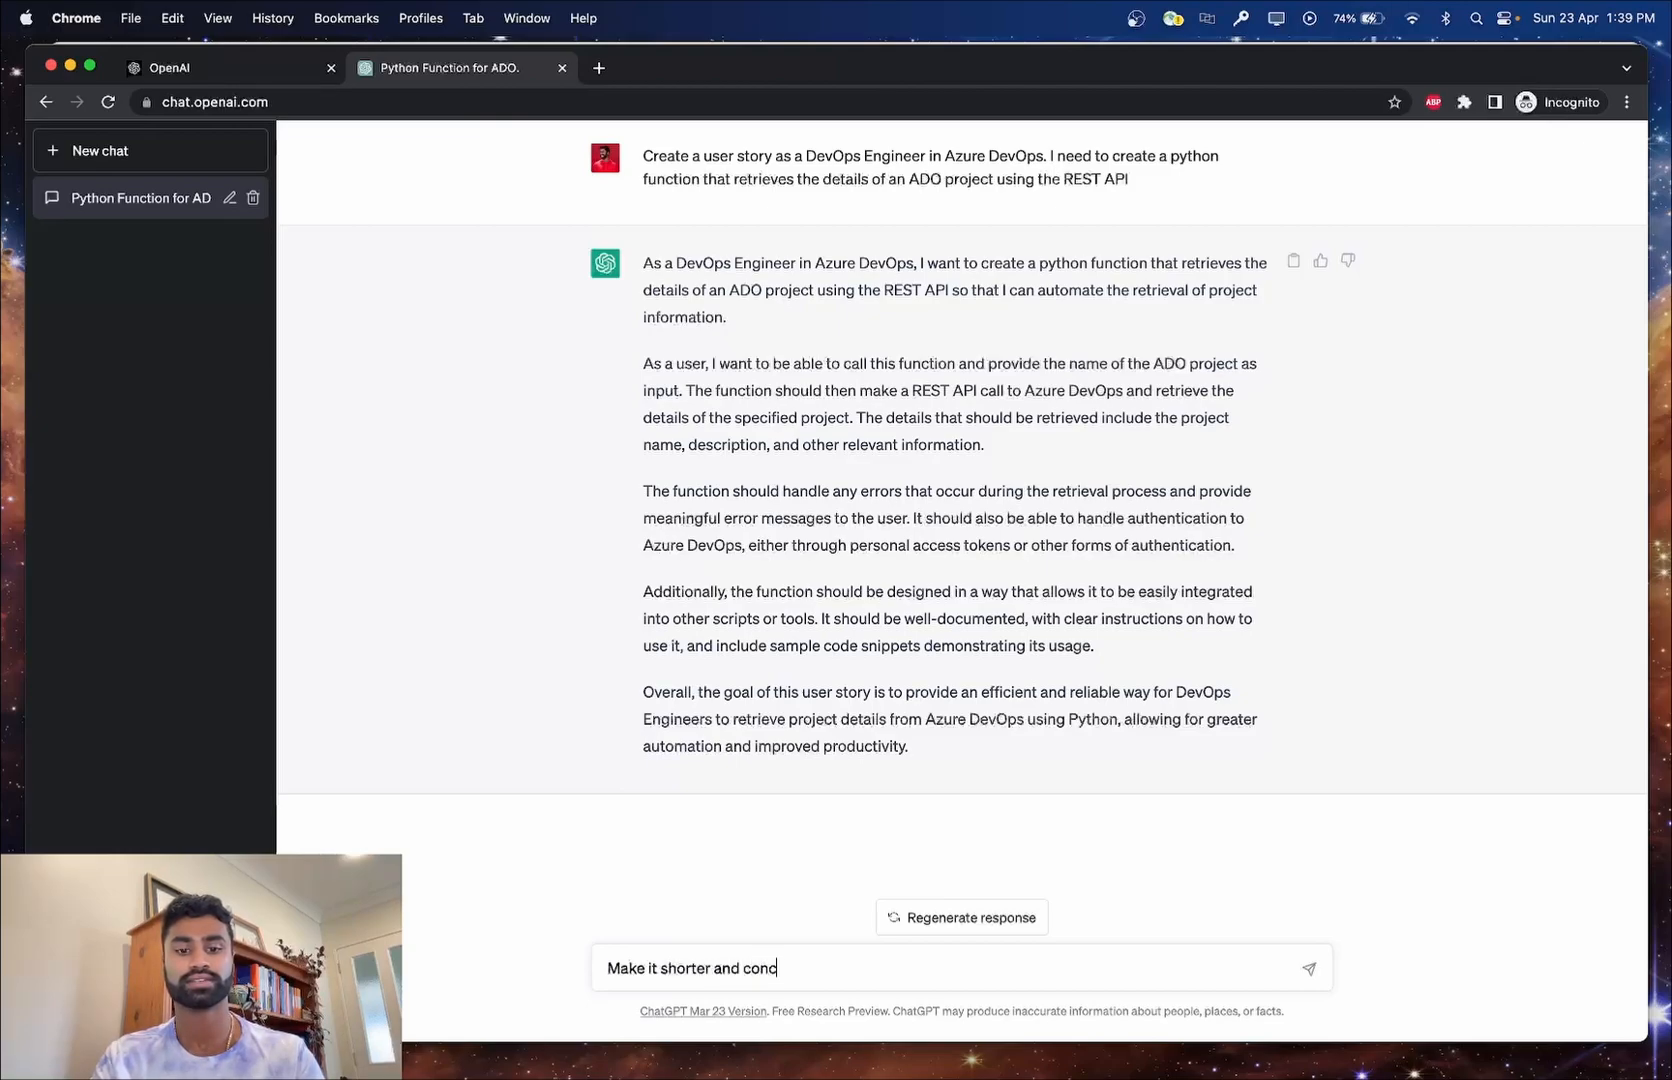
text(ise, giv)
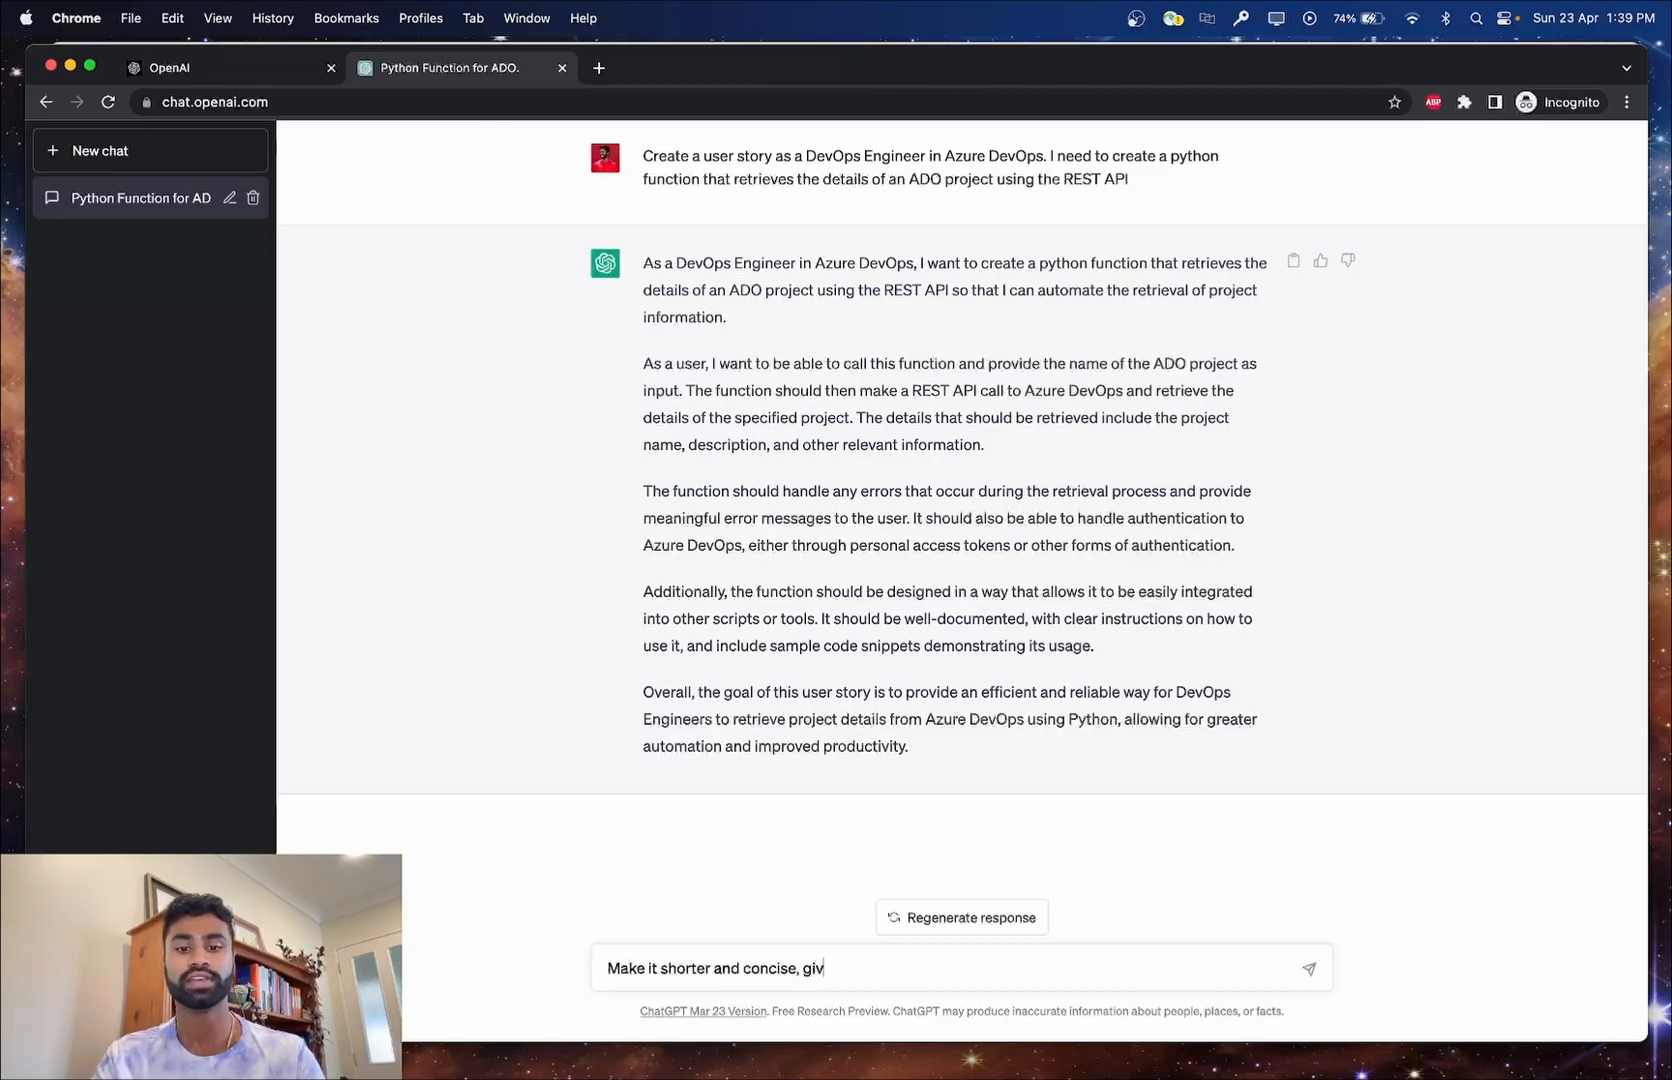
text(e me some acc)
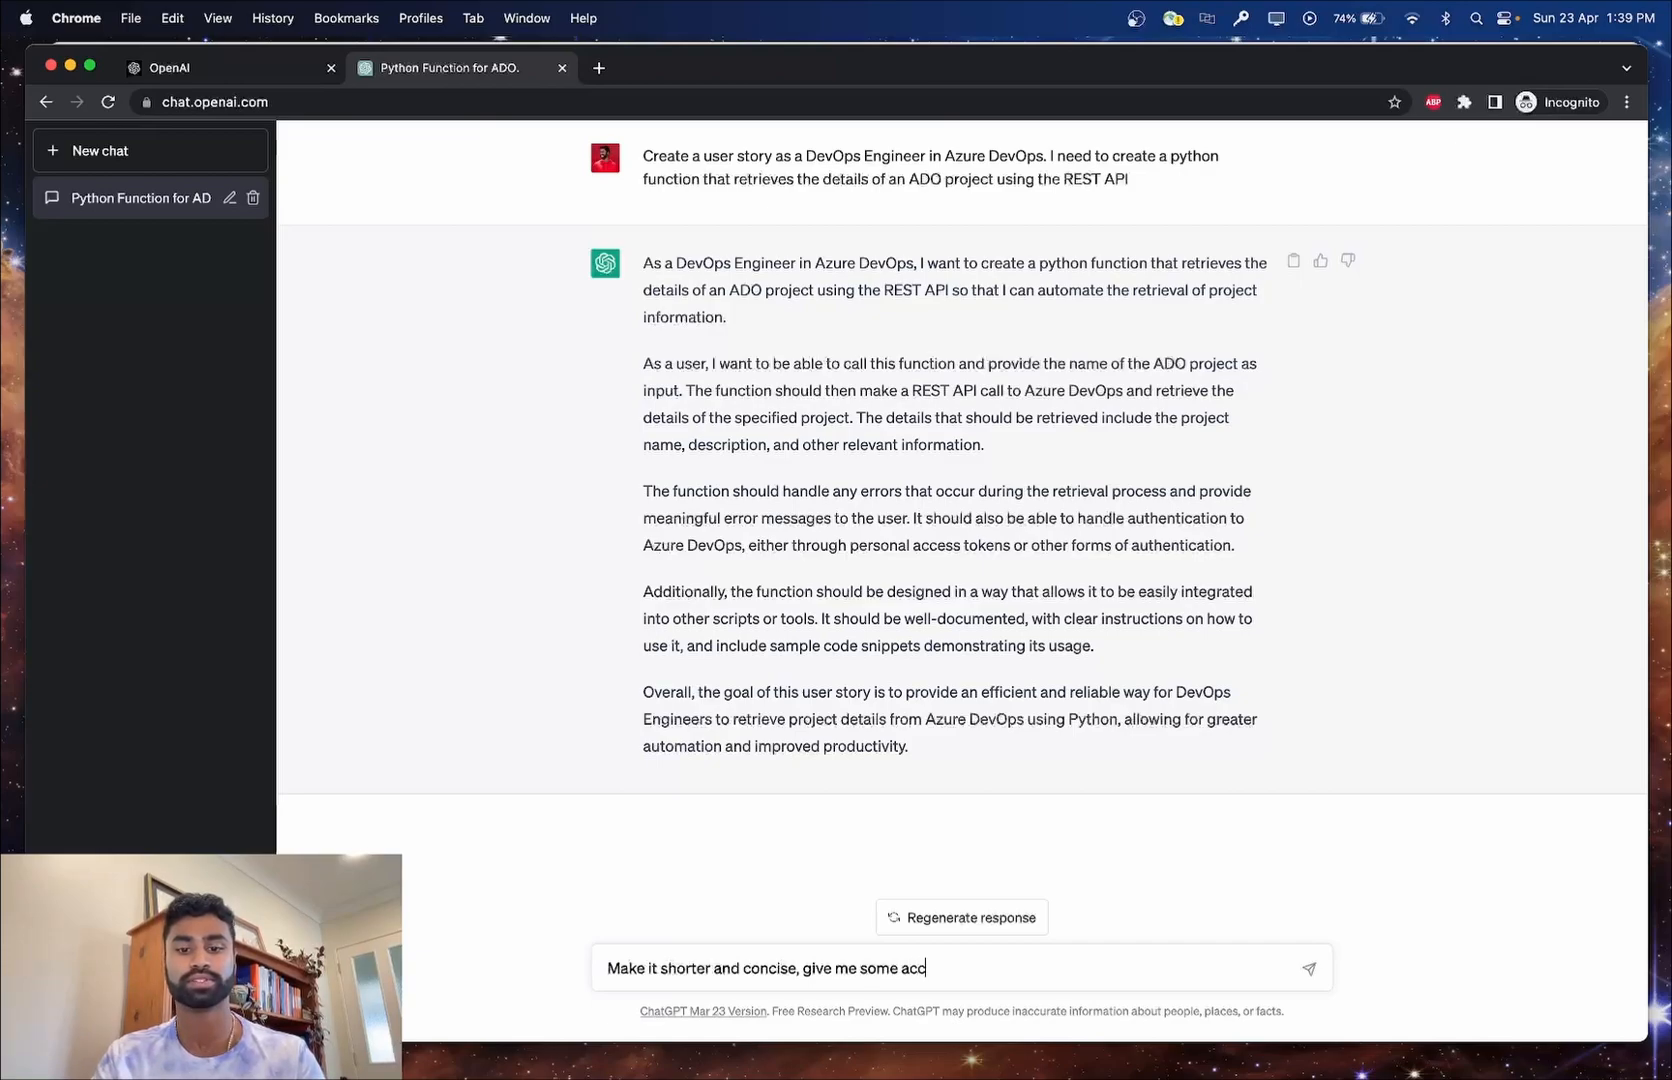
text(eptance cre)
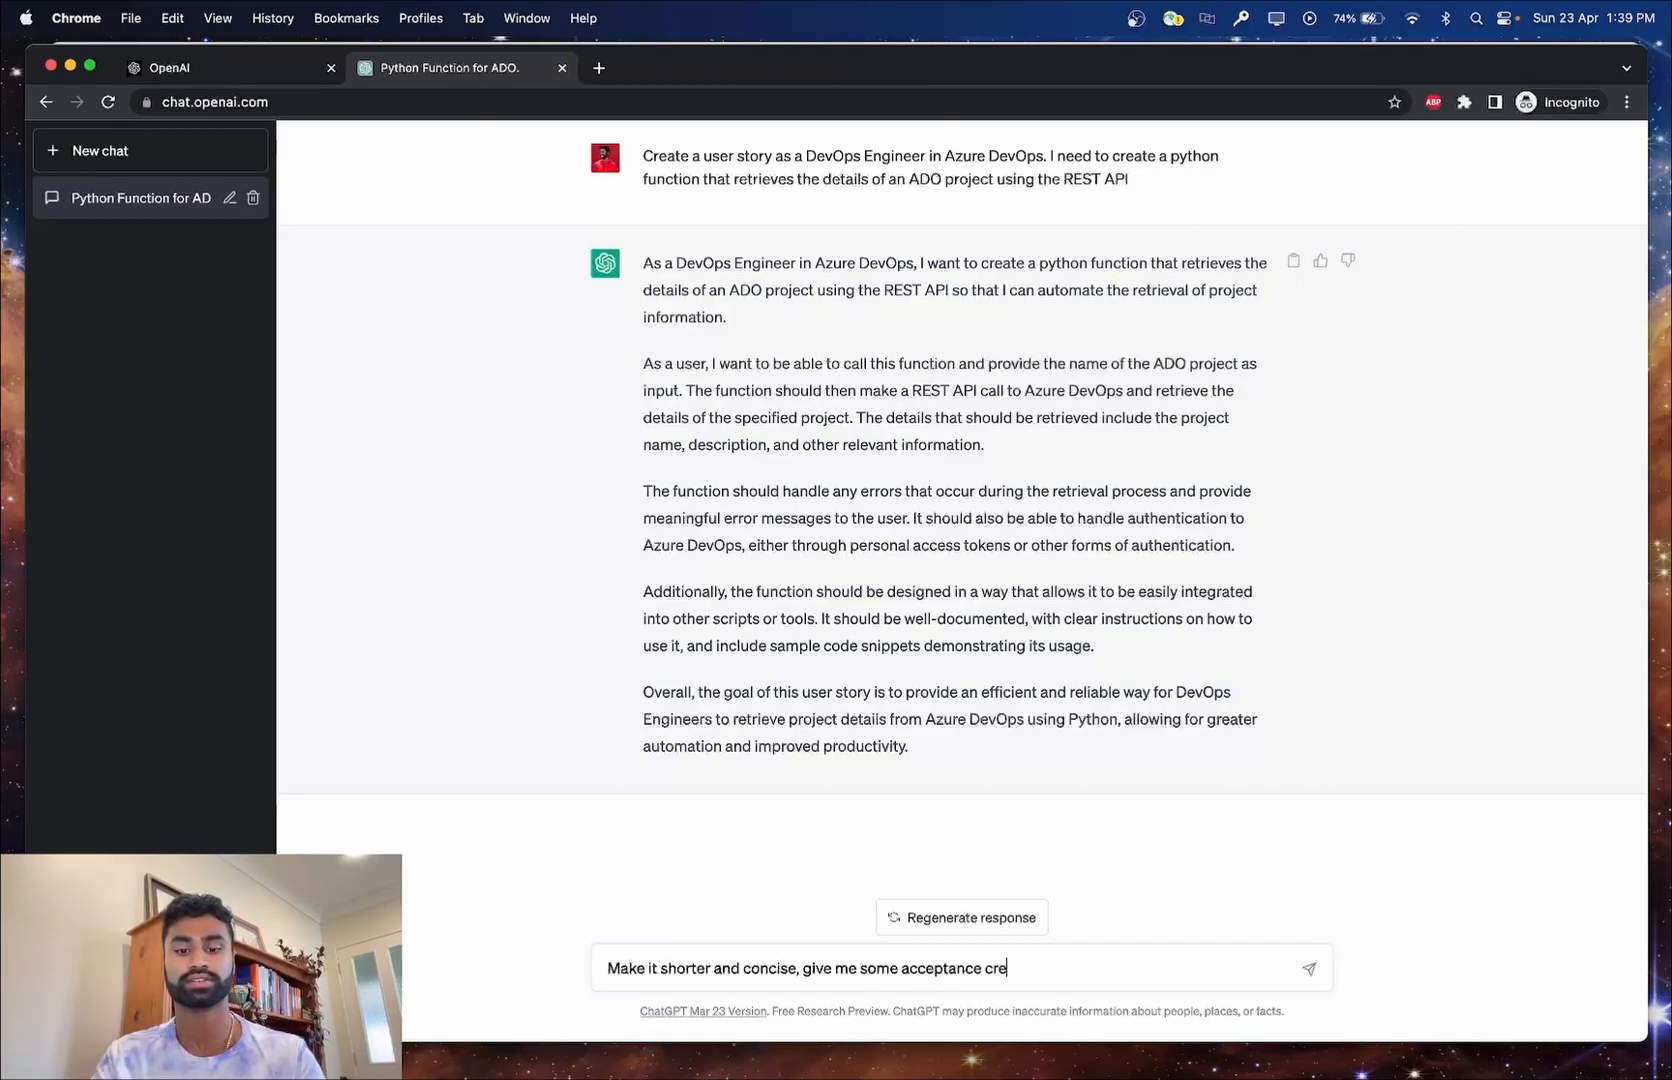
text(teria)
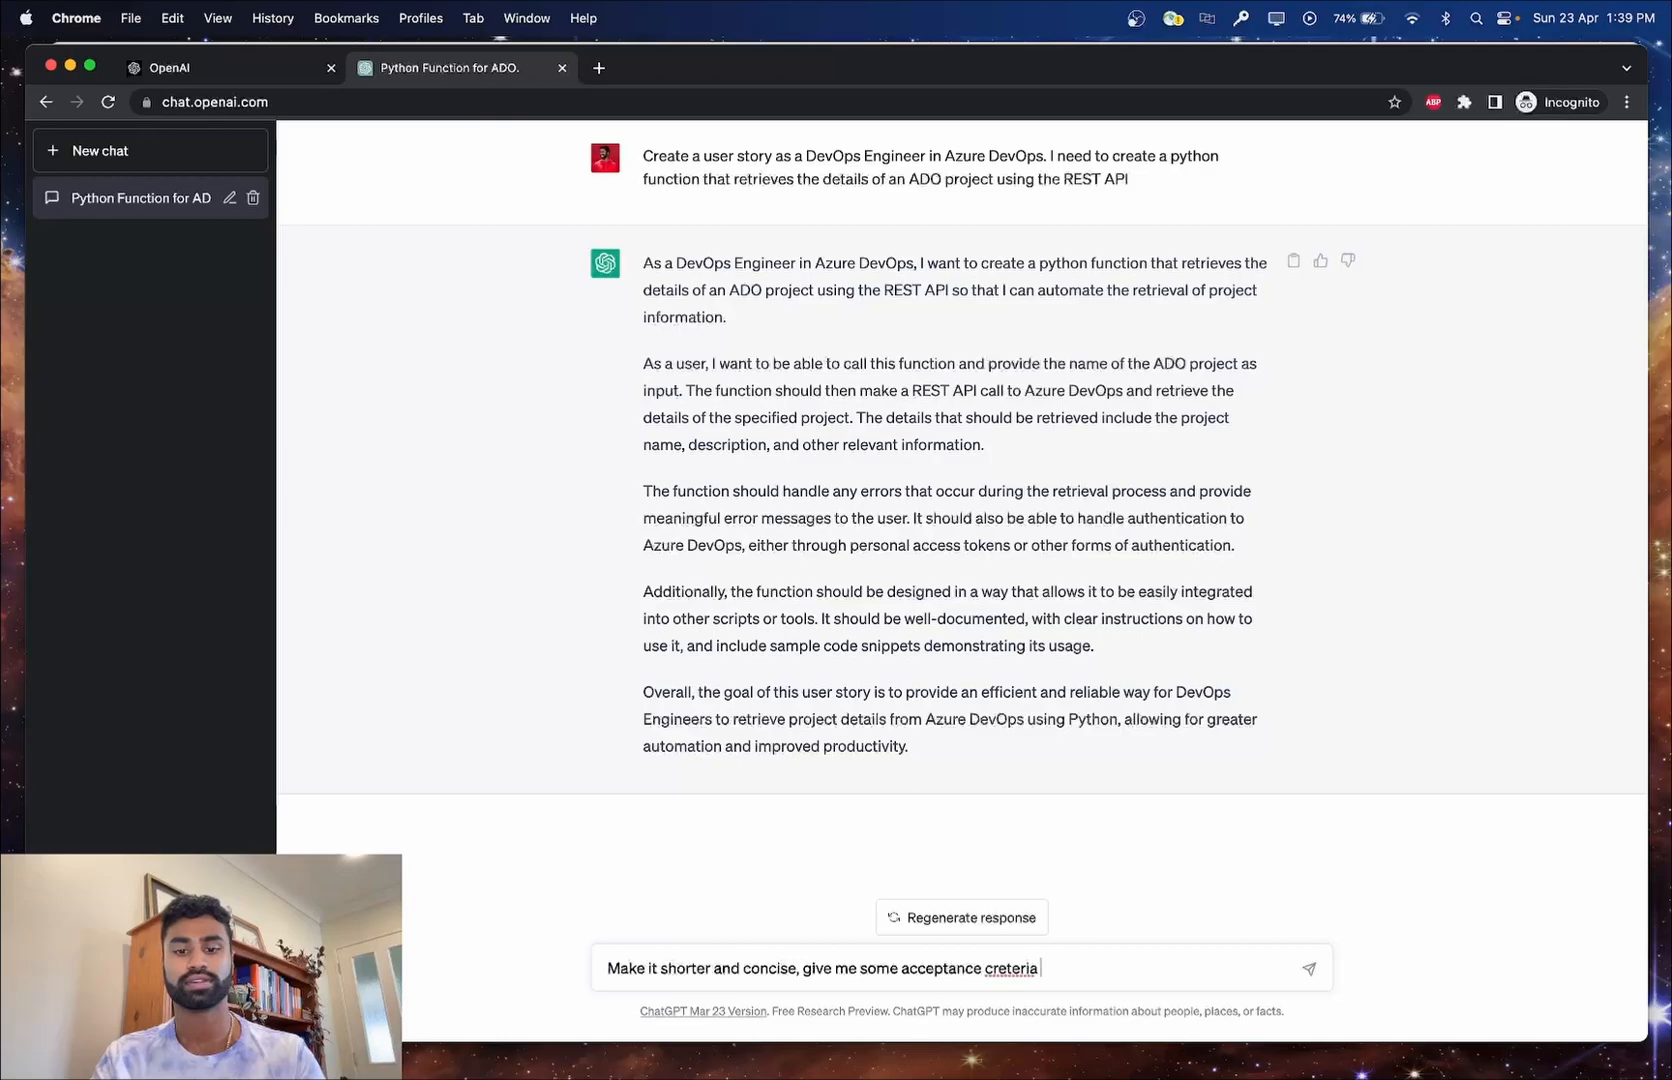
text(criteria)
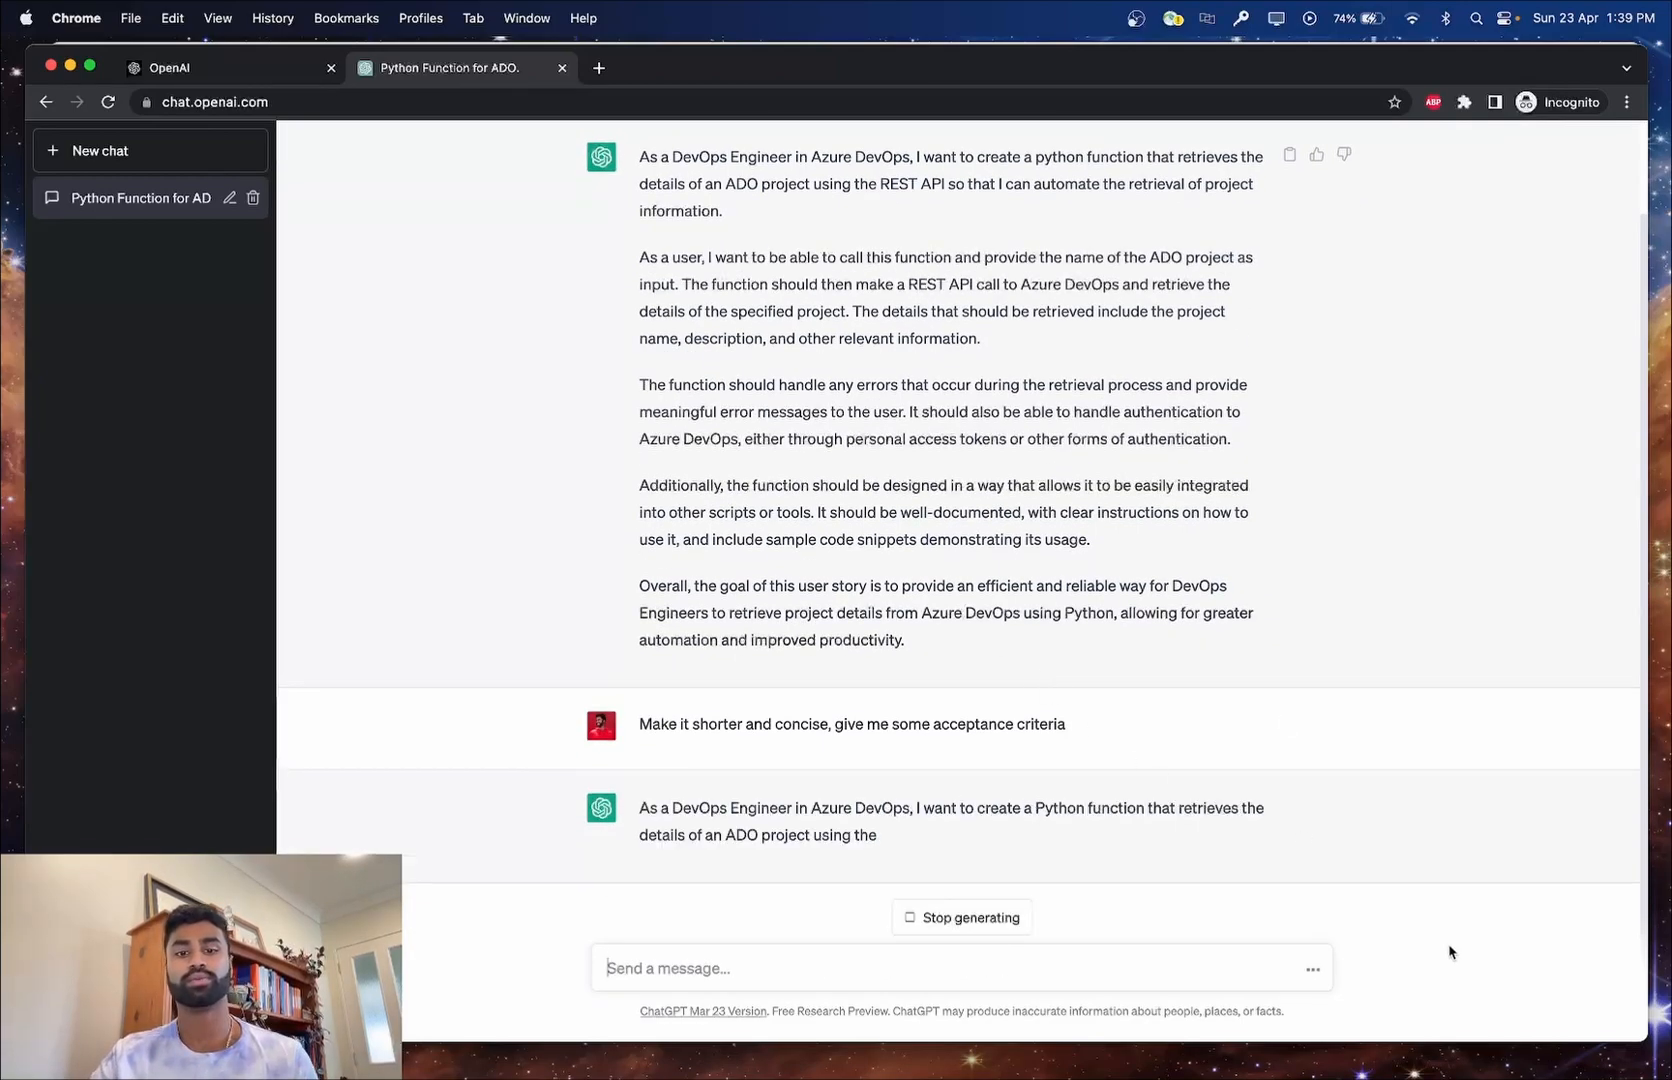
scroll(down, 3)
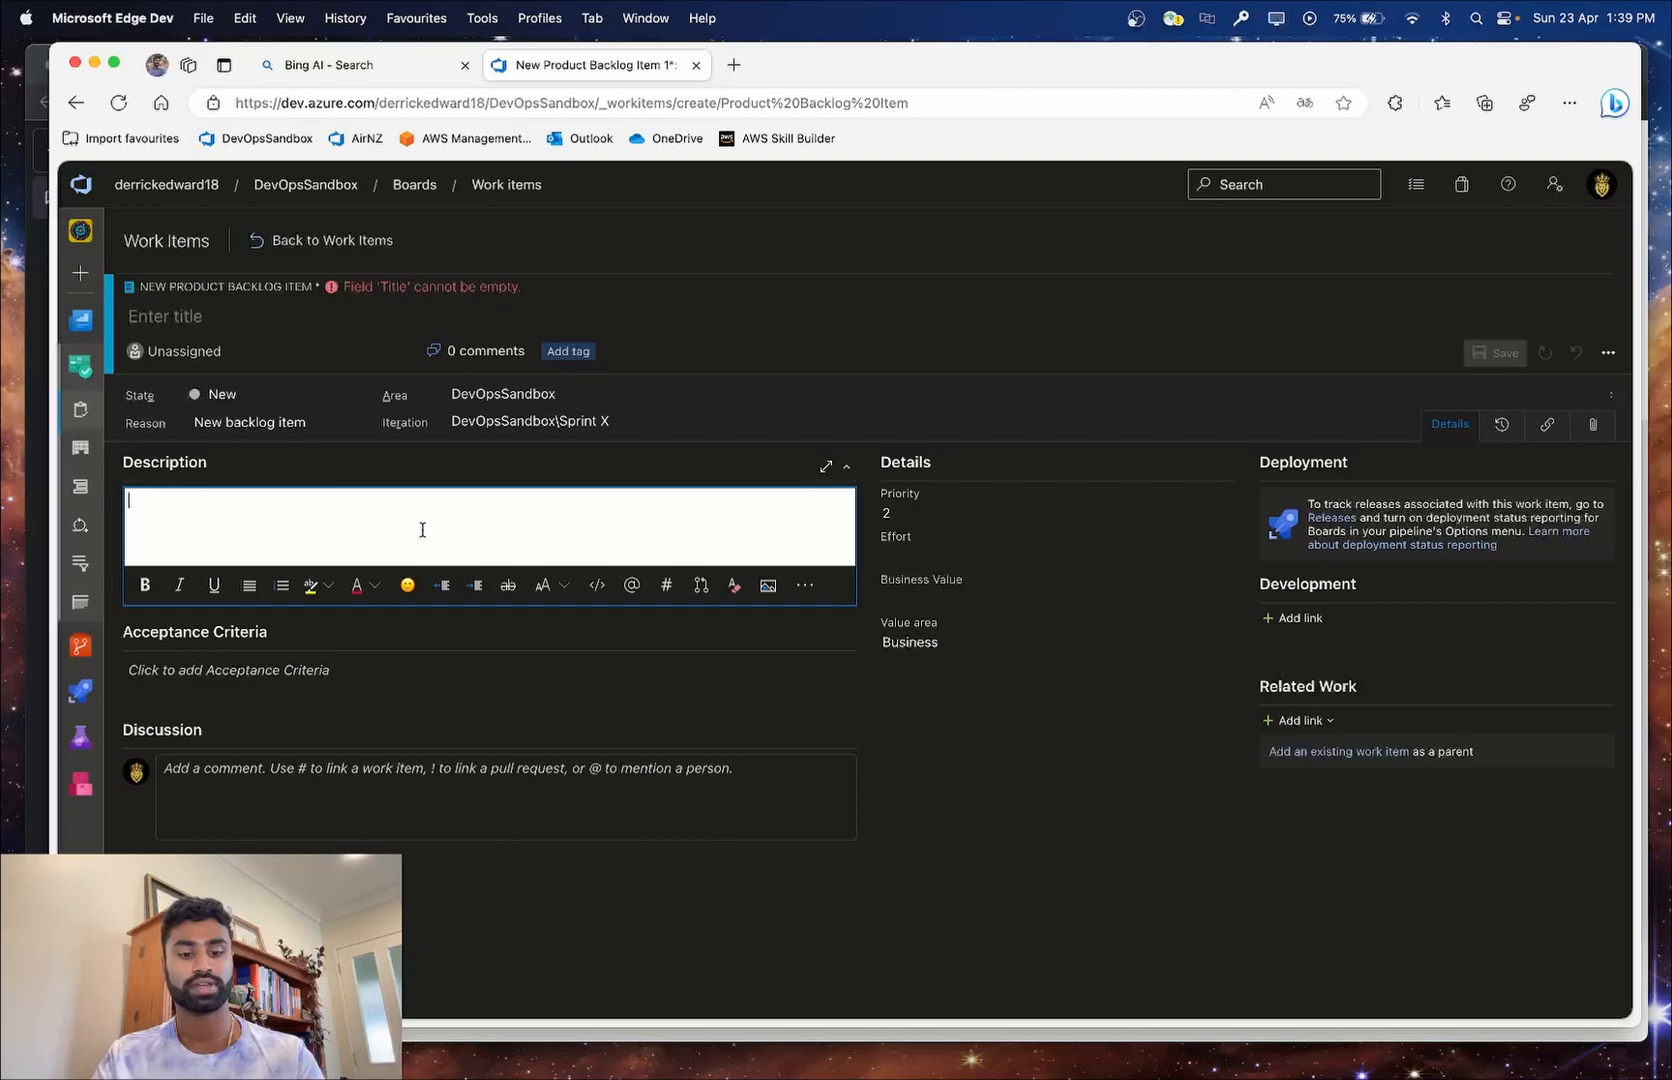
Paste the concise story into Description and the five criteria into Acceptance Criteria.
text(As a DevOps Engineer in Azure DevOps, I want to create a Python function that retrieves the details of an ADO project using the REST API.)
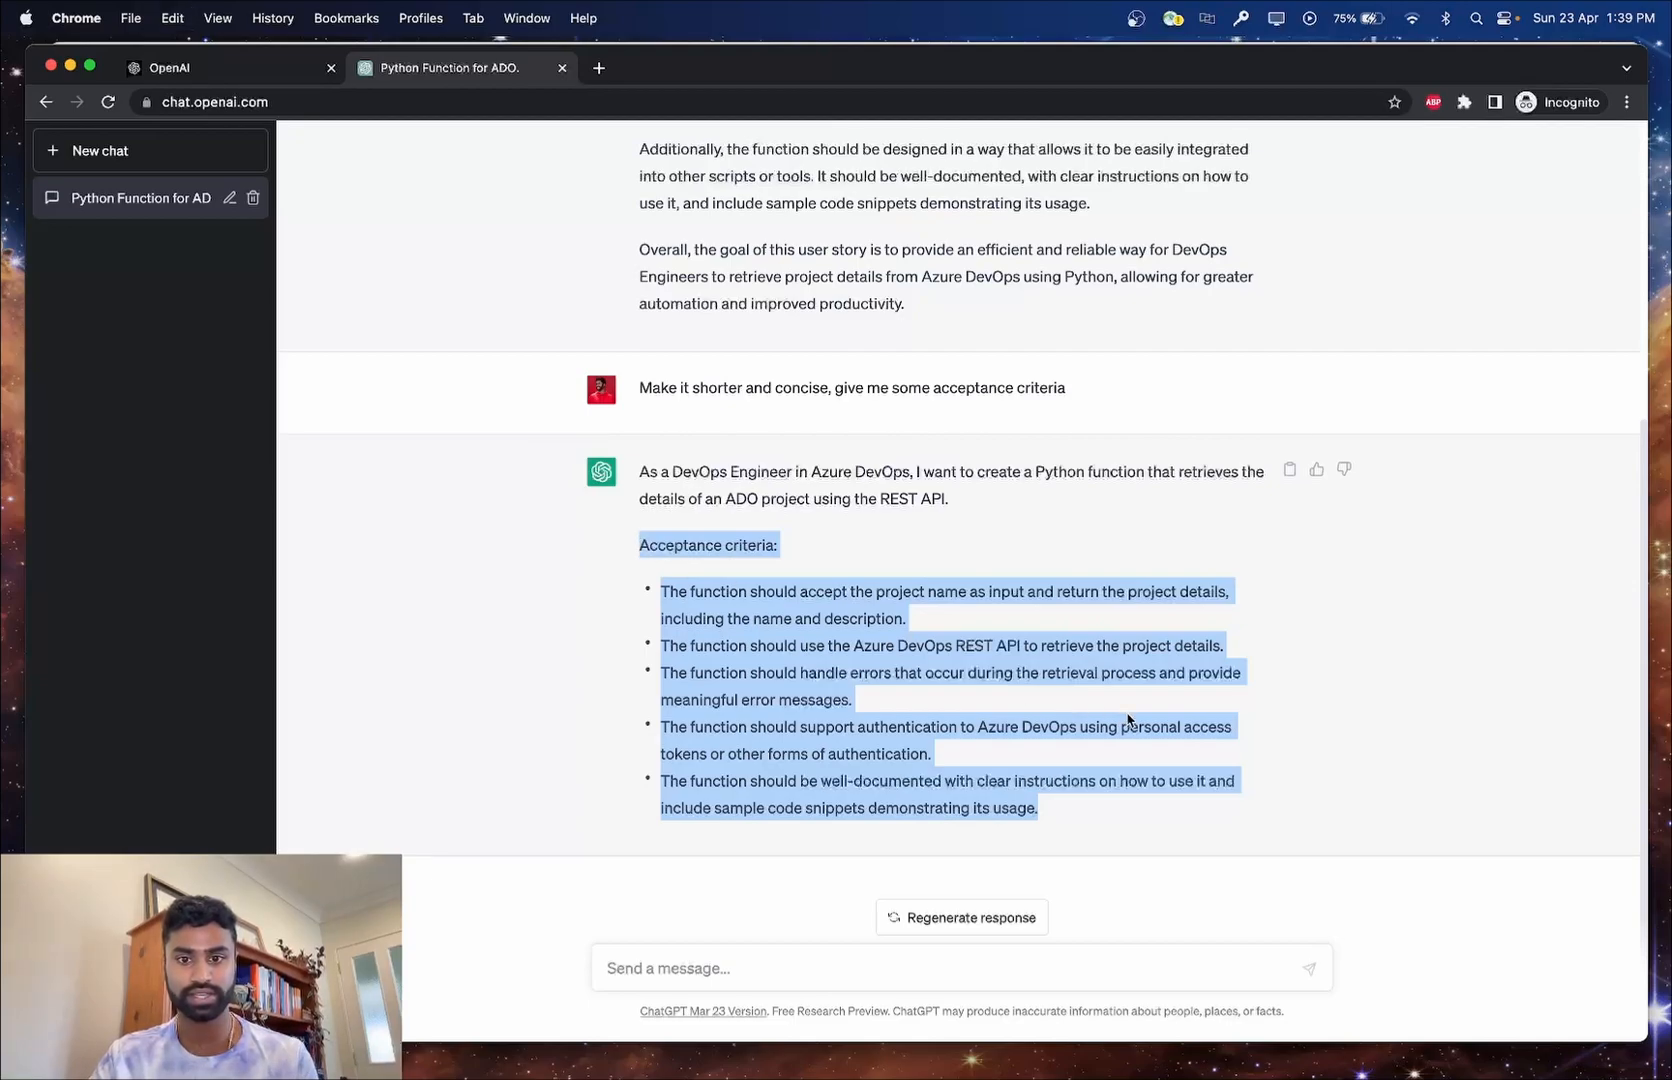
click(802, 592)
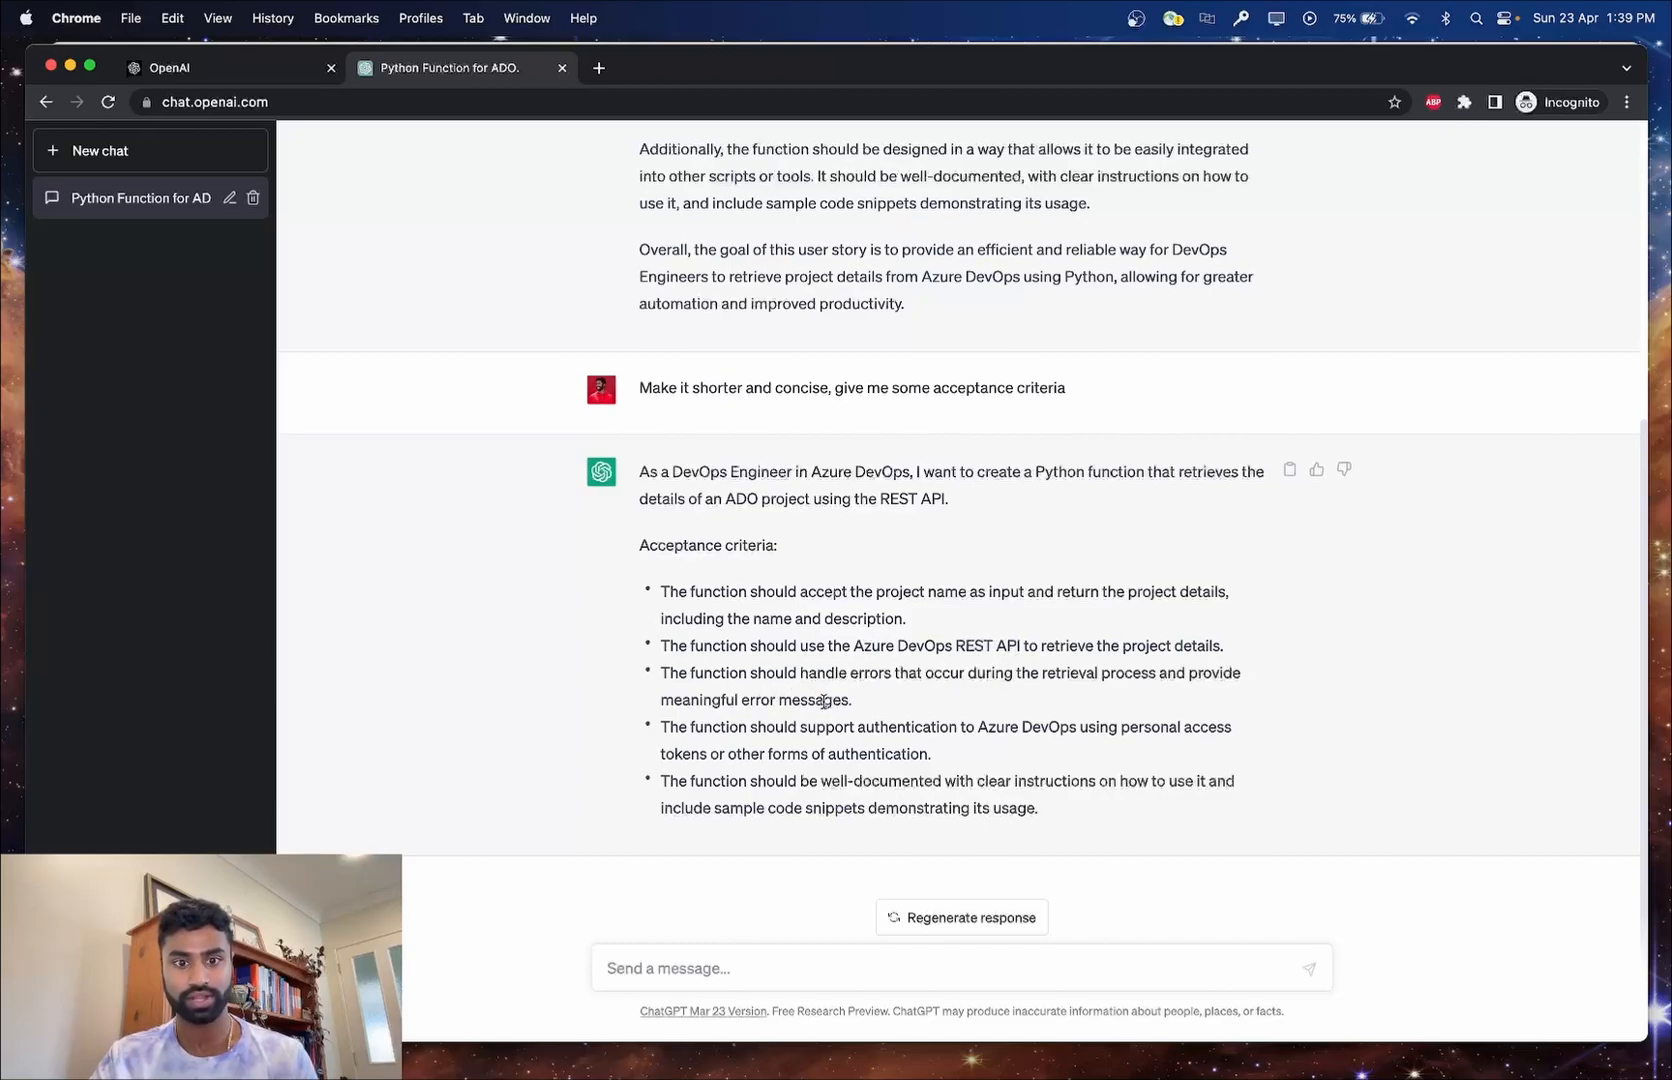
mouse_move(992, 828)
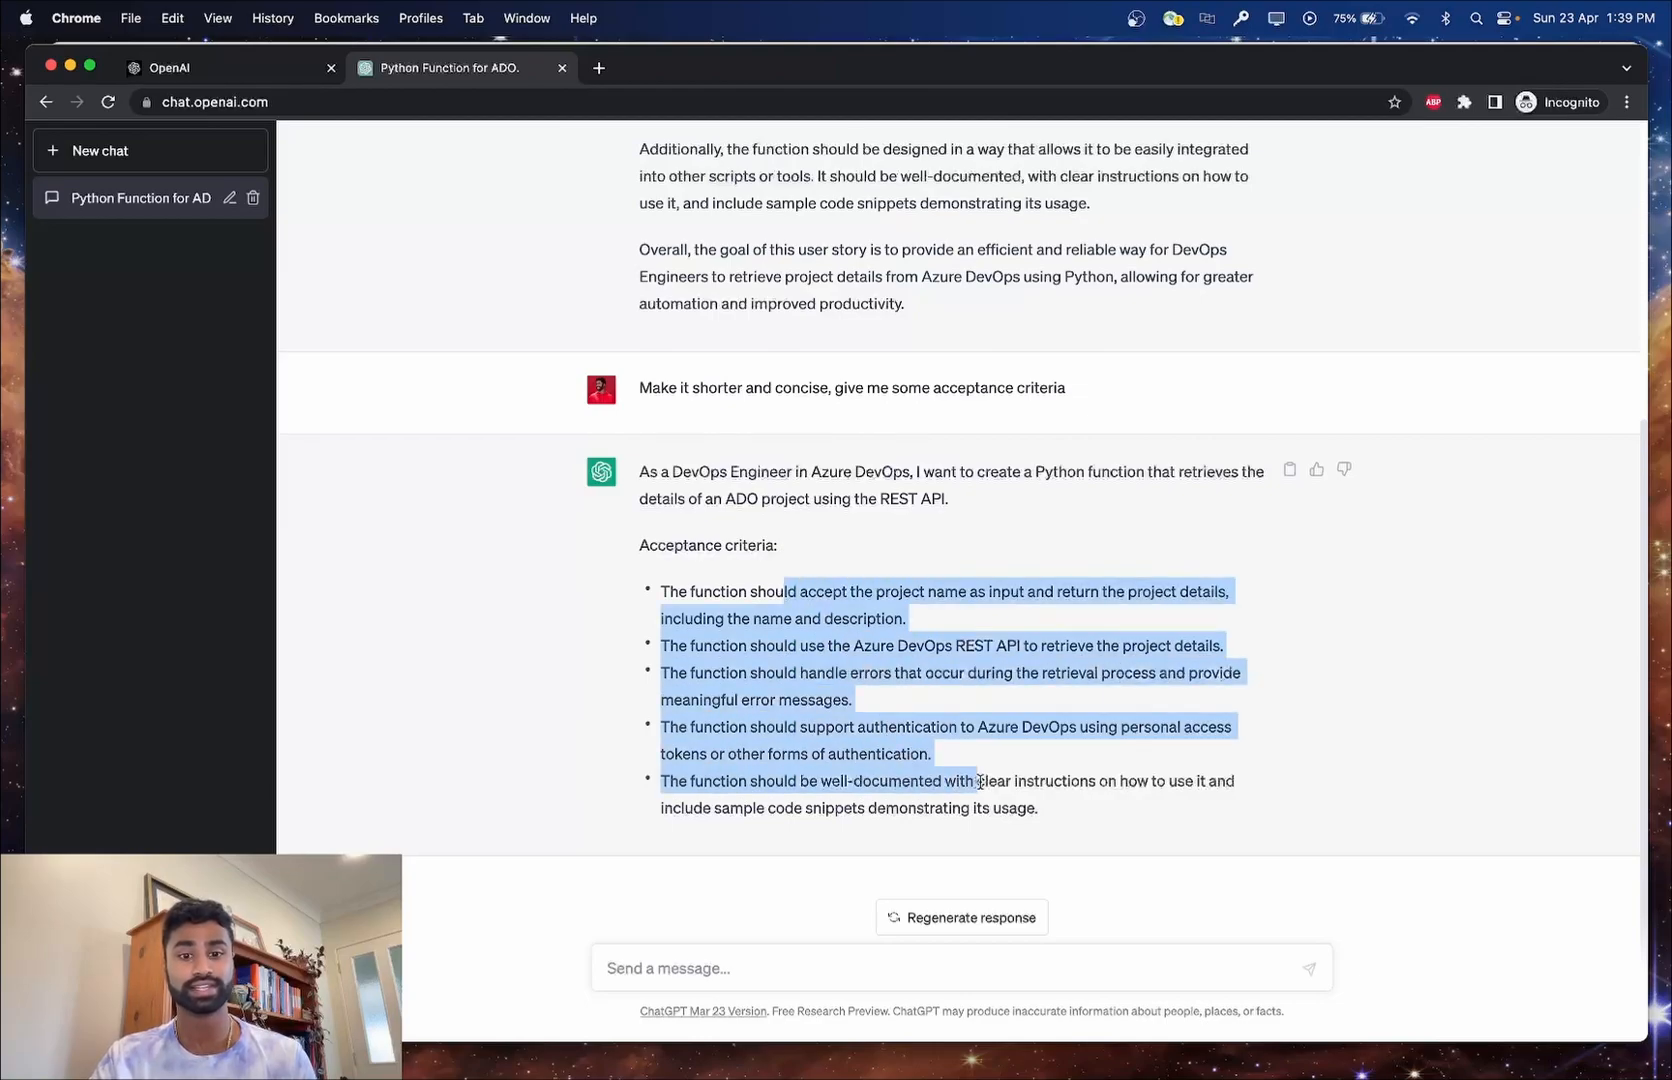
click(966, 502)
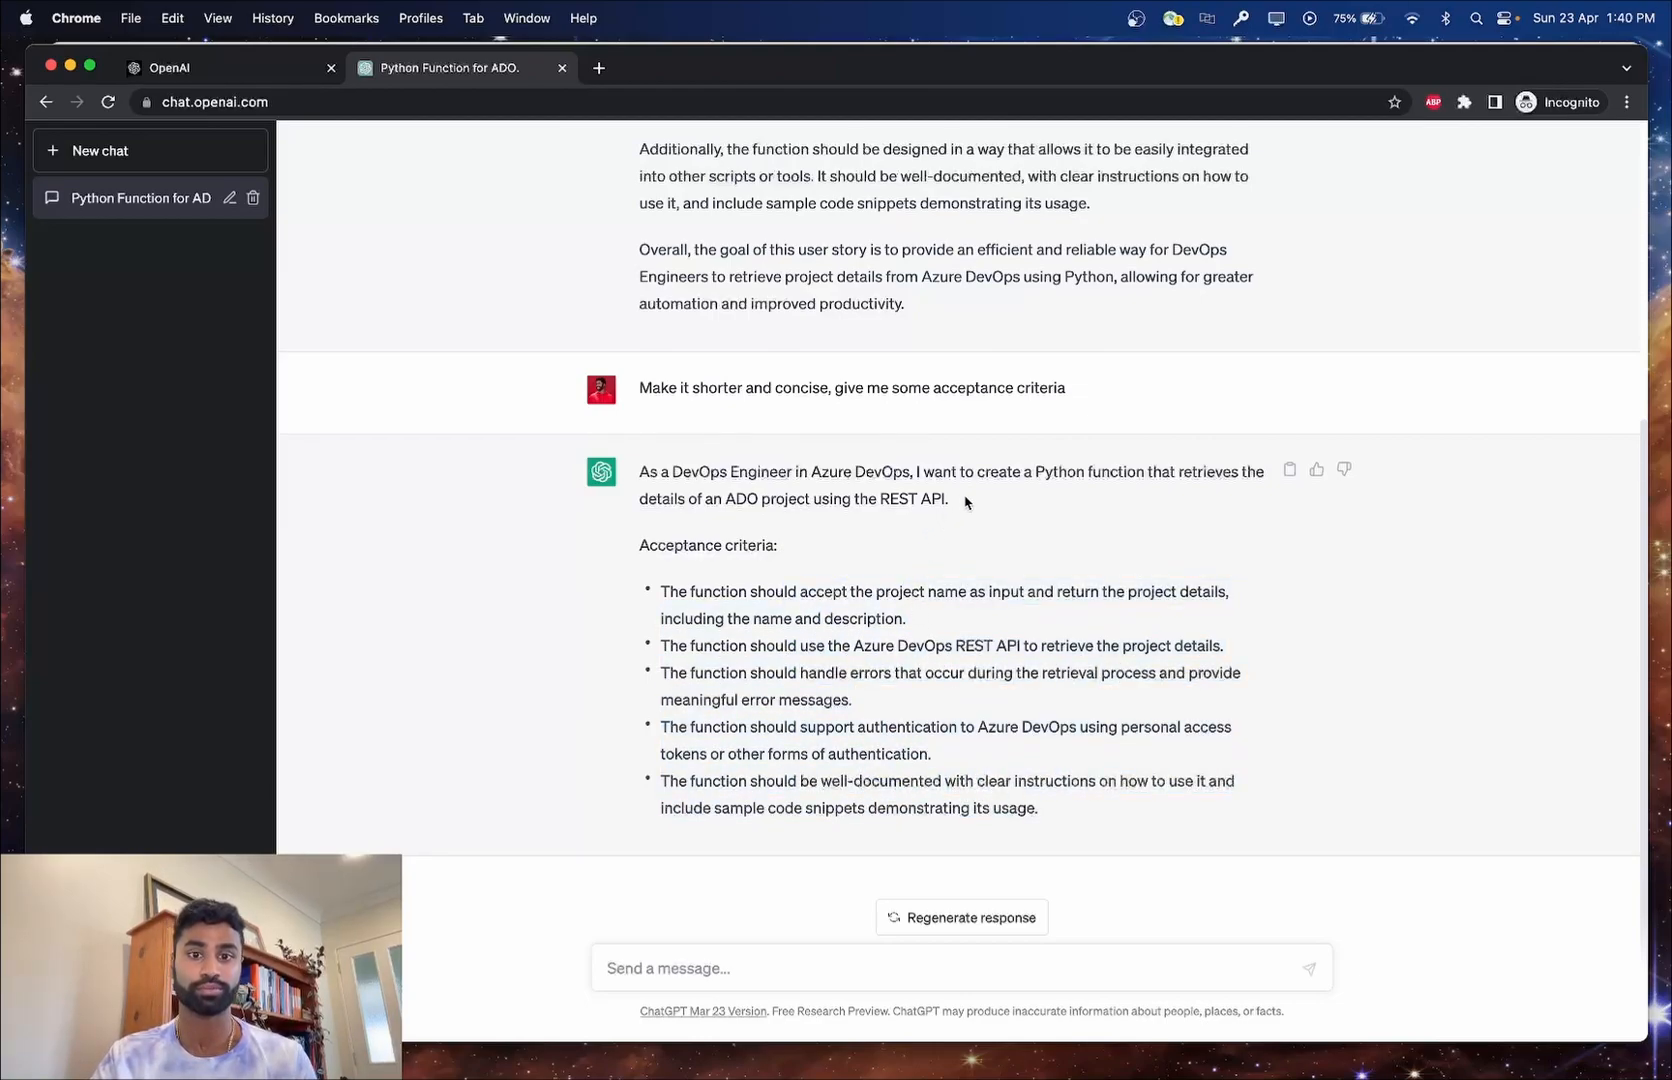
mouse_move(1066, 796)
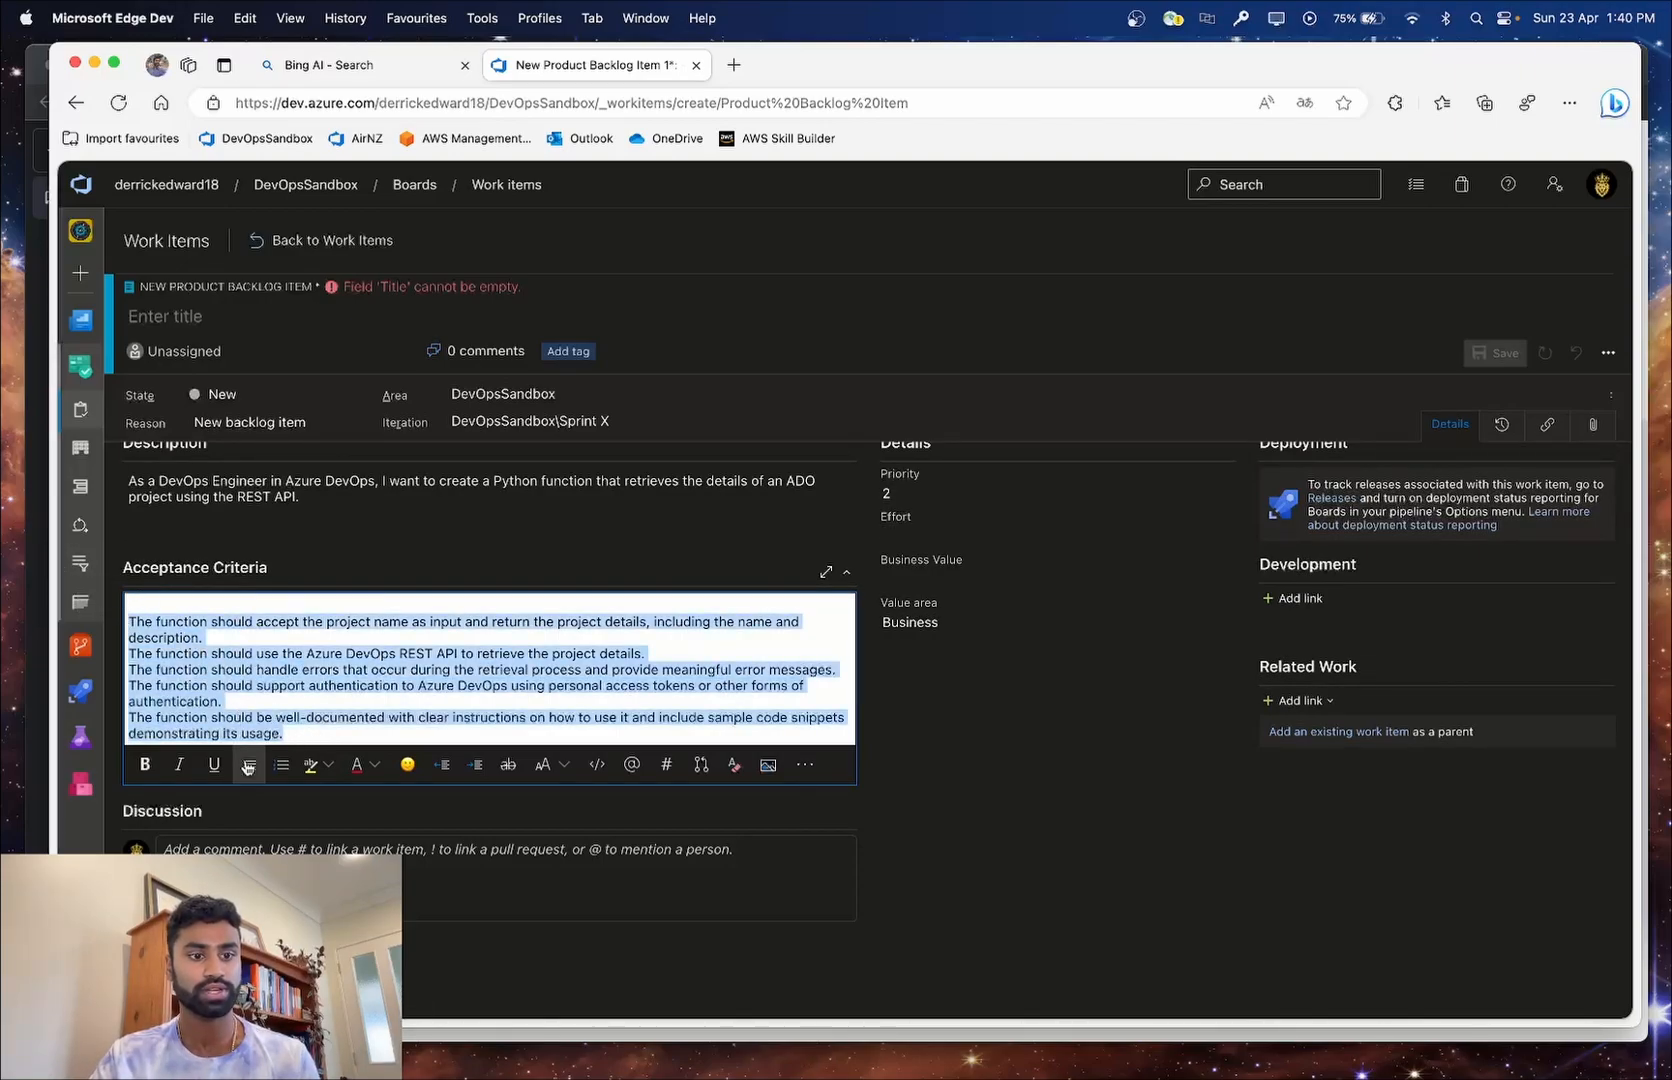
click(282, 764)
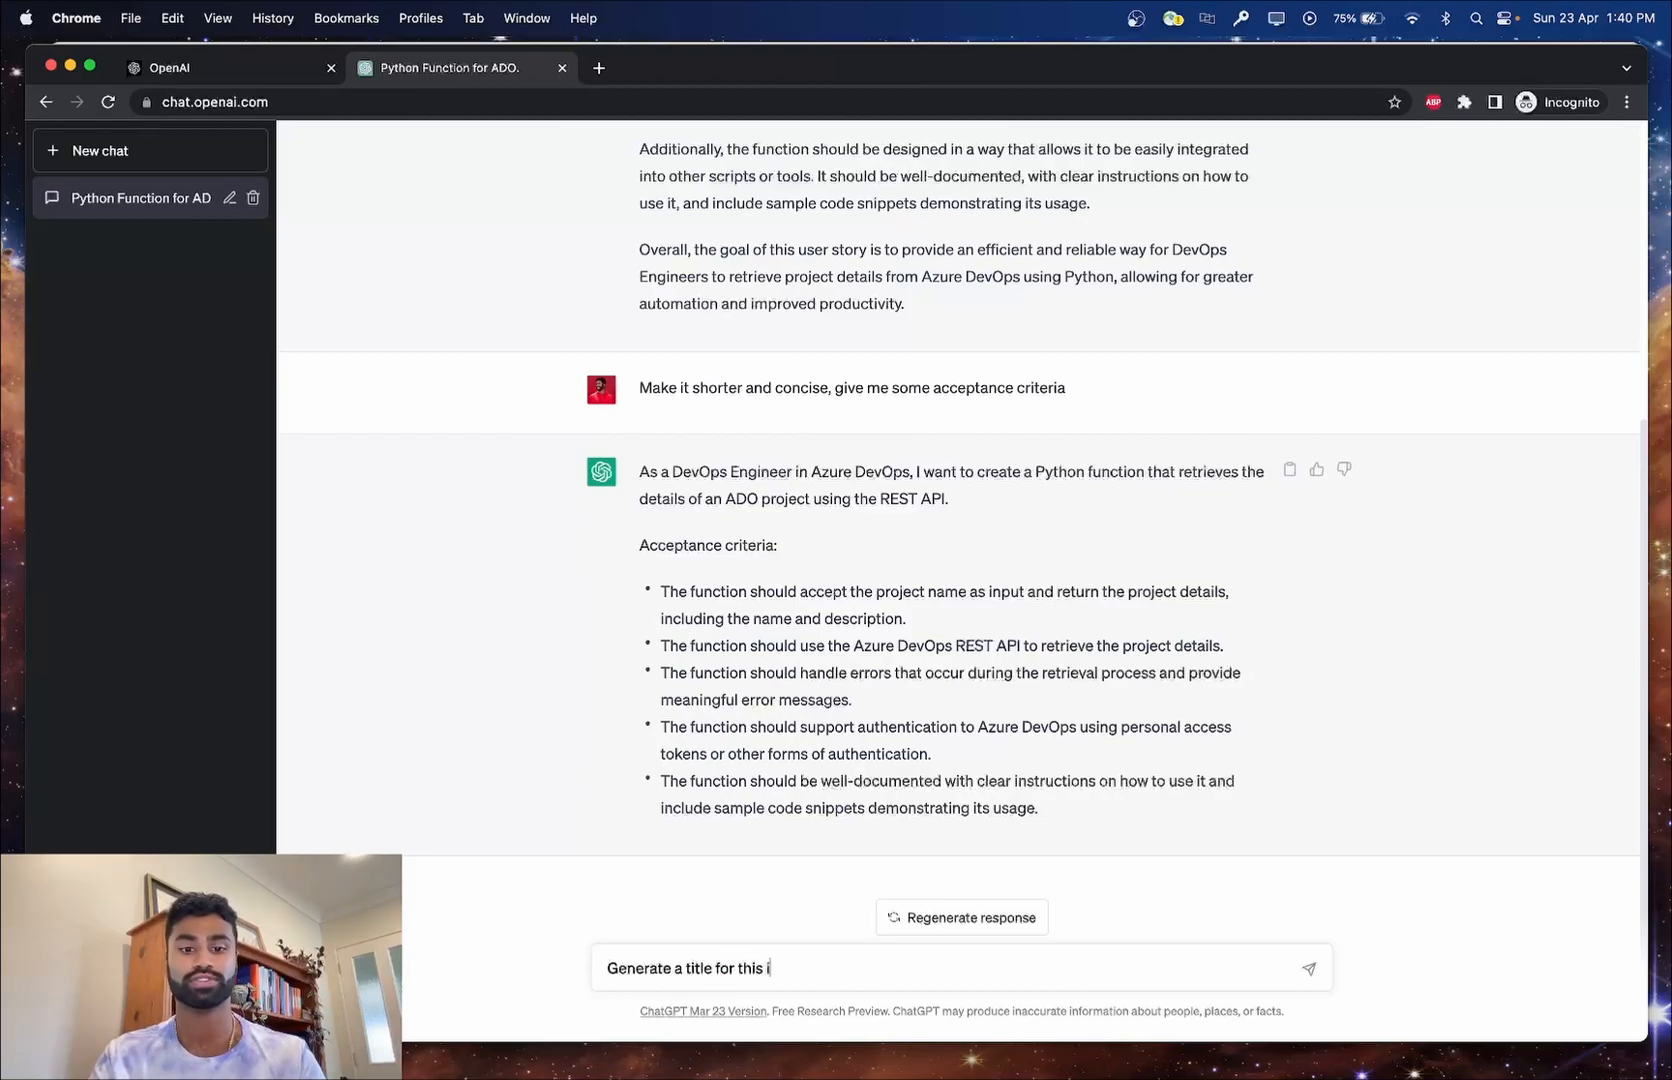
Get a title from ChatGPT, set it as 'Python Function for Retrieving Azure DevOps Project Details via REST API' and save.
text(user s)
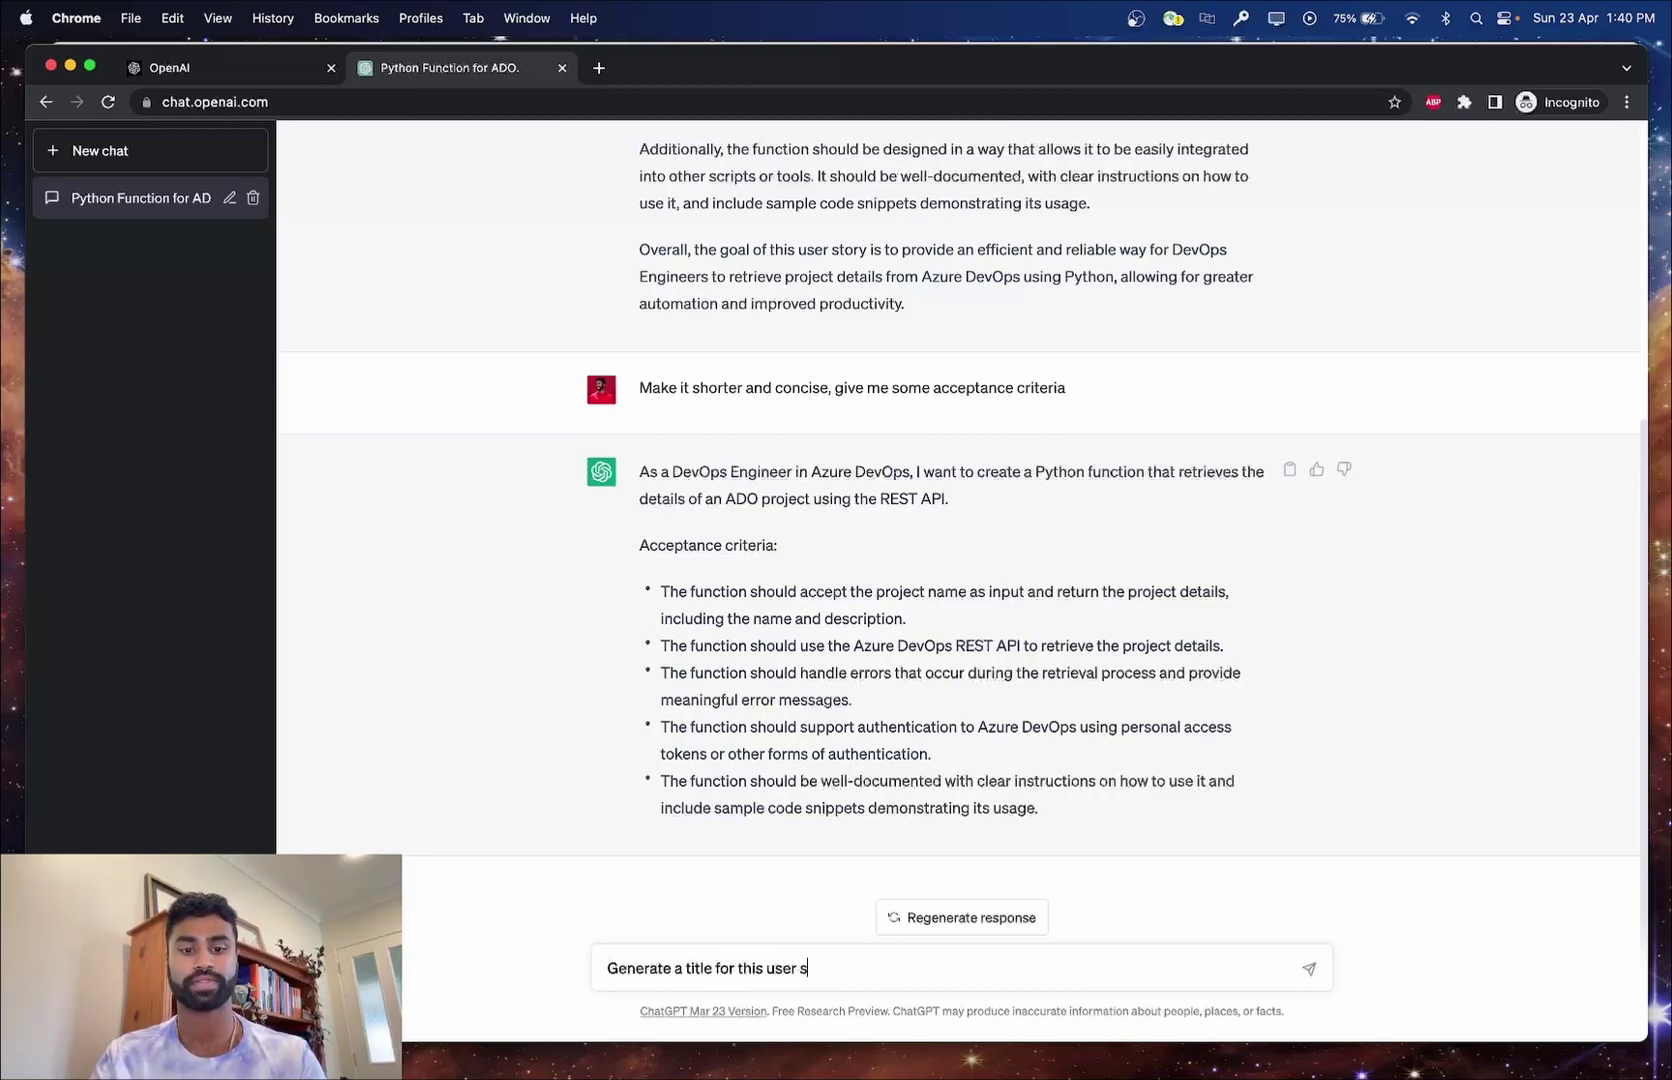
key(Return)
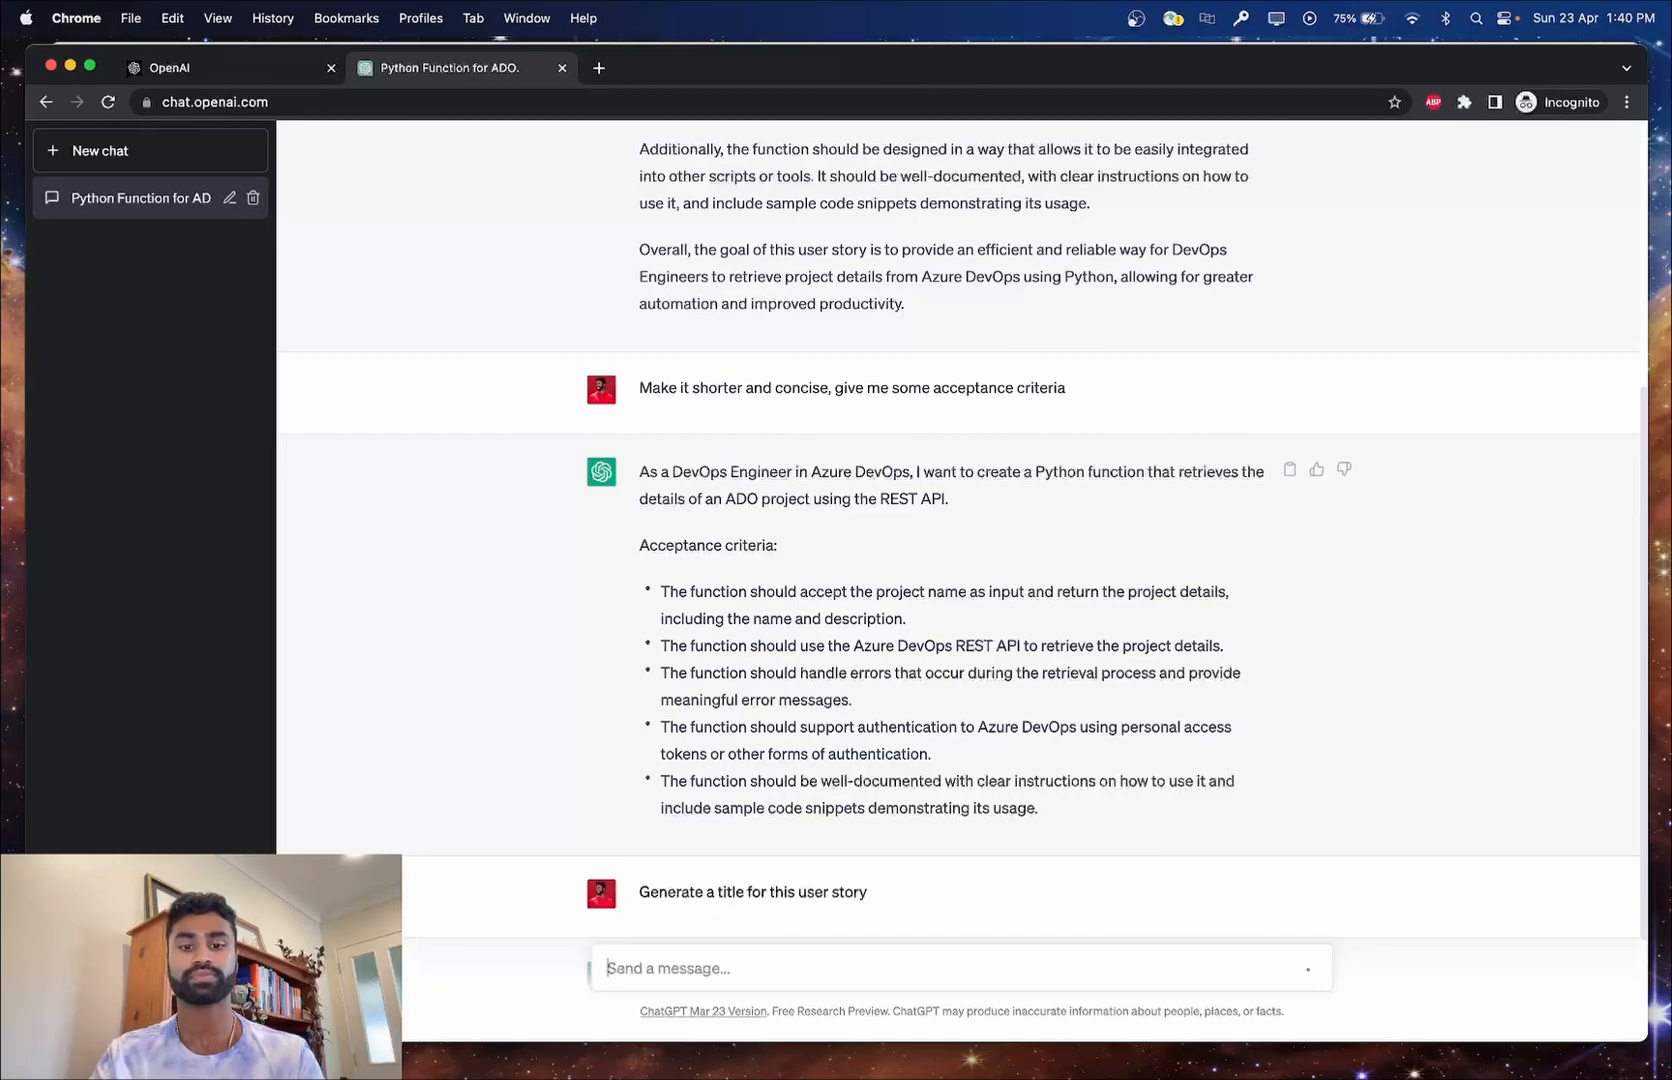
scroll(down, 3)
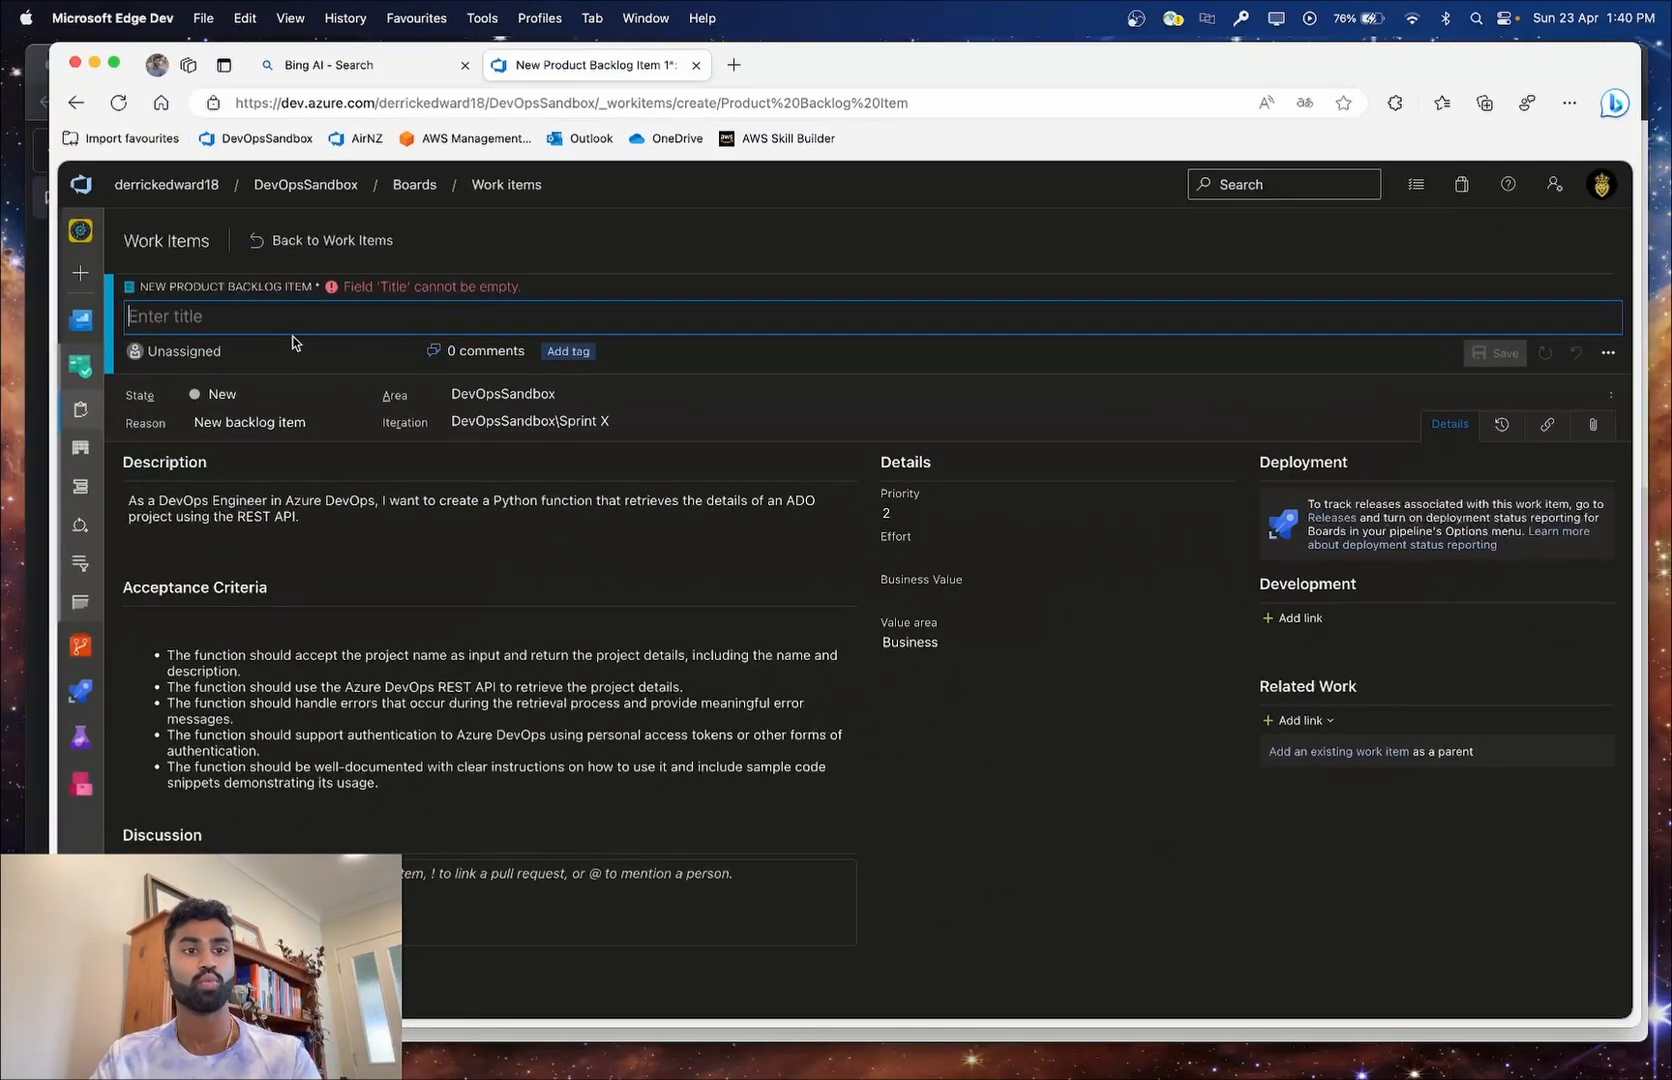
text(Python Function for Retrieving Azure DevOps Project Details via REST API")
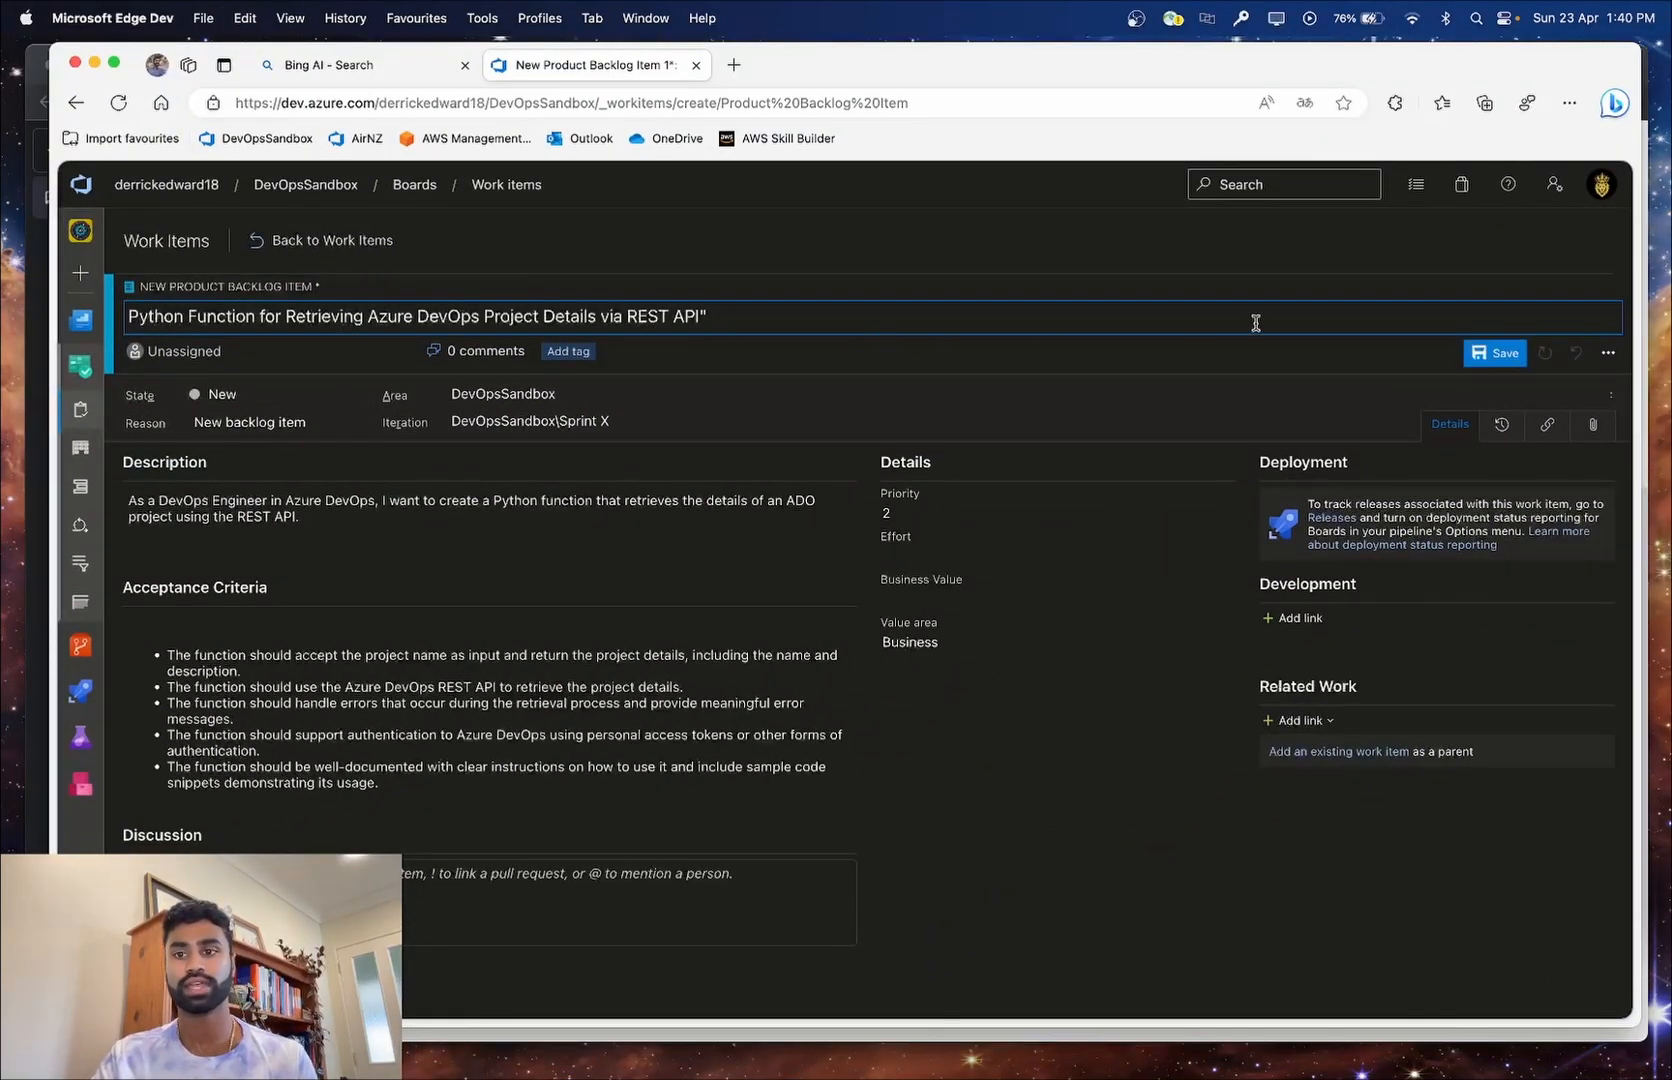
click(1494, 352)
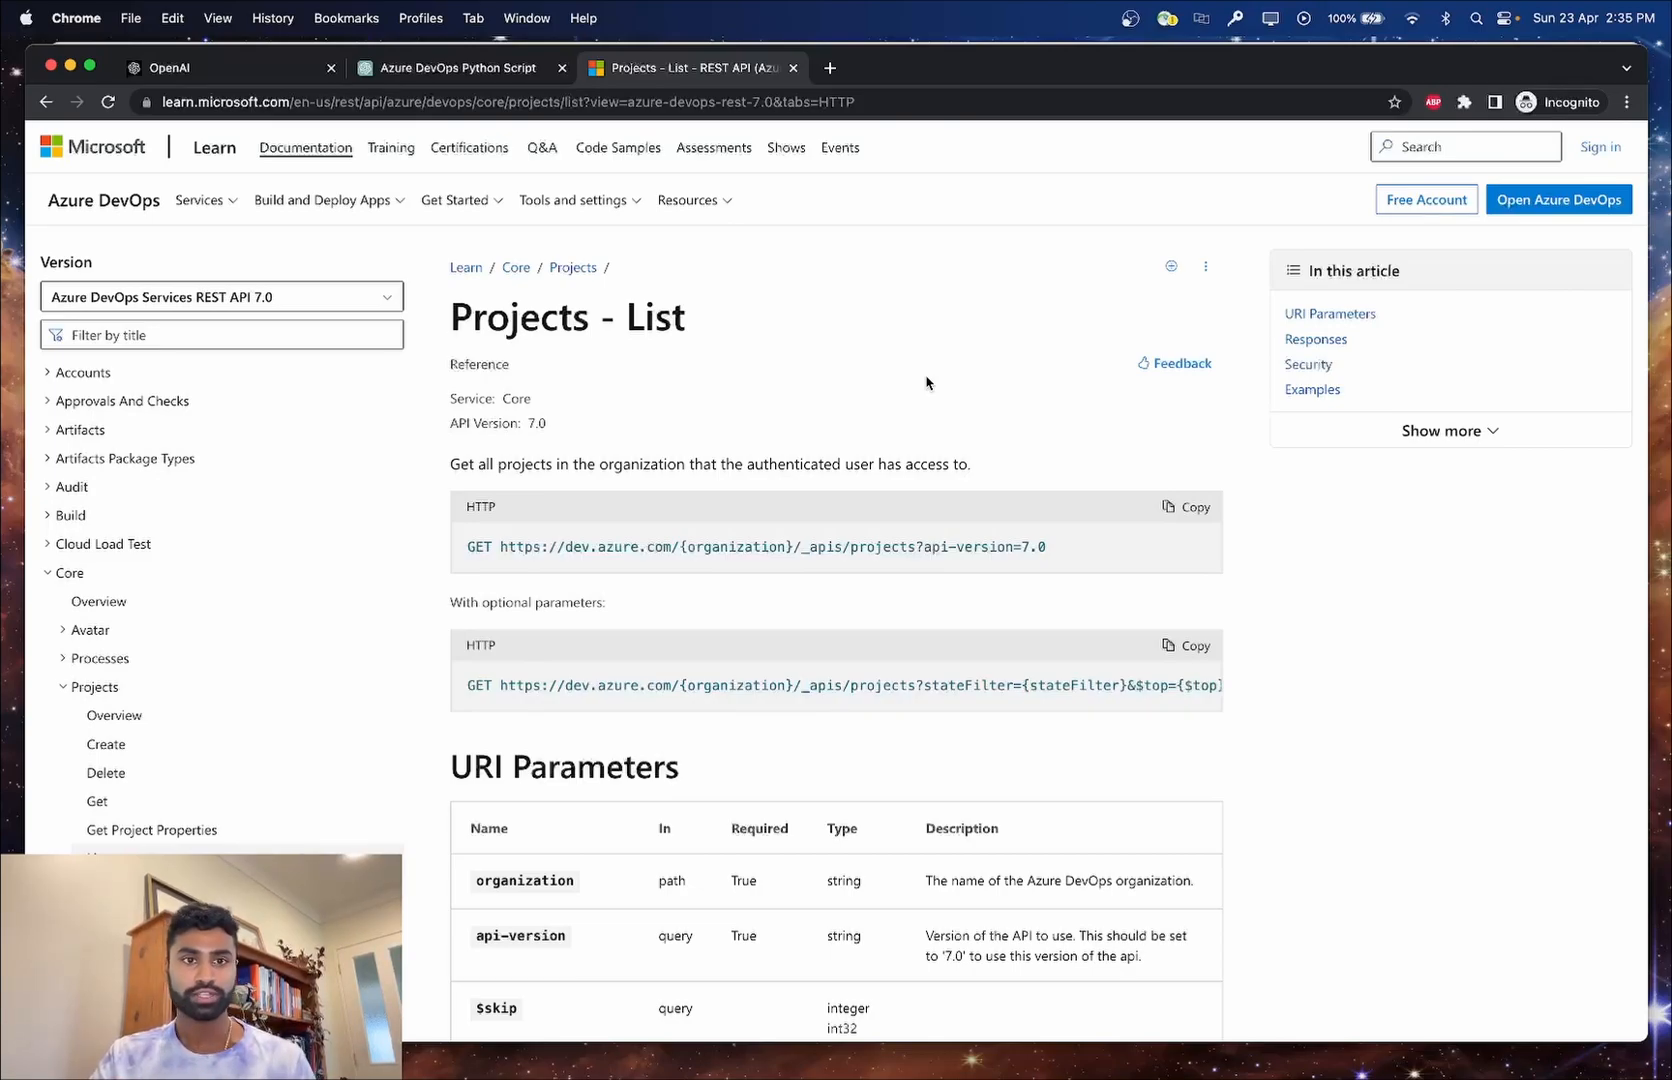
mouse_move(488, 146)
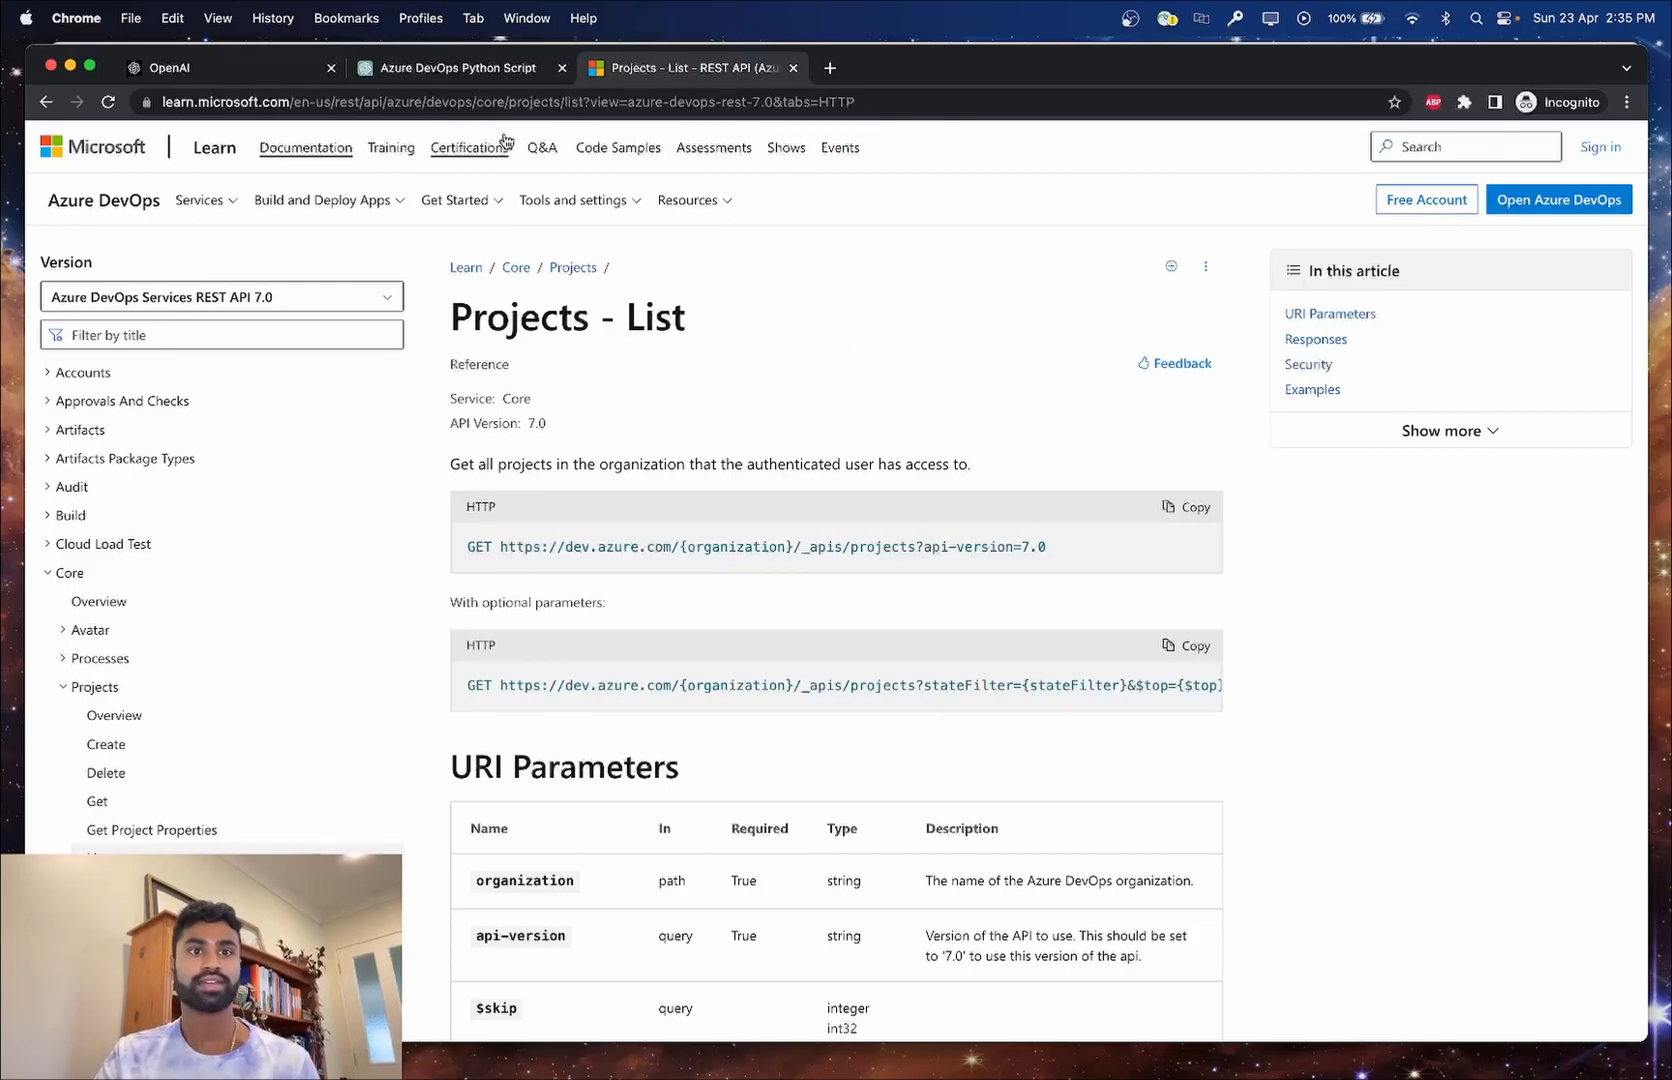
Return to the Azure DevOps Python Script chat and review the generated script with placeholder credentials.
click(452, 68)
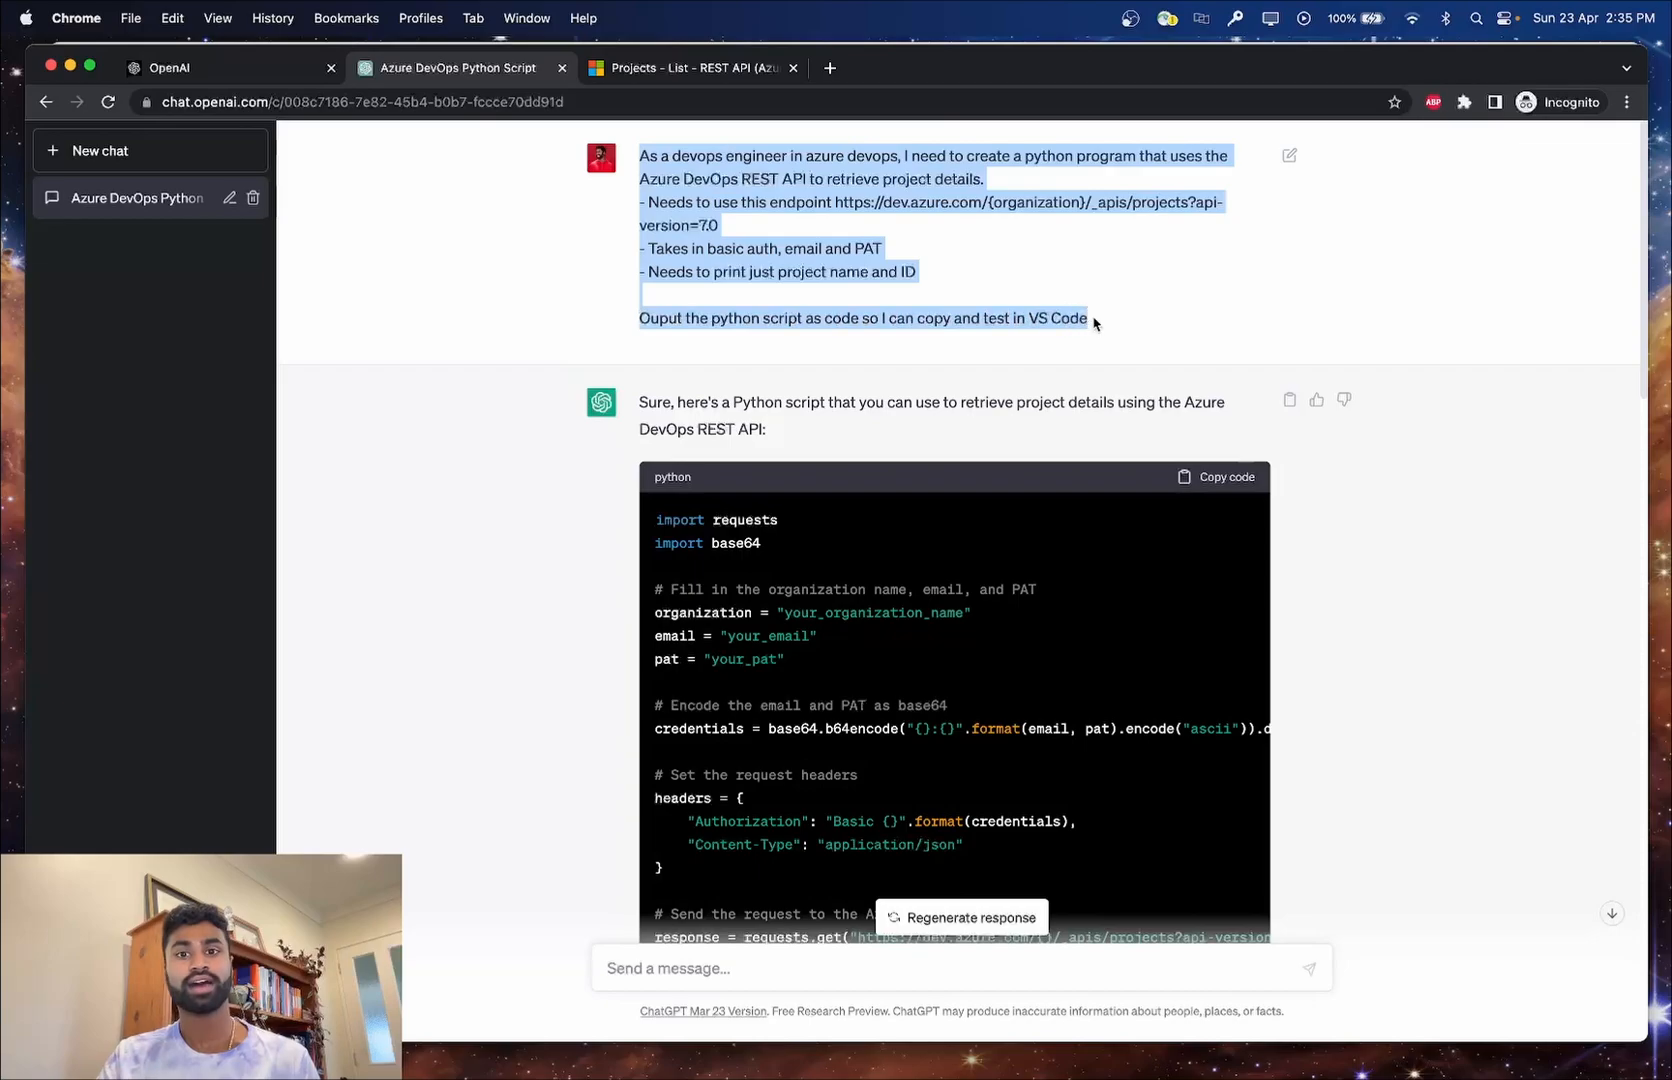
click(1092, 322)
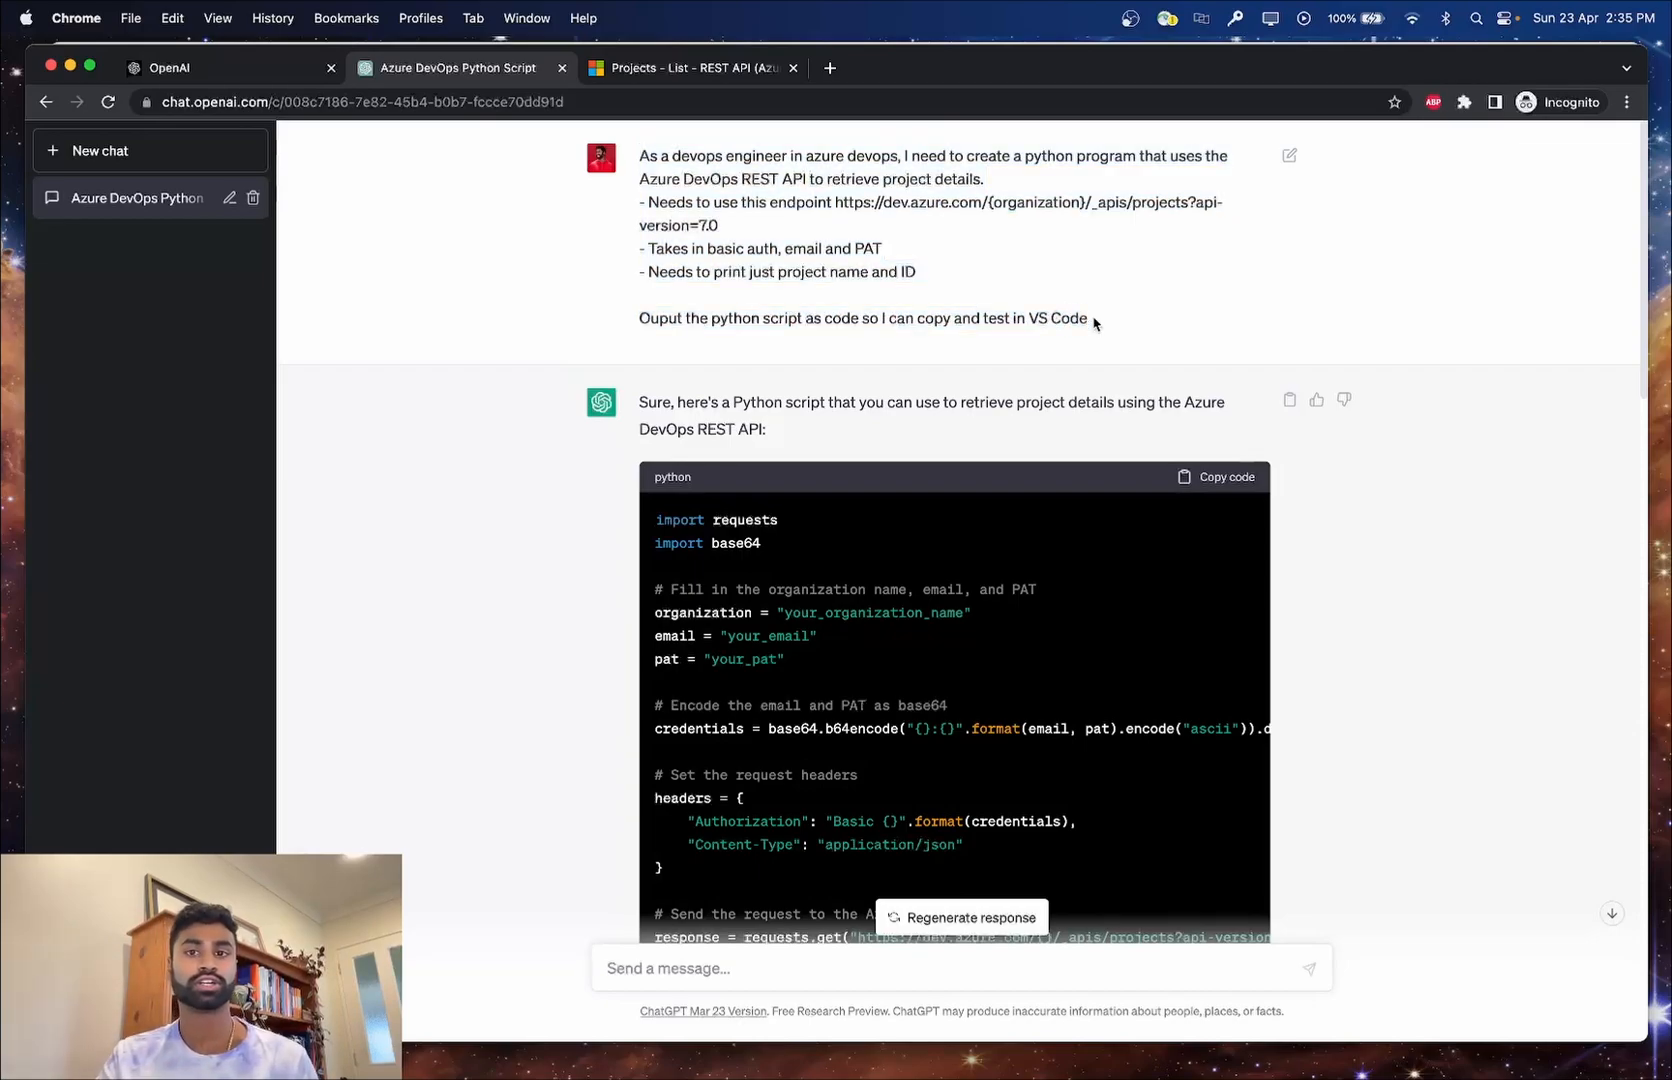
mouse_move(762, 156)
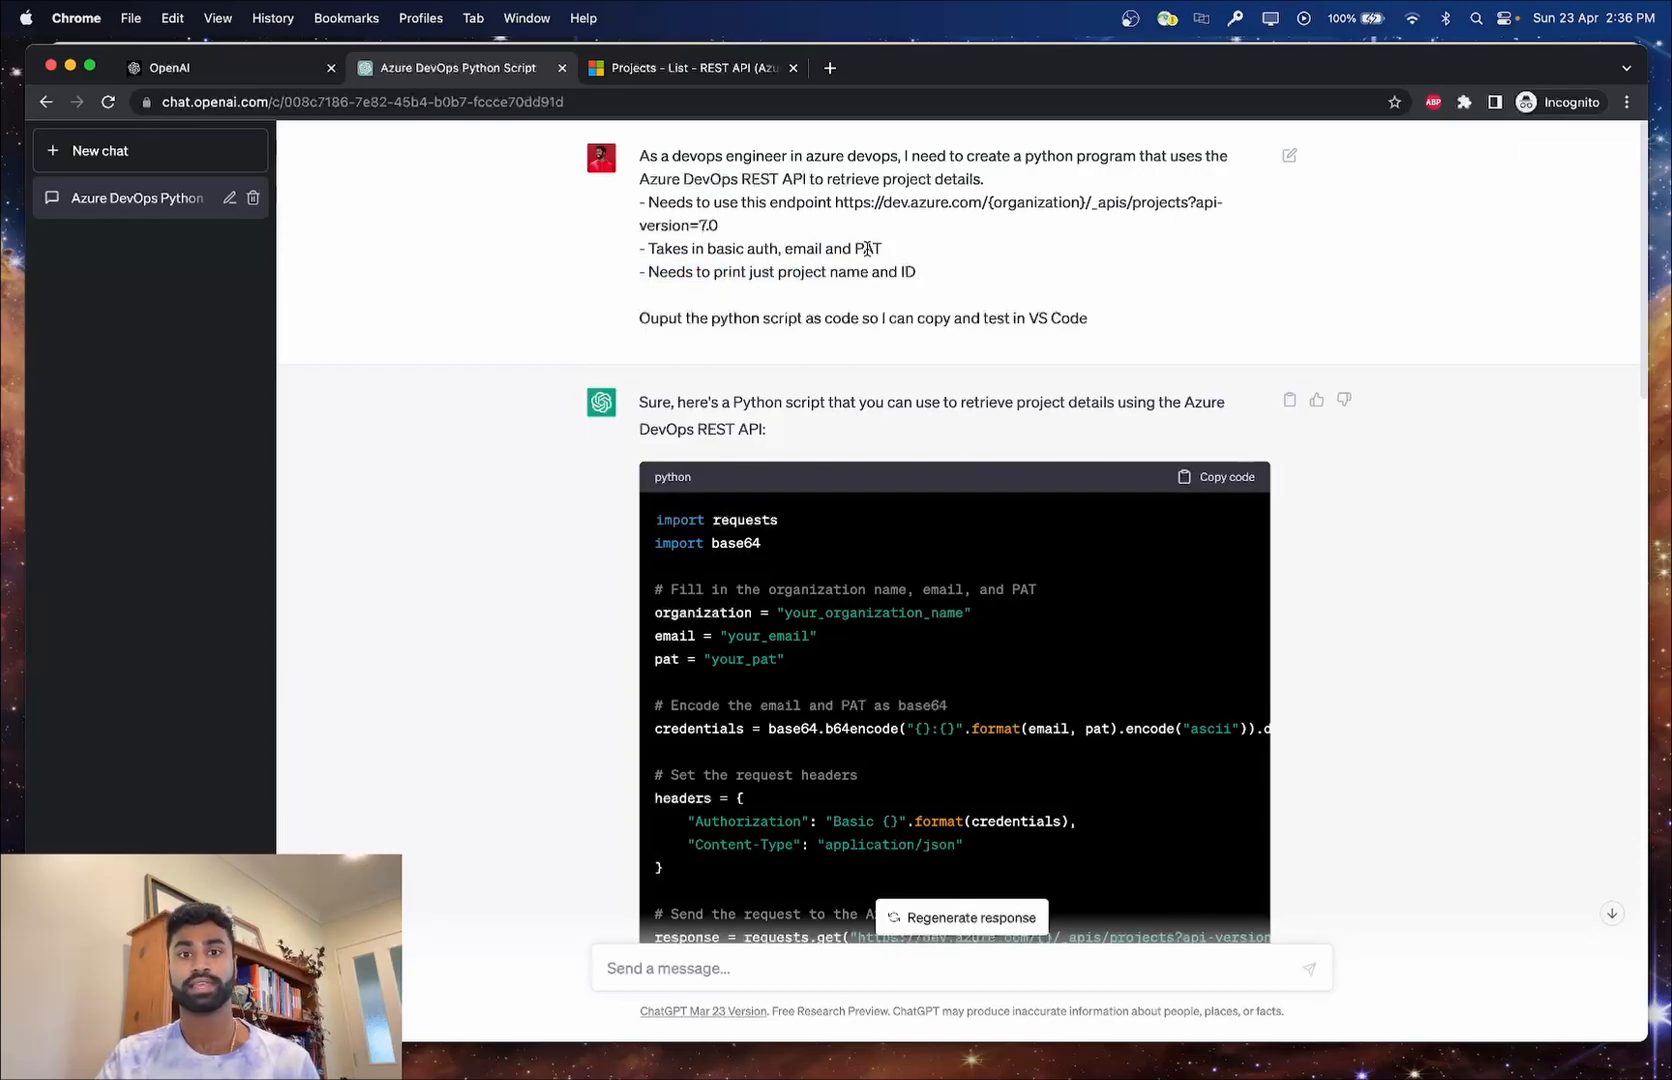
mouse_move(704, 302)
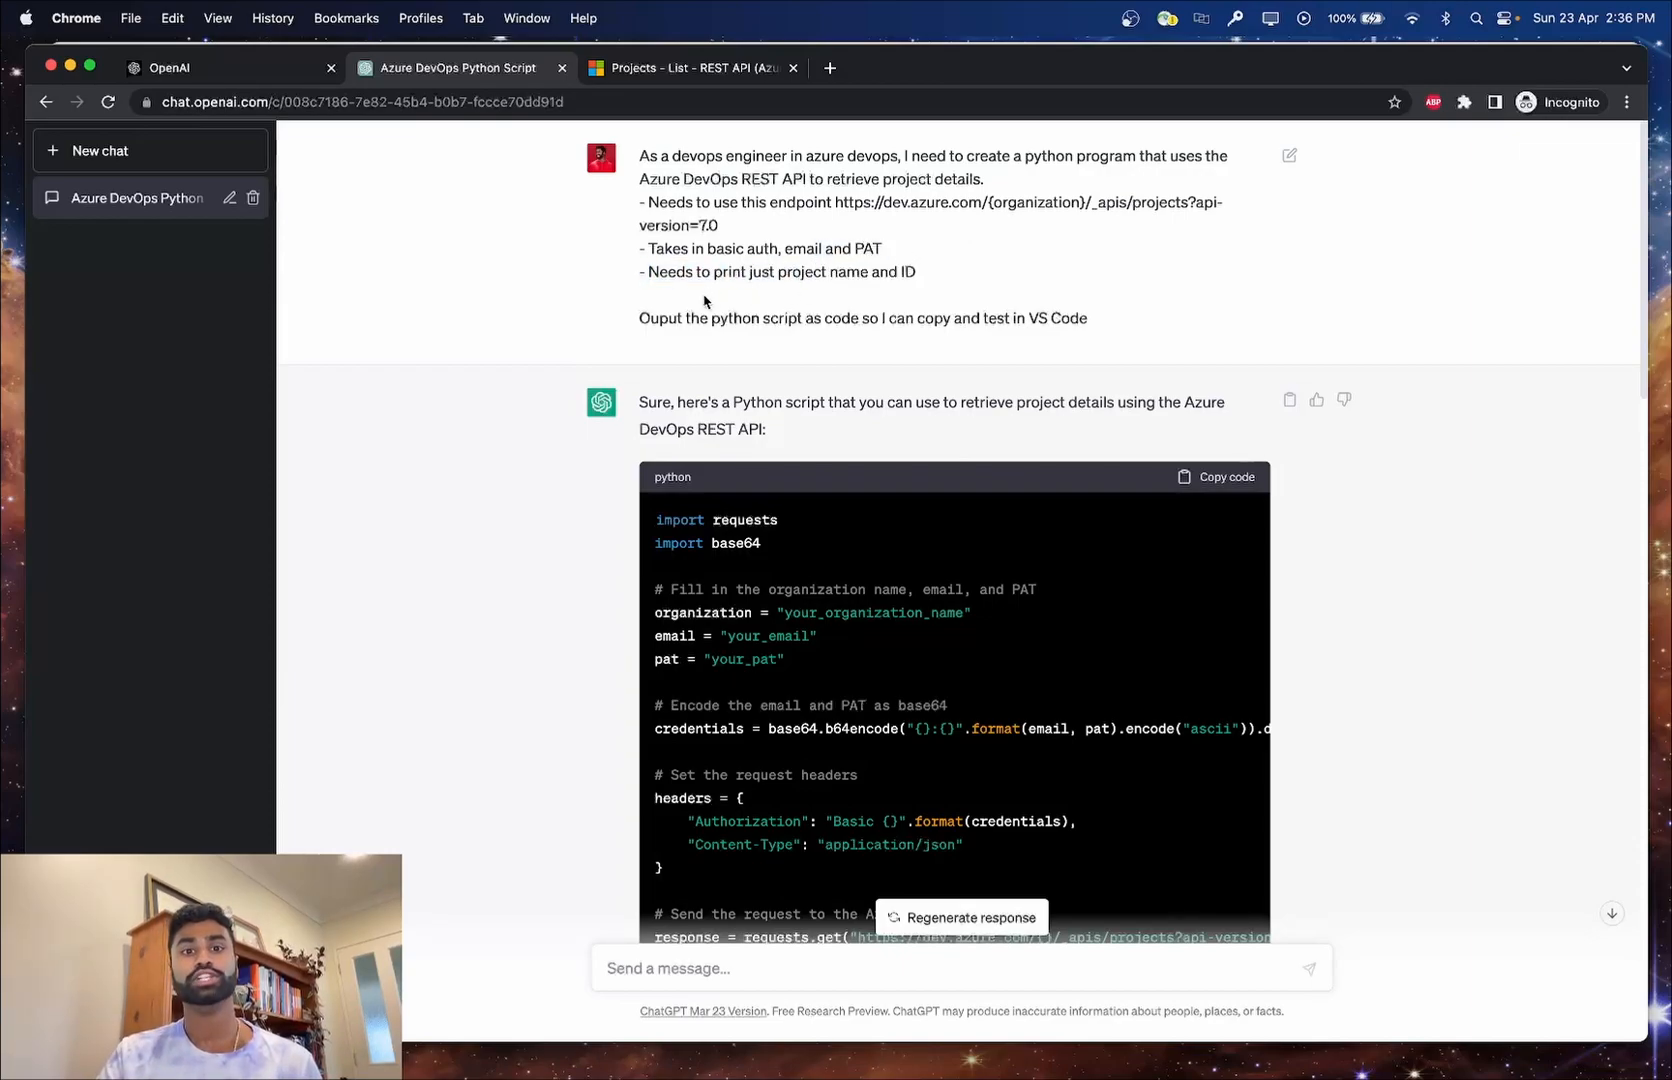
mouse_move(832, 280)
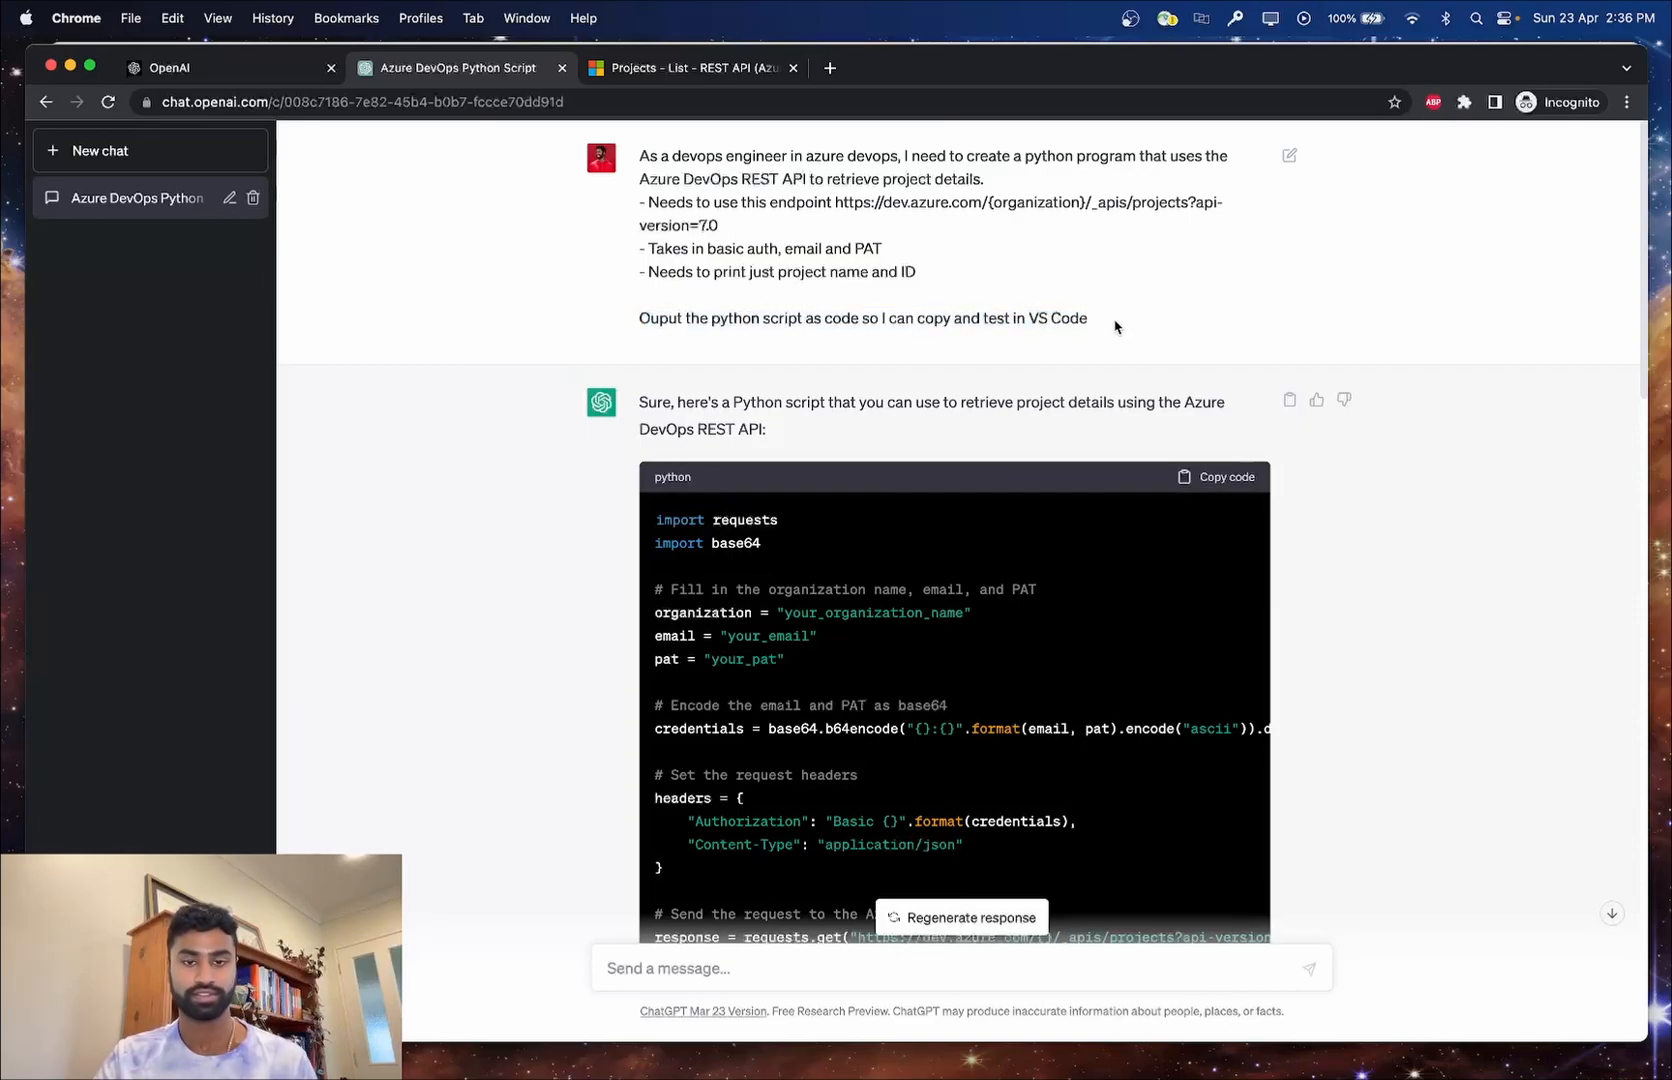
scroll(down, 3)
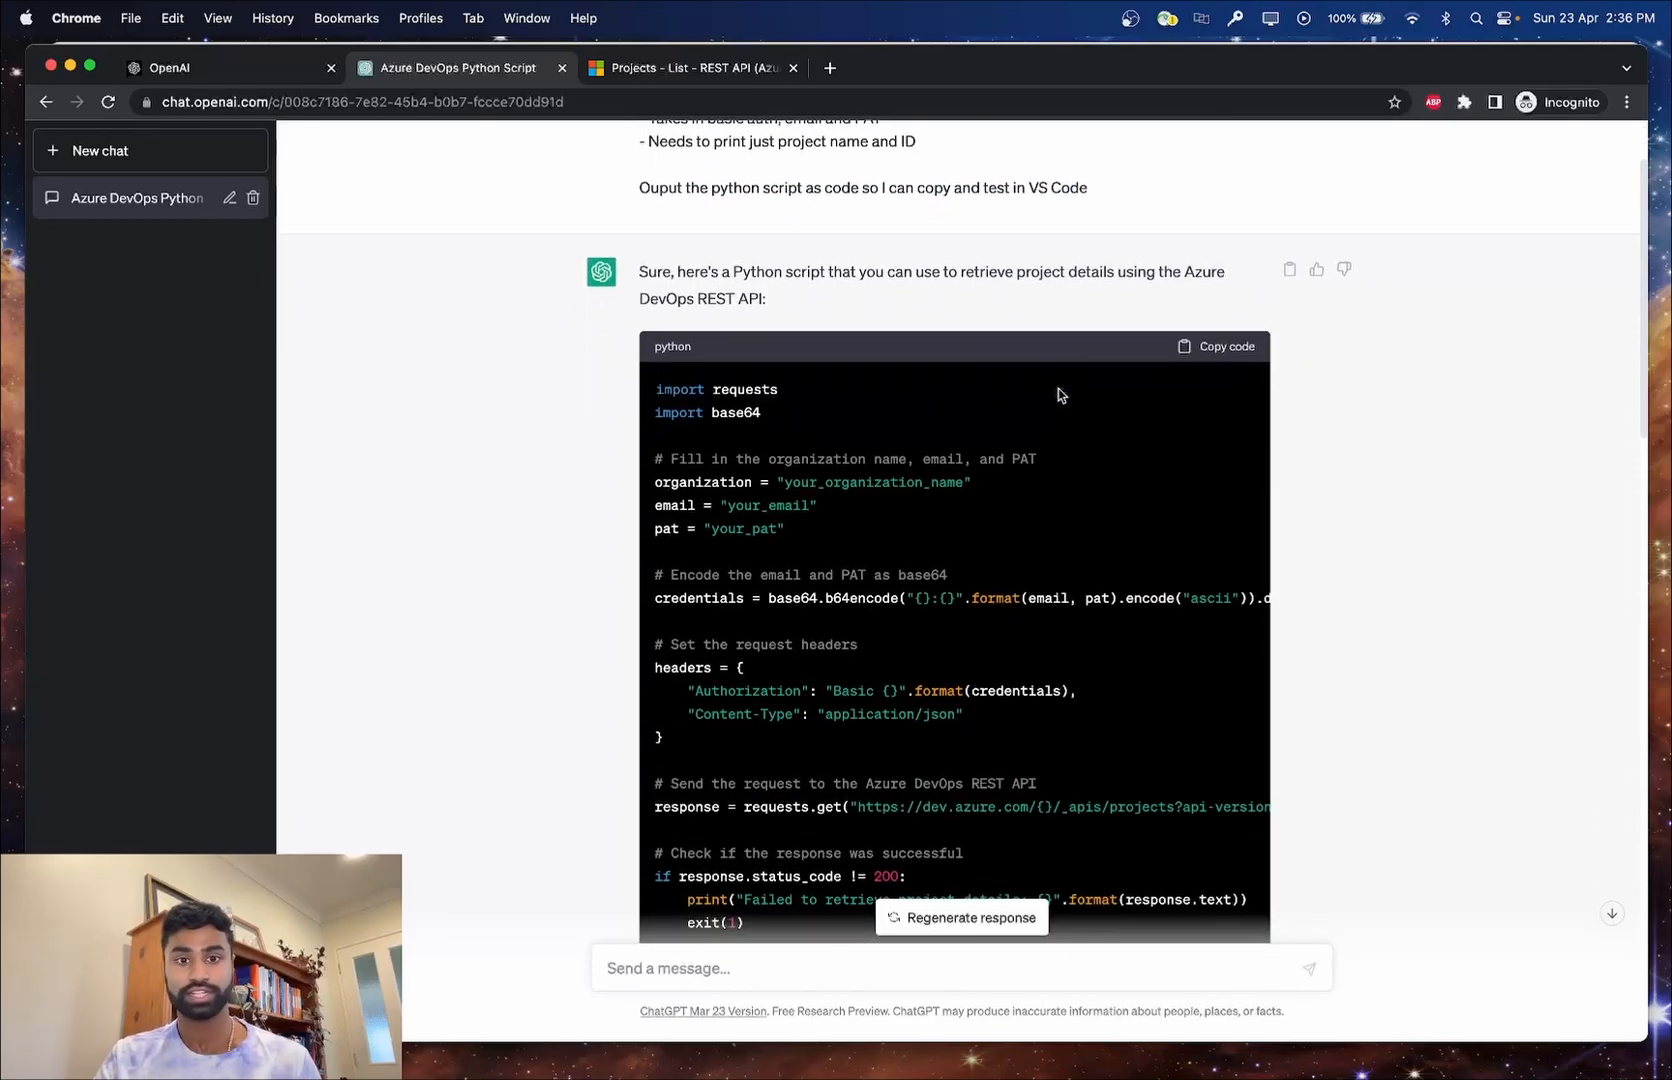
scroll(down, 3)
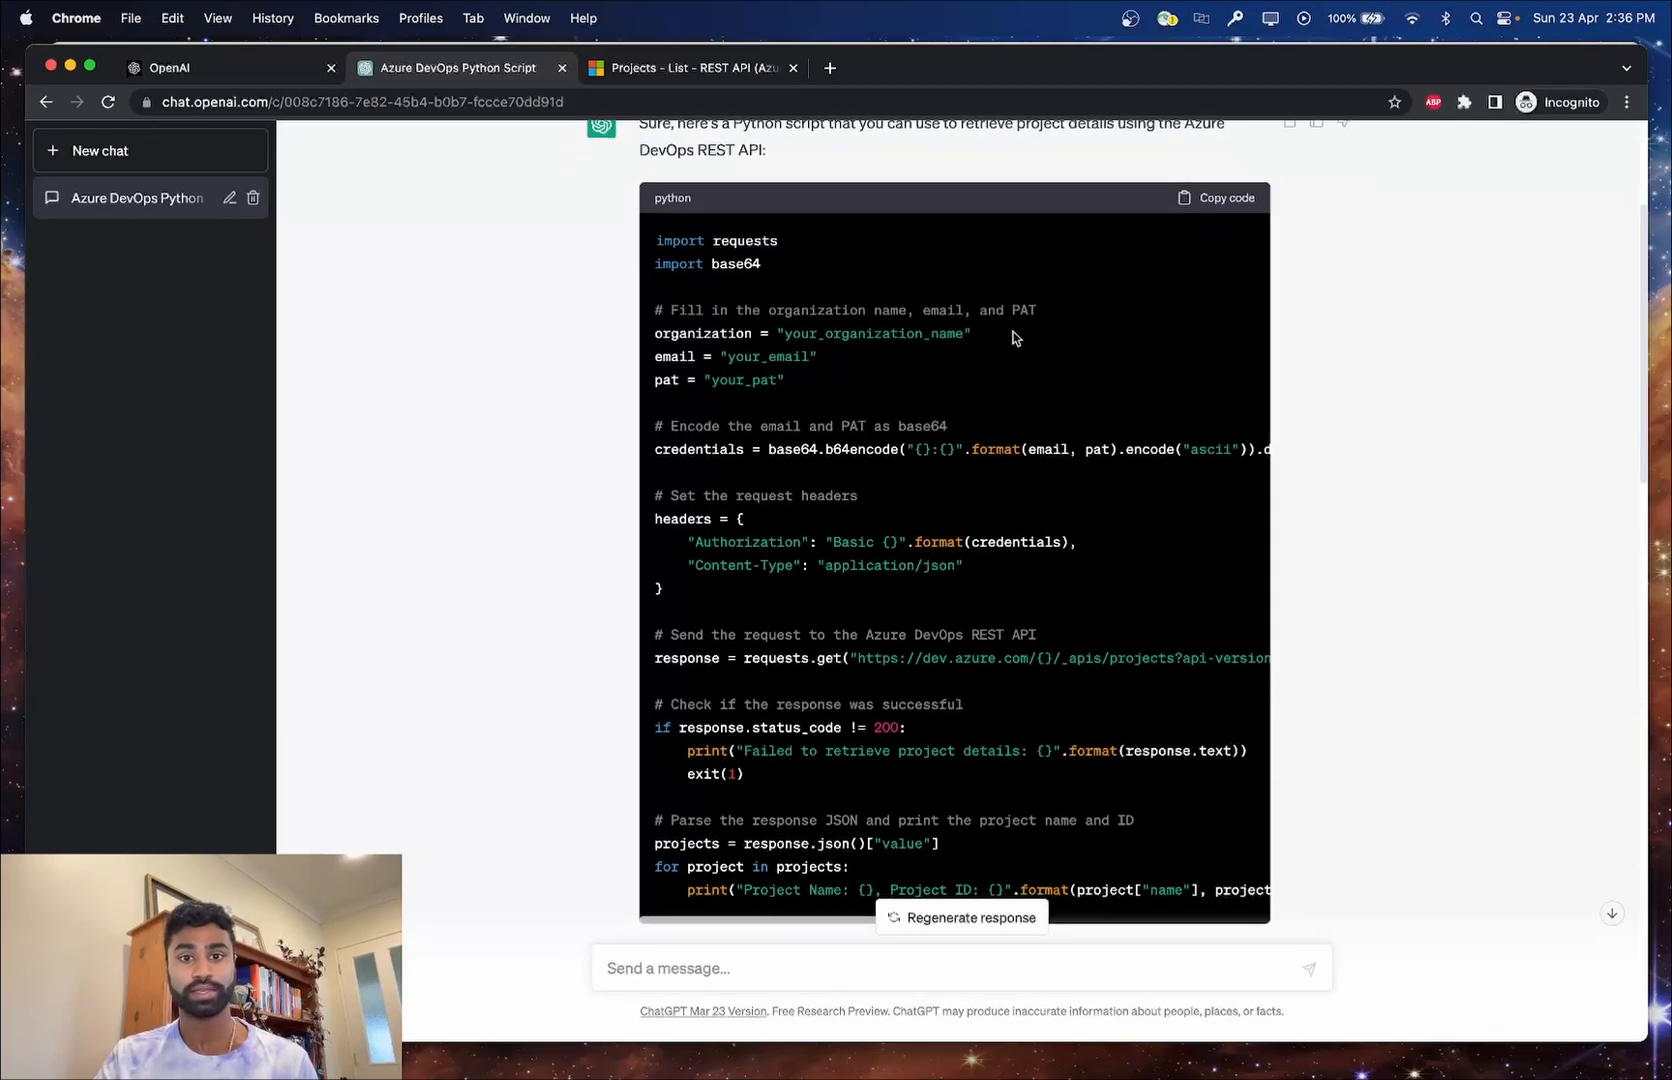
mouse_move(786, 626)
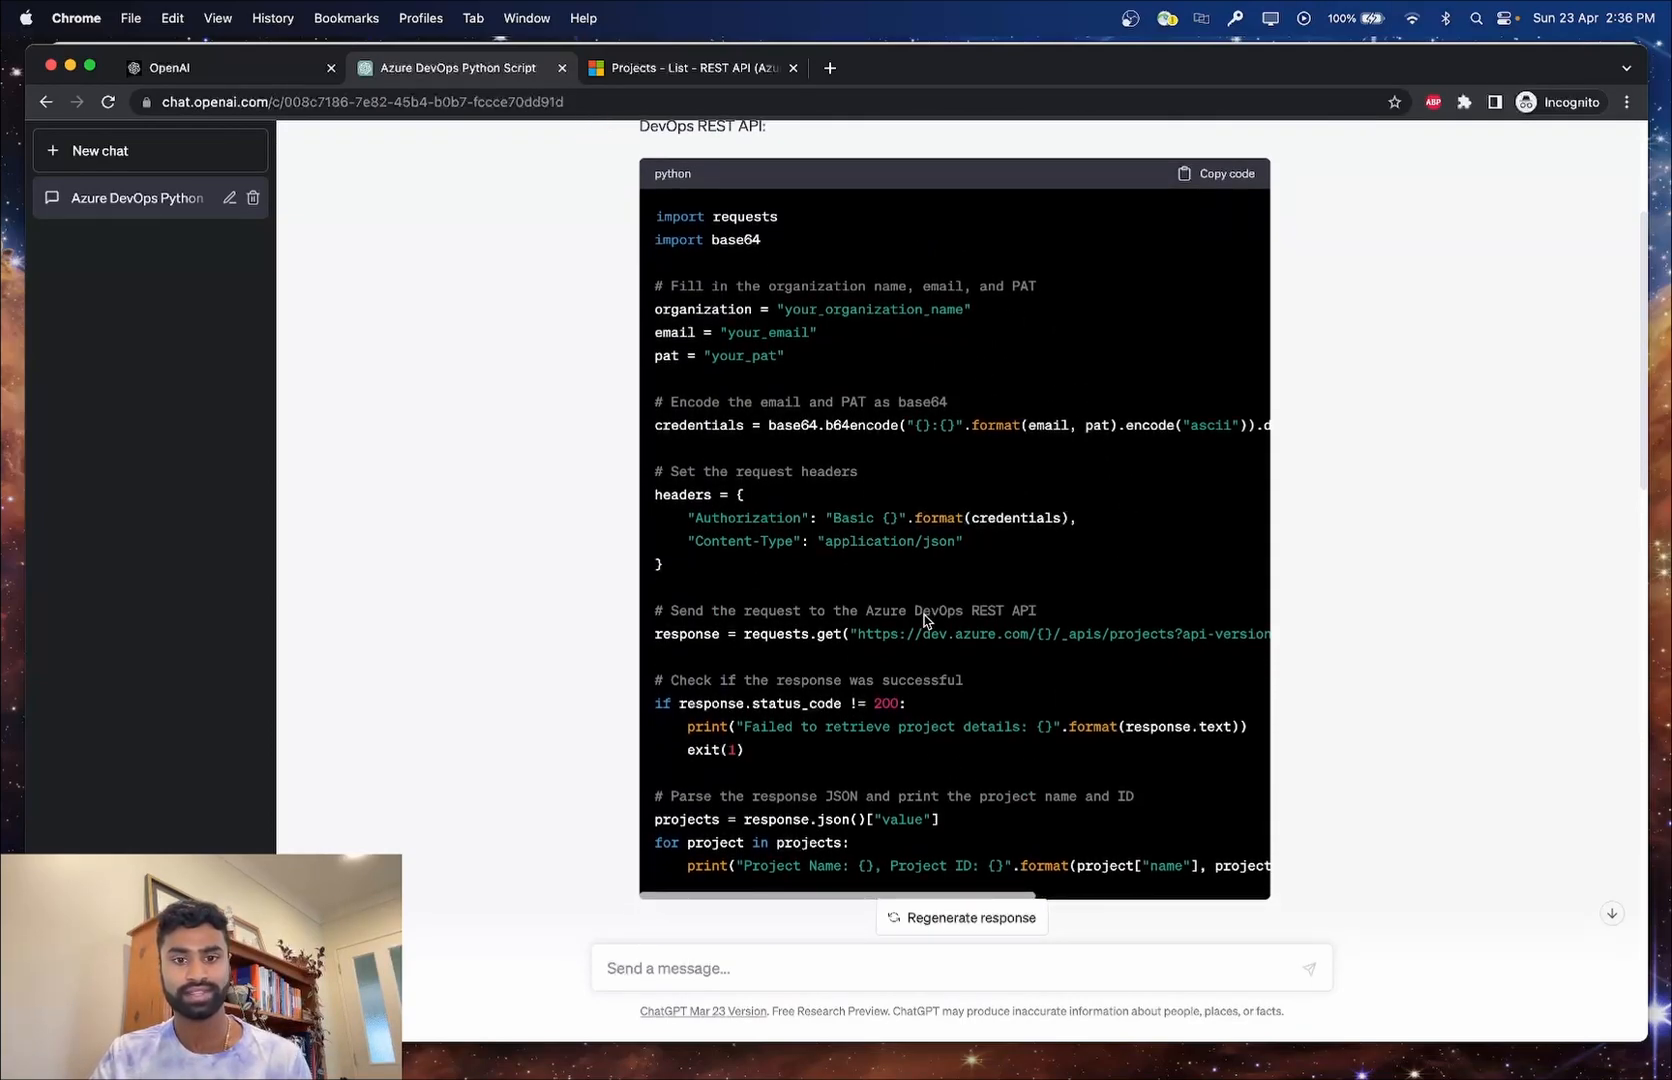
scroll(up, 3)
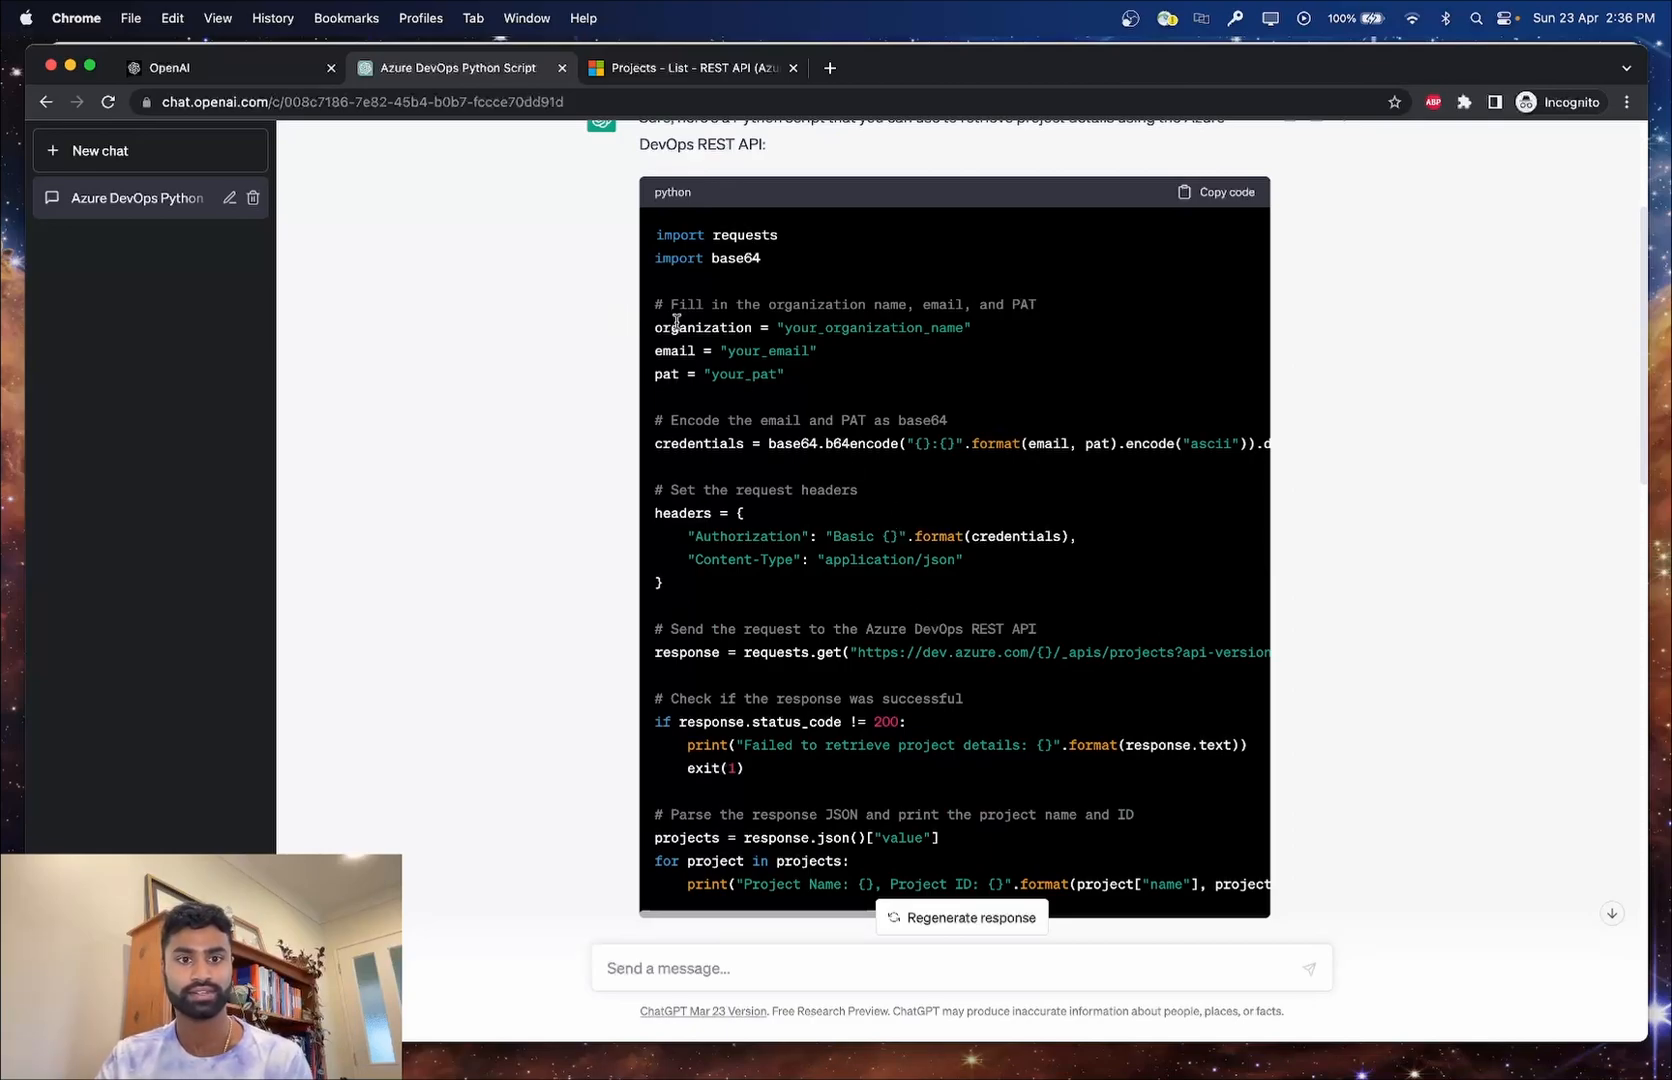
mouse_move(720, 250)
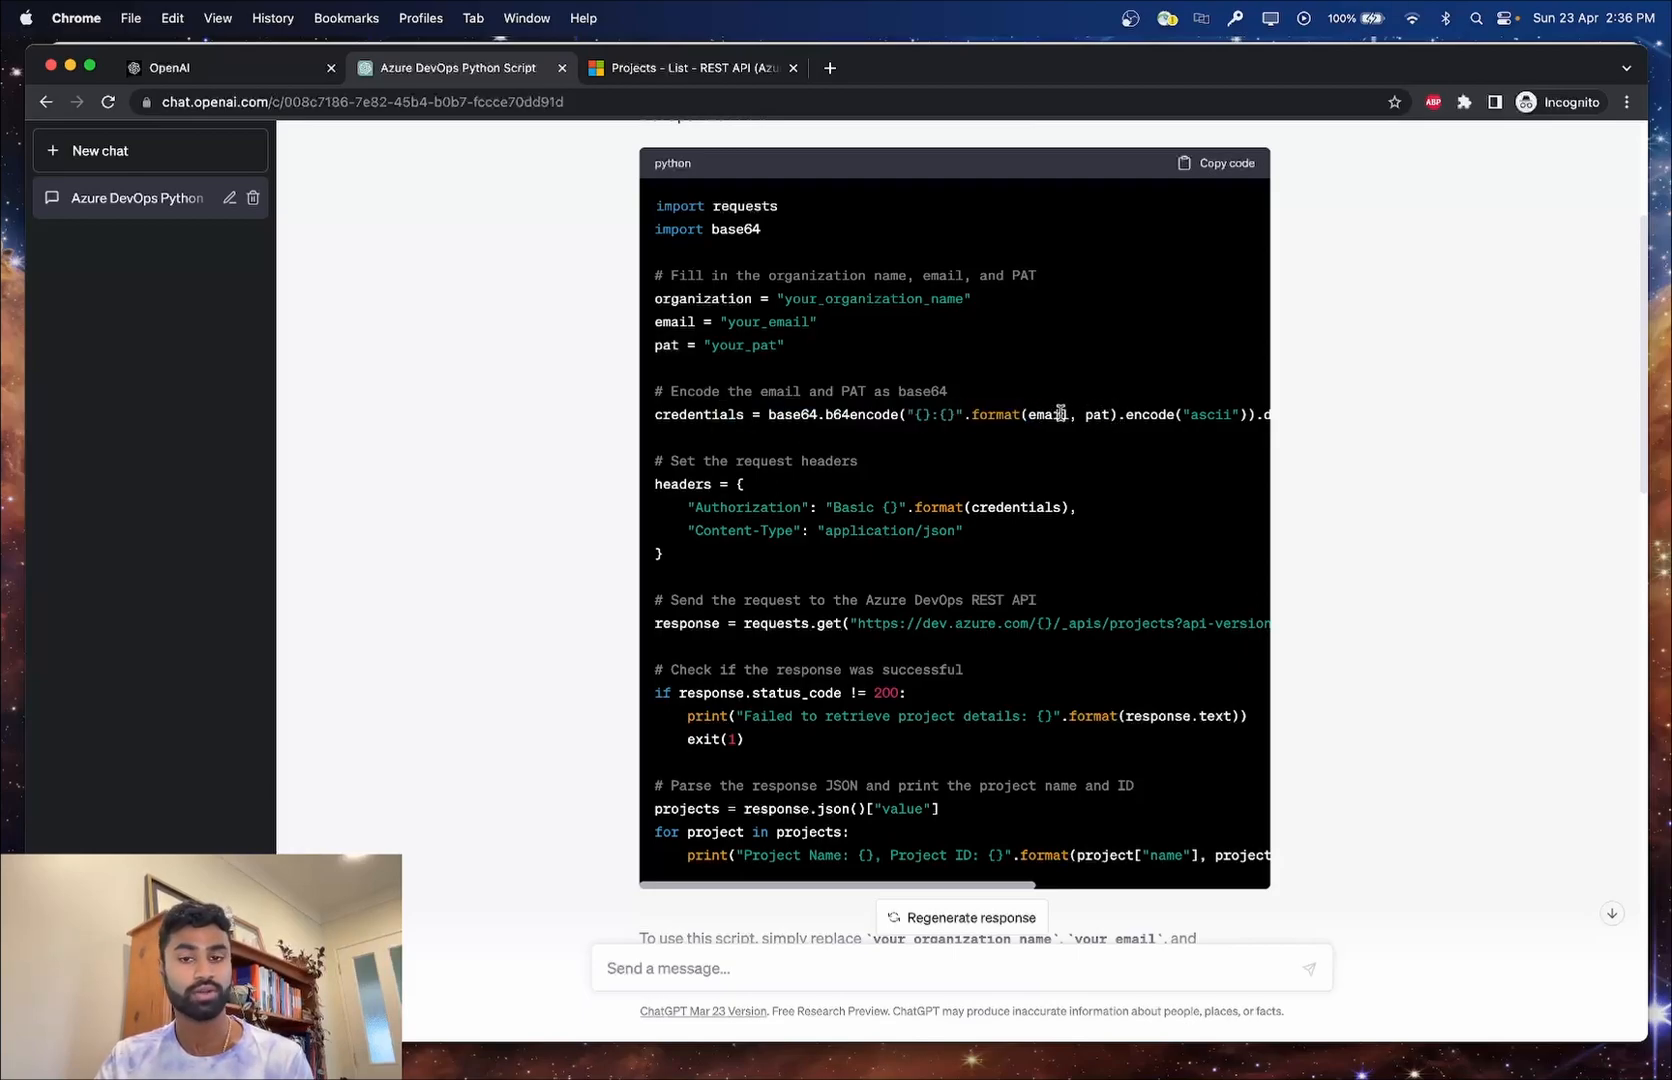
scroll(up, 3)
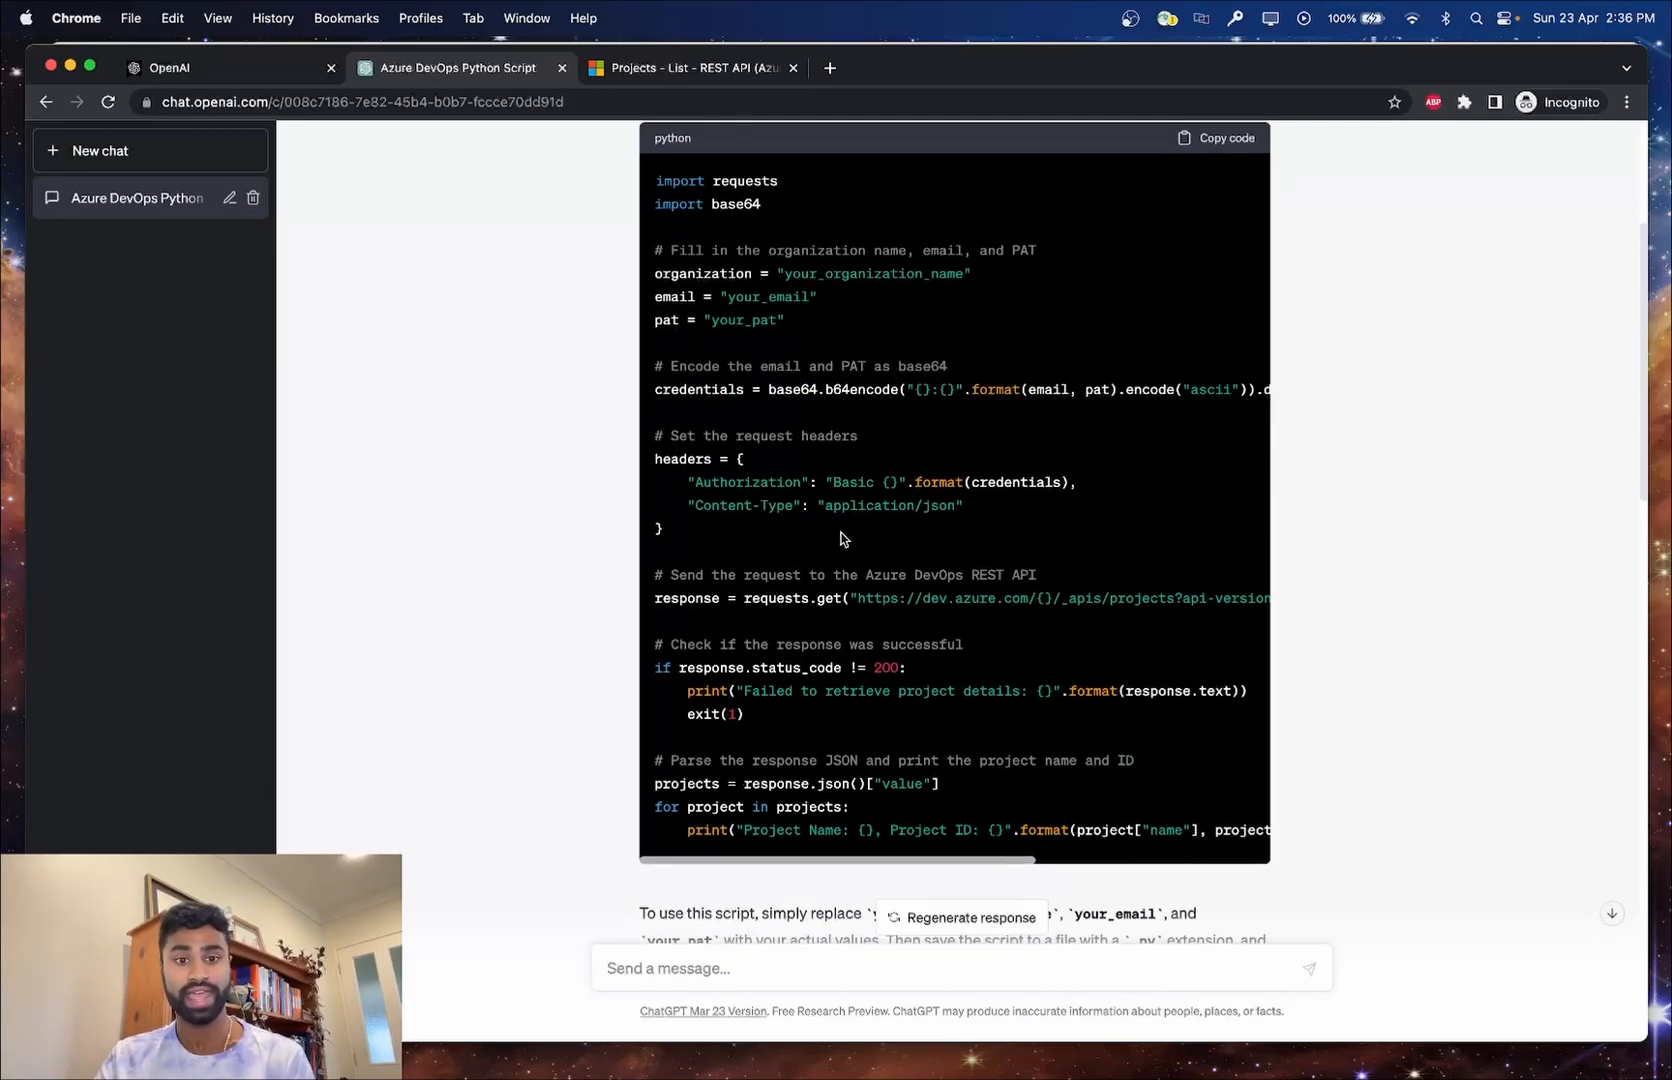
mouse_move(754, 720)
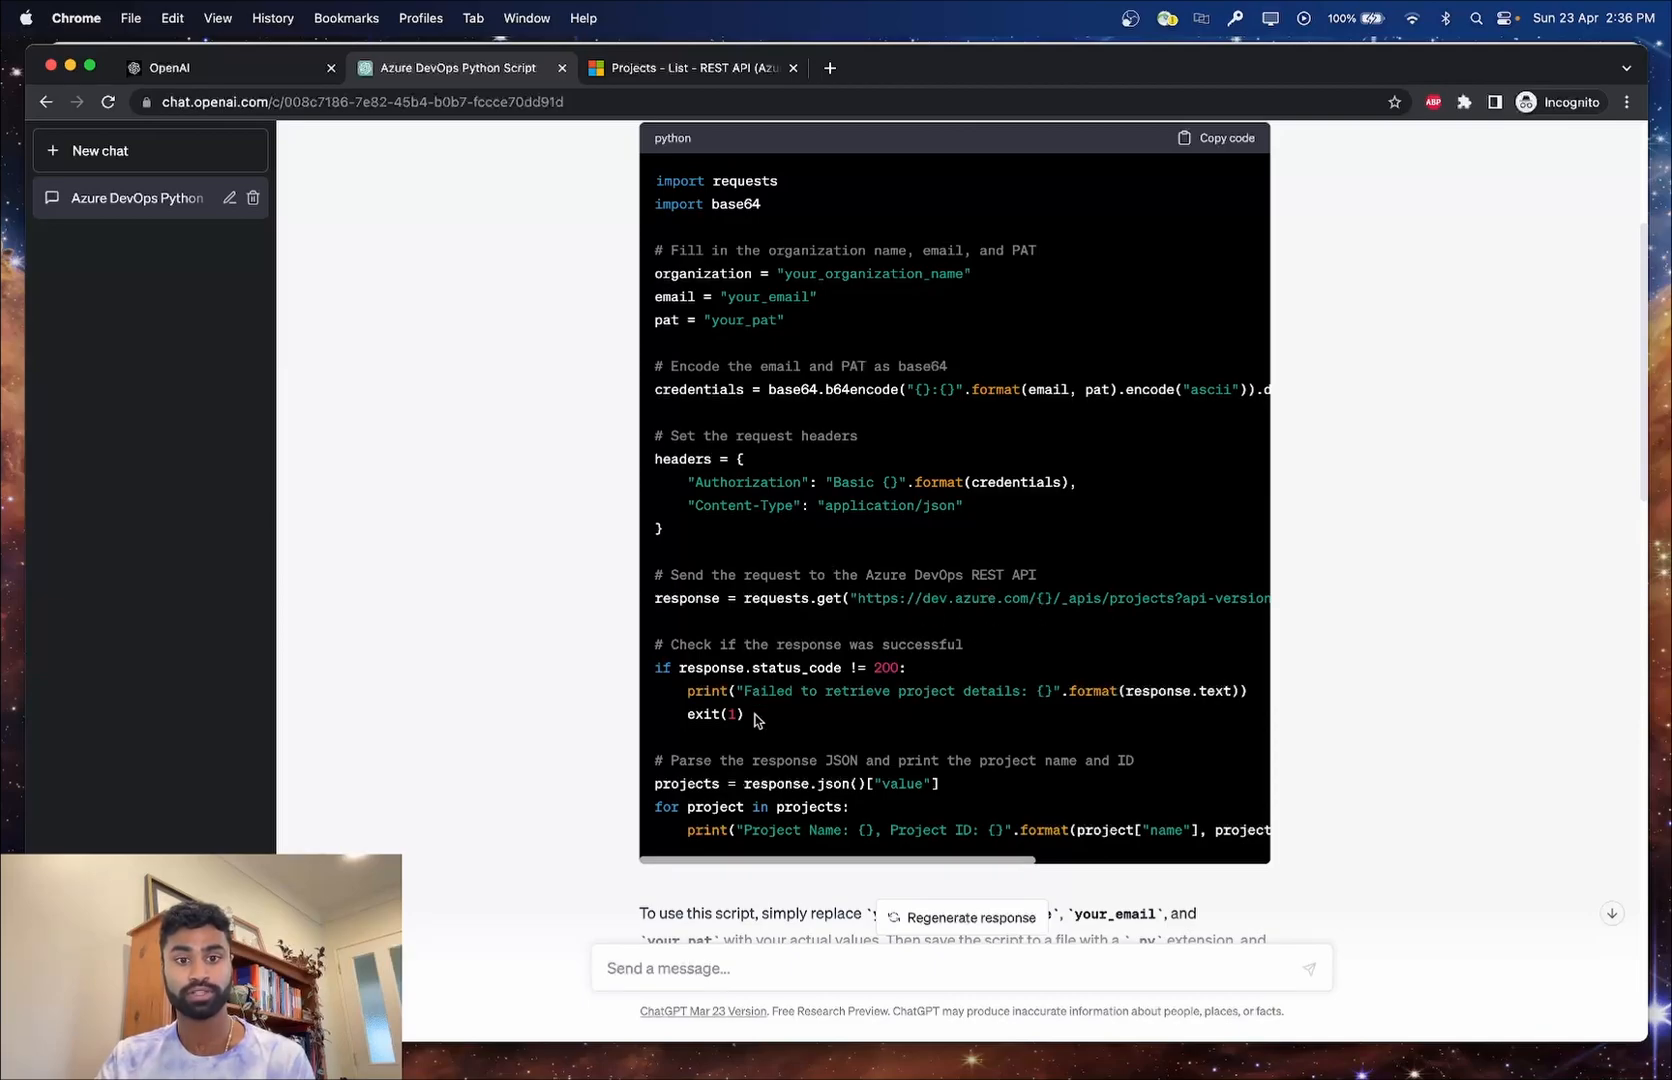
mouse_move(834, 690)
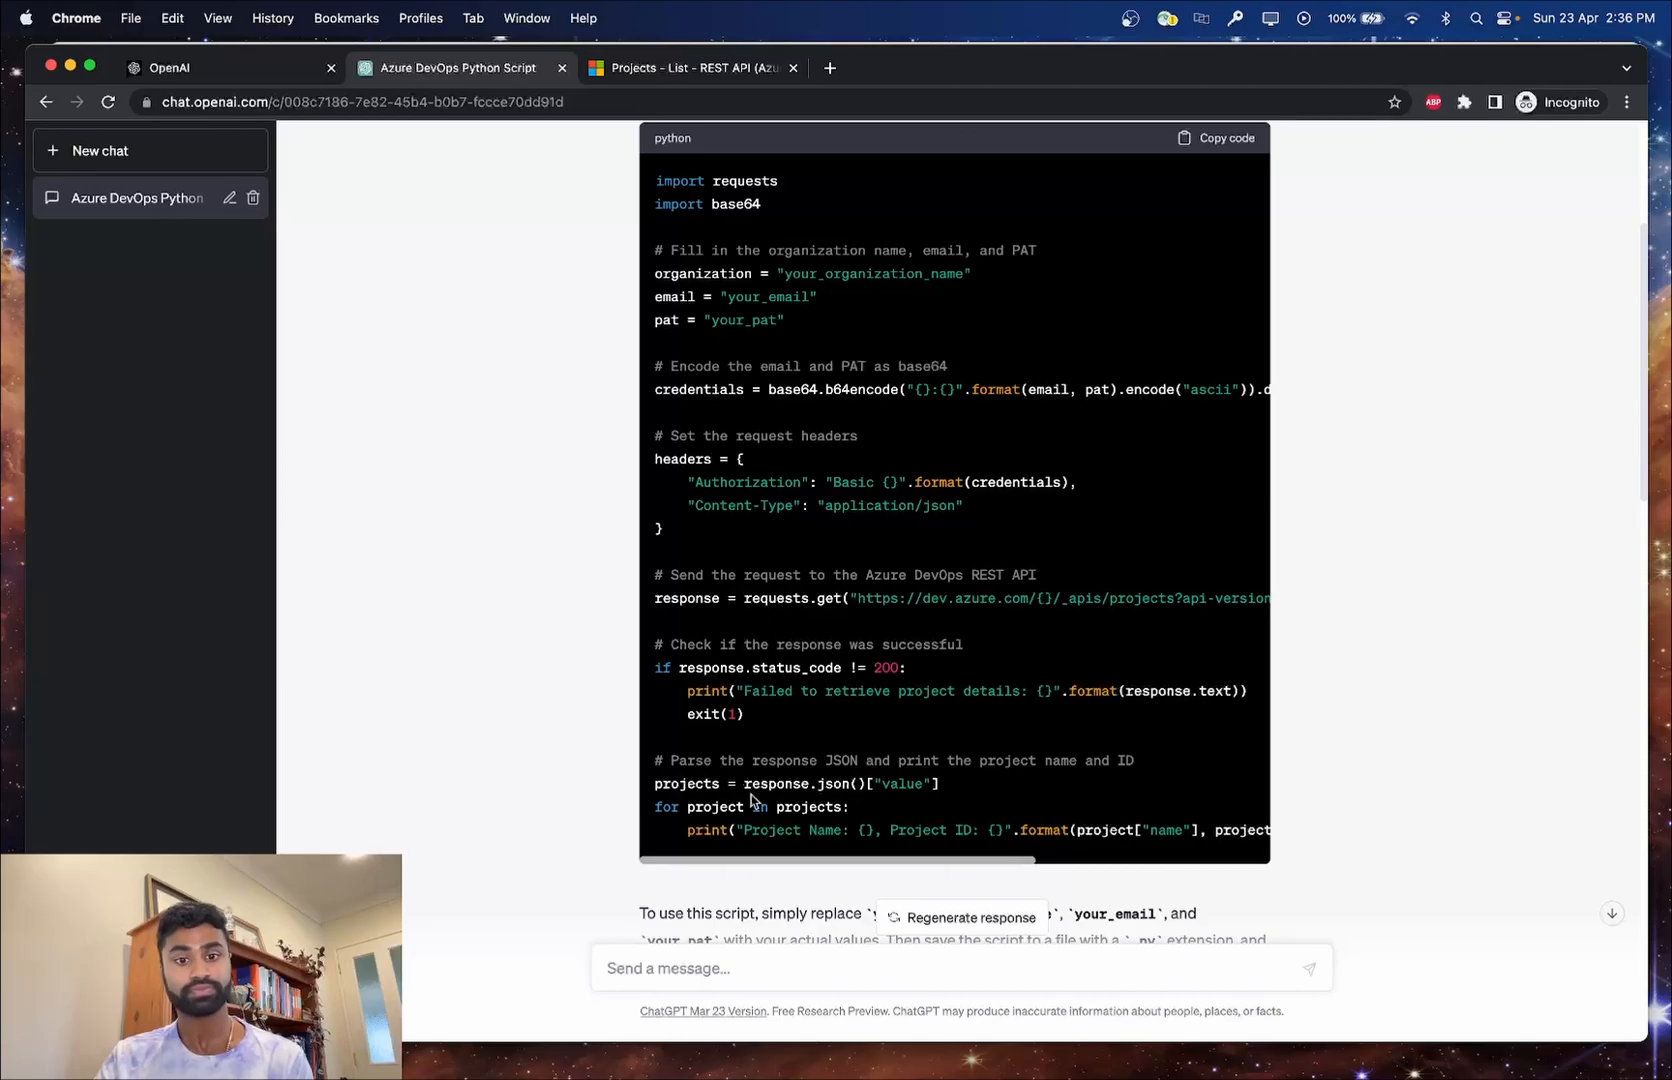
scroll(right, 3)
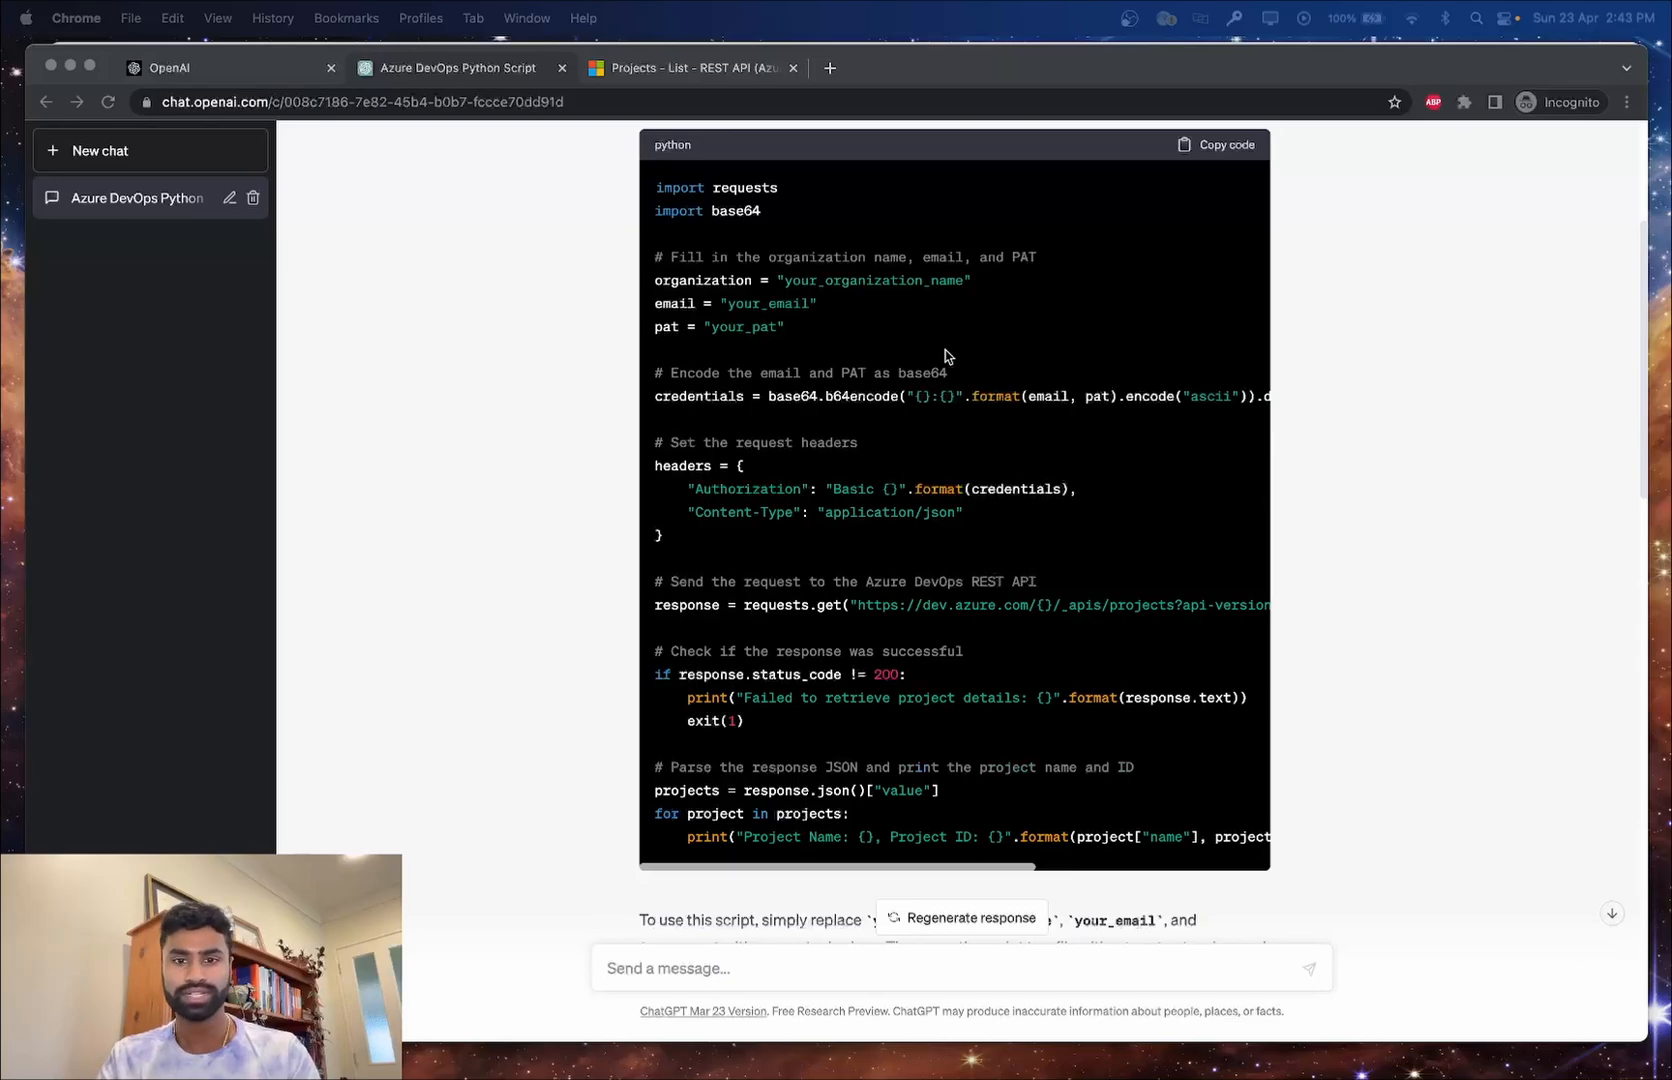
mouse_move(926, 812)
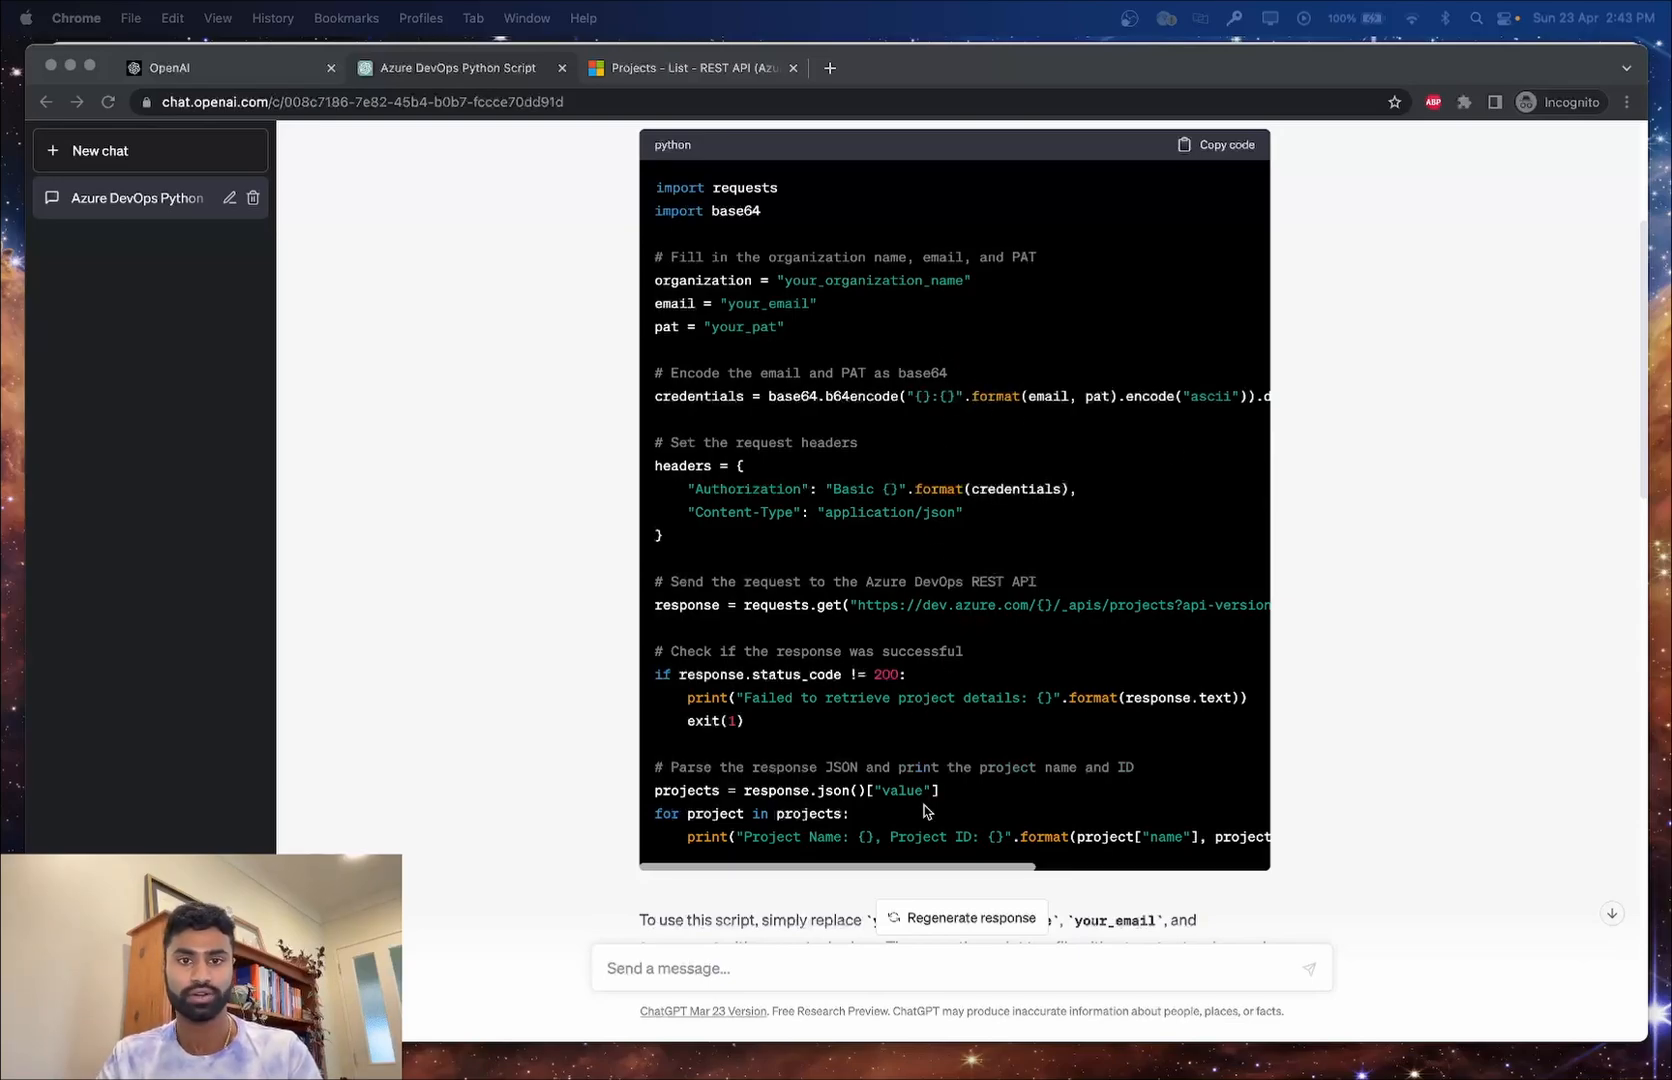
mouse_move(790, 326)
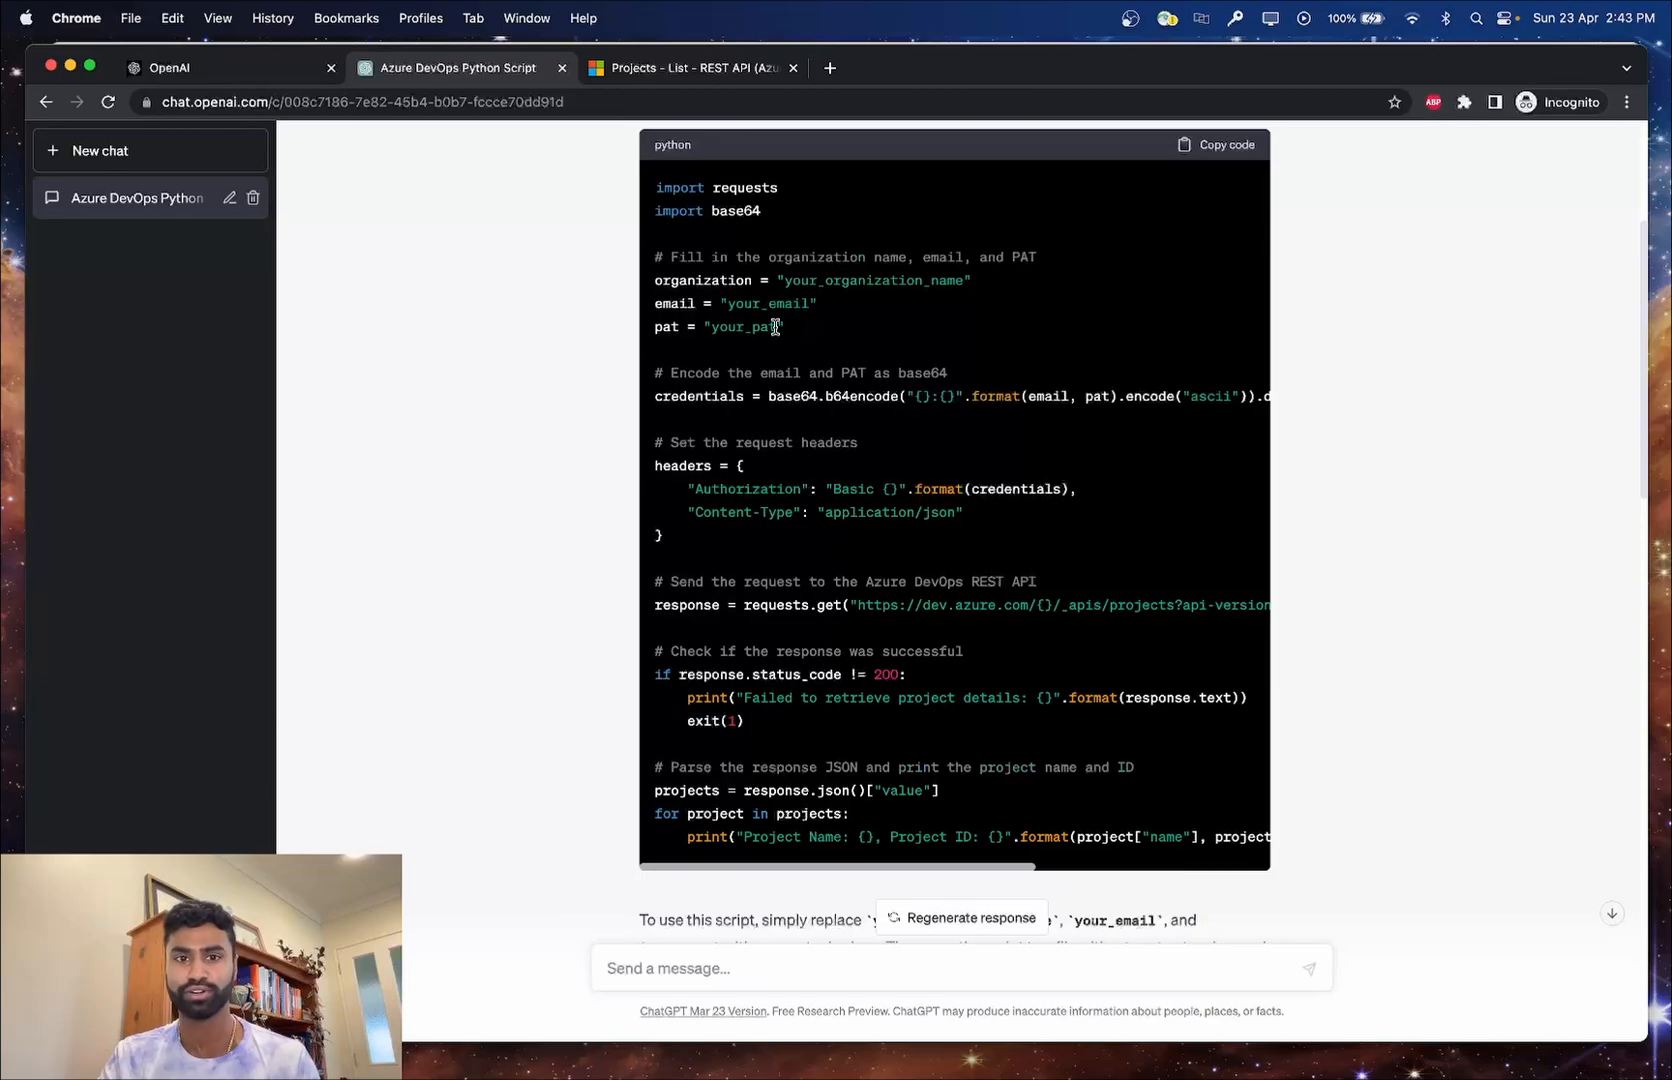
mouse_move(790, 334)
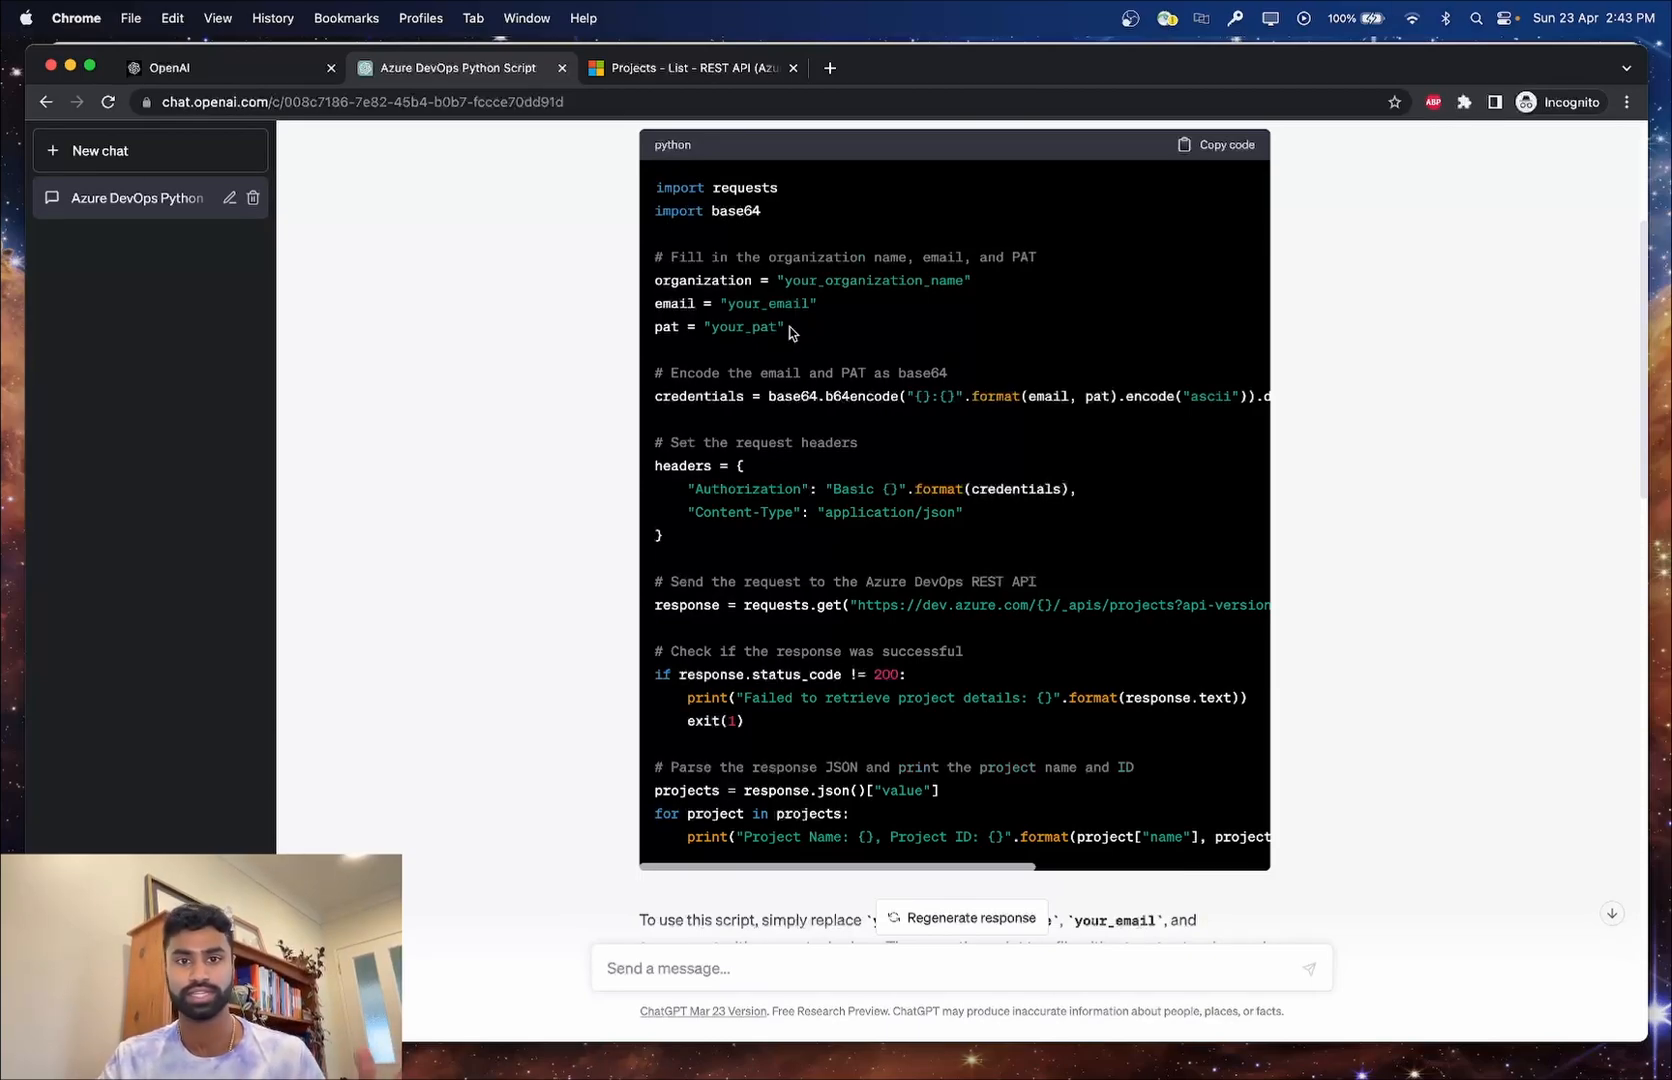
mouse_move(930, 256)
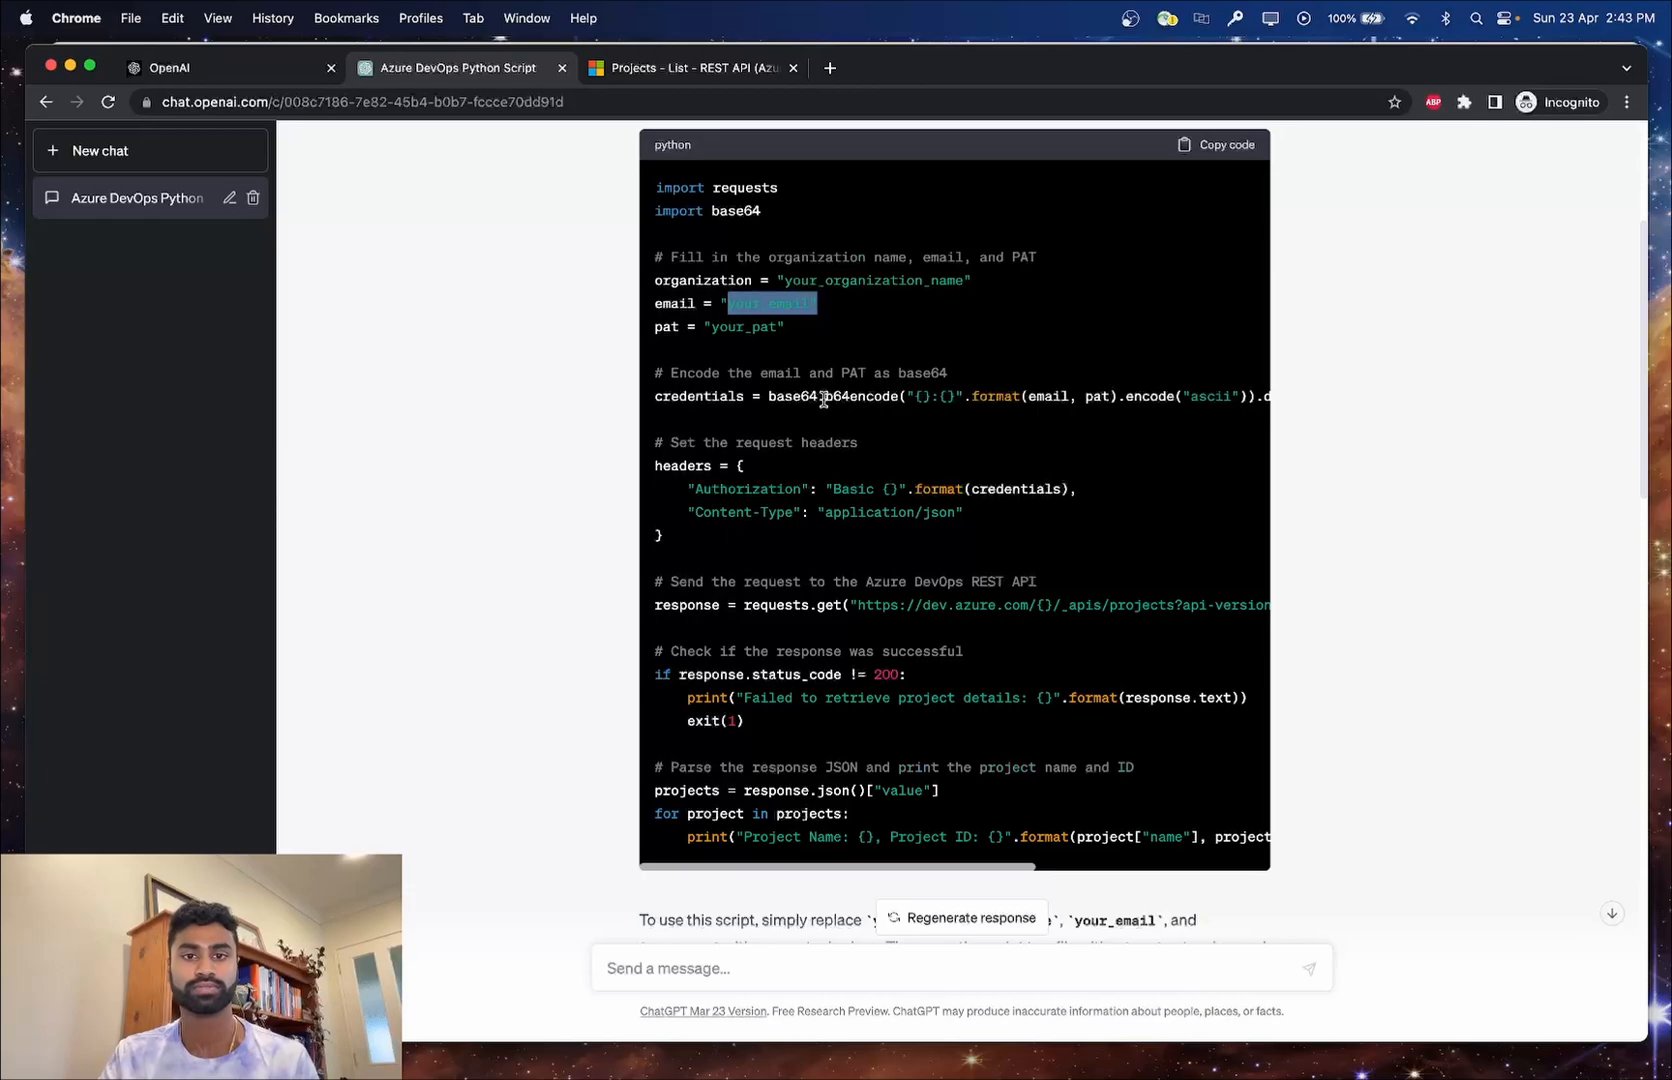
scroll(down, 3)
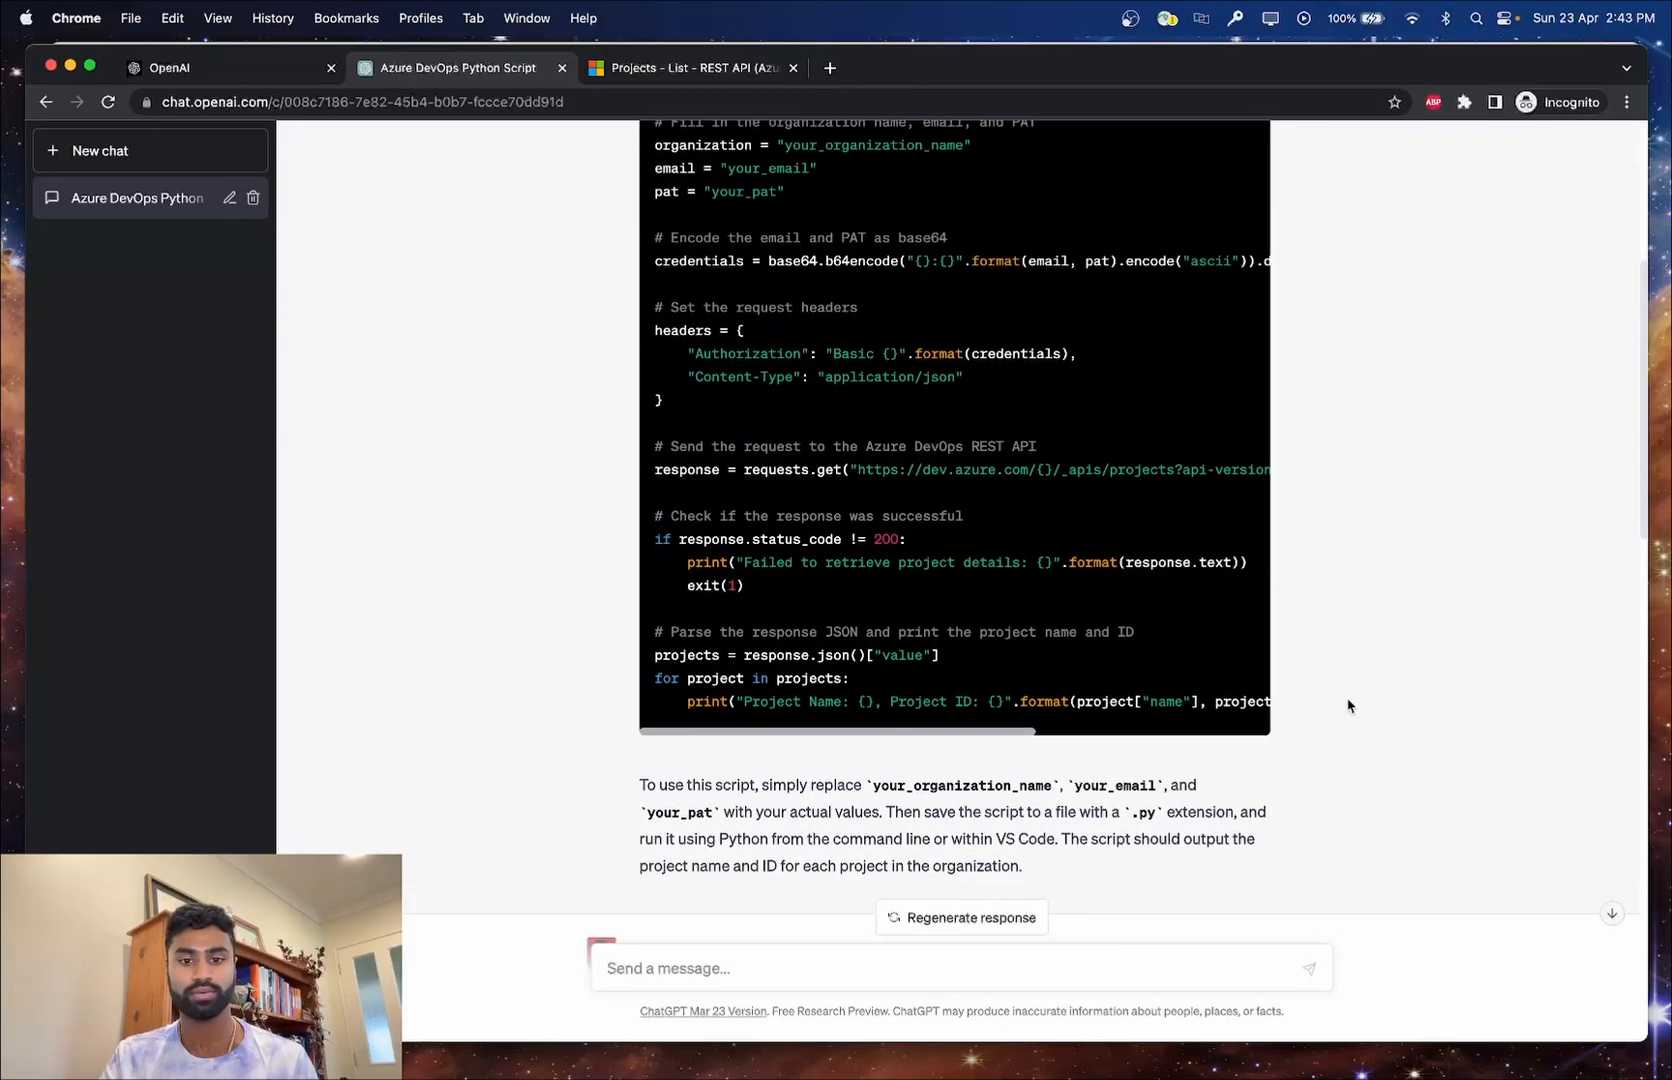
scroll(down, 3)
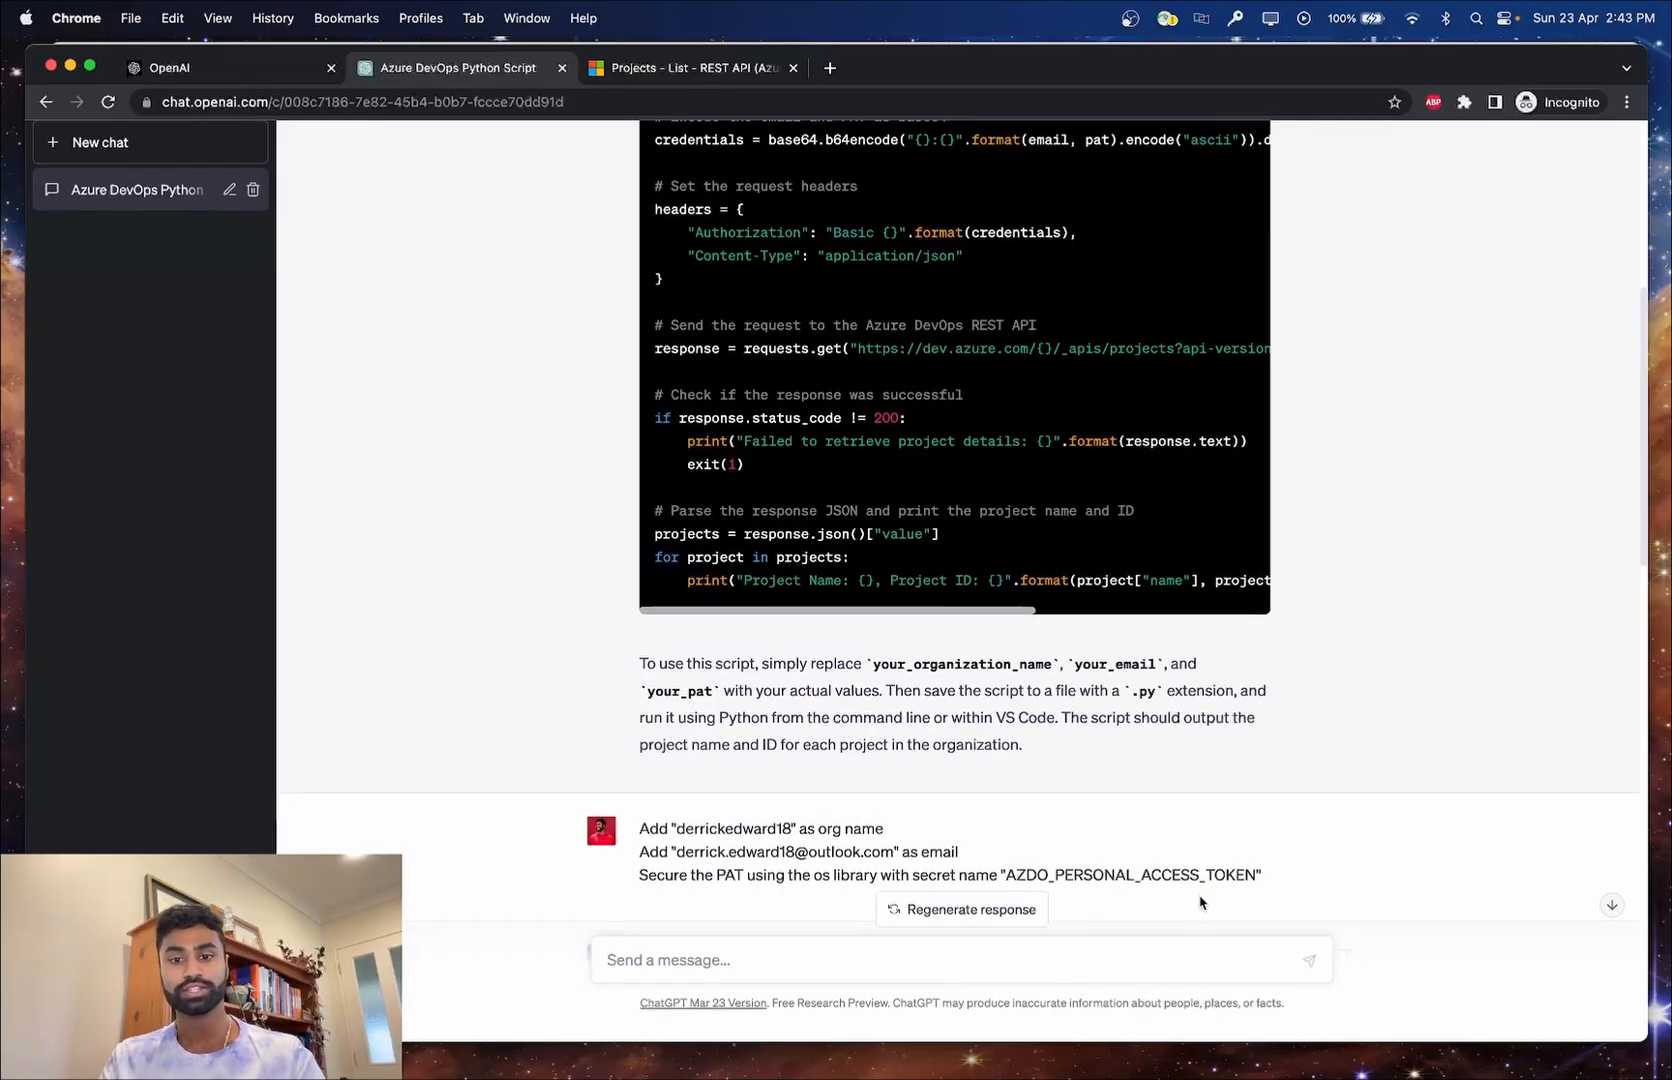
scroll(down, 3)
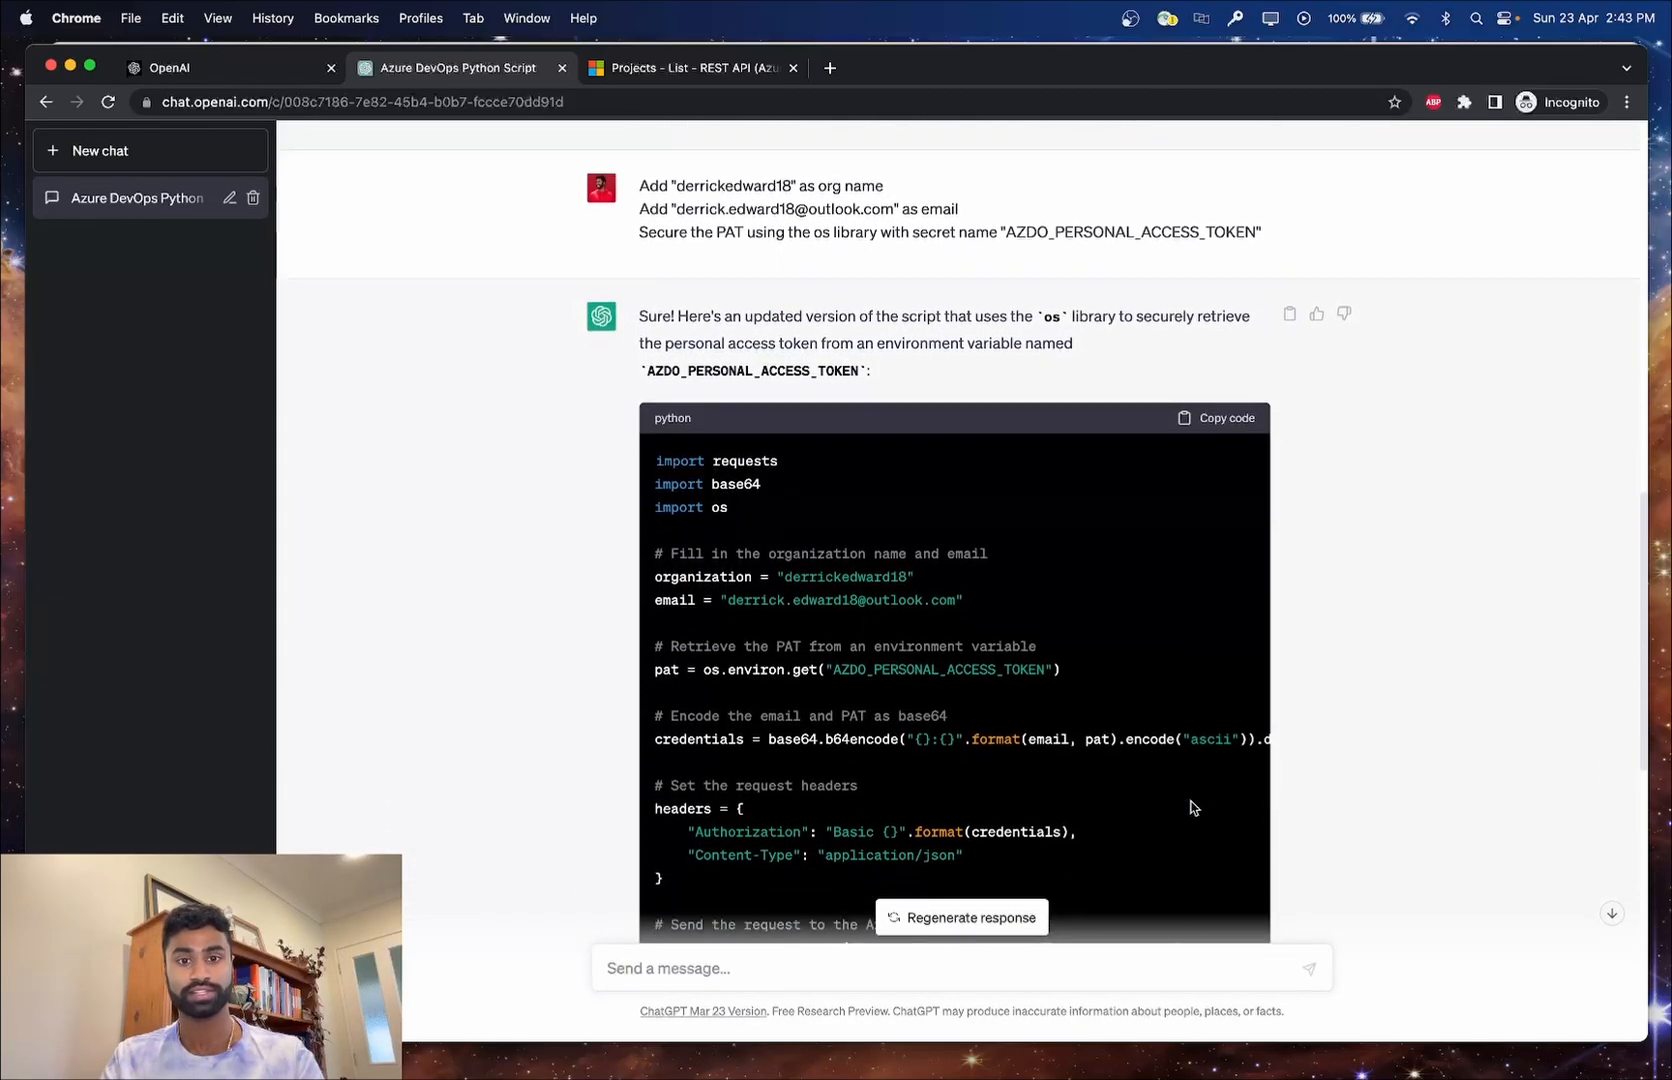
scroll(down, 3)
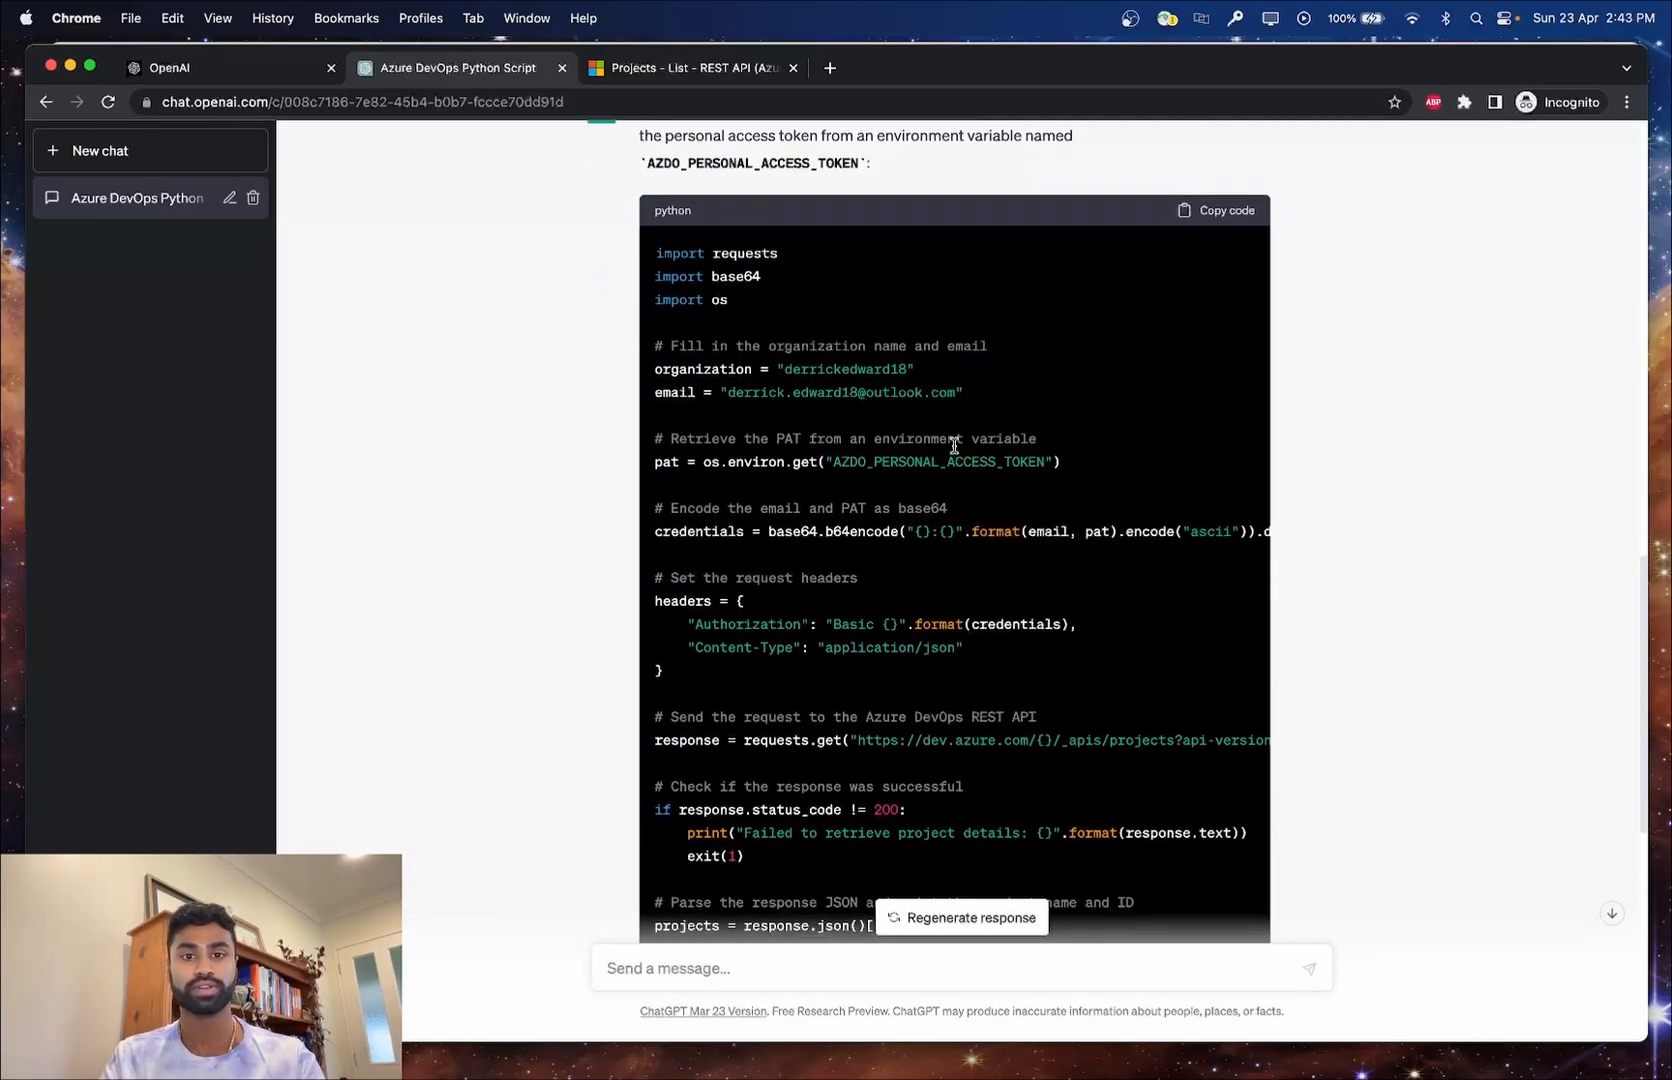
mouse_move(1058, 458)
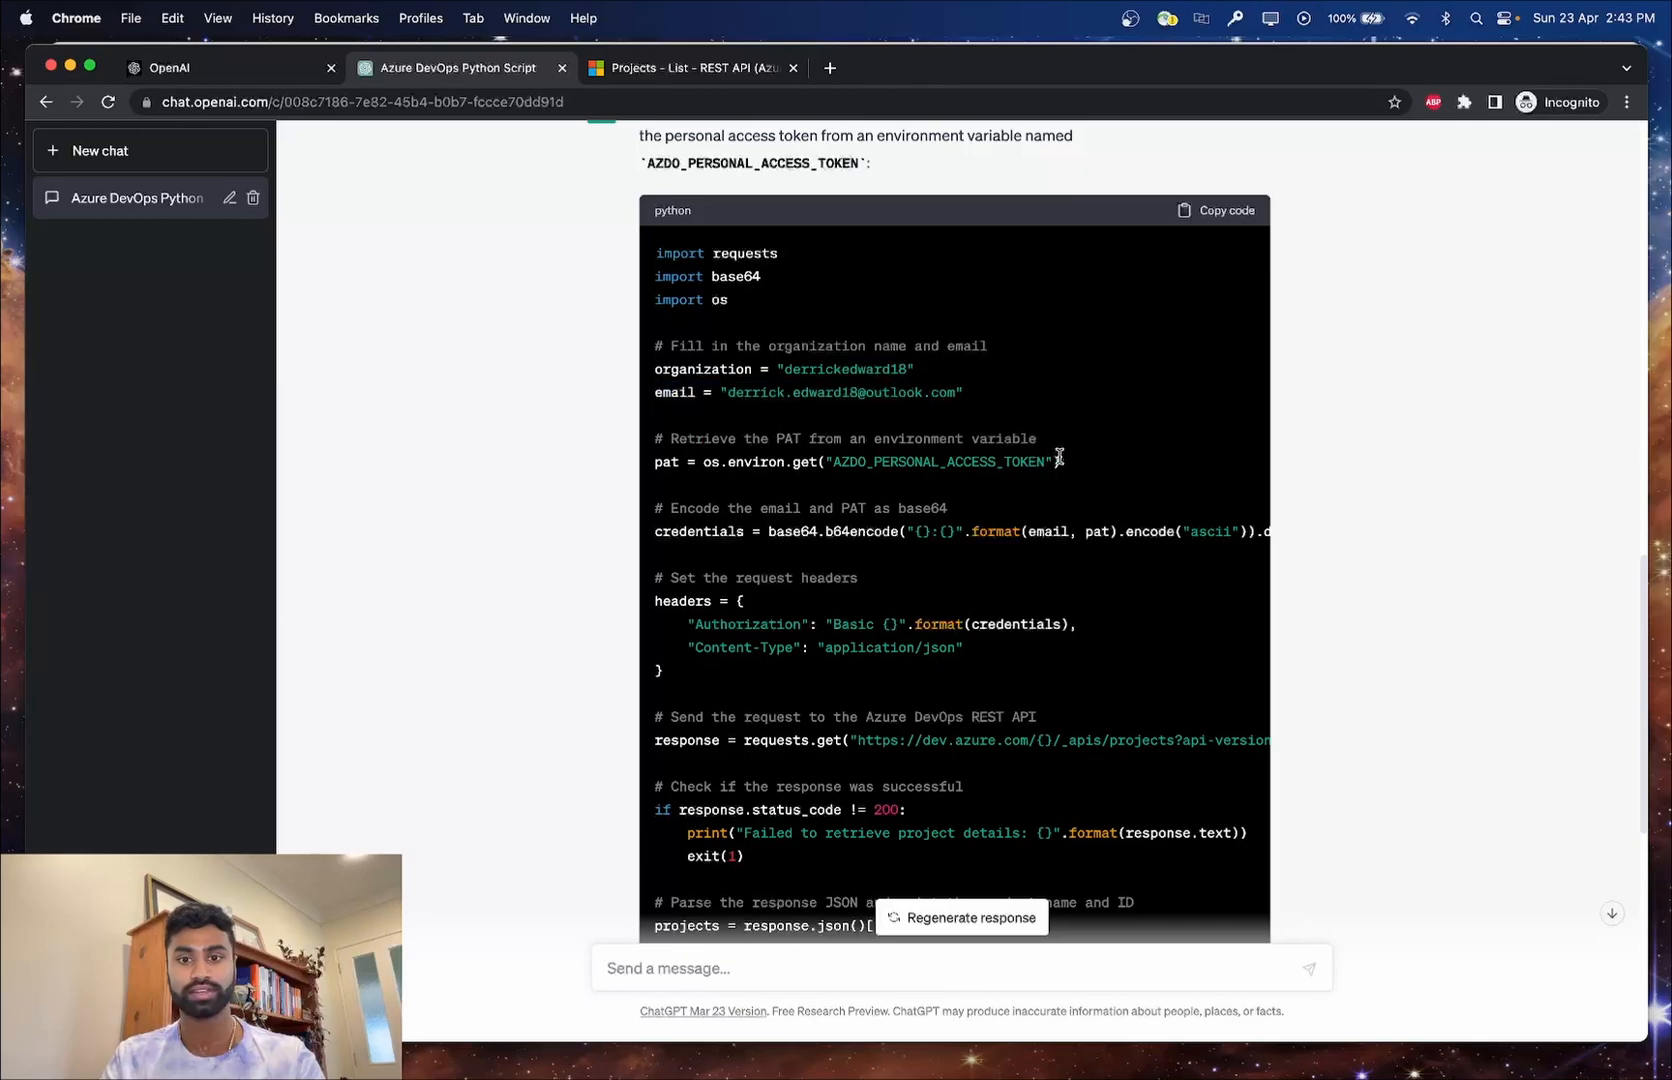
mouse_move(924, 492)
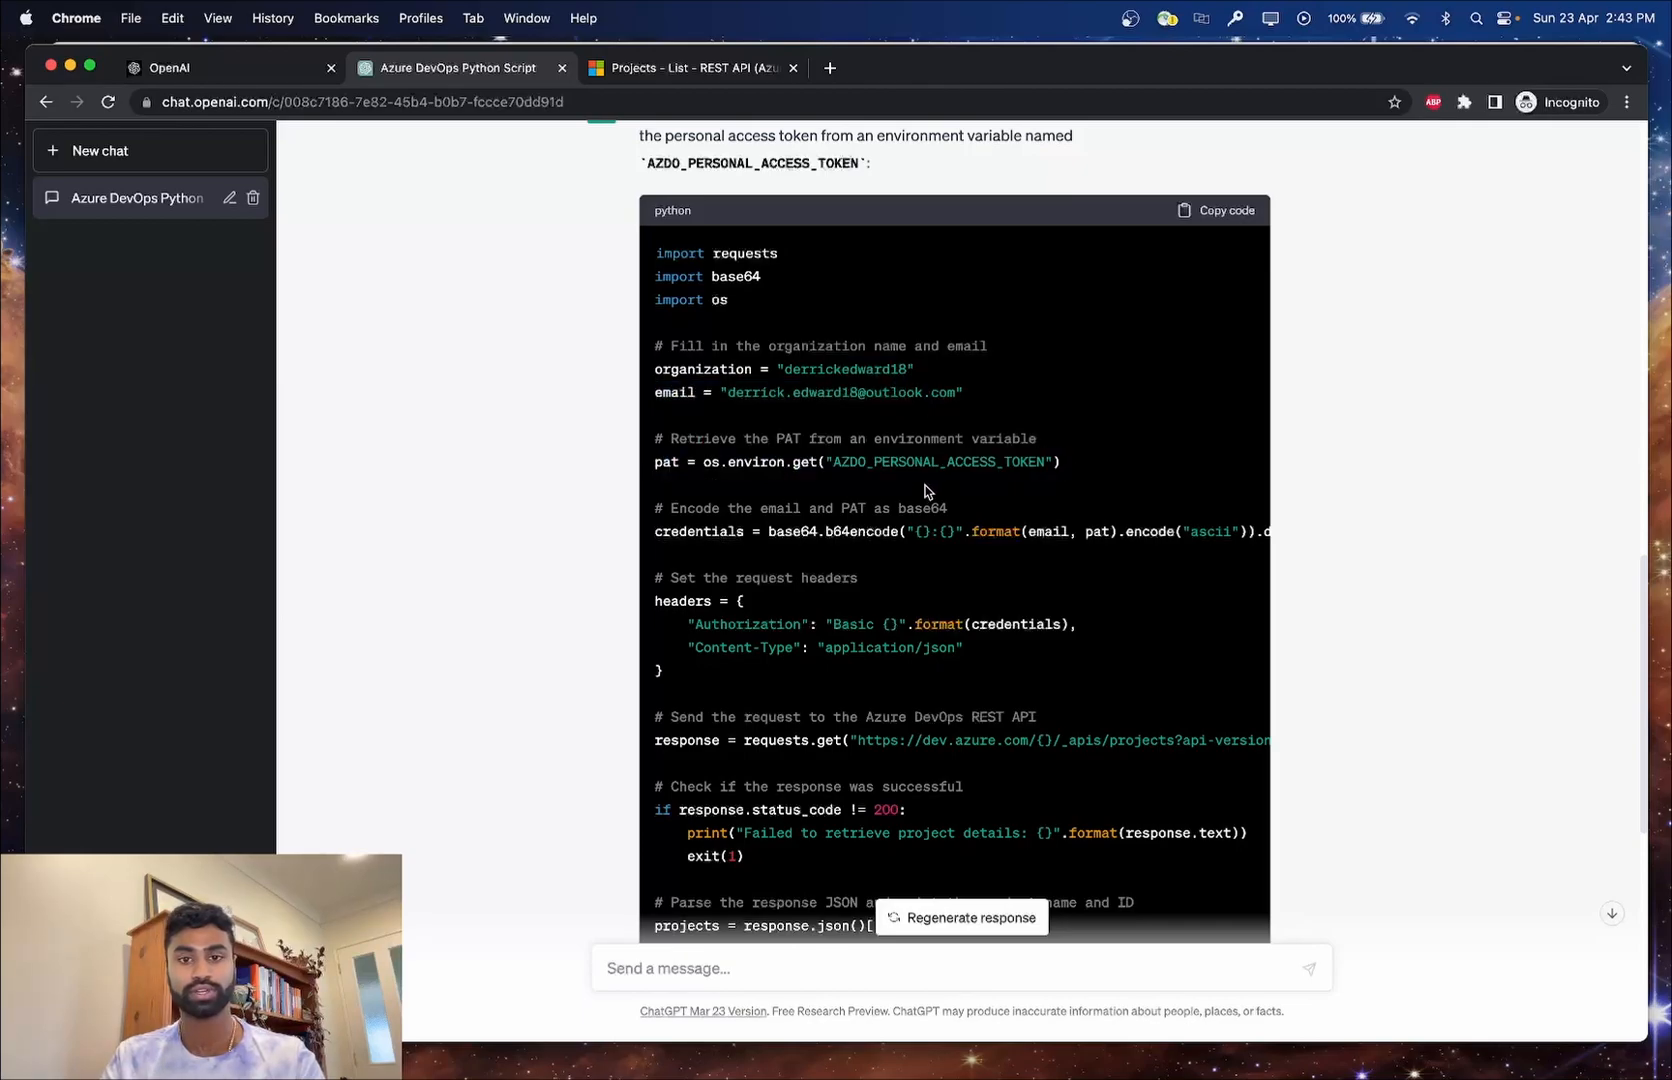
scroll(down, 3)
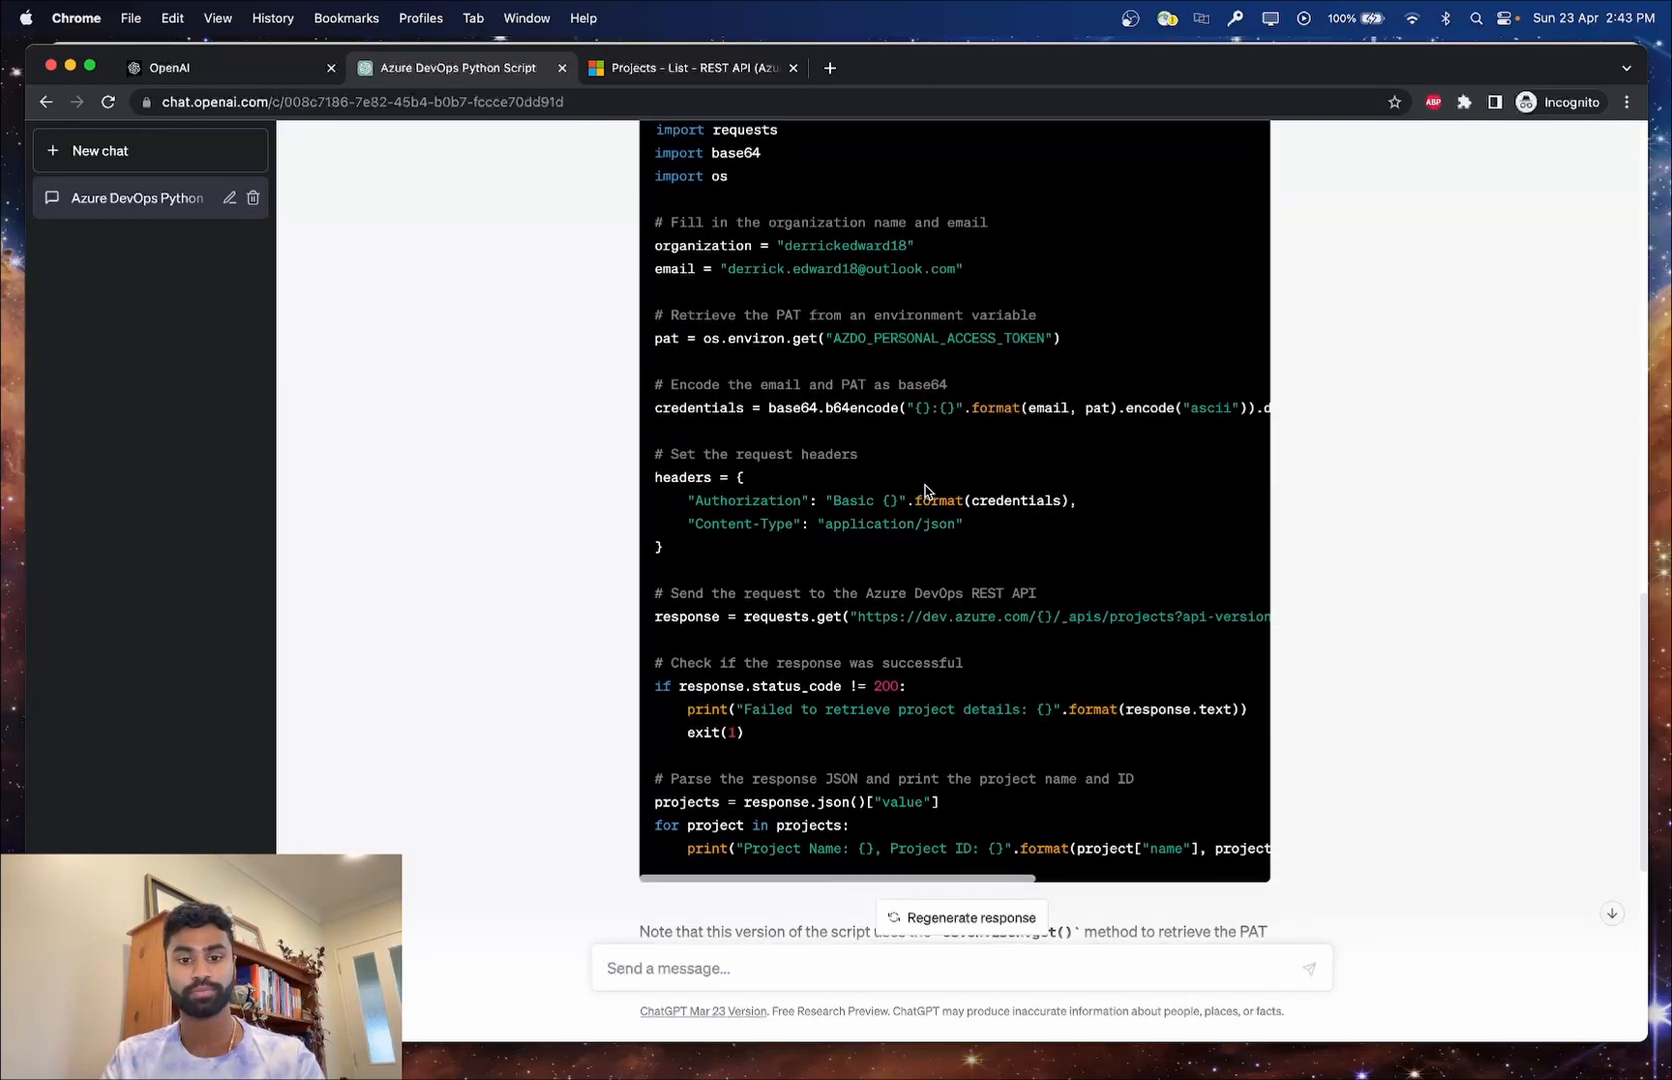
scroll(up, 3)
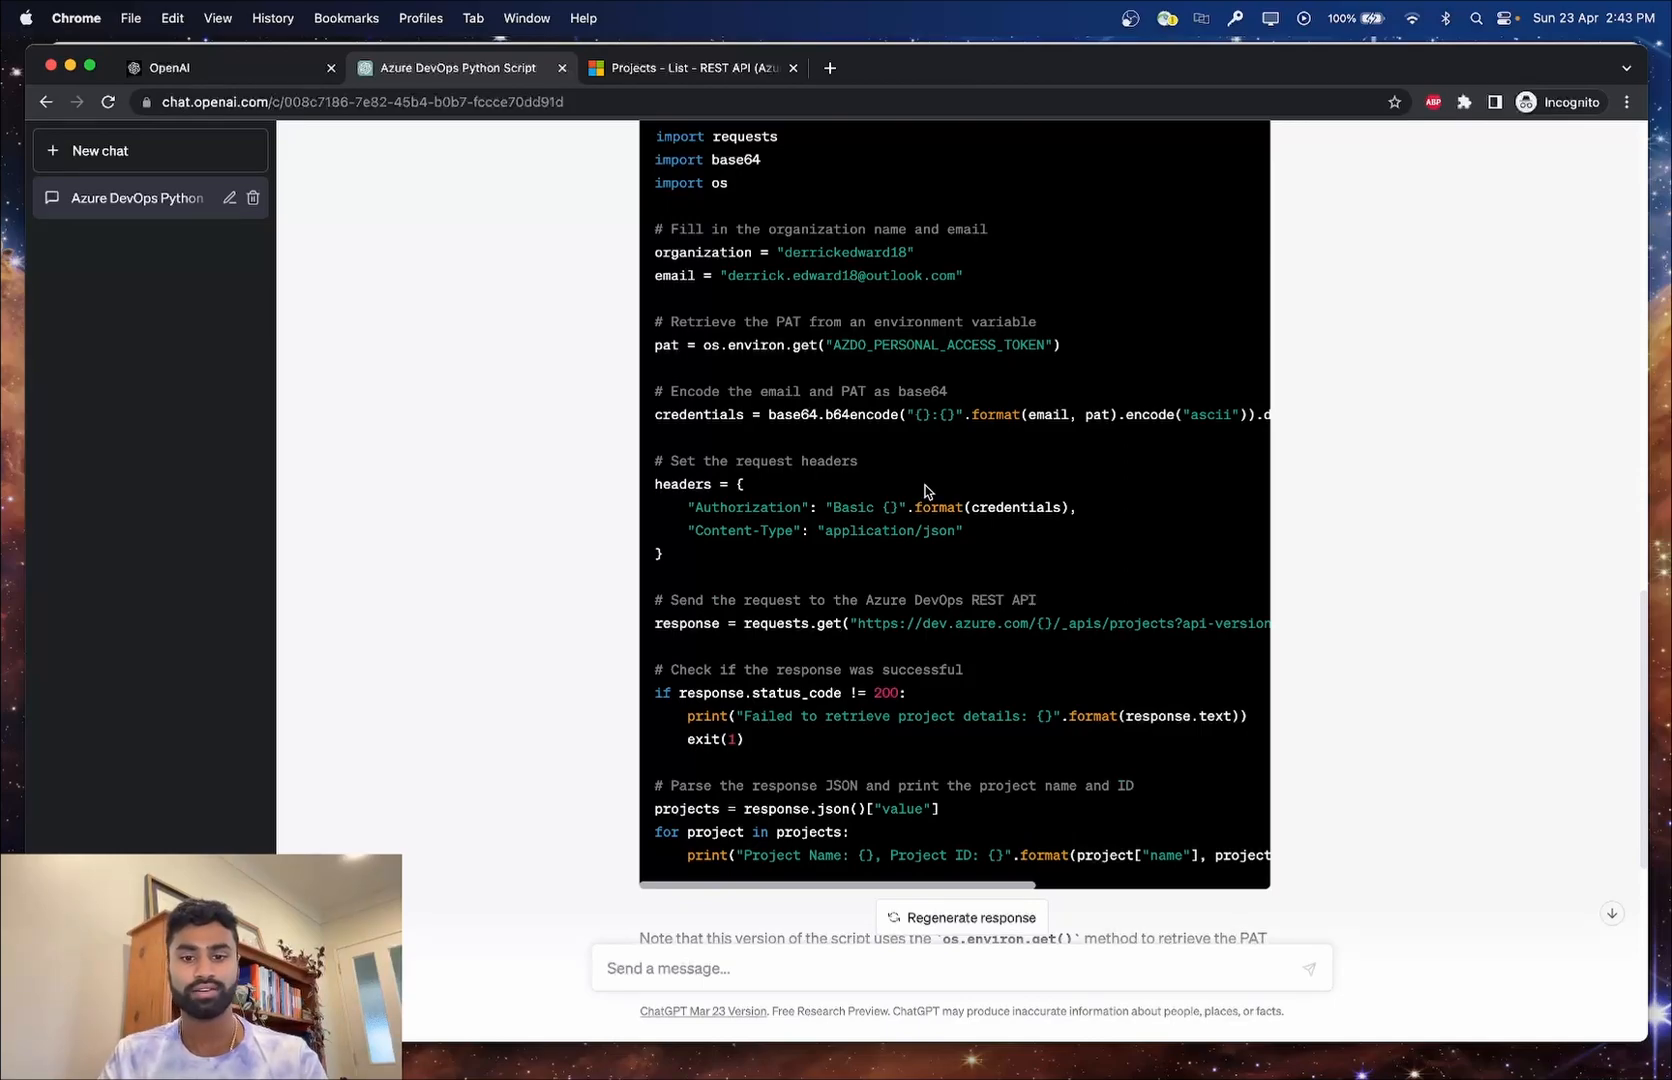
scroll(up, 3)
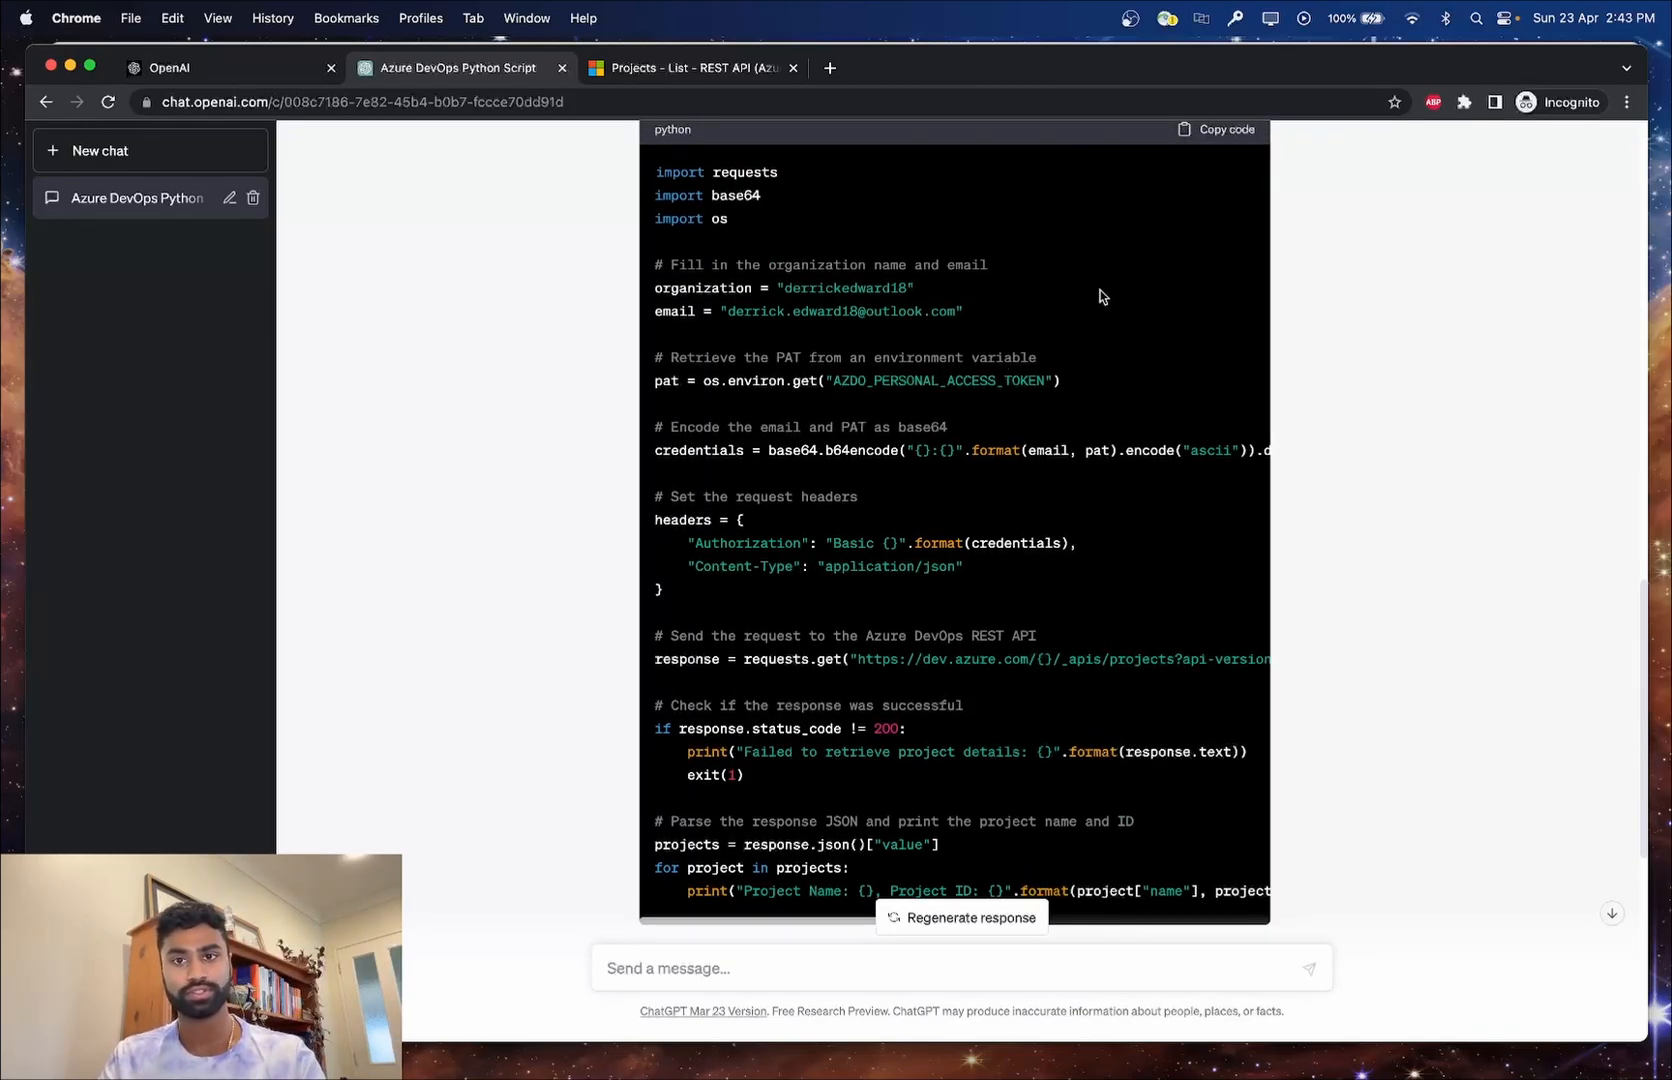
Run python3 main.py in the terminal to print the DevOpsSandbox project name and ID.
click(1214, 130)
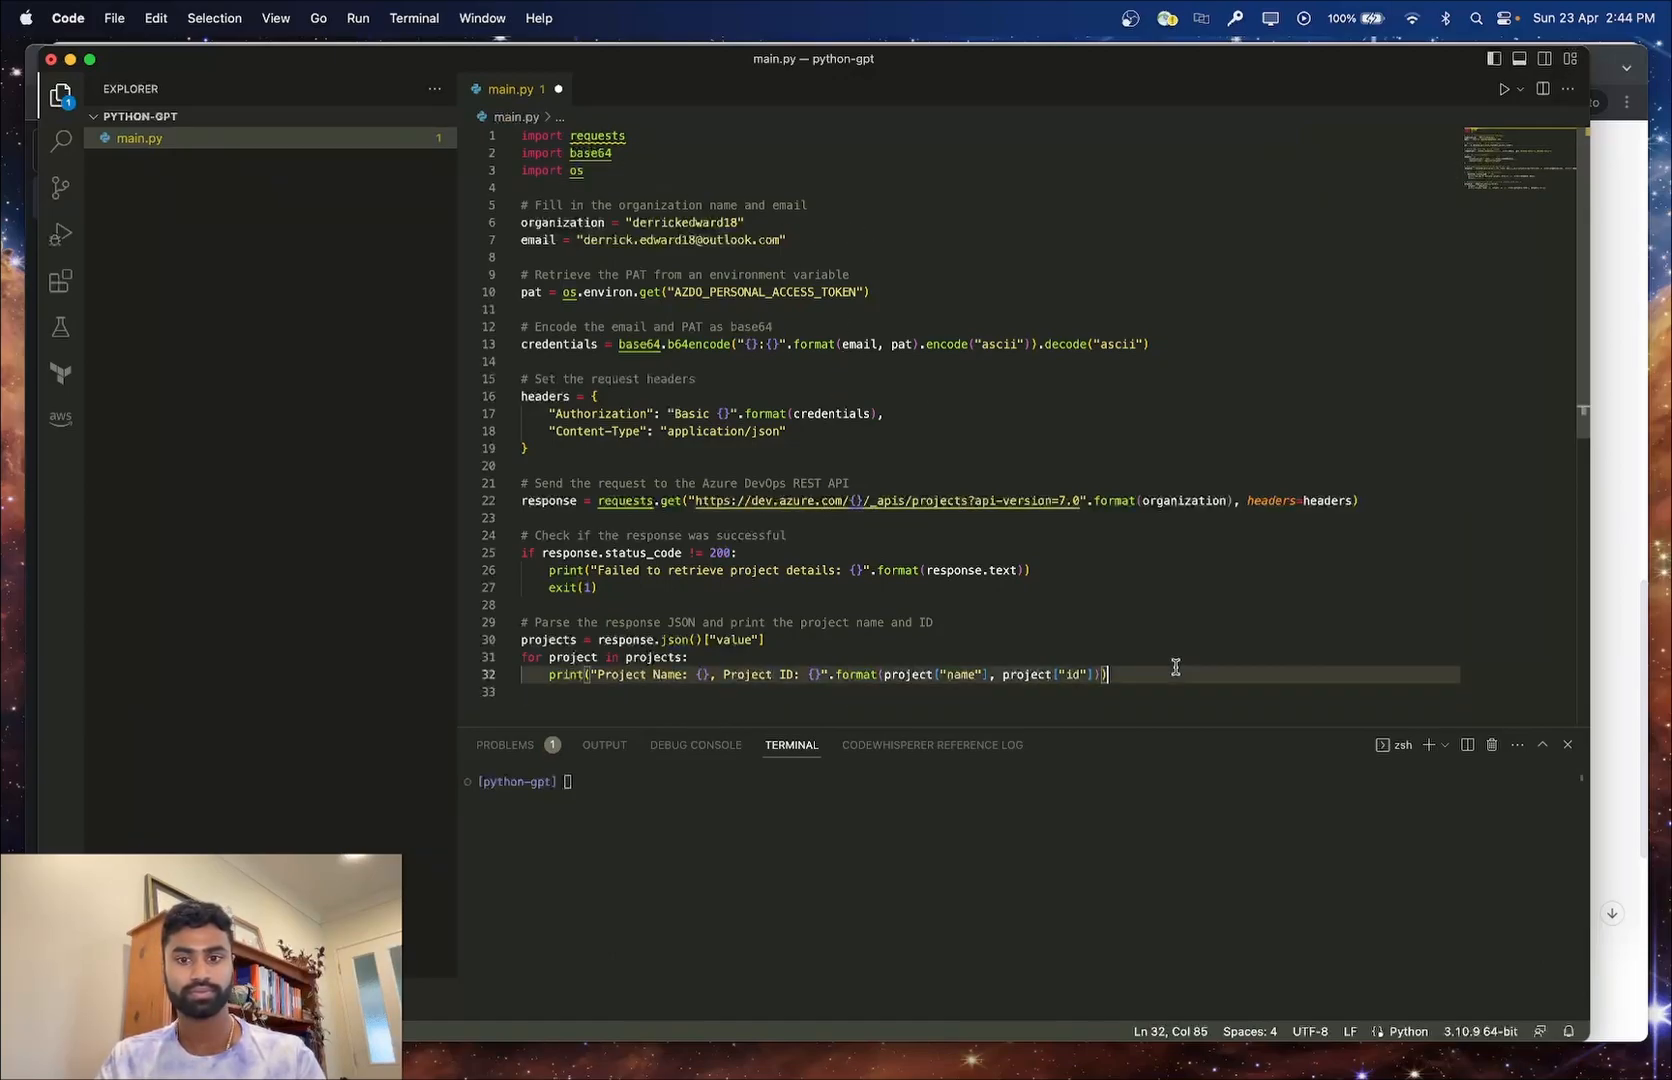
text(python3 main.py)
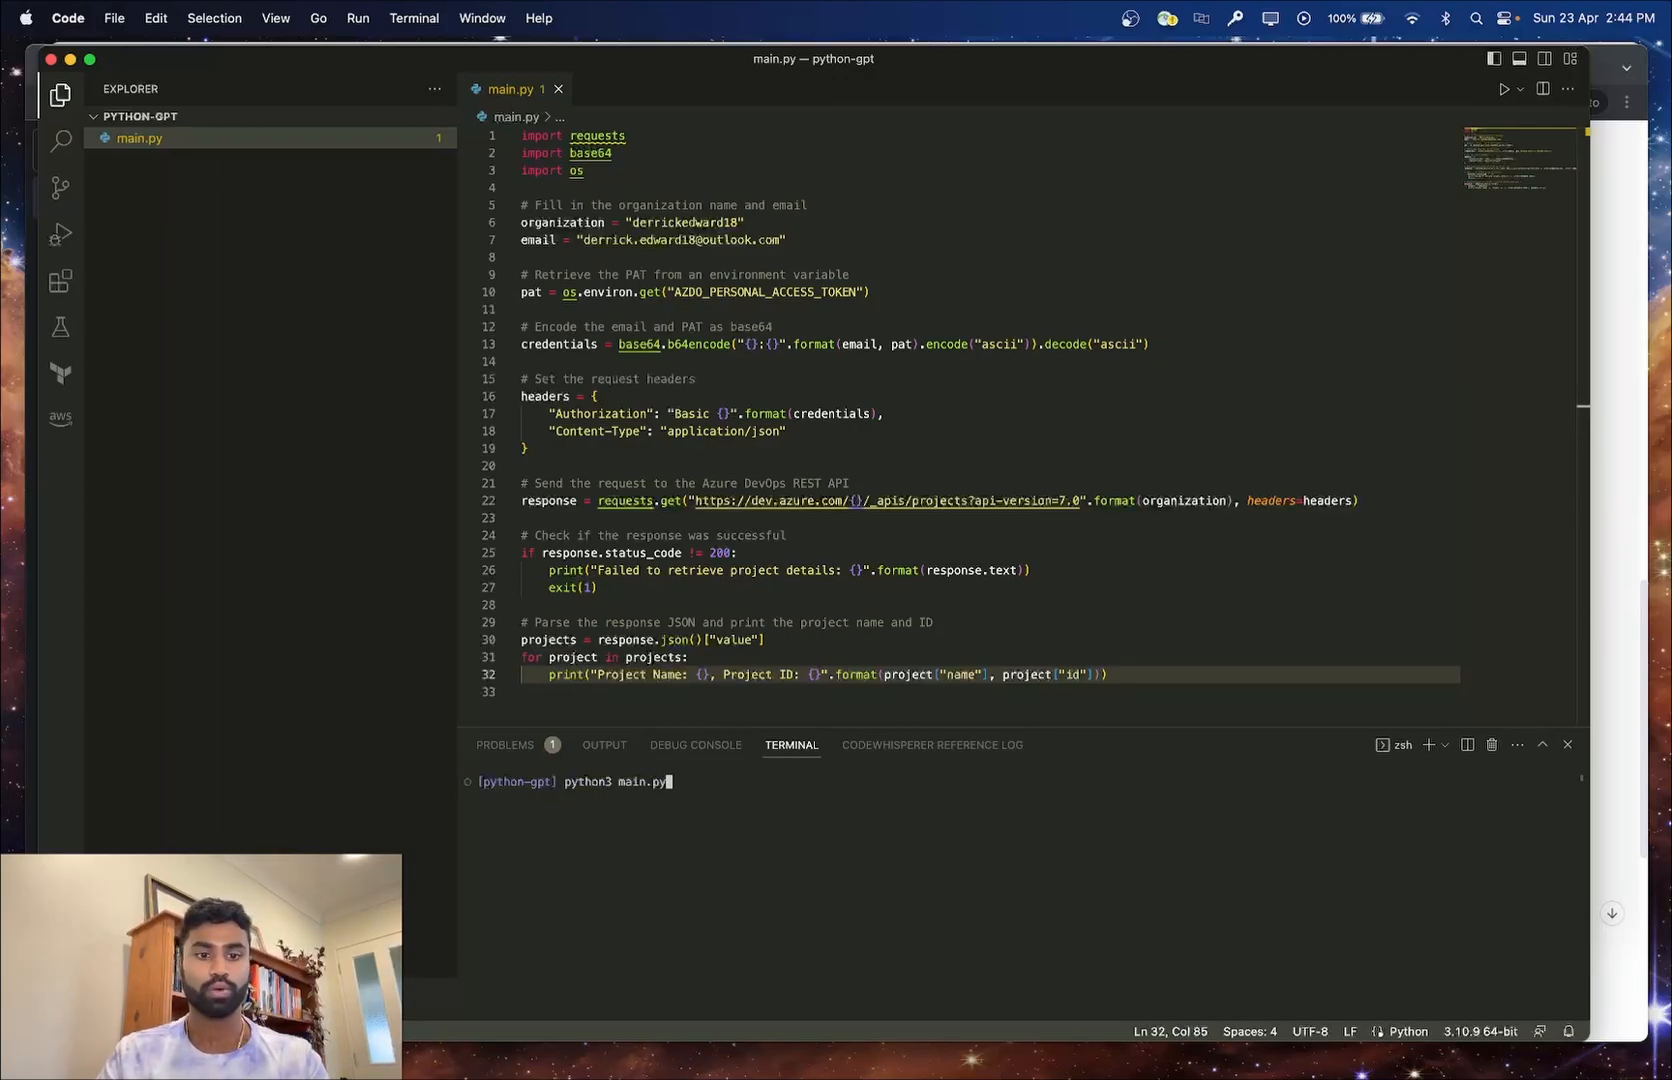
key(Return)
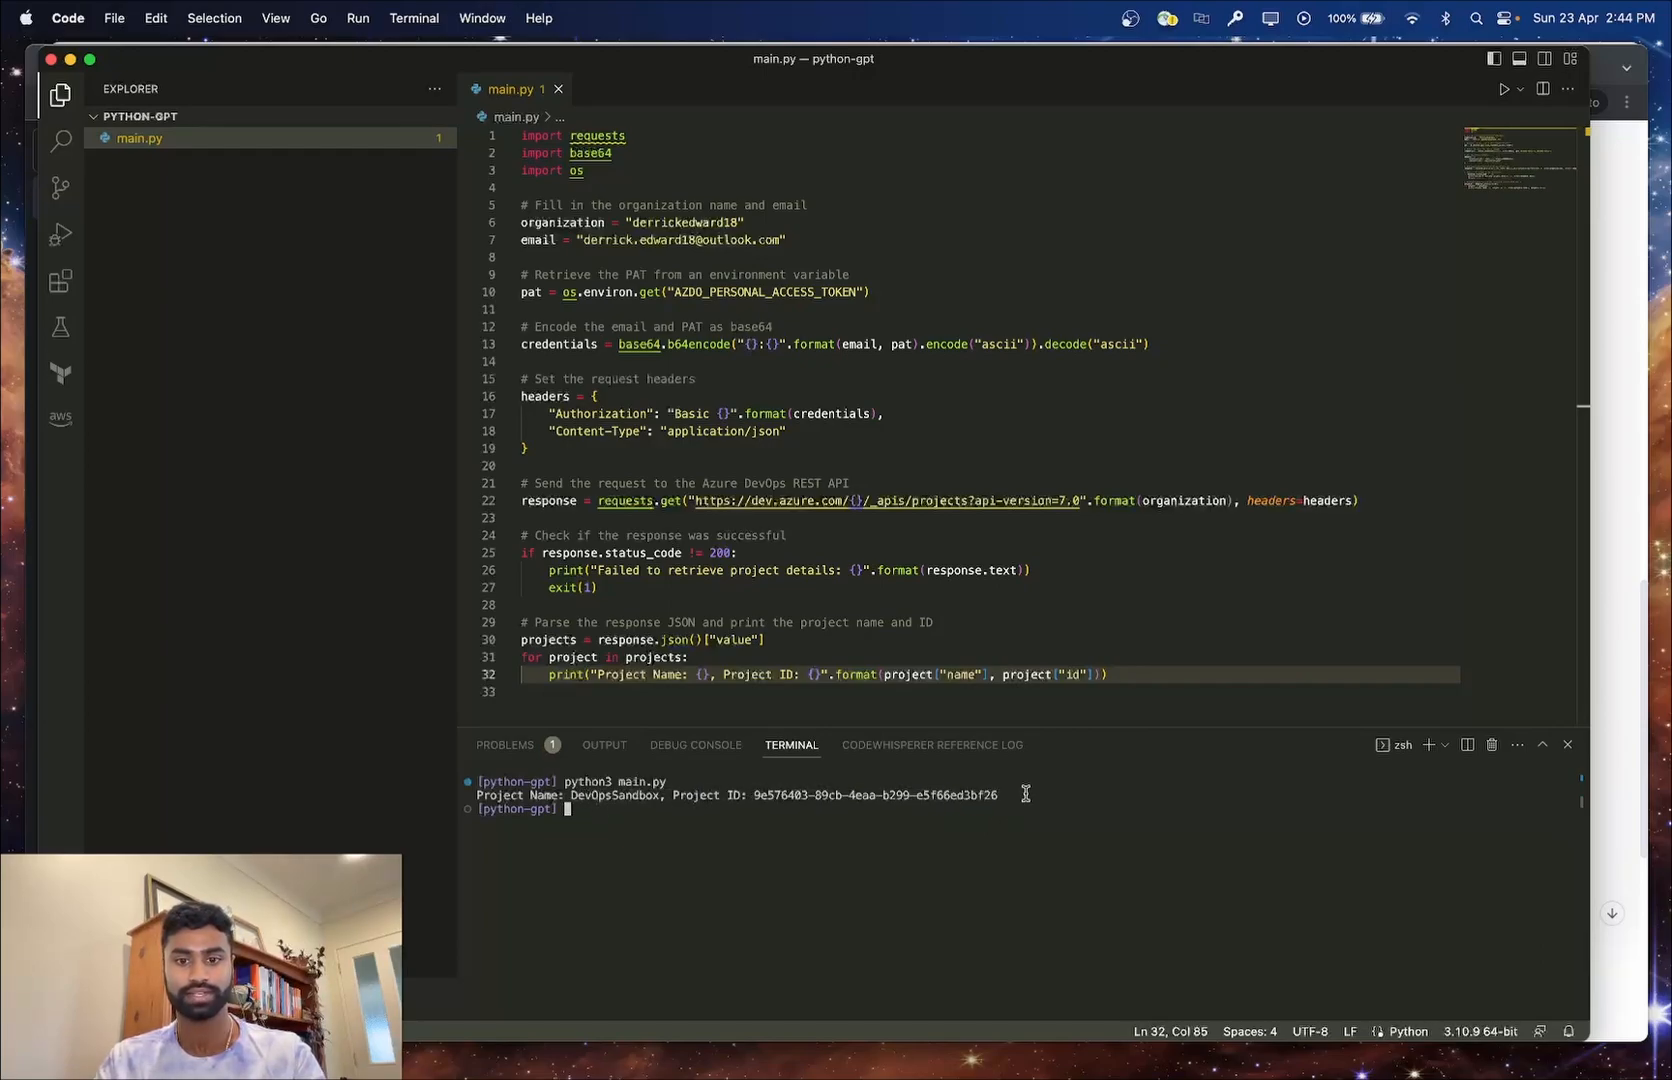
mouse_move(1000, 824)
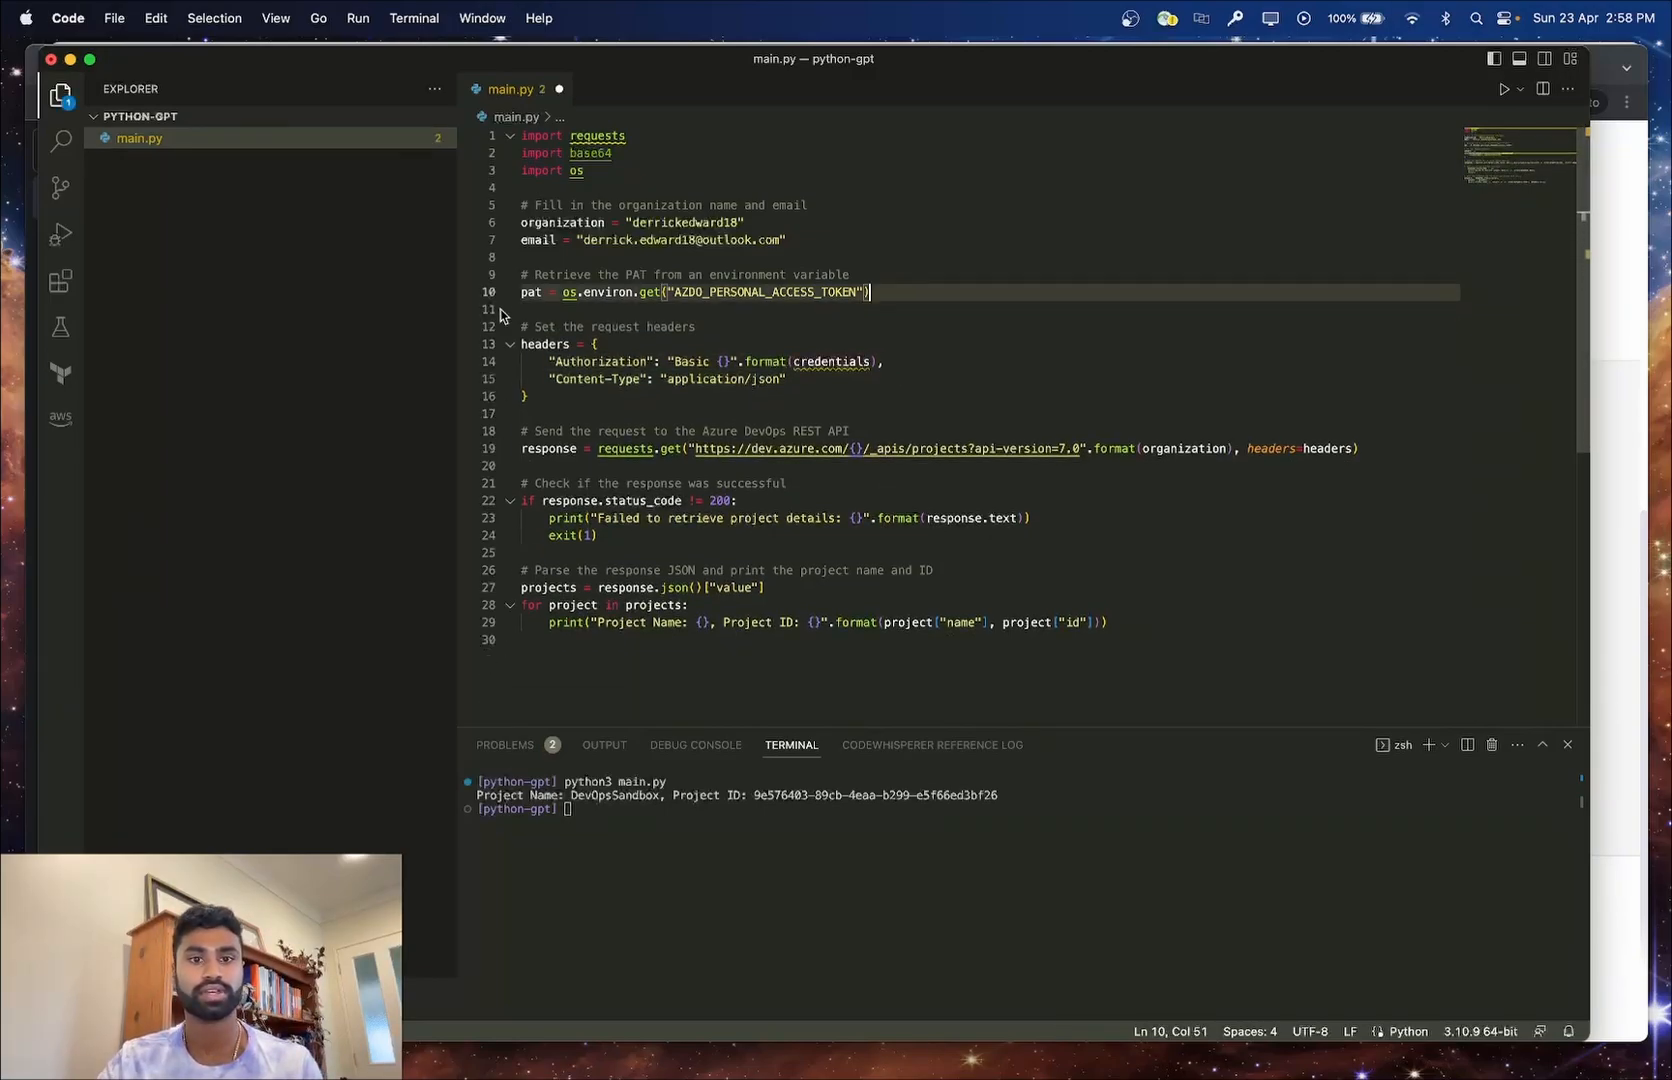
Replace credentials with the raw pat in the header and add a print of response.status_code.
double_click(528, 292)
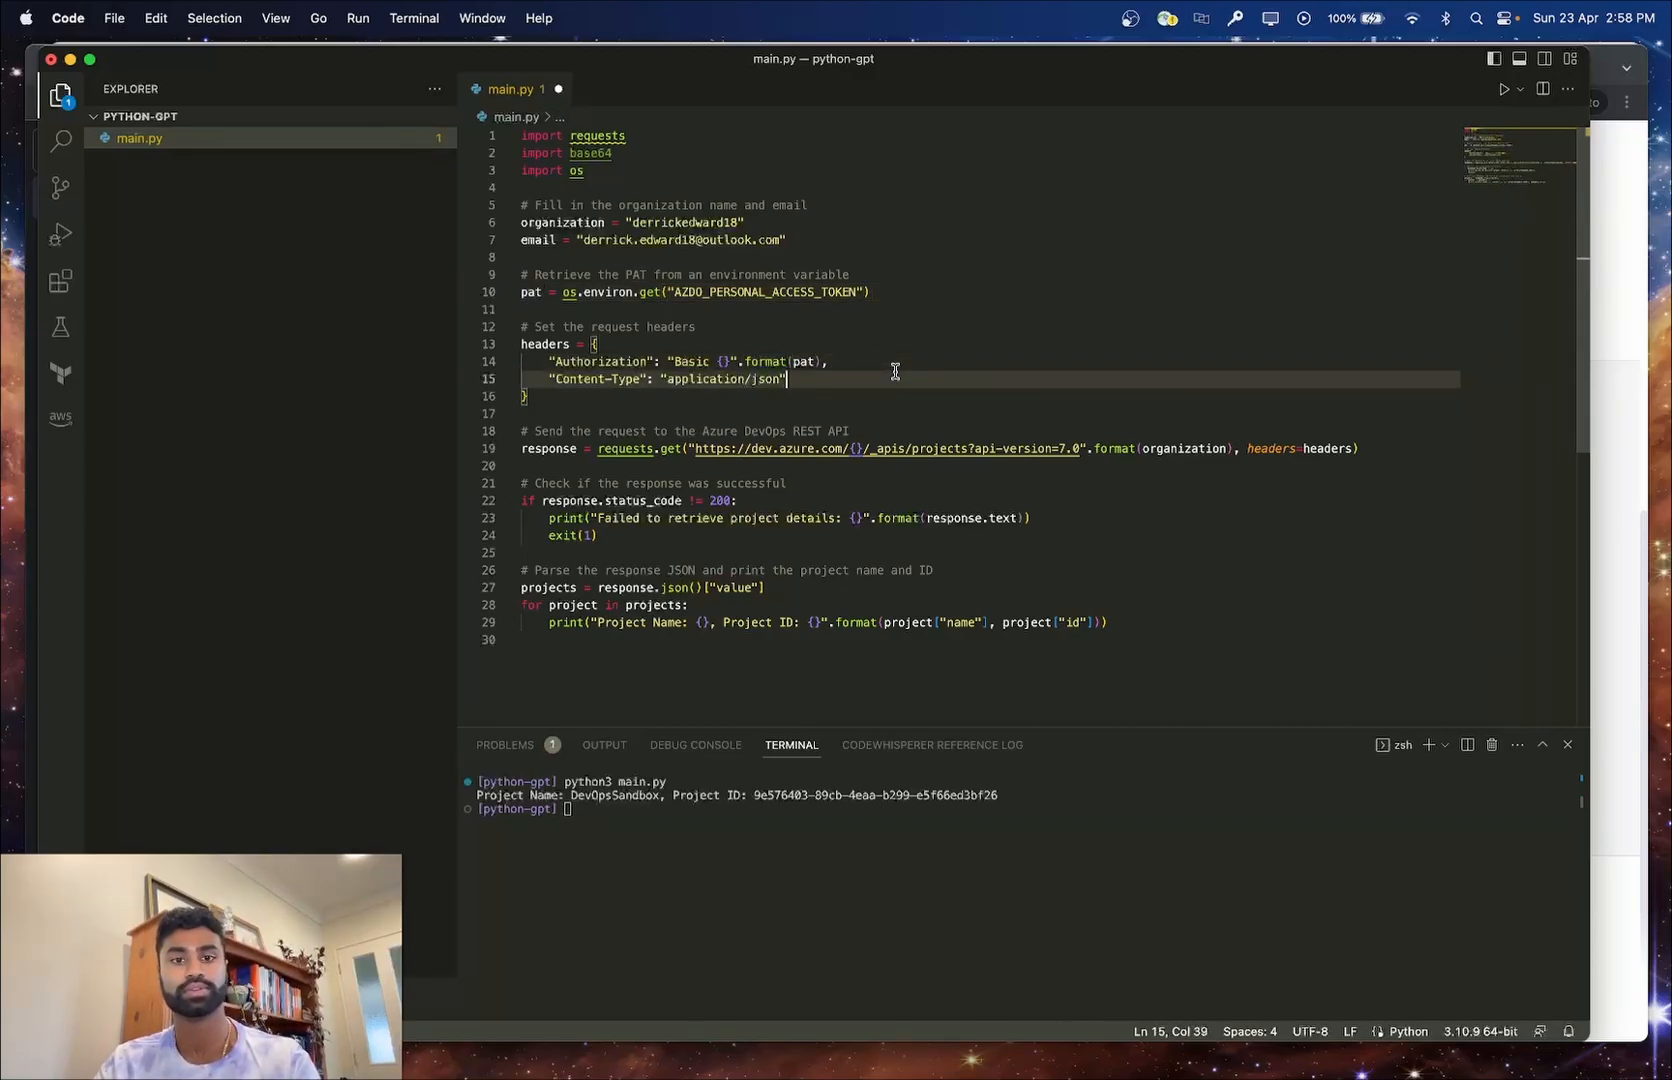
key(enter)
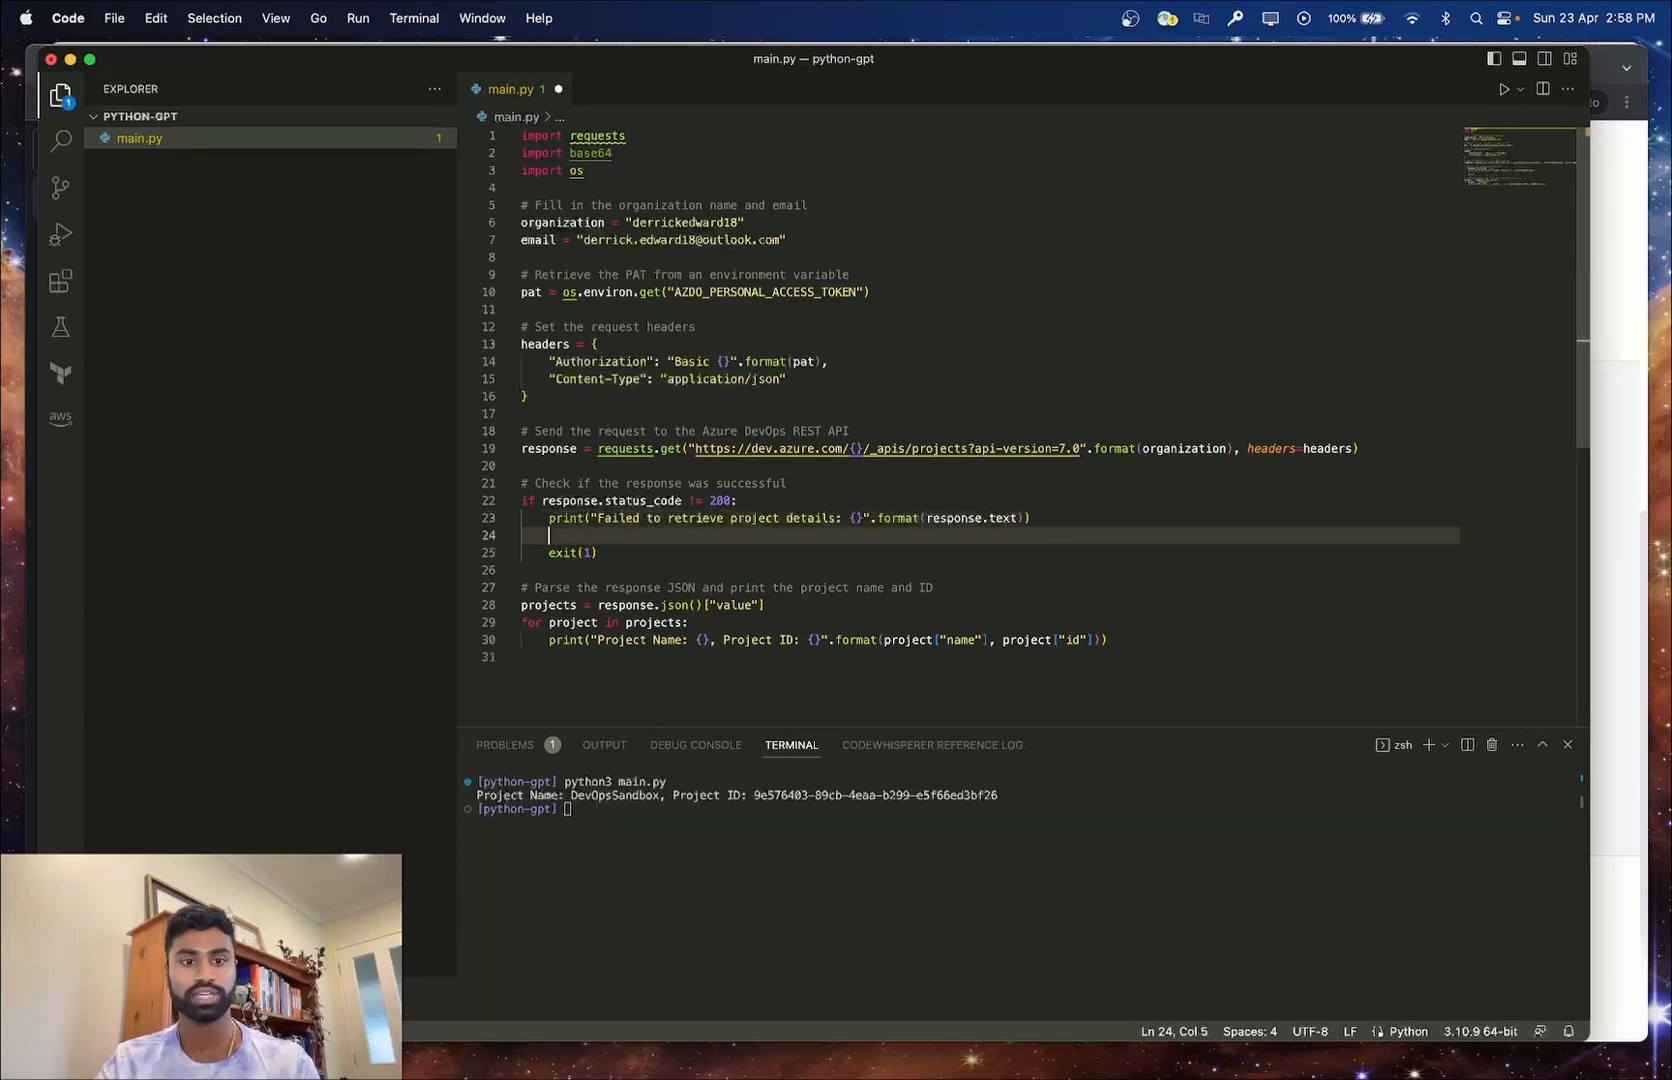
text(print("Response code: {}".format(response.status_code)
click(1022, 808)
text(python3 main.py)
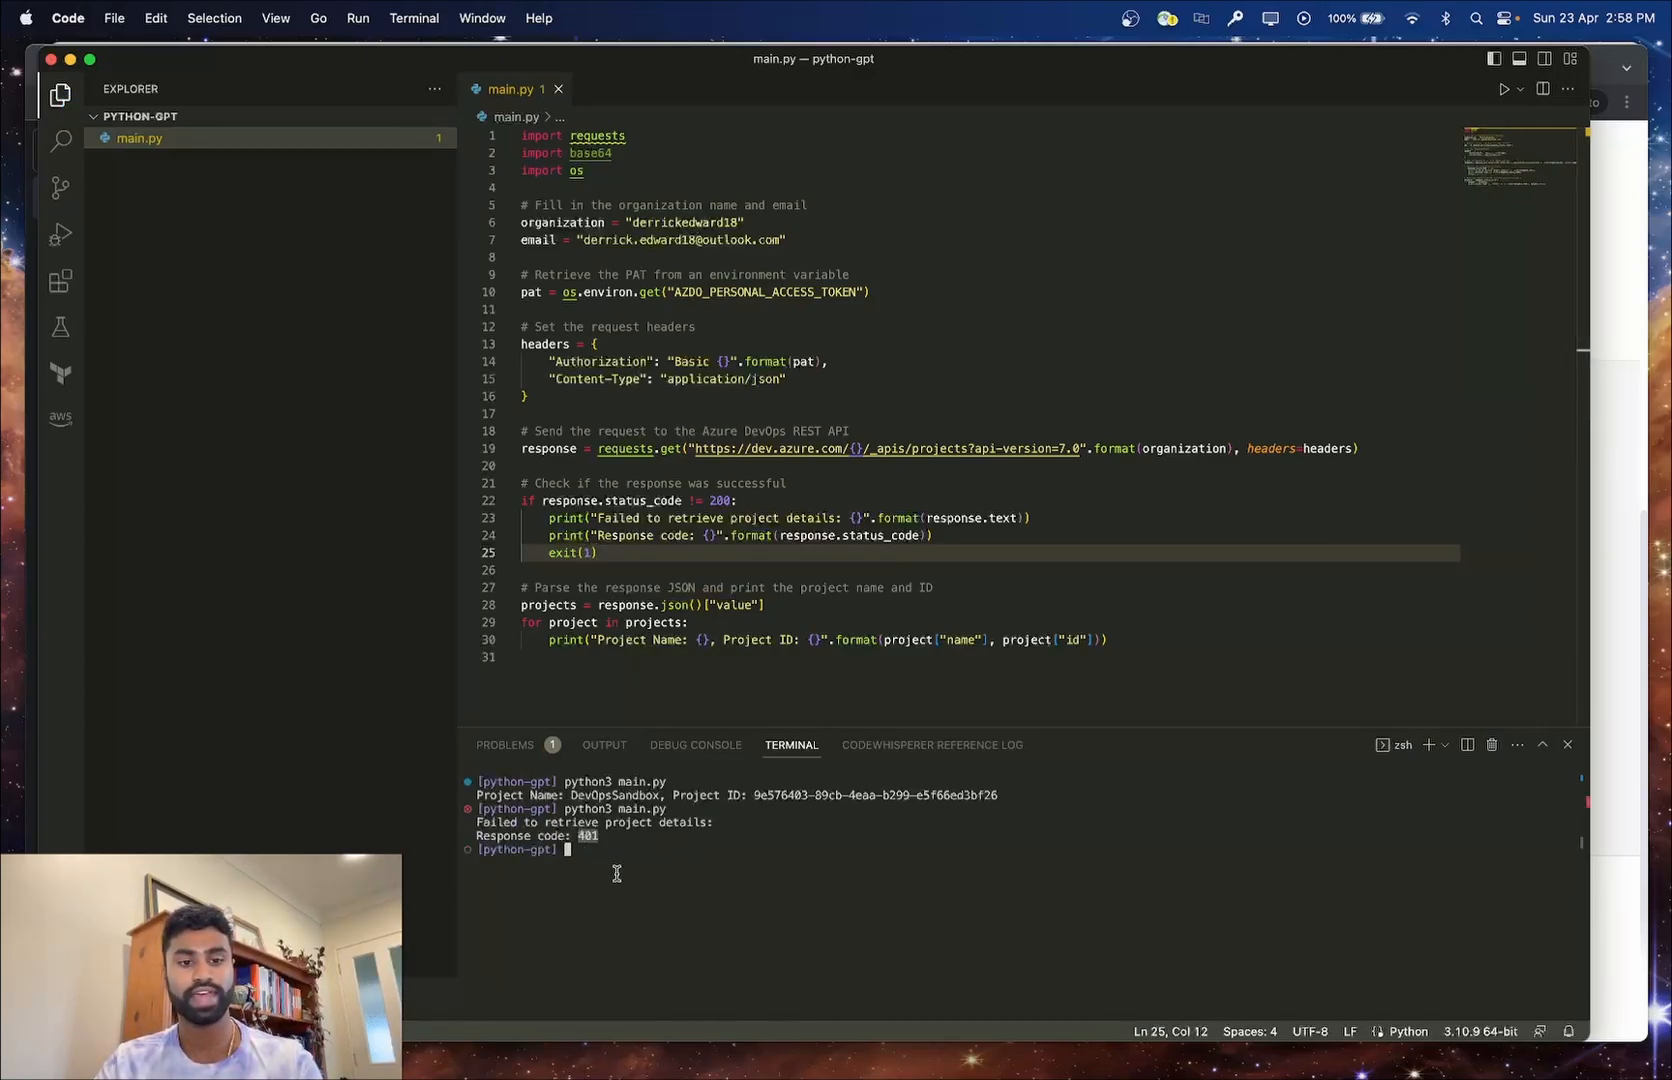
mouse_move(710, 878)
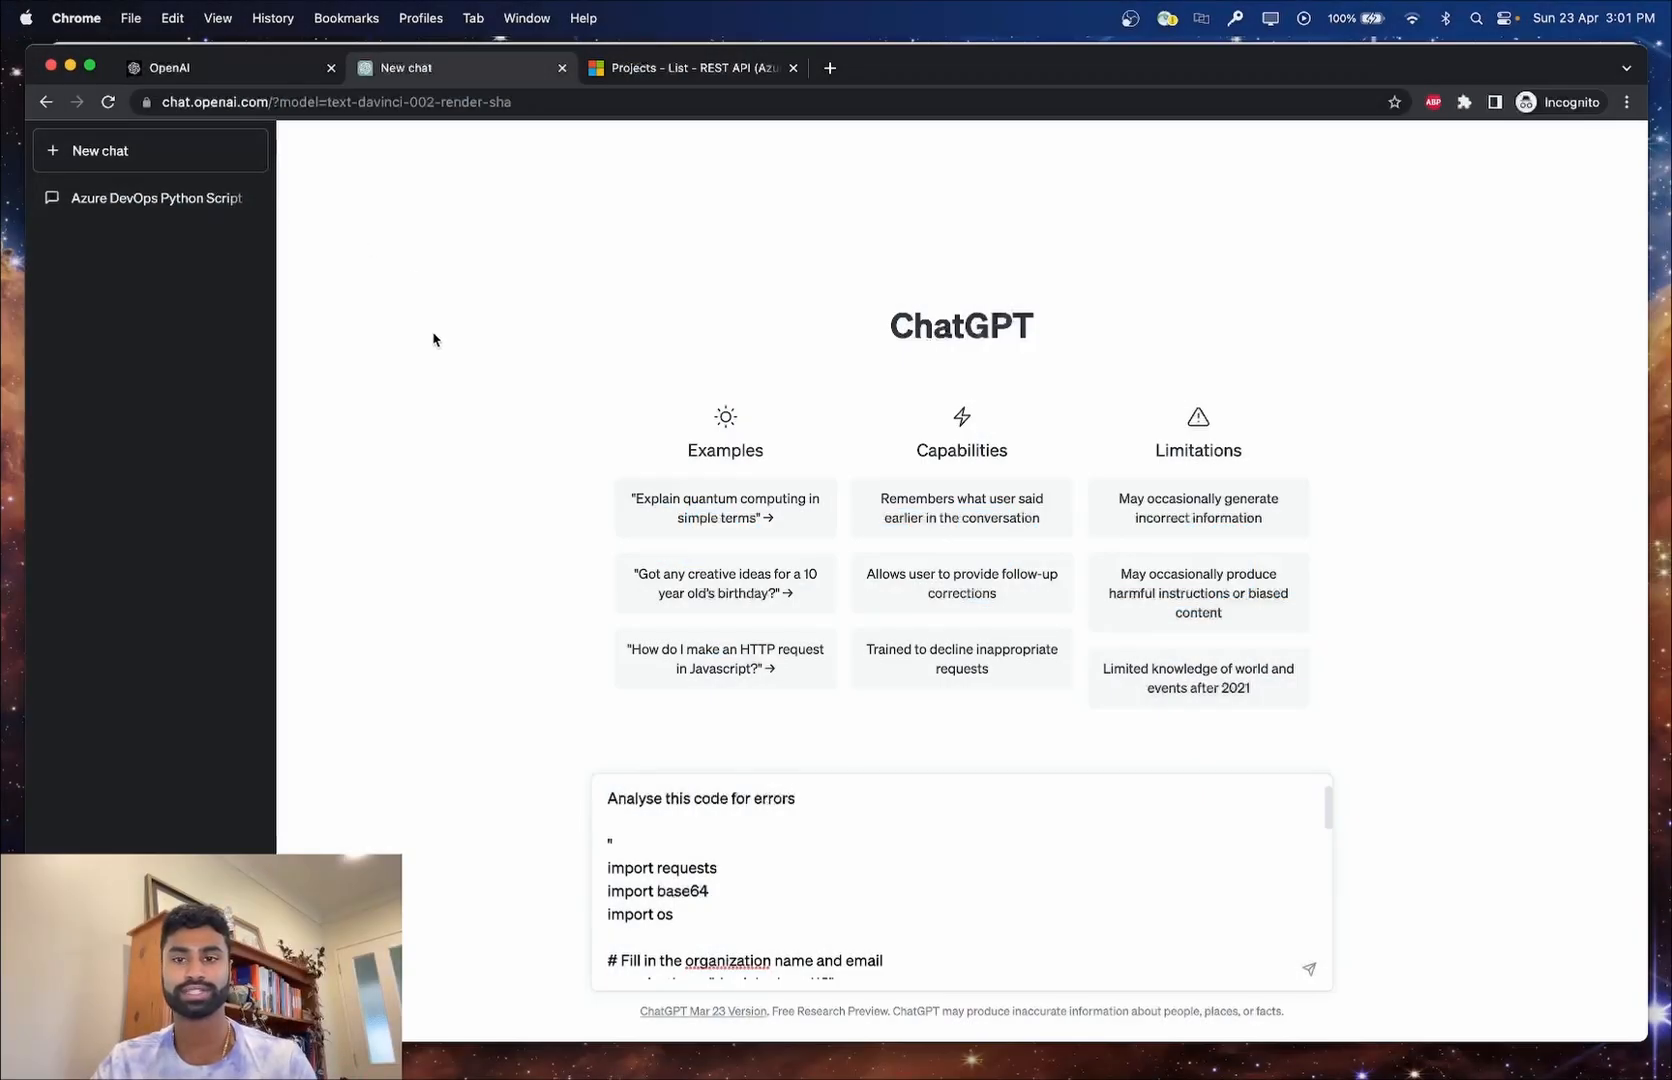
mouse_move(390, 286)
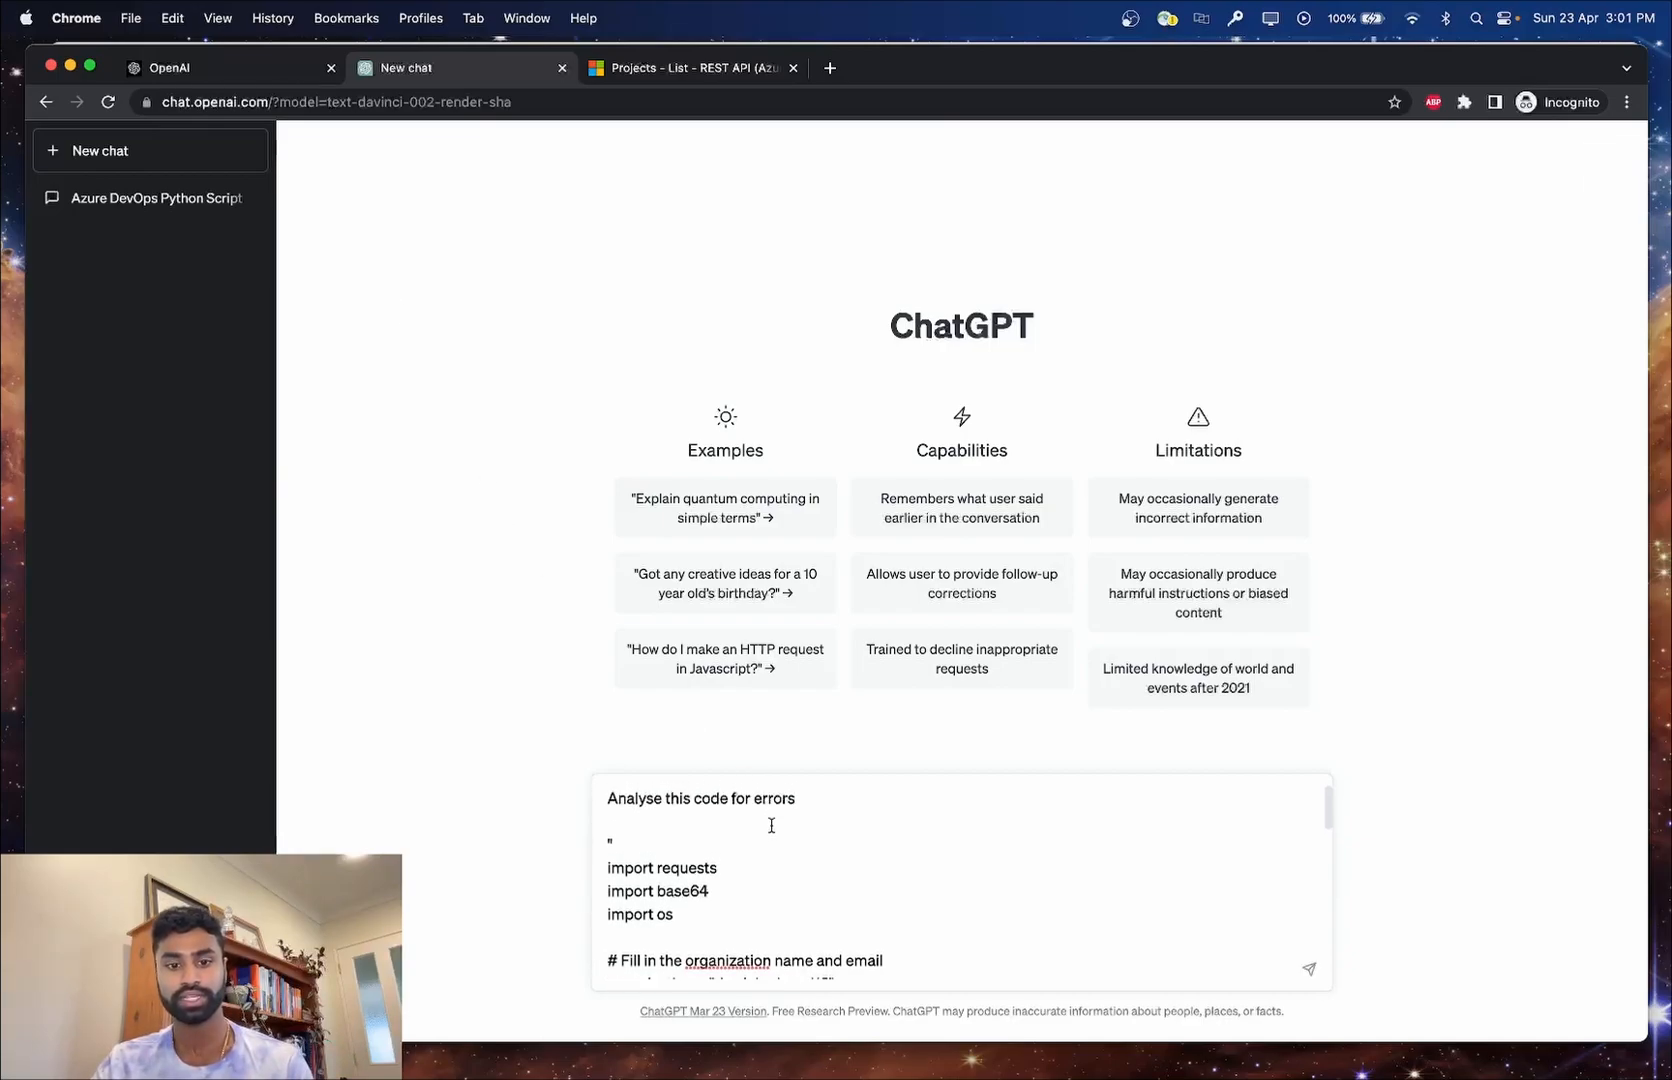
Send the failing script with the 401 note and review ChatGPT's listed causes and troubleshooting steps.
scroll(down, 3)
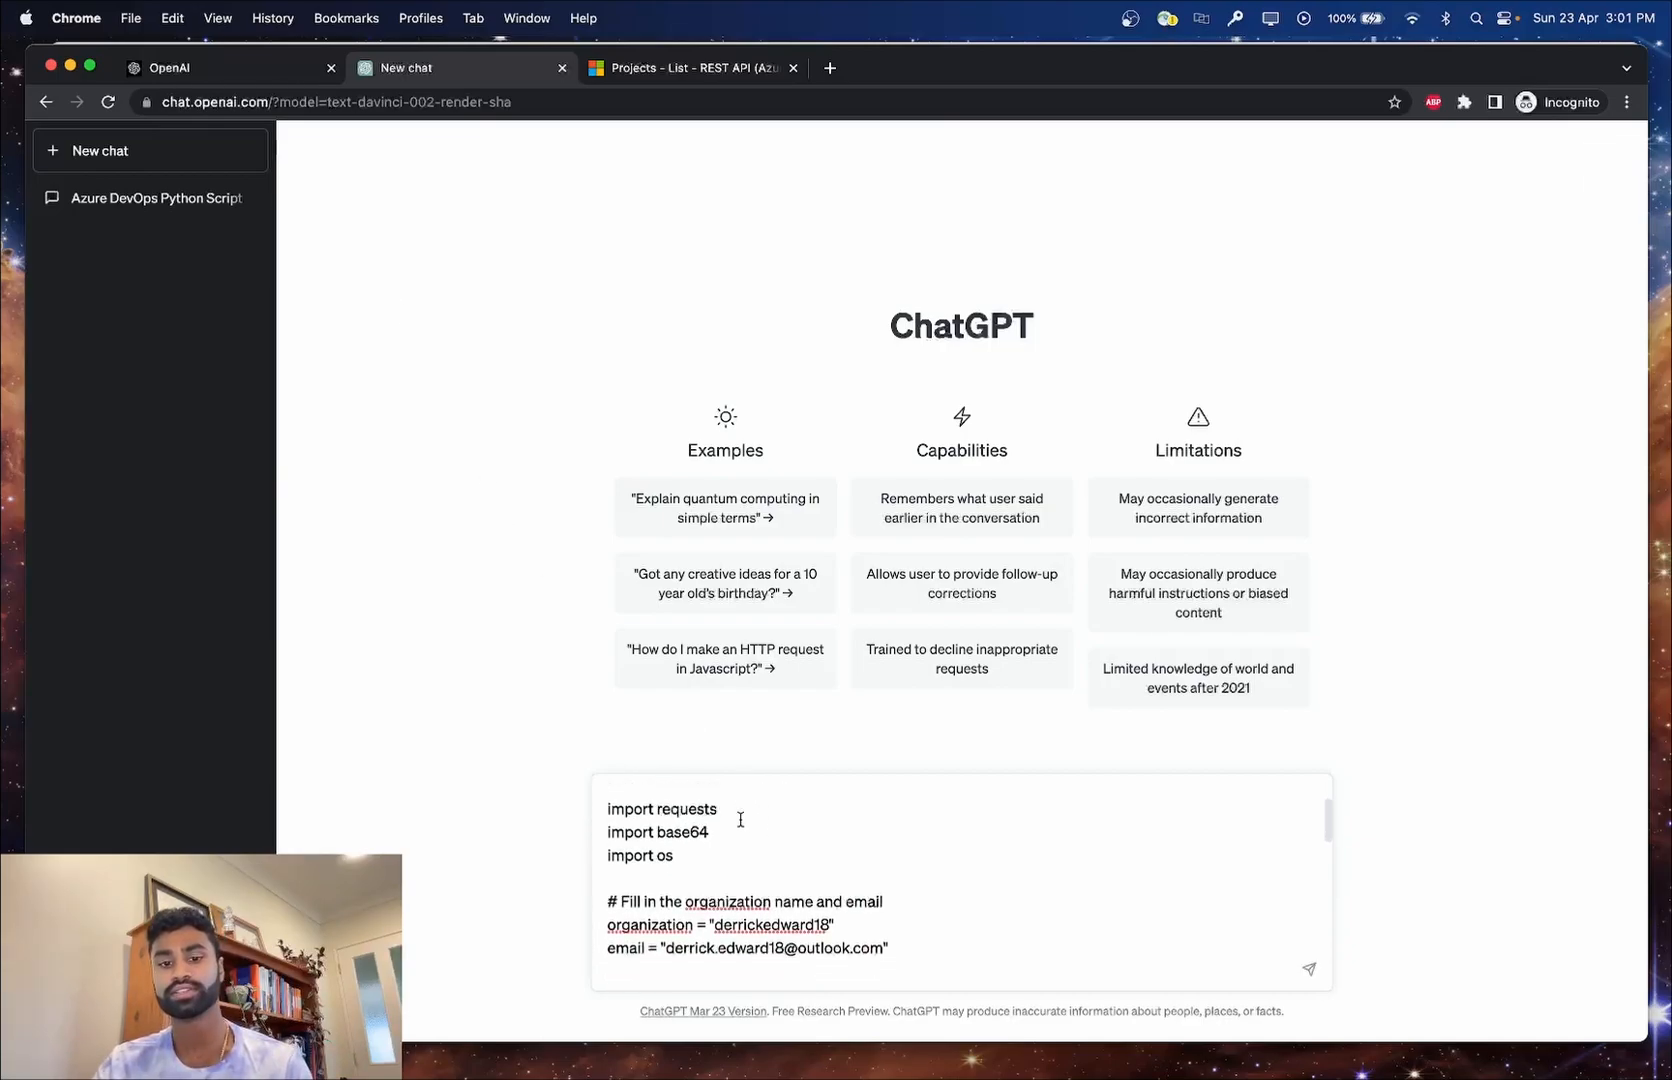
scroll(down, 3)
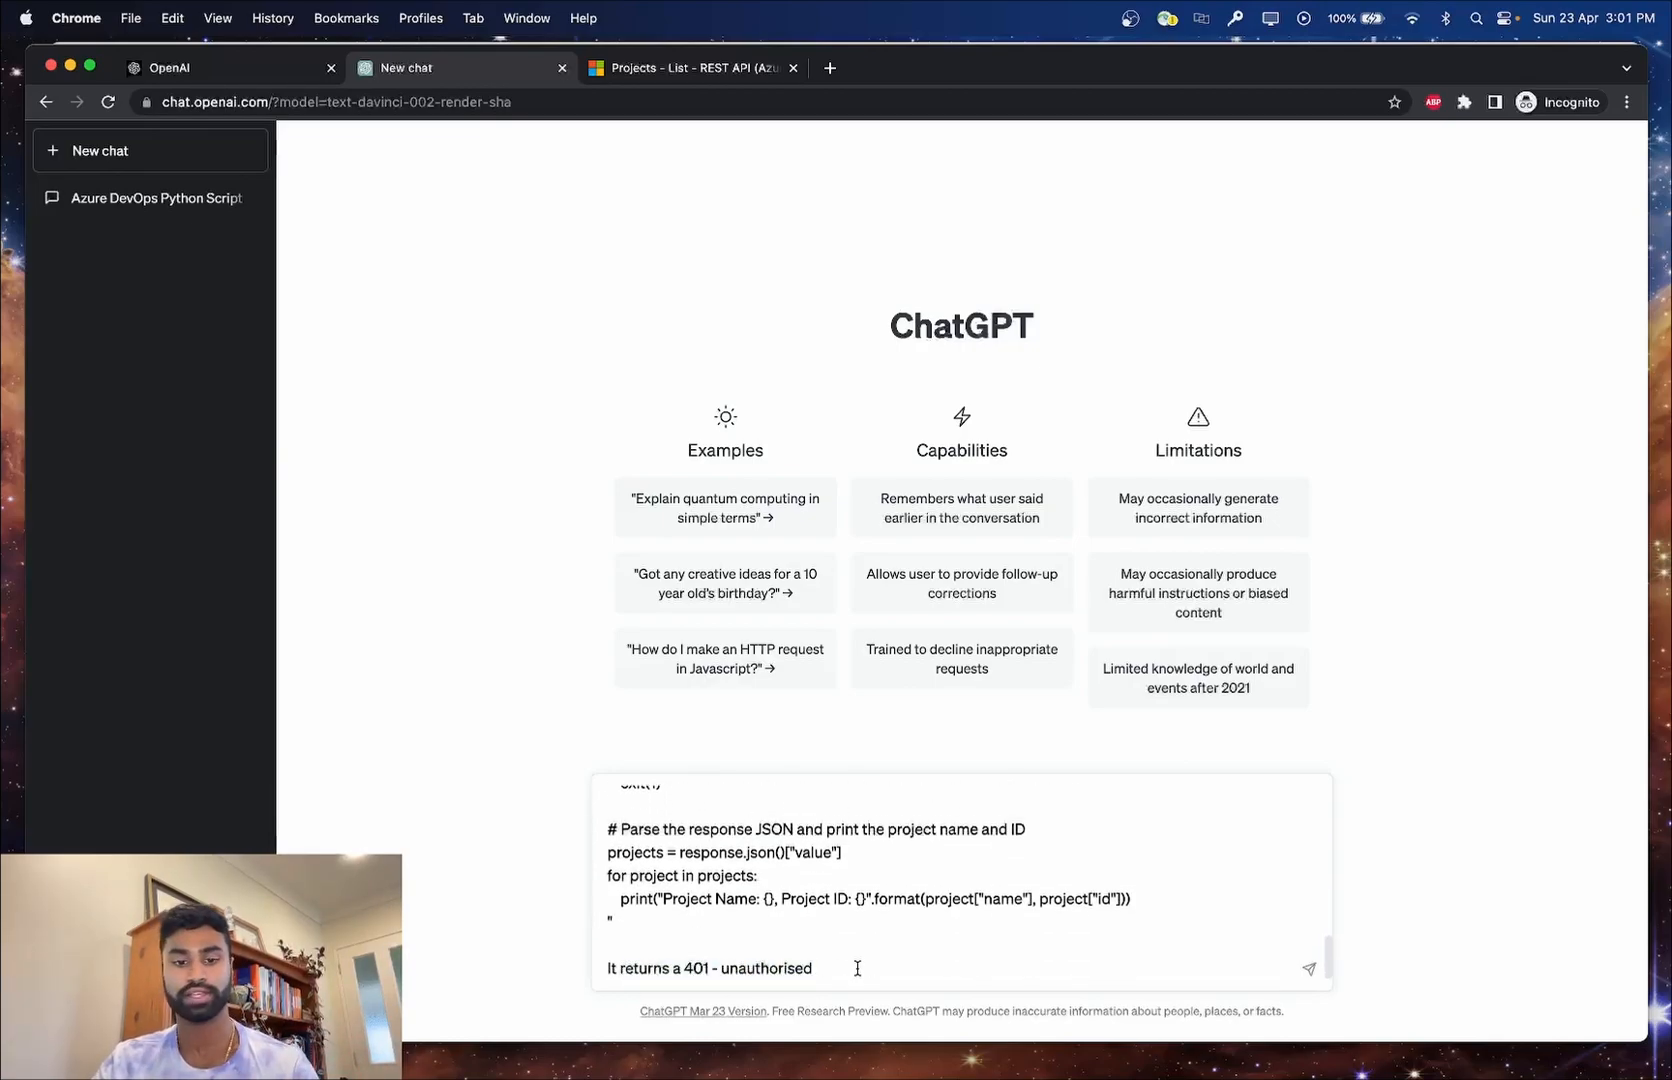
mouse_move(1276, 952)
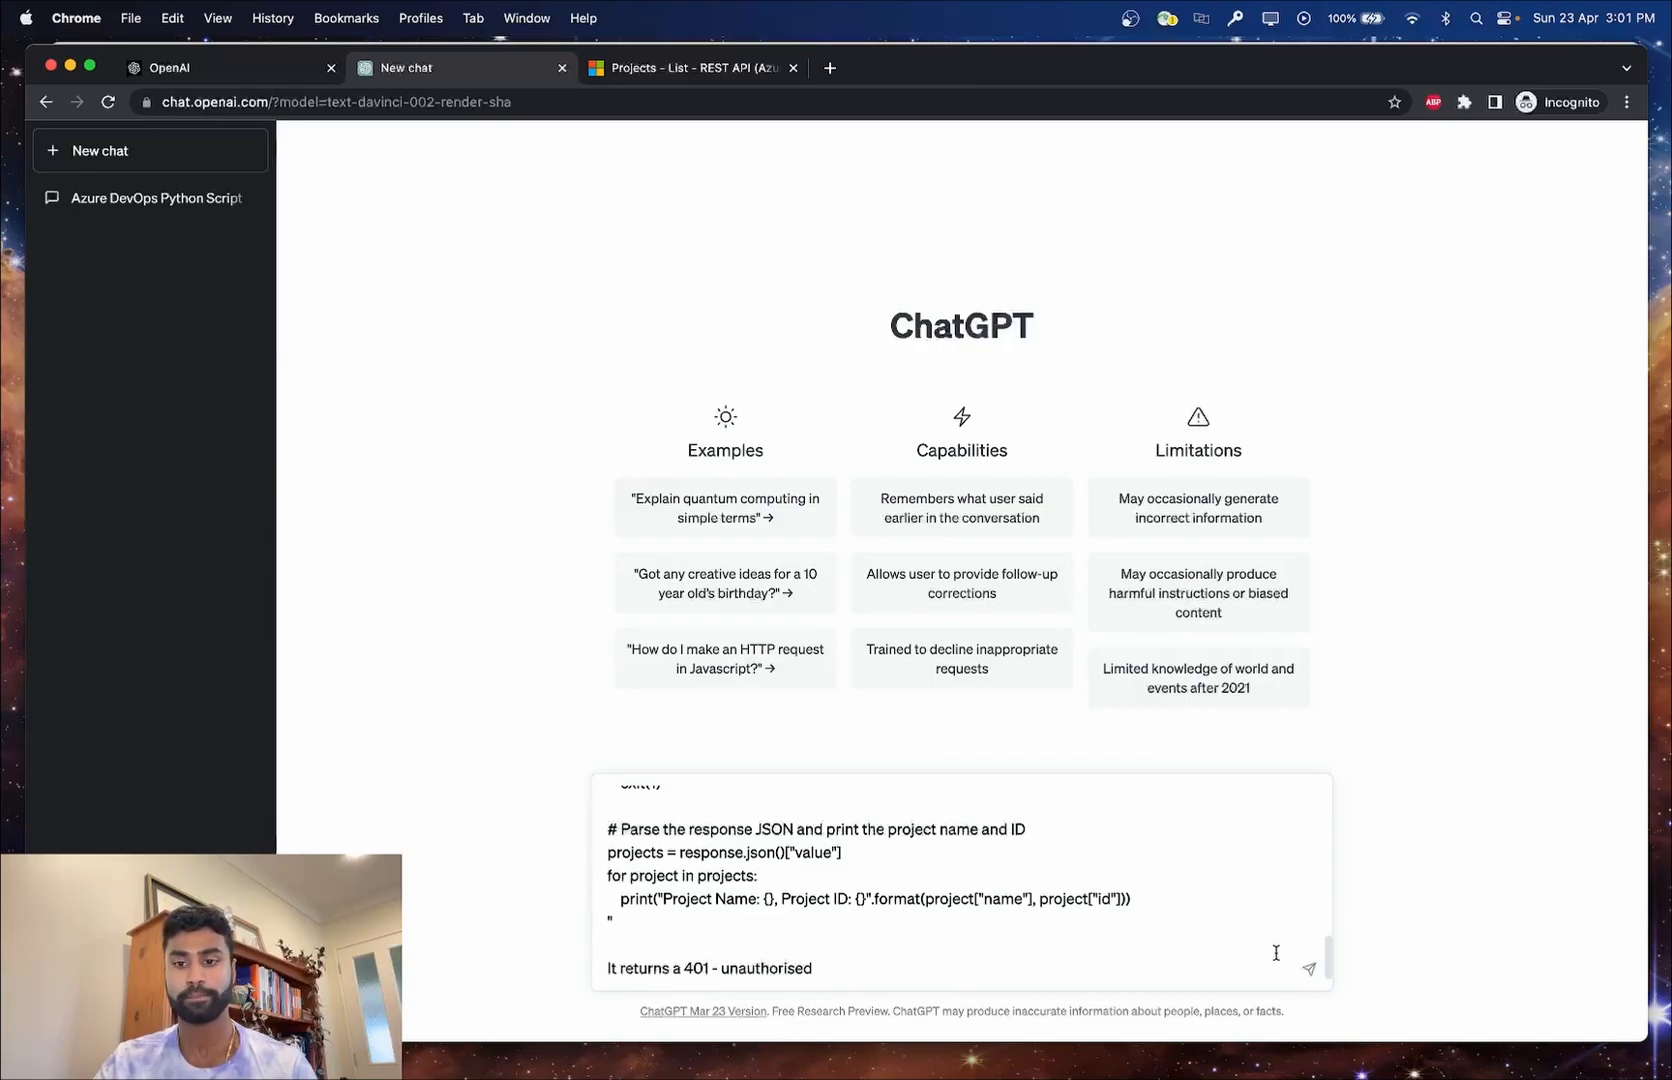
click(1308, 968)
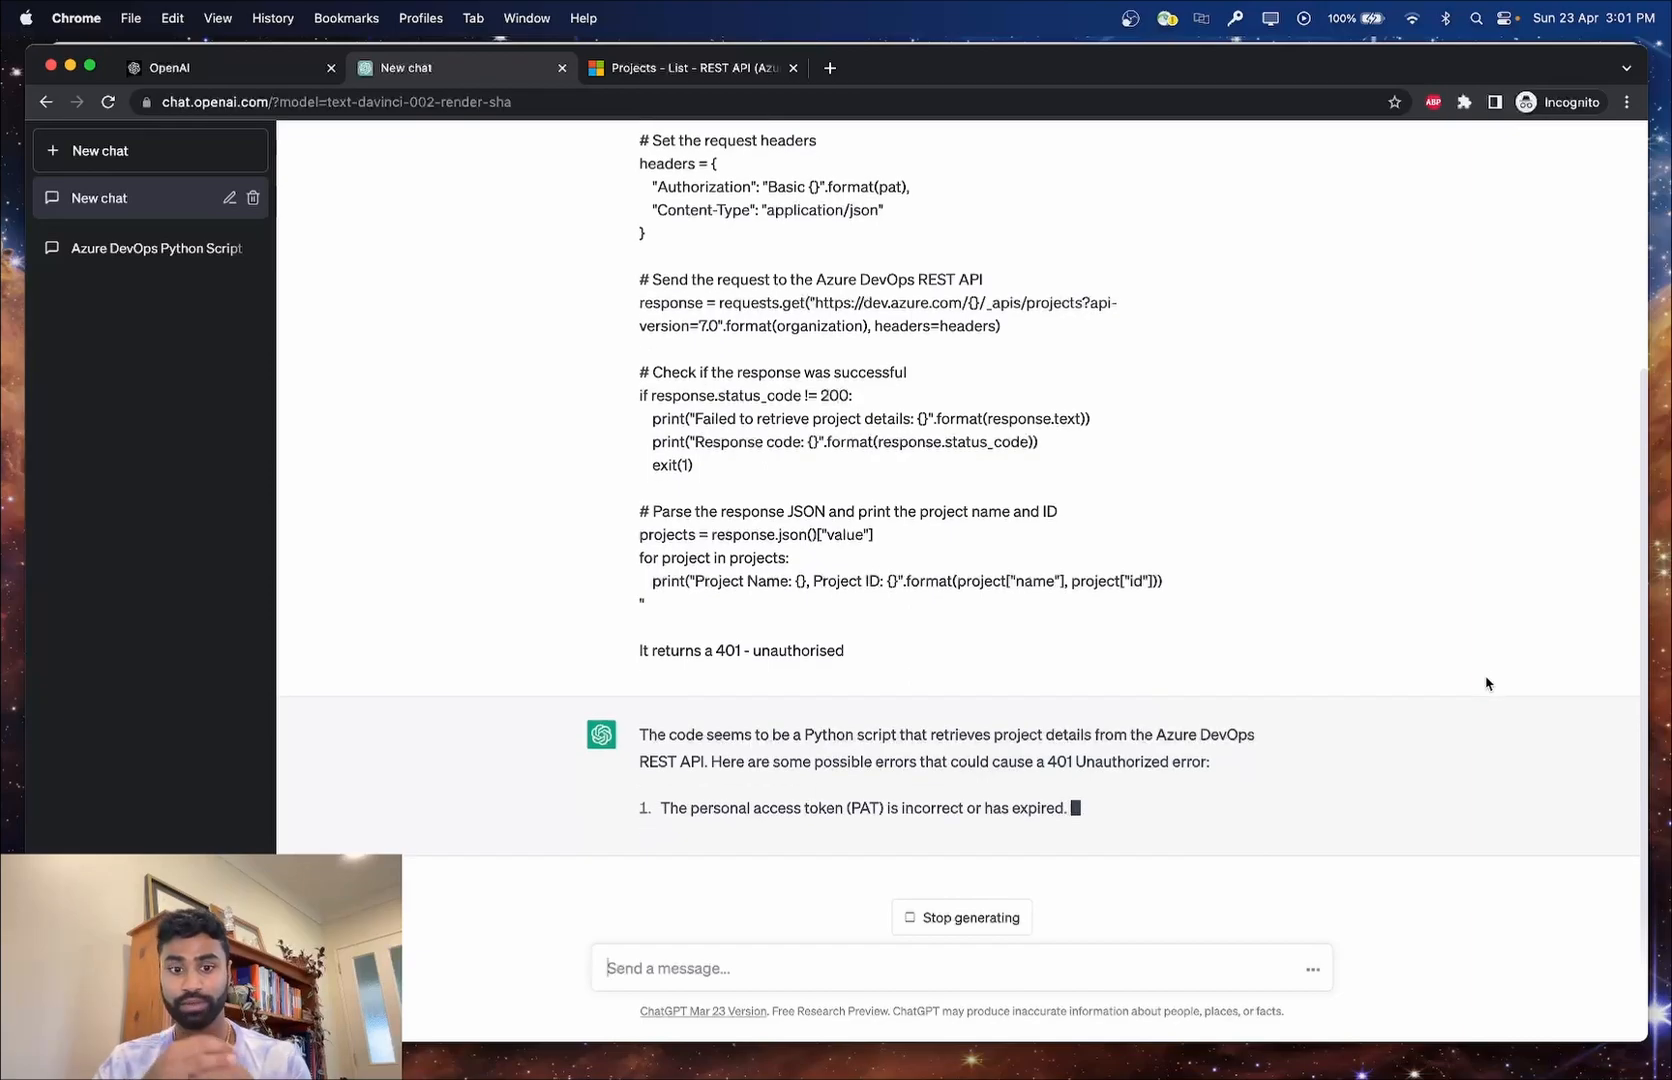
scroll(down, 3)
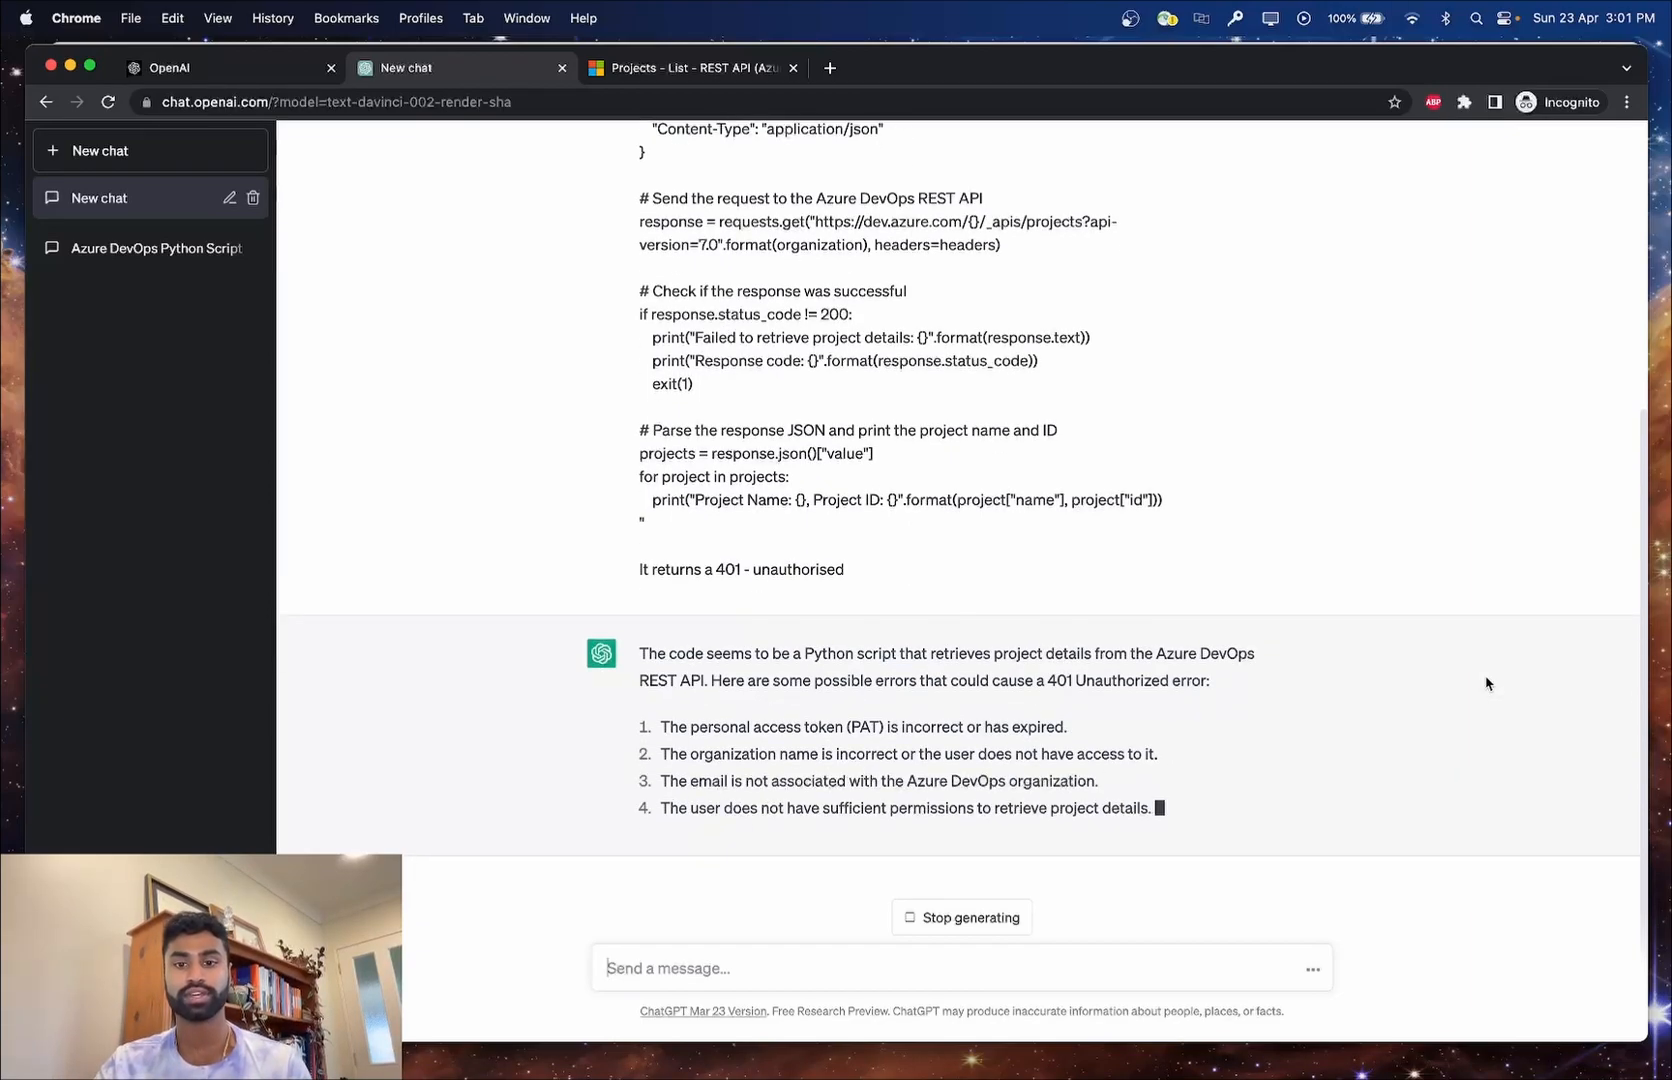
scroll(down, 3)
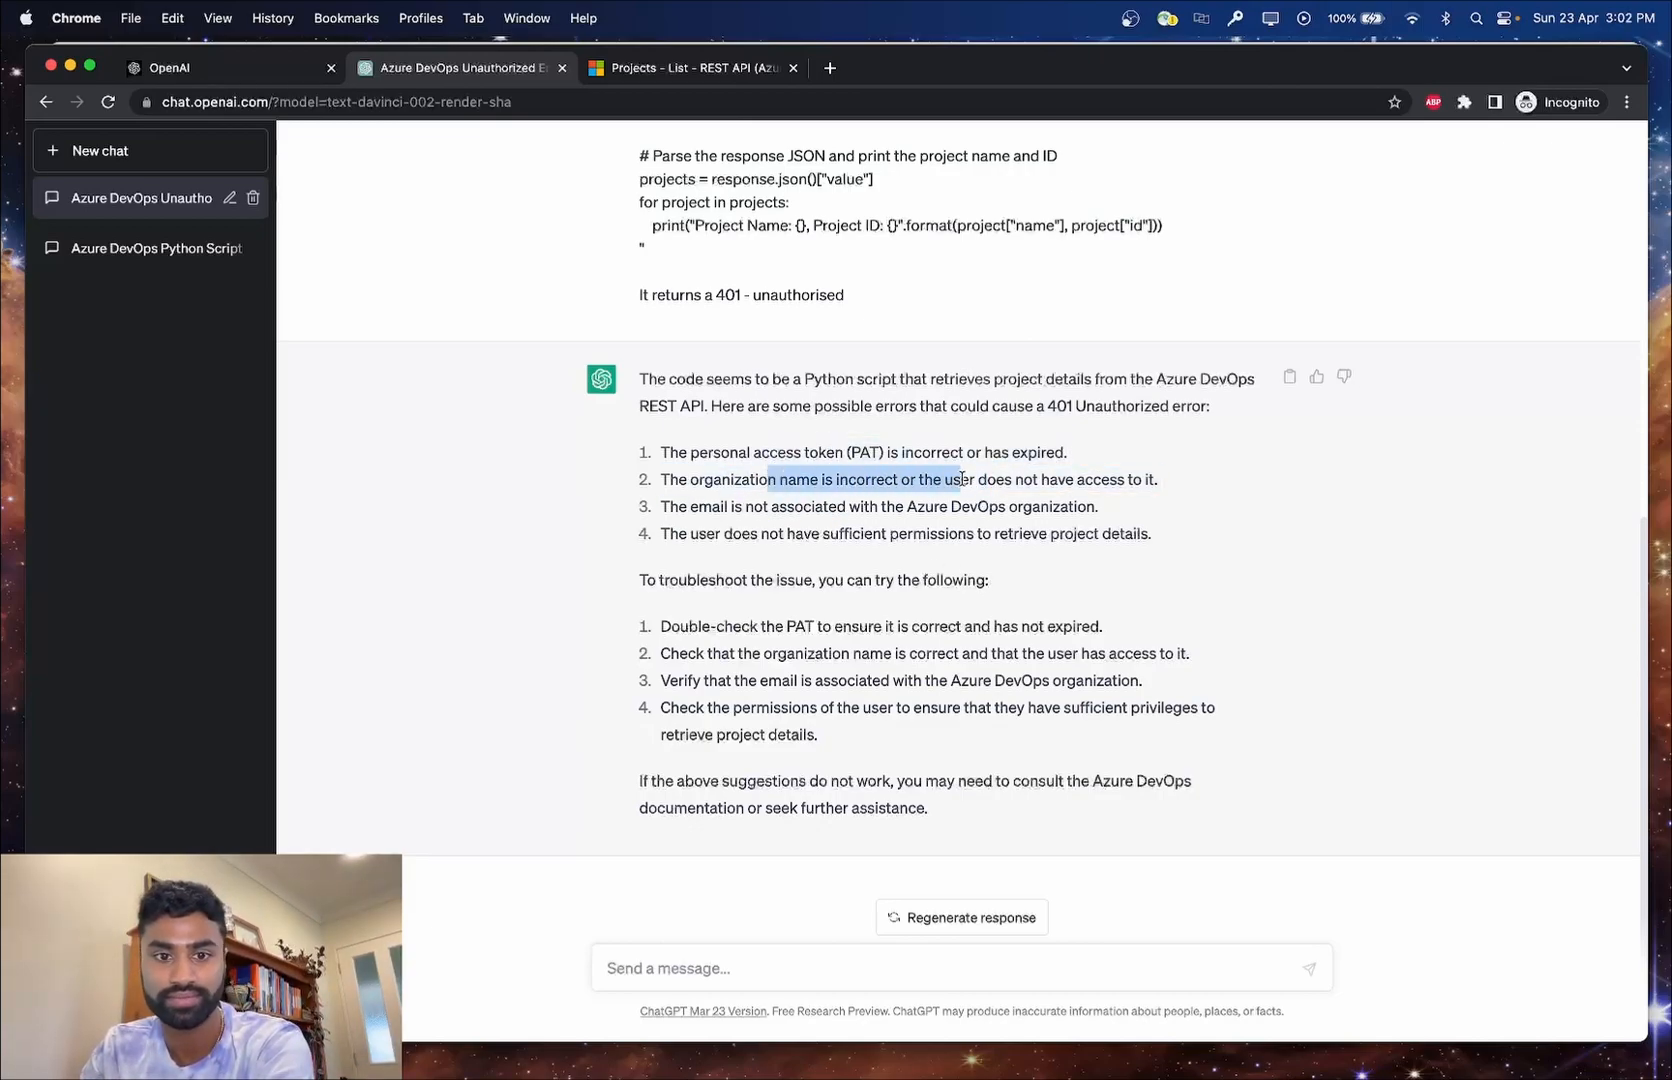
mouse_move(906, 534)
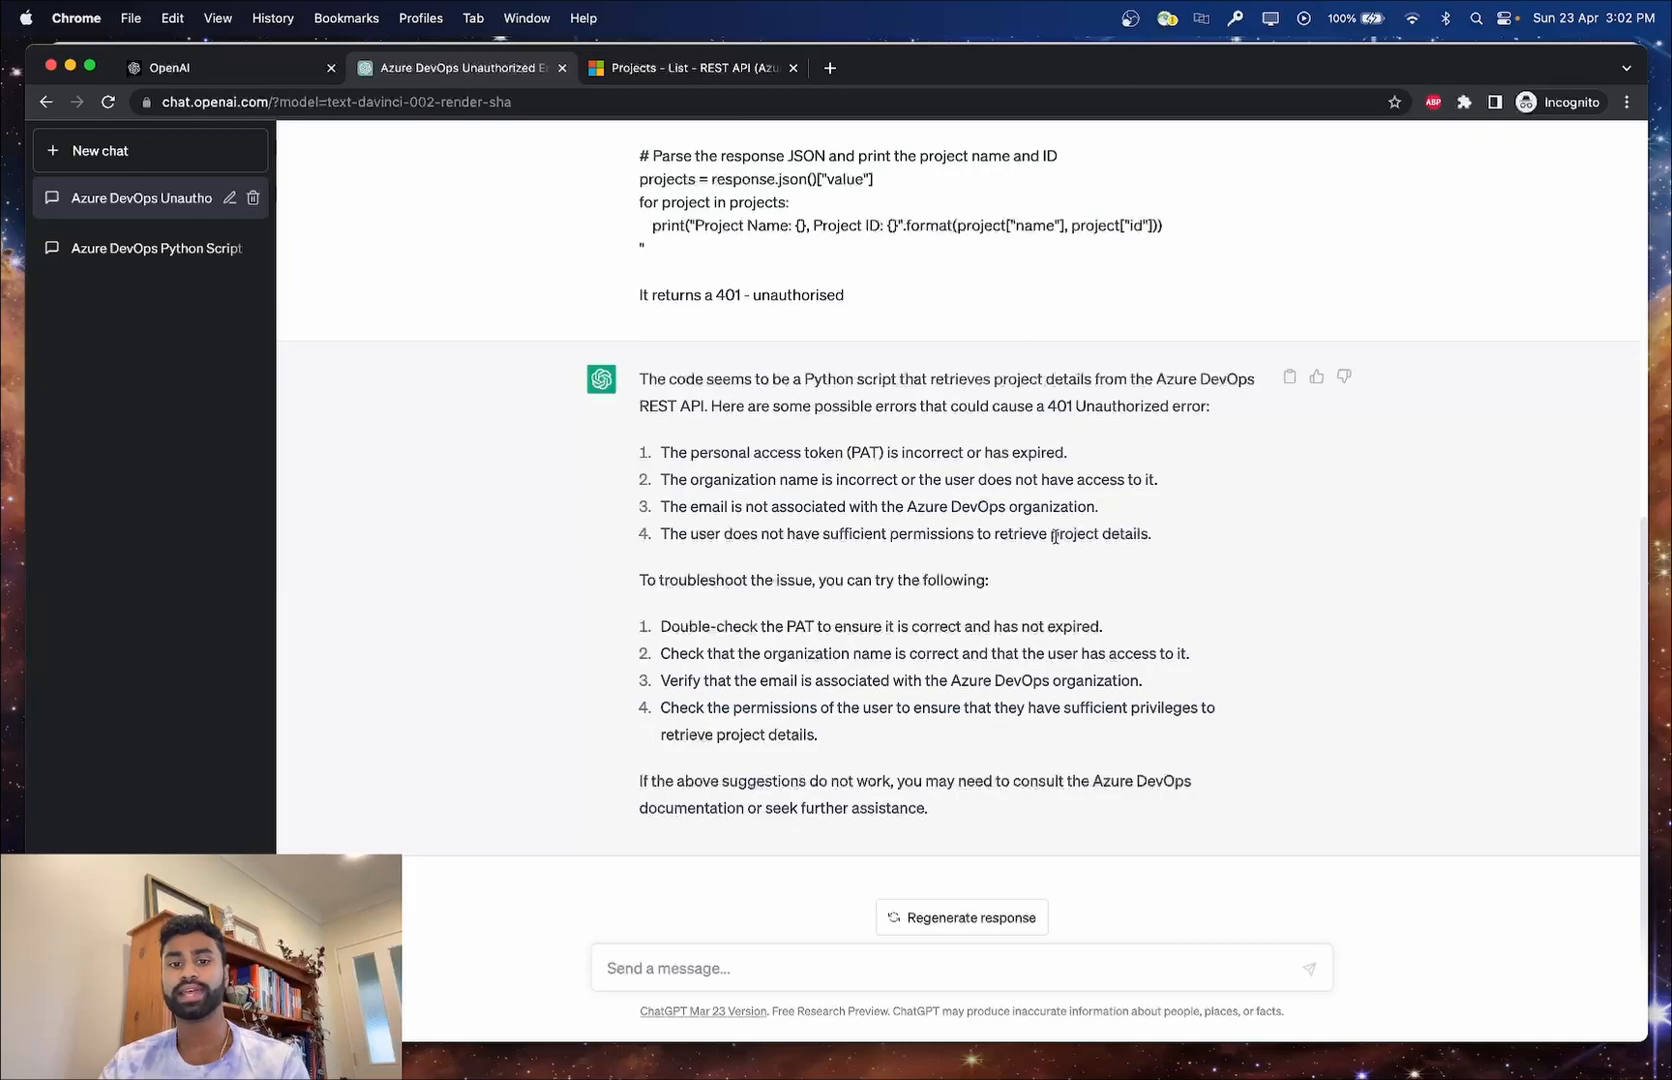
mouse_move(954, 608)
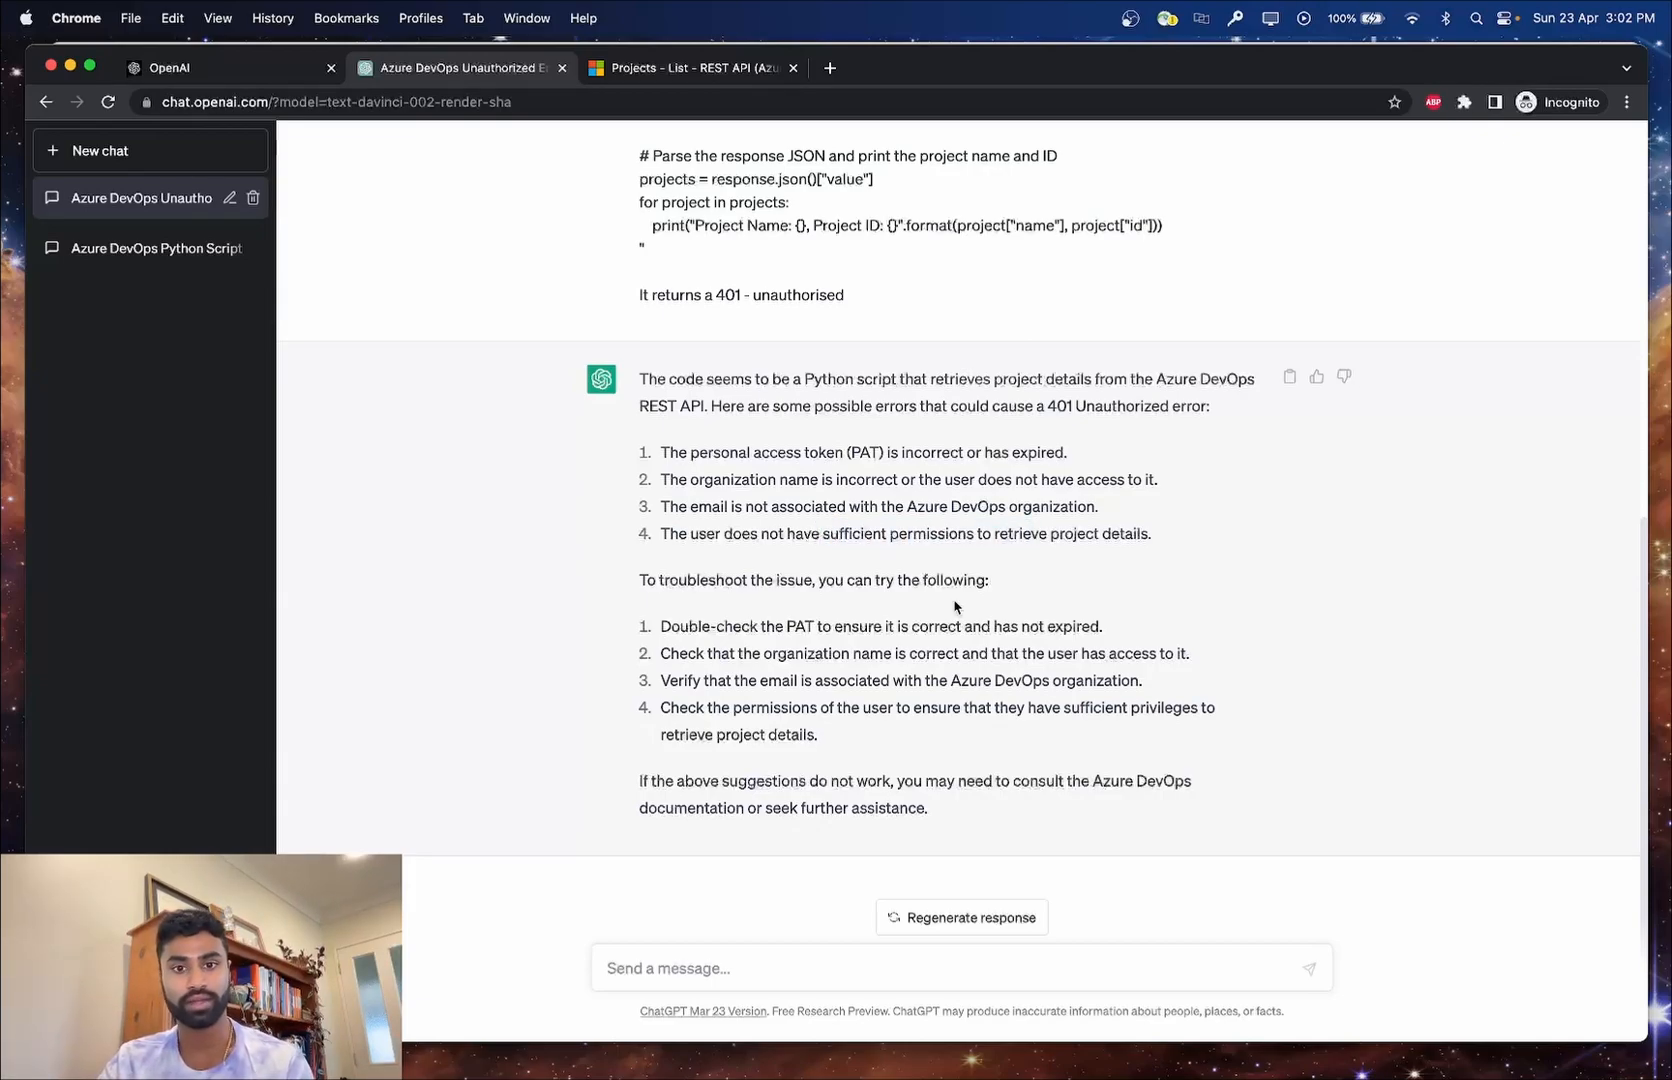
scroll(up, 3)
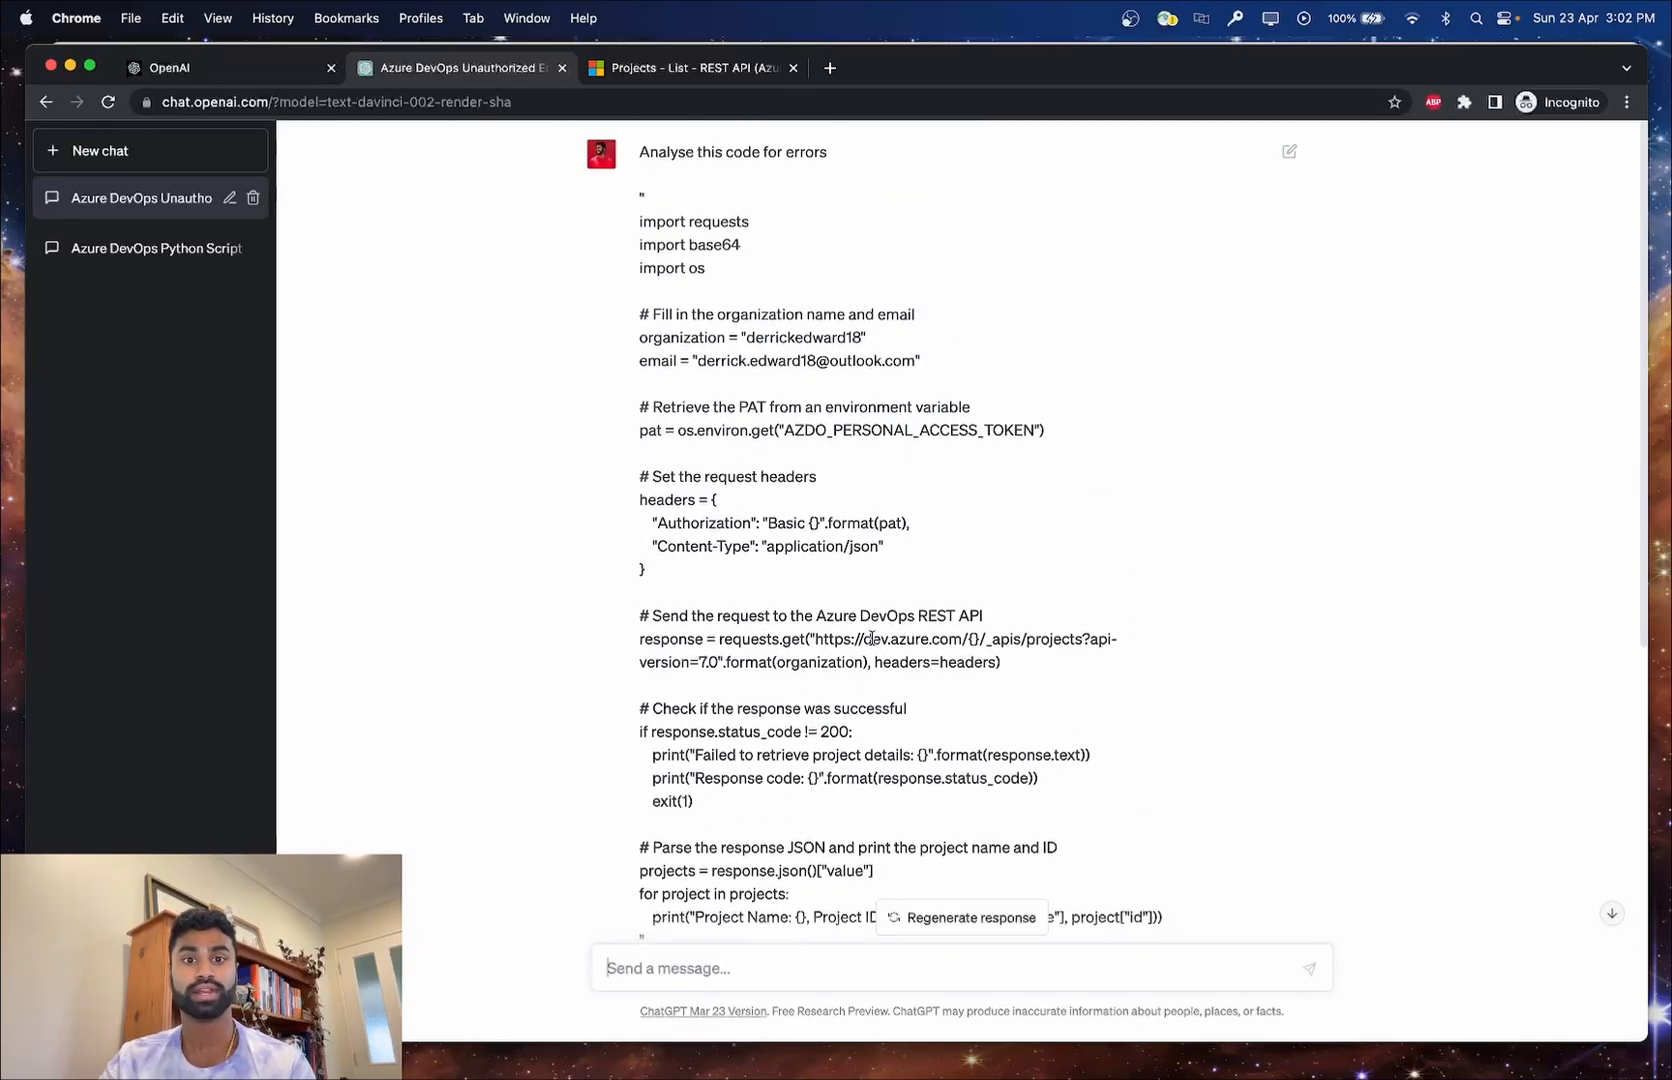
Ask ChatGPT to update the code to encode the PAT before the header and review the base64 script.
scroll(down, 3)
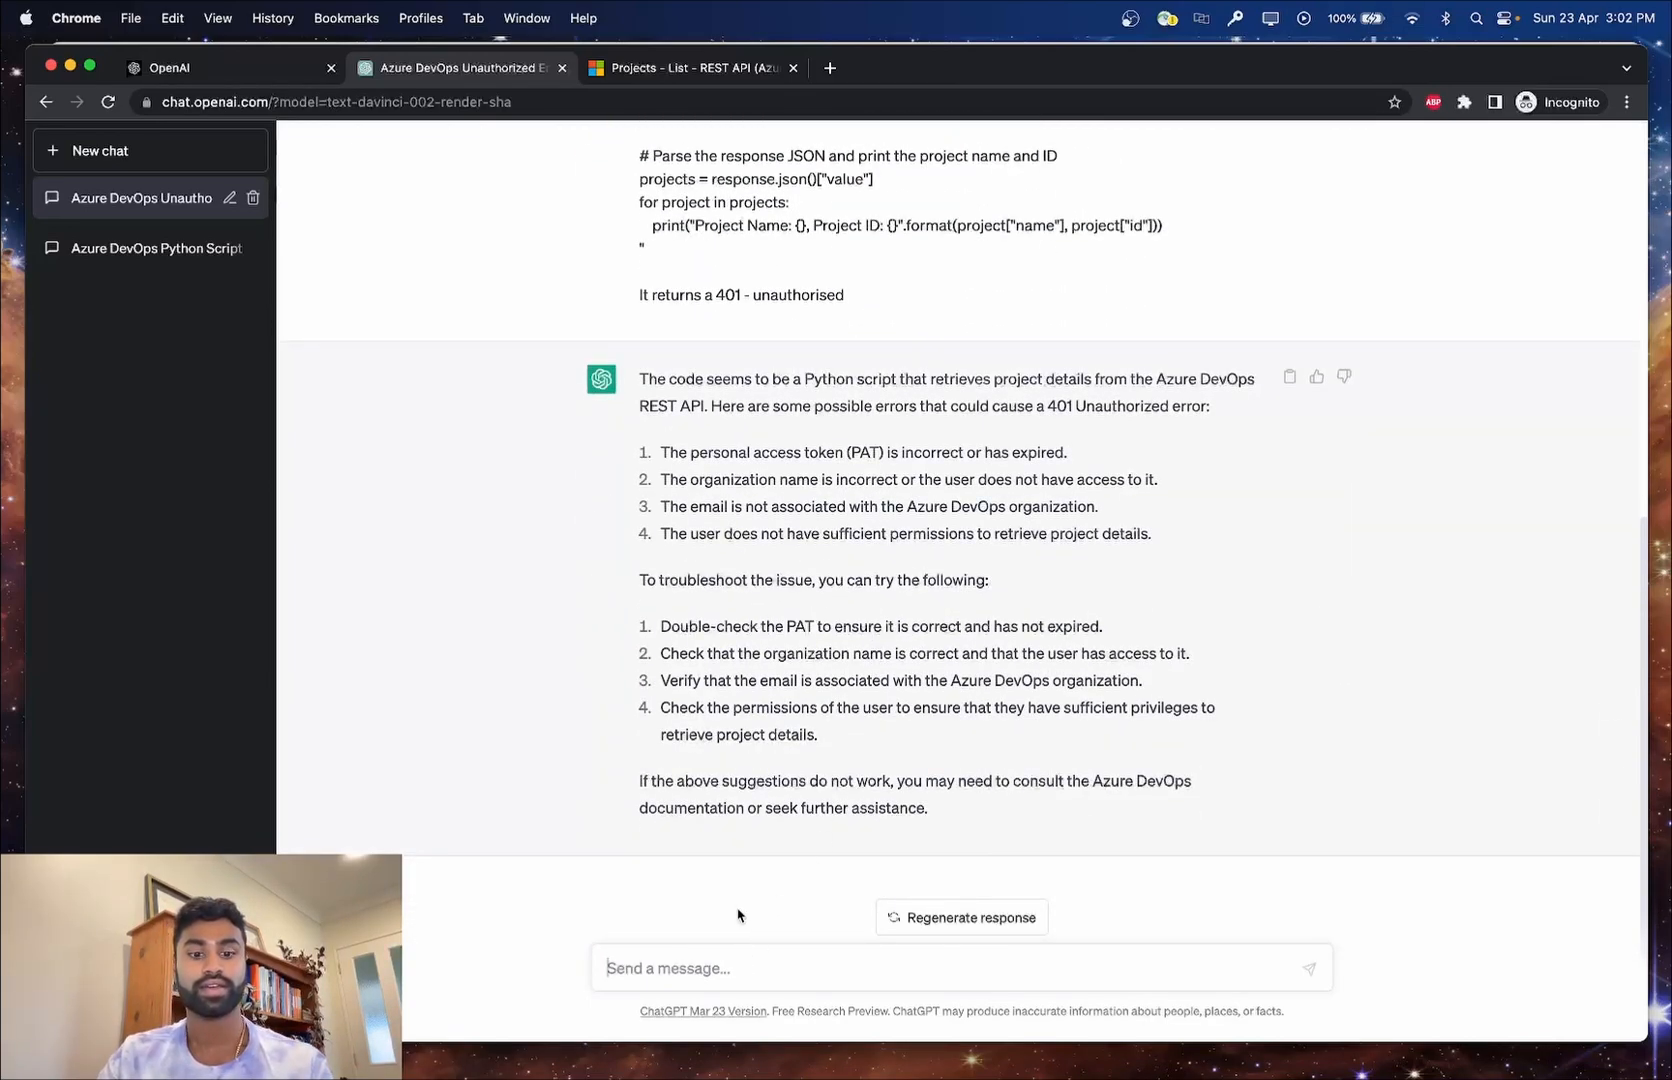
text(Update the code)
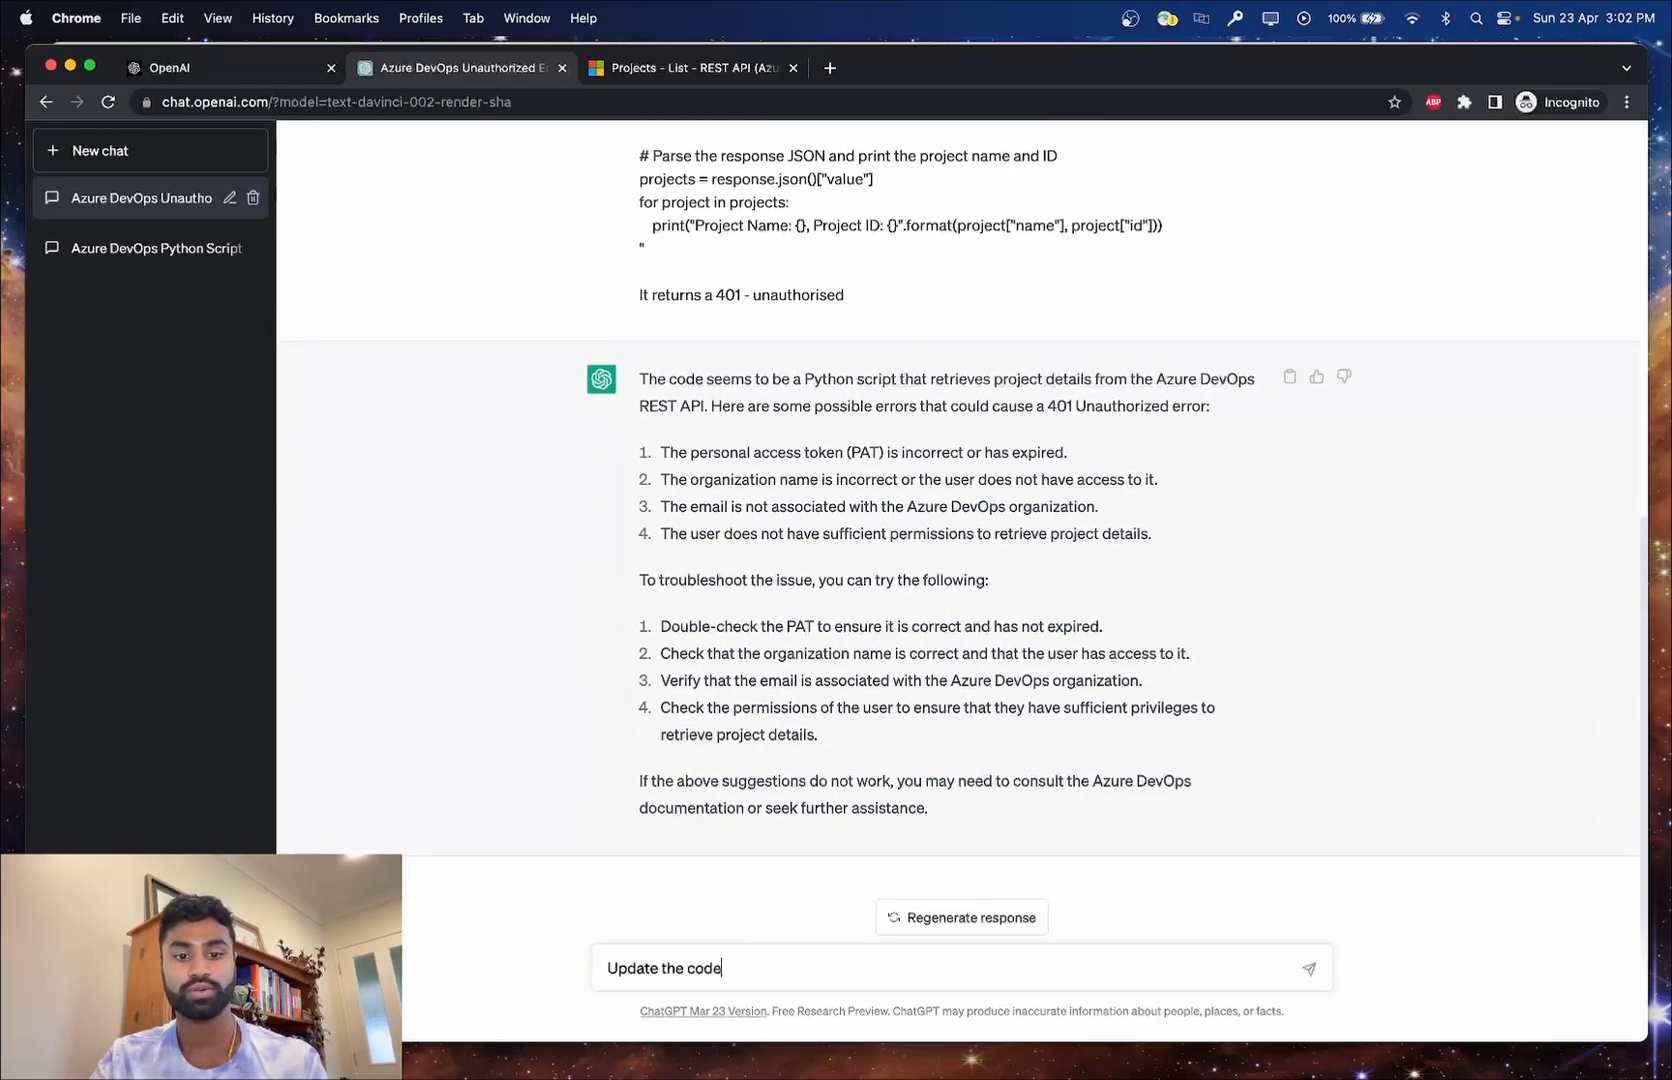
text(to encod)
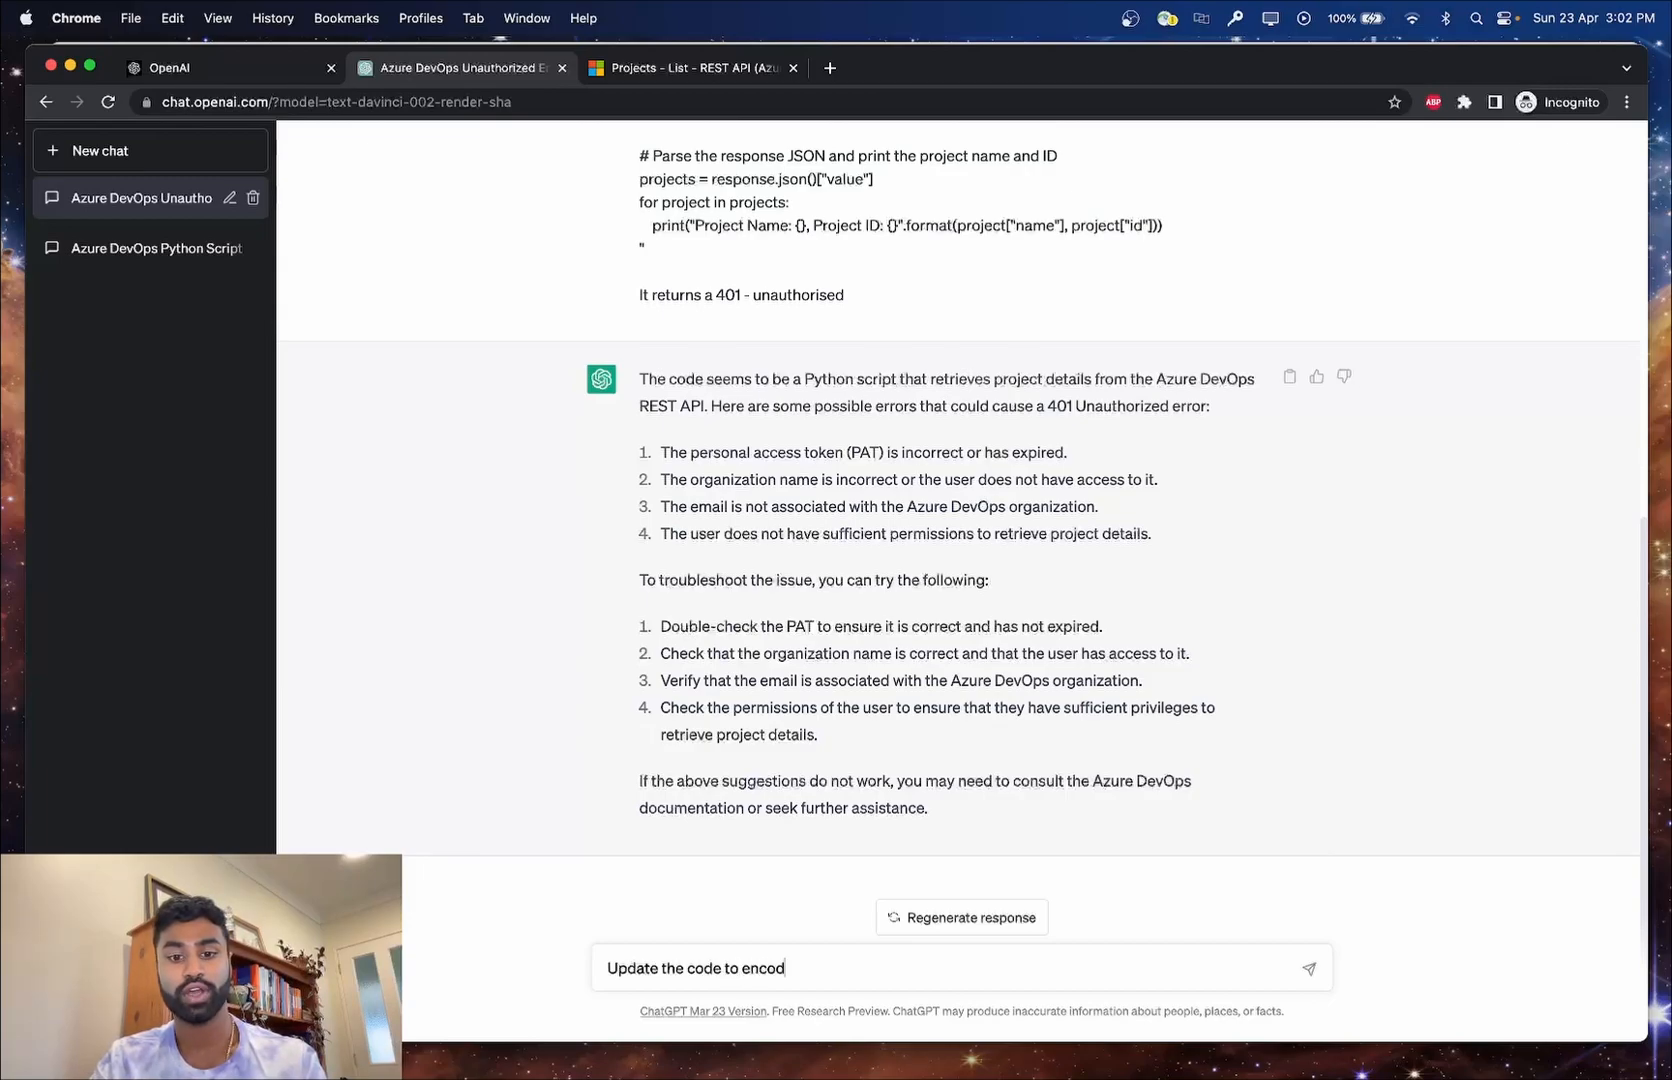
text(e the pat before)
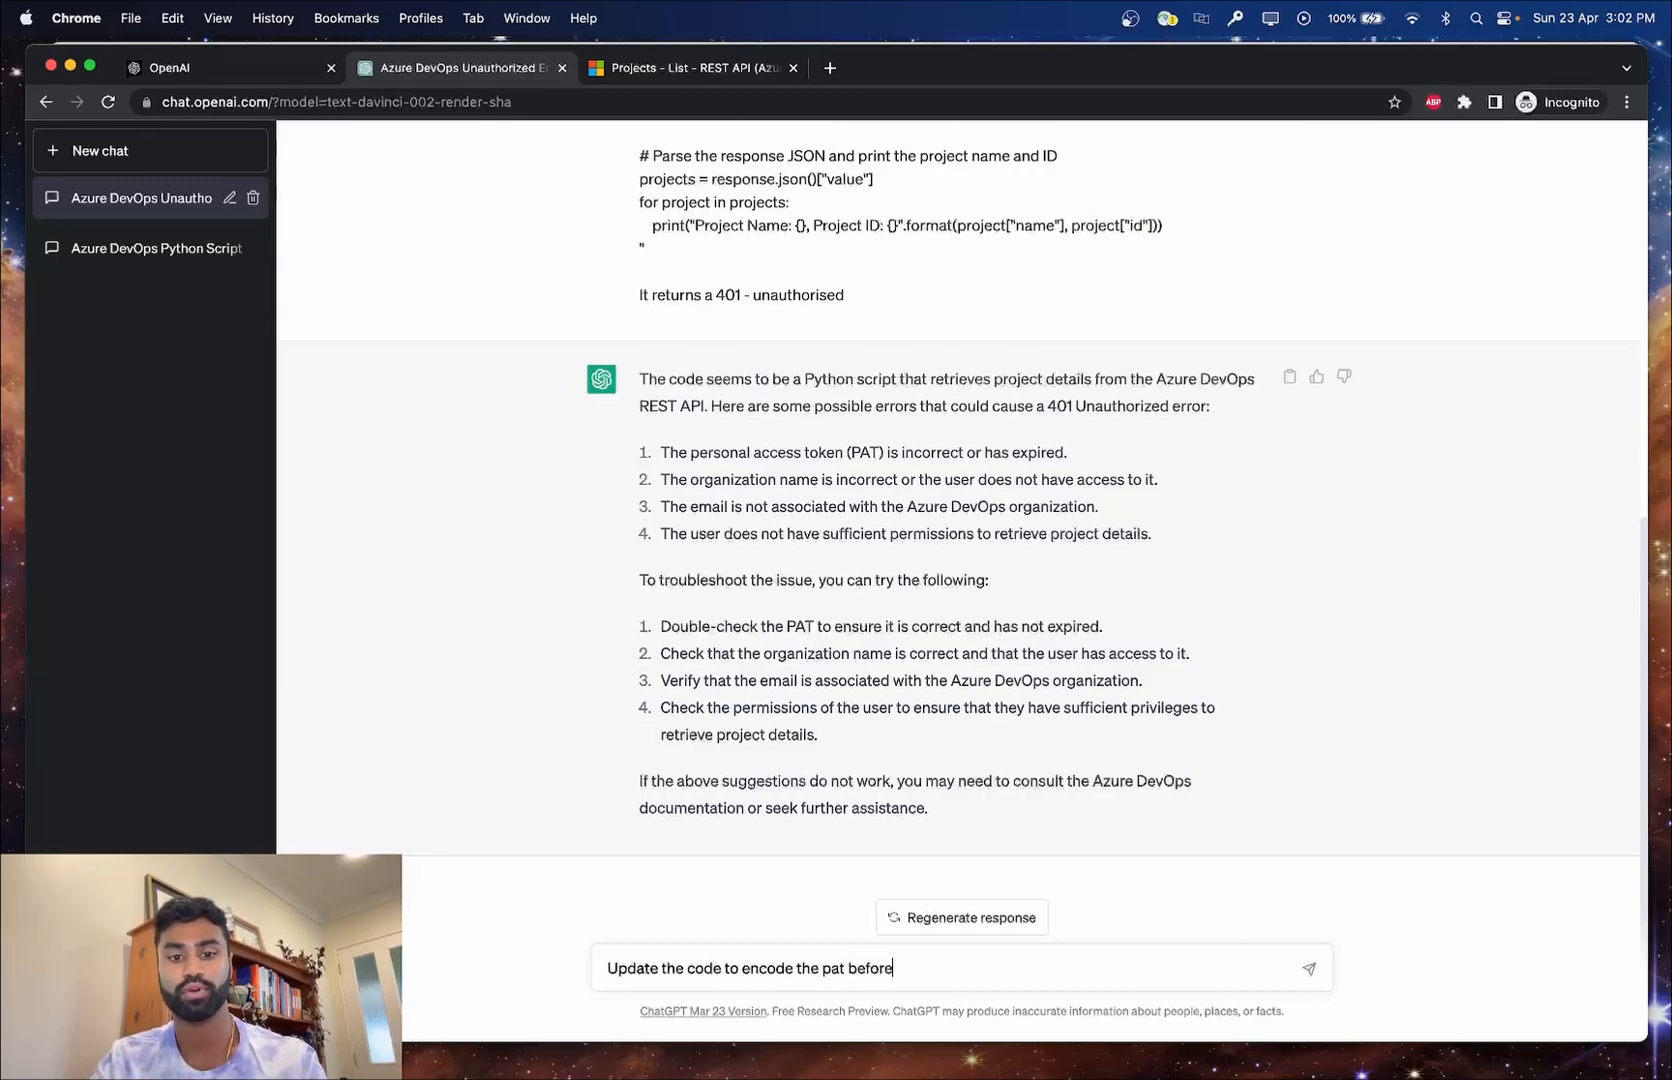
text(the ehea)
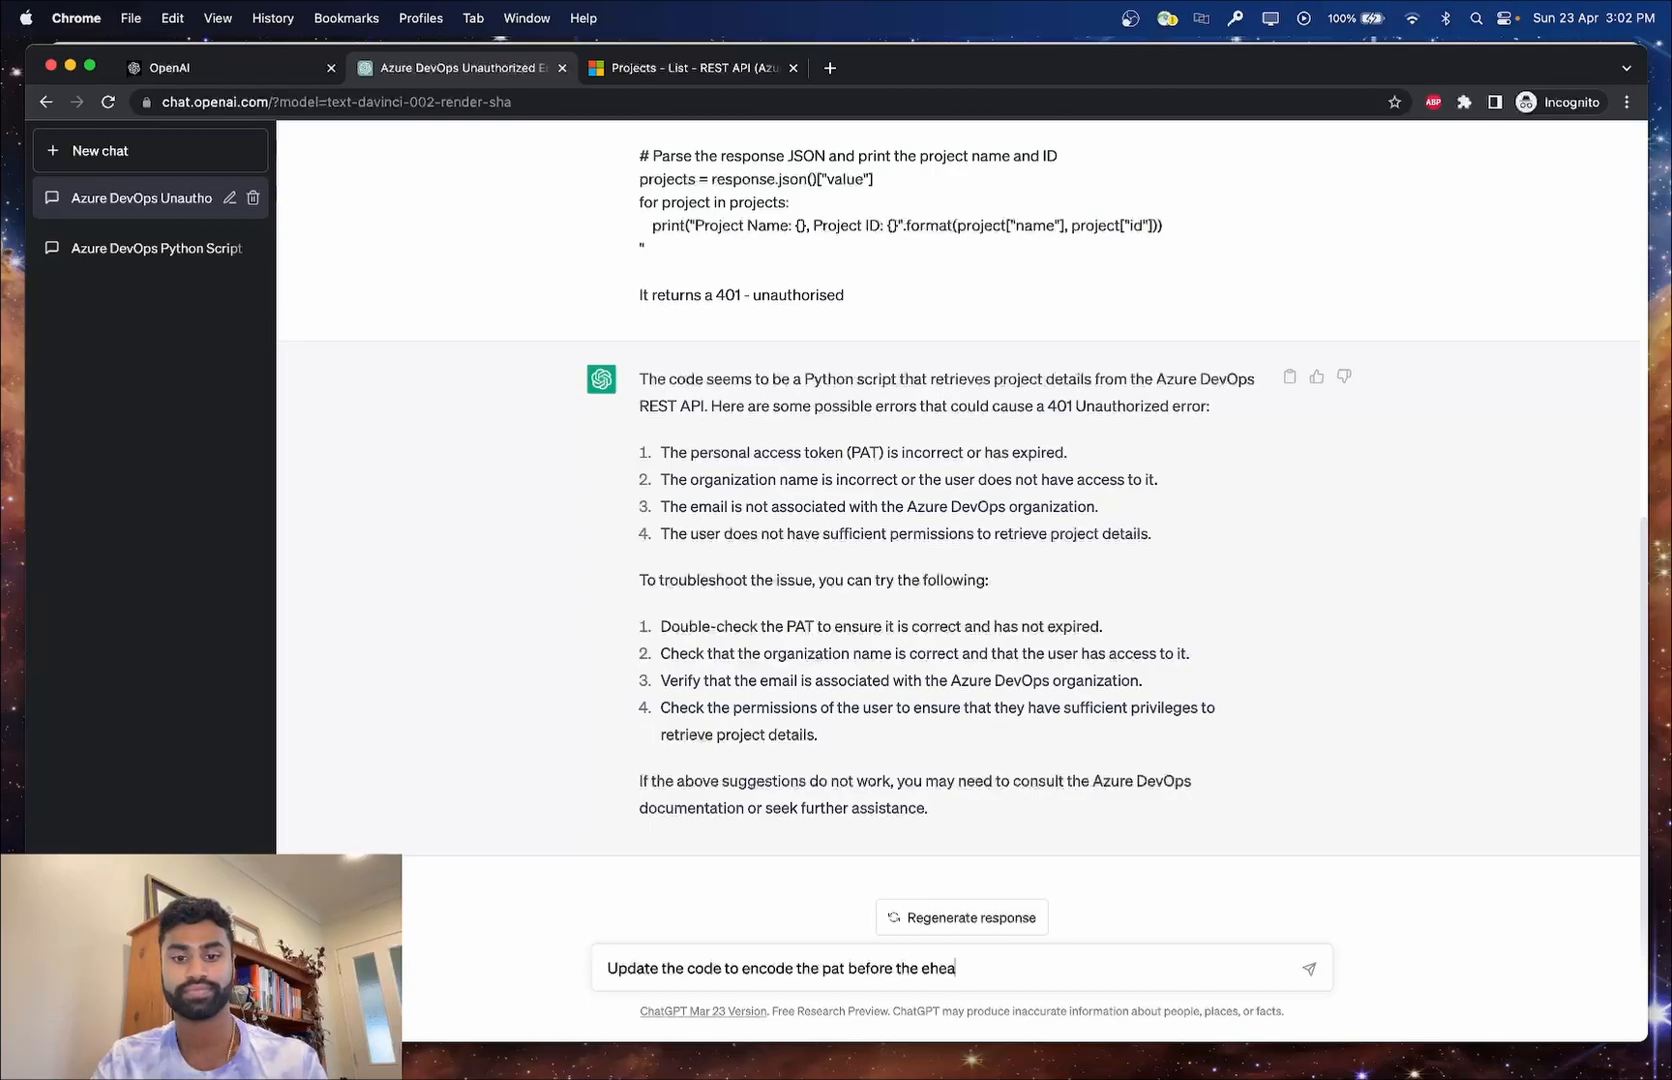
text(der)
key(Return)
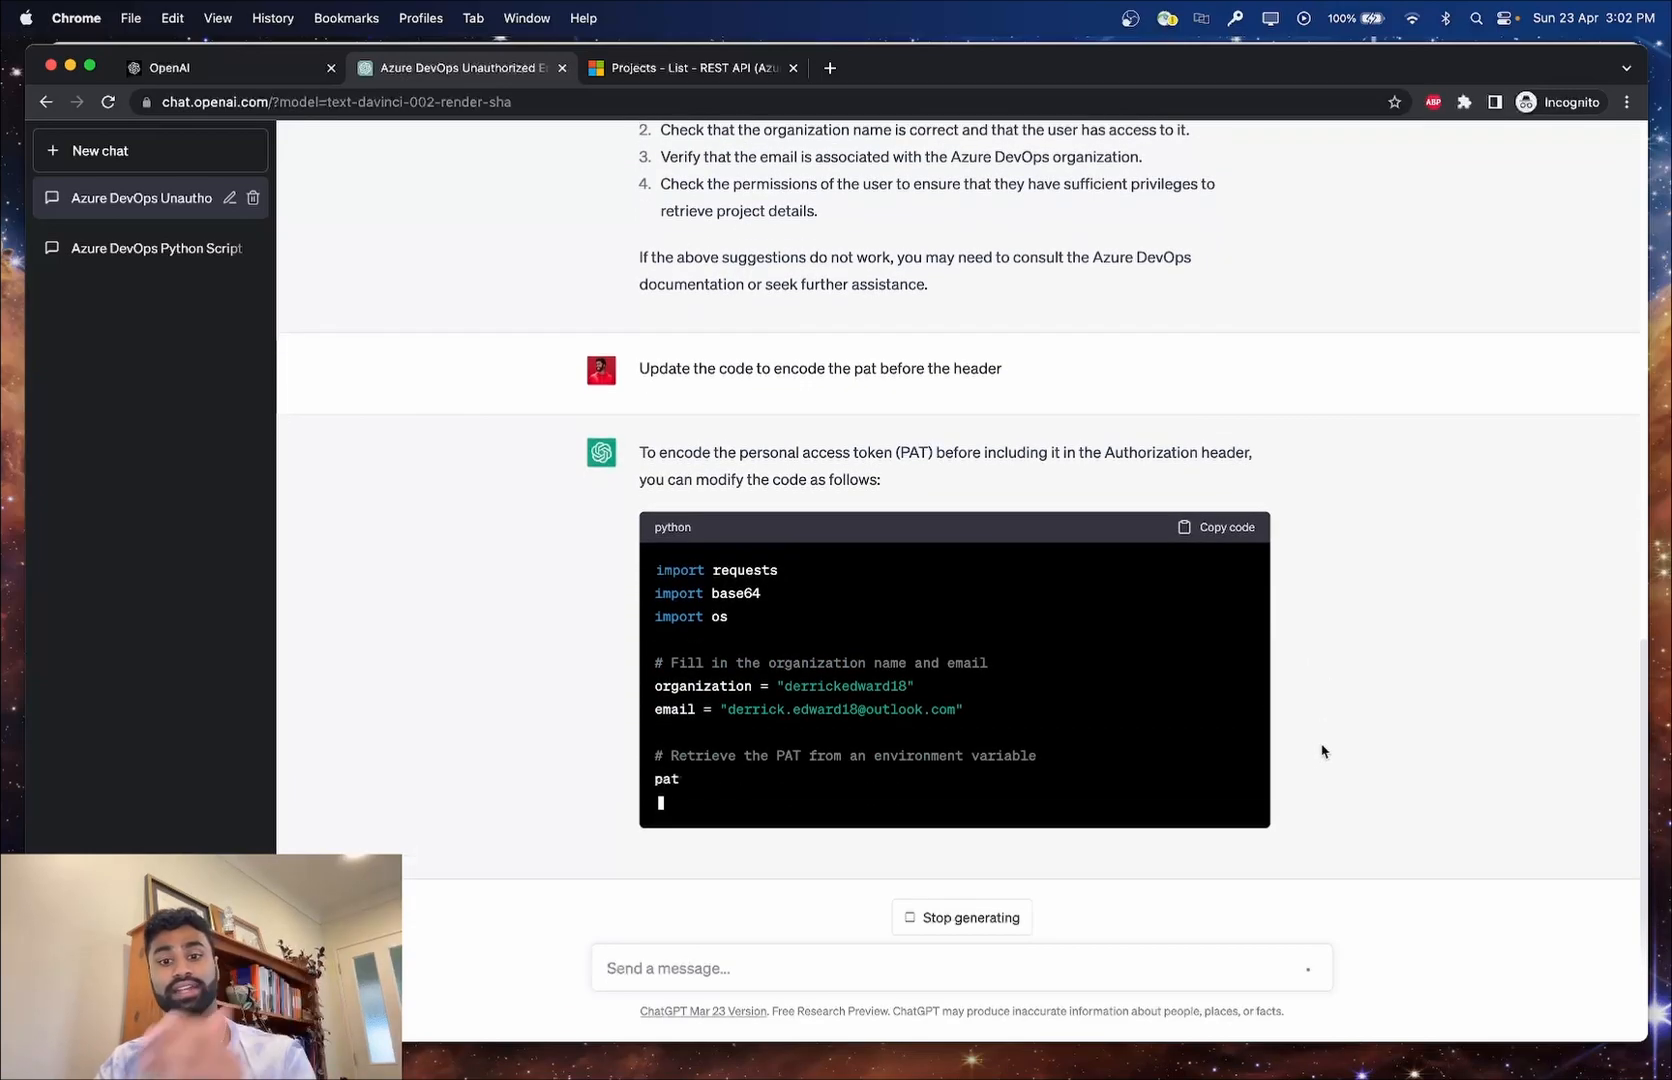
scroll(down, 3)
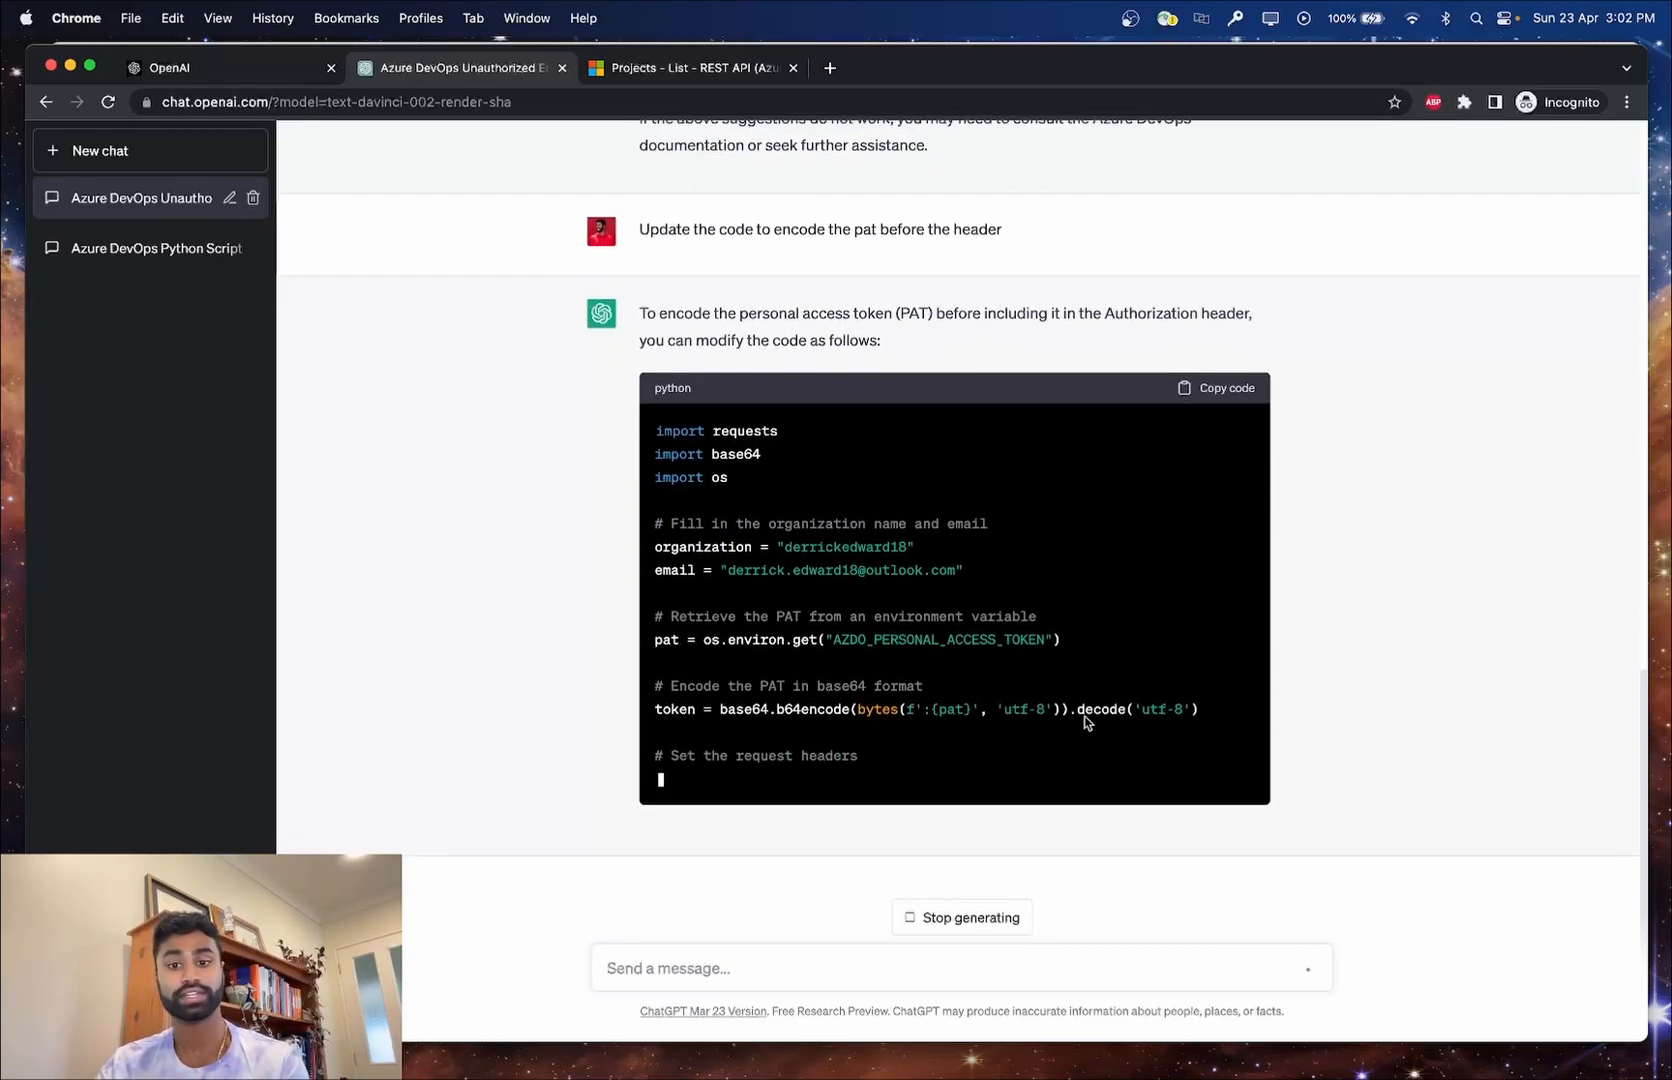
scroll(down, 3)
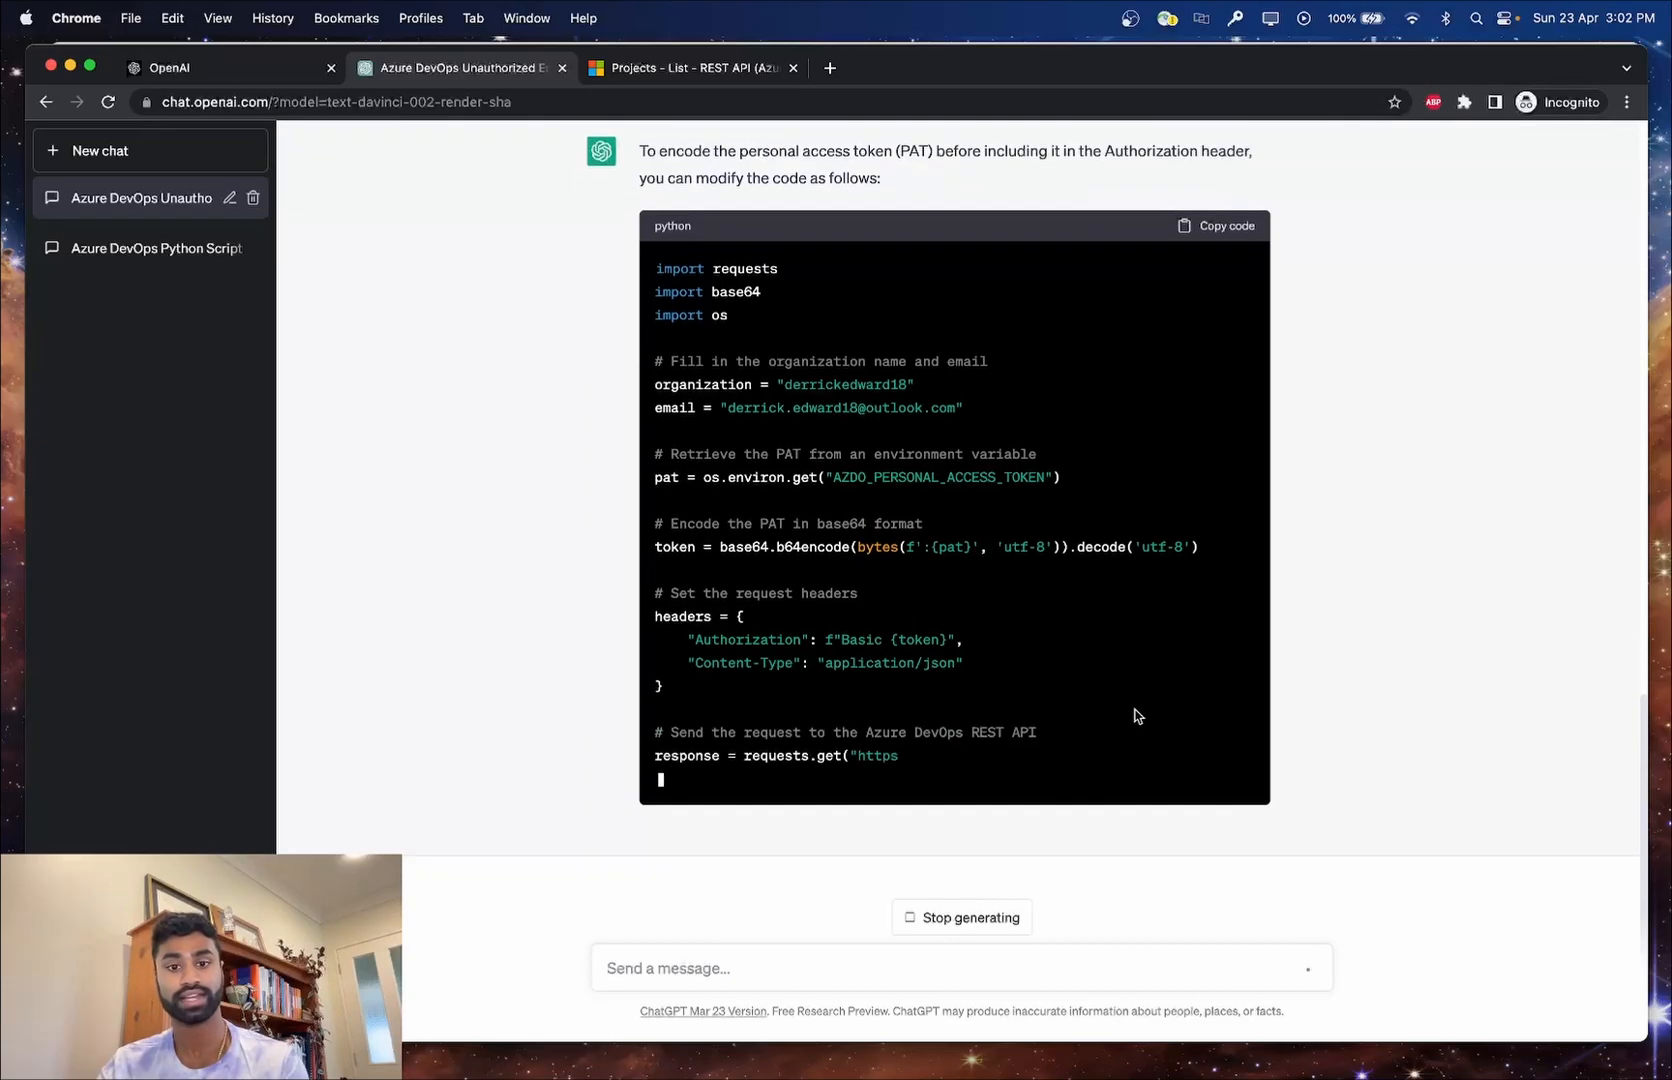
scroll(down, 3)
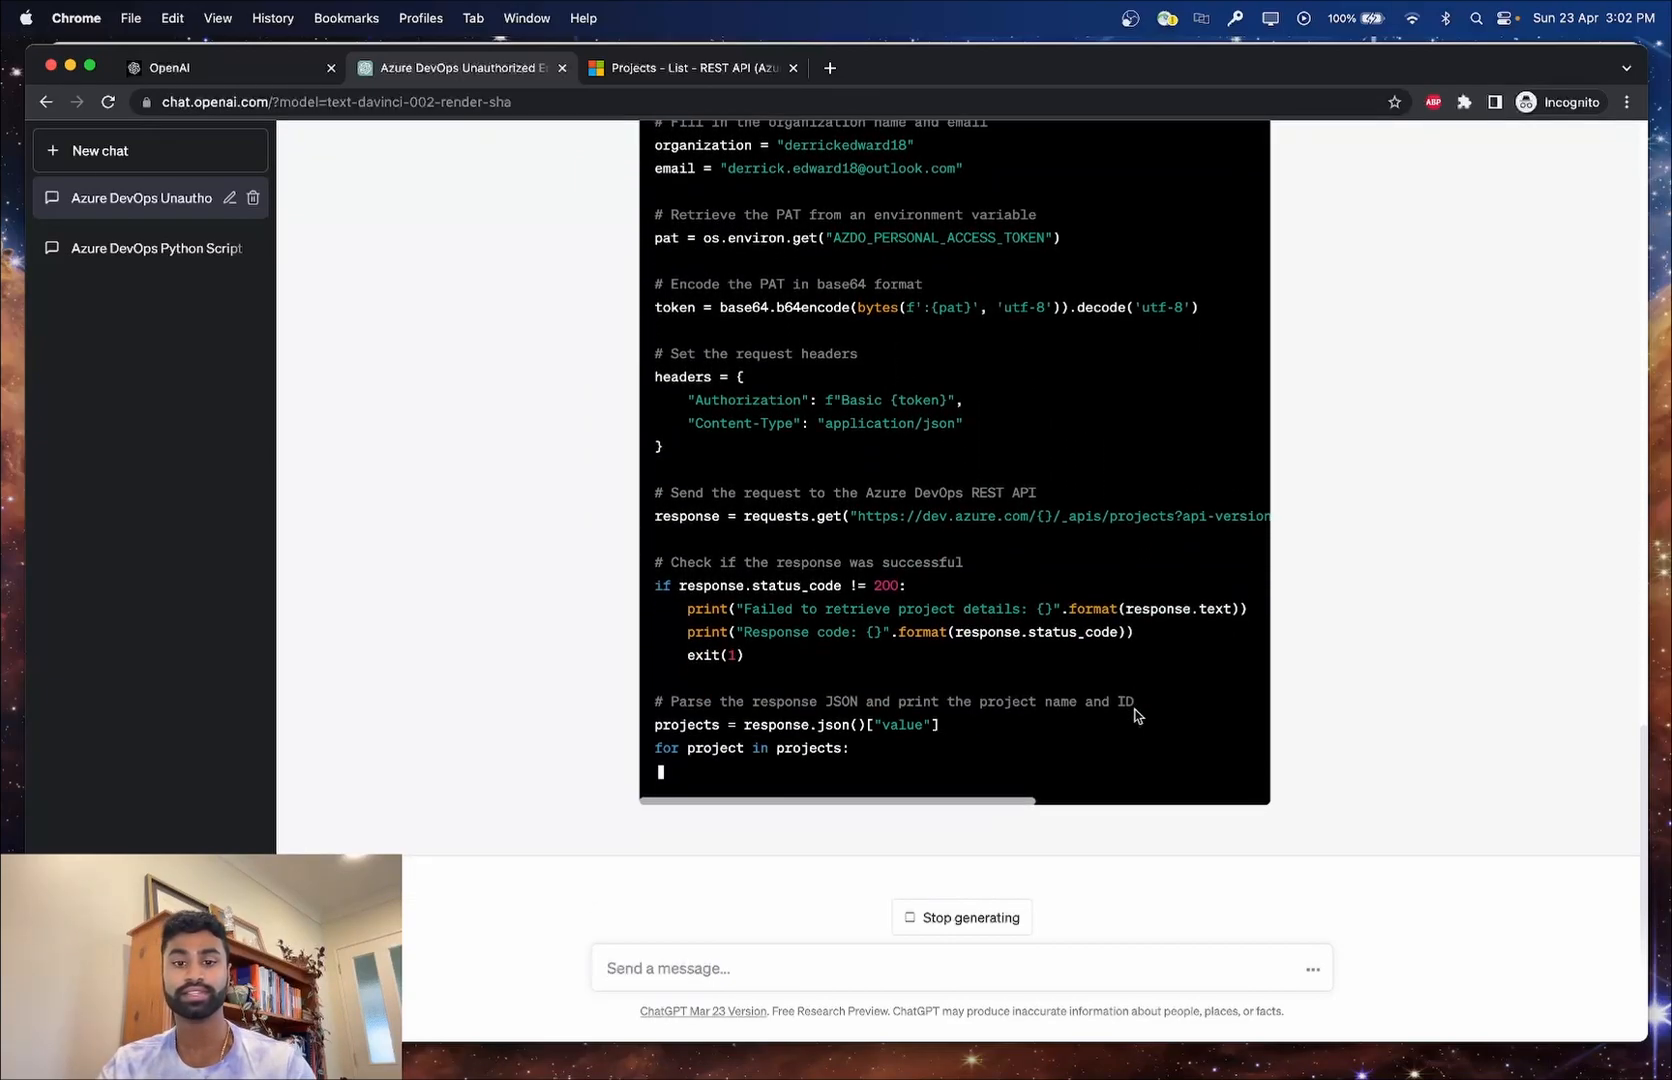
scroll(down, 3)
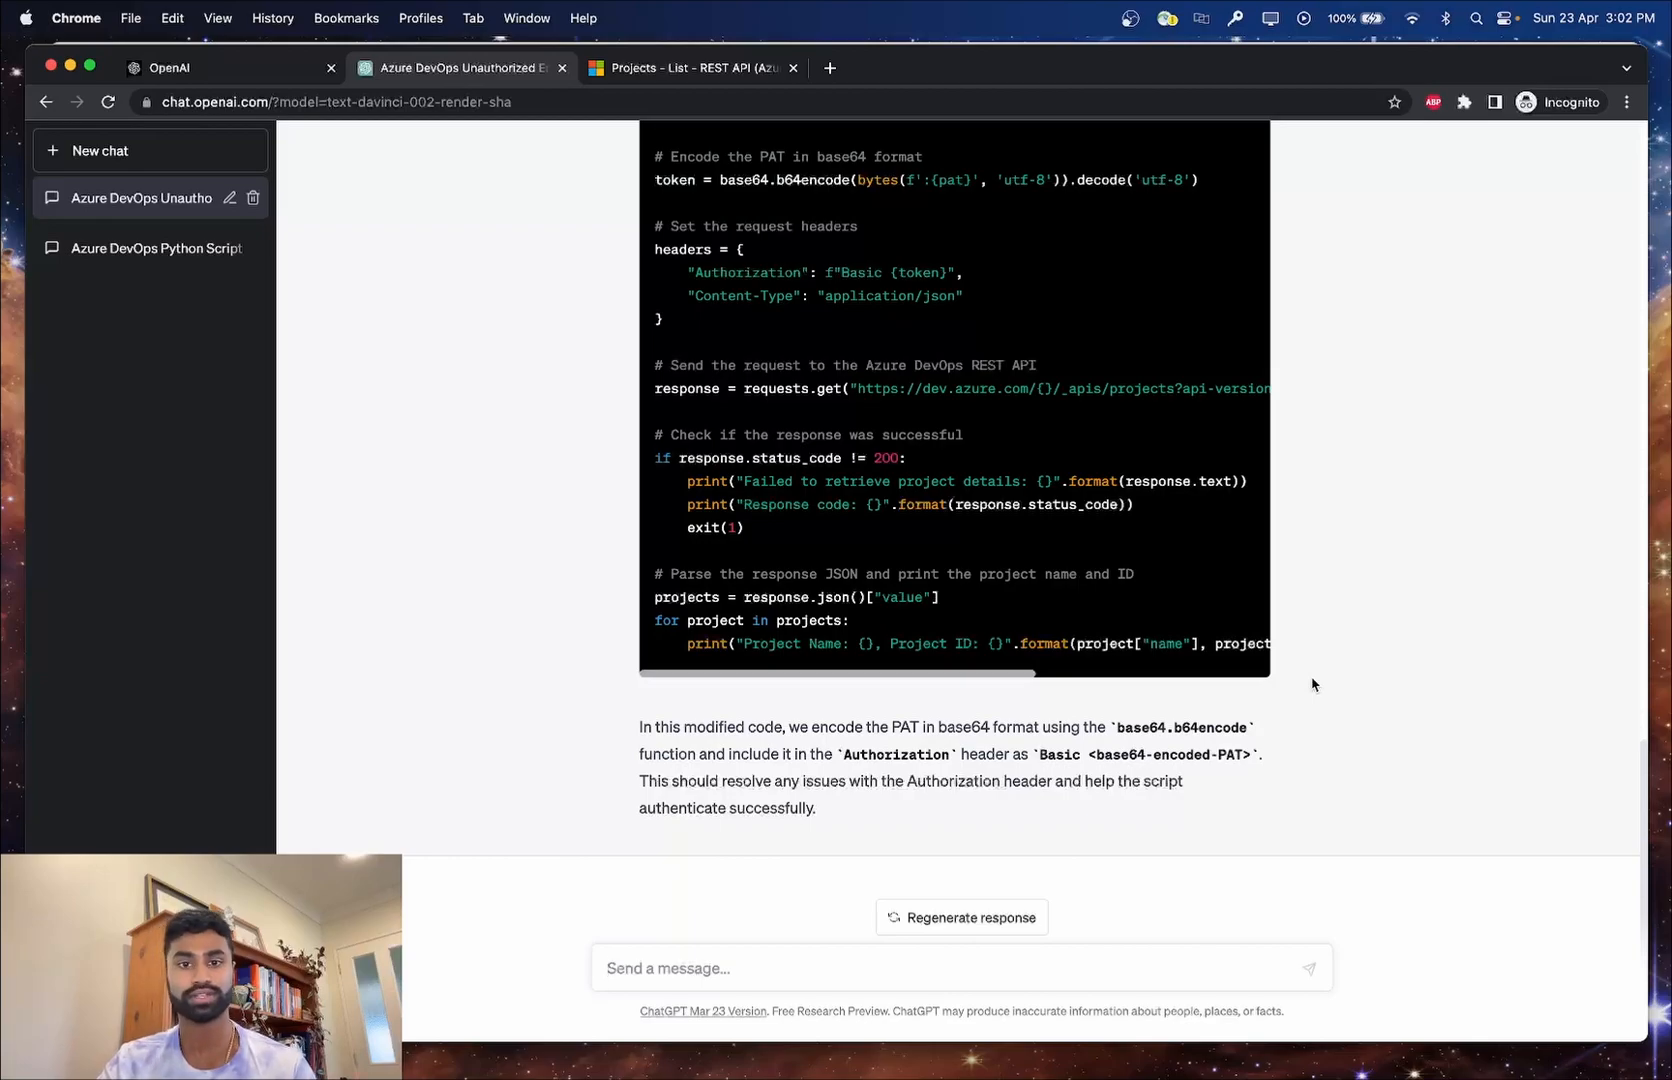
Switch to the earlier ChatGPT script conversation and scroll up to the generated code.
click(1198, 758)
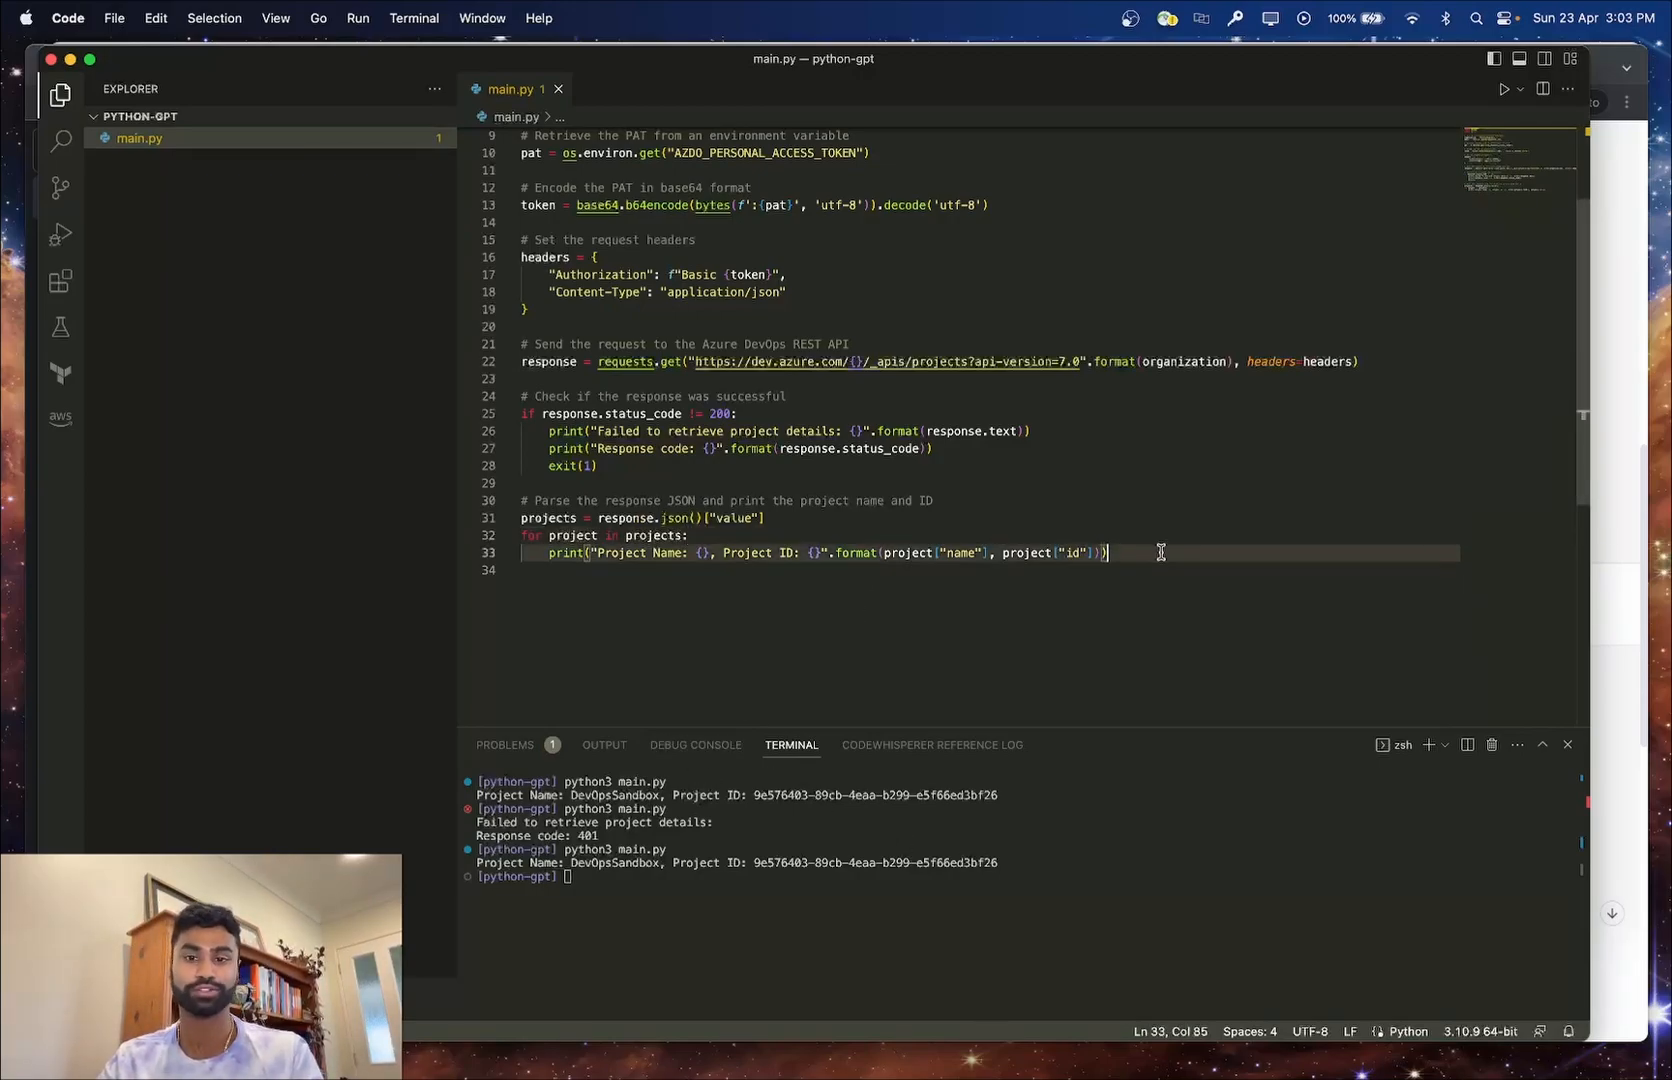
scroll(up, 3)
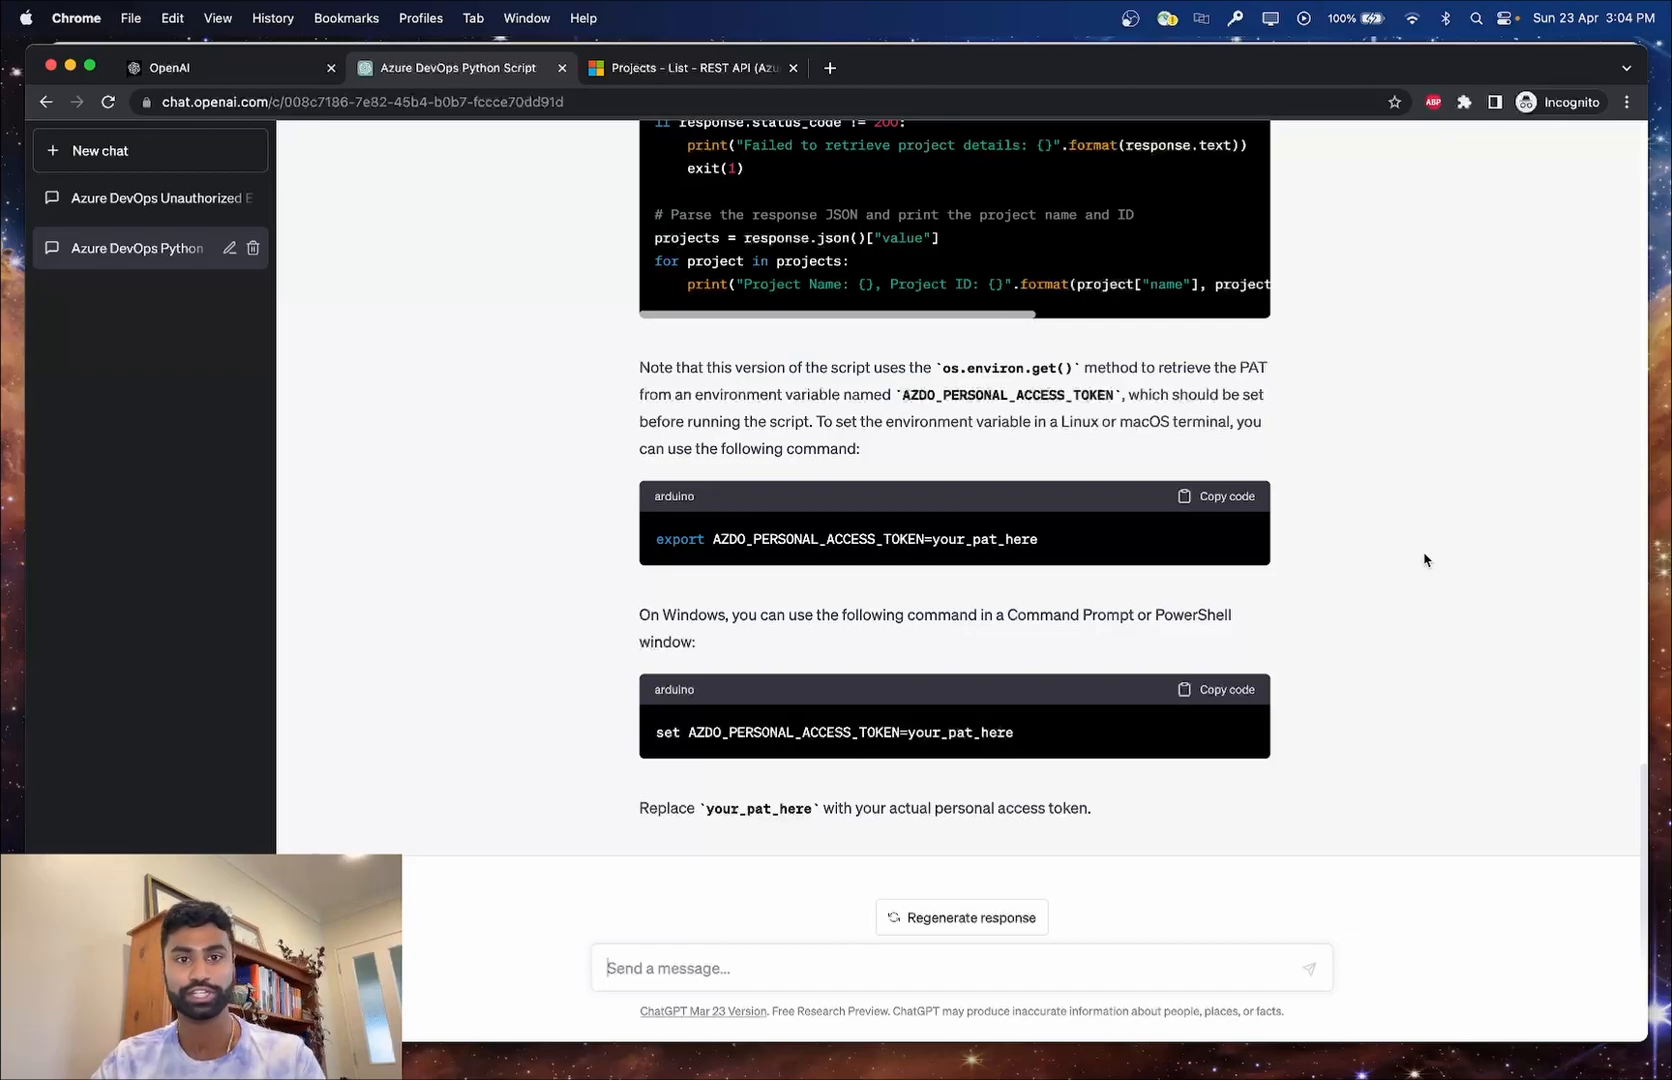
mouse_move(850, 568)
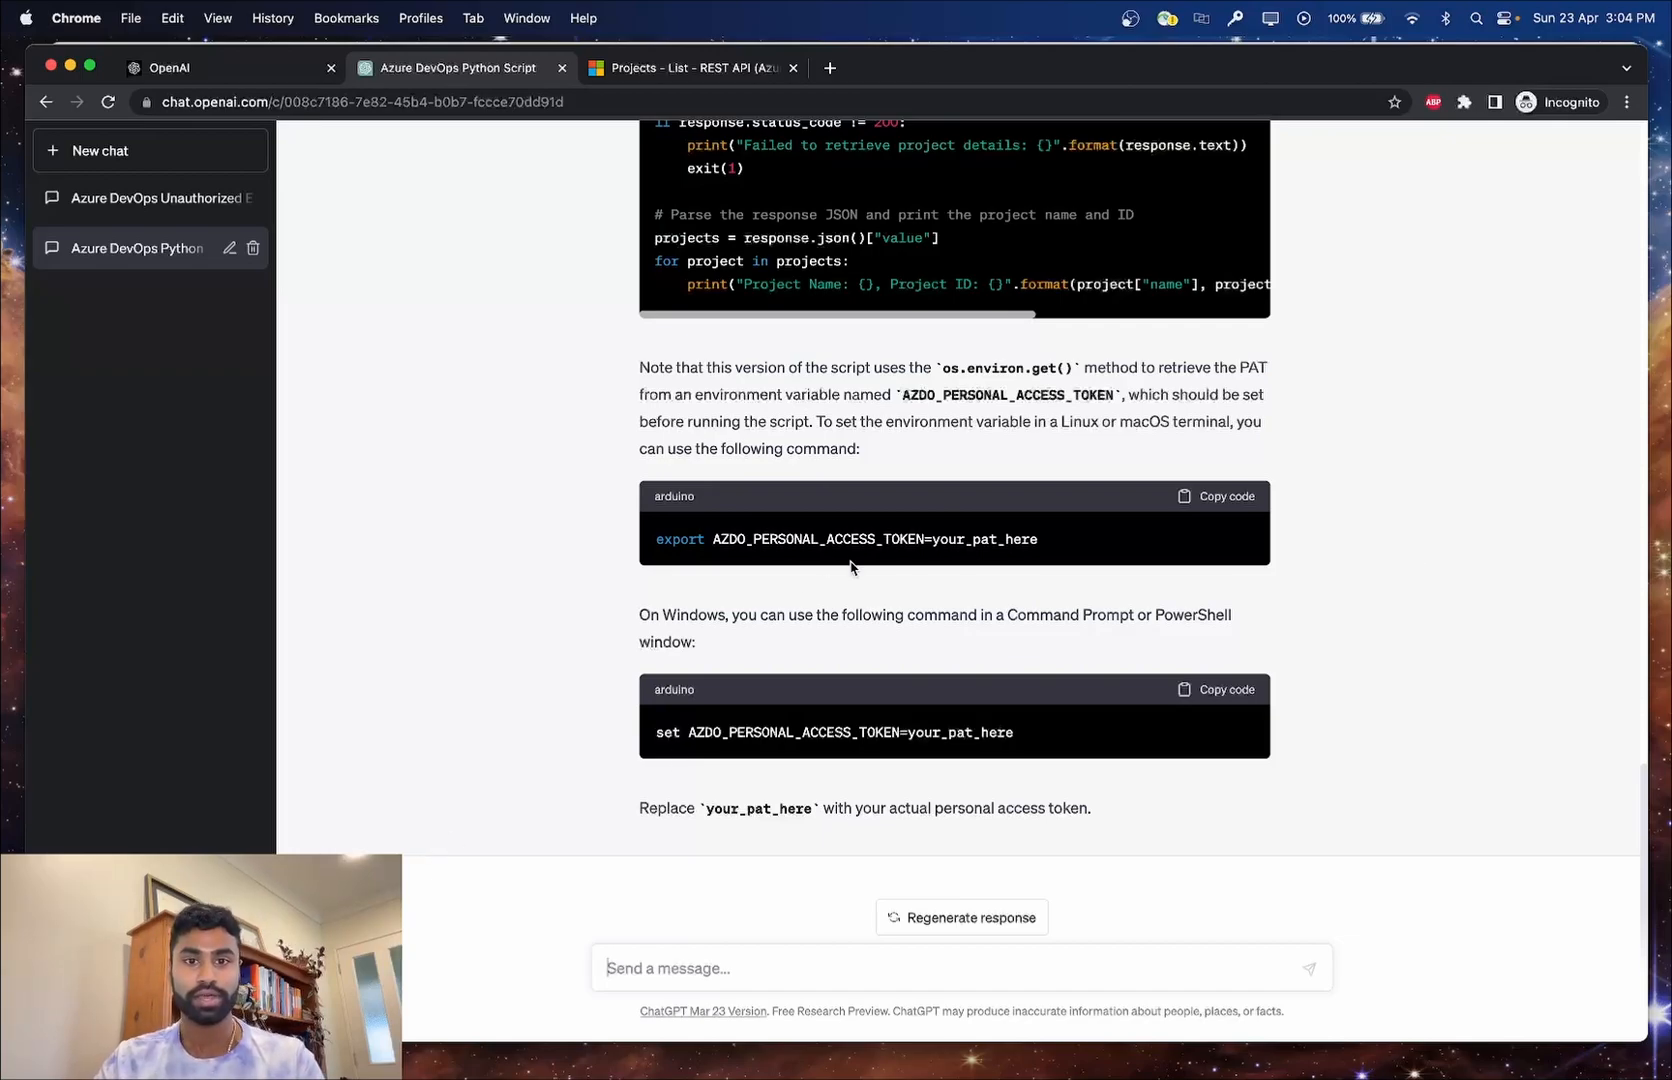
mouse_move(706, 716)
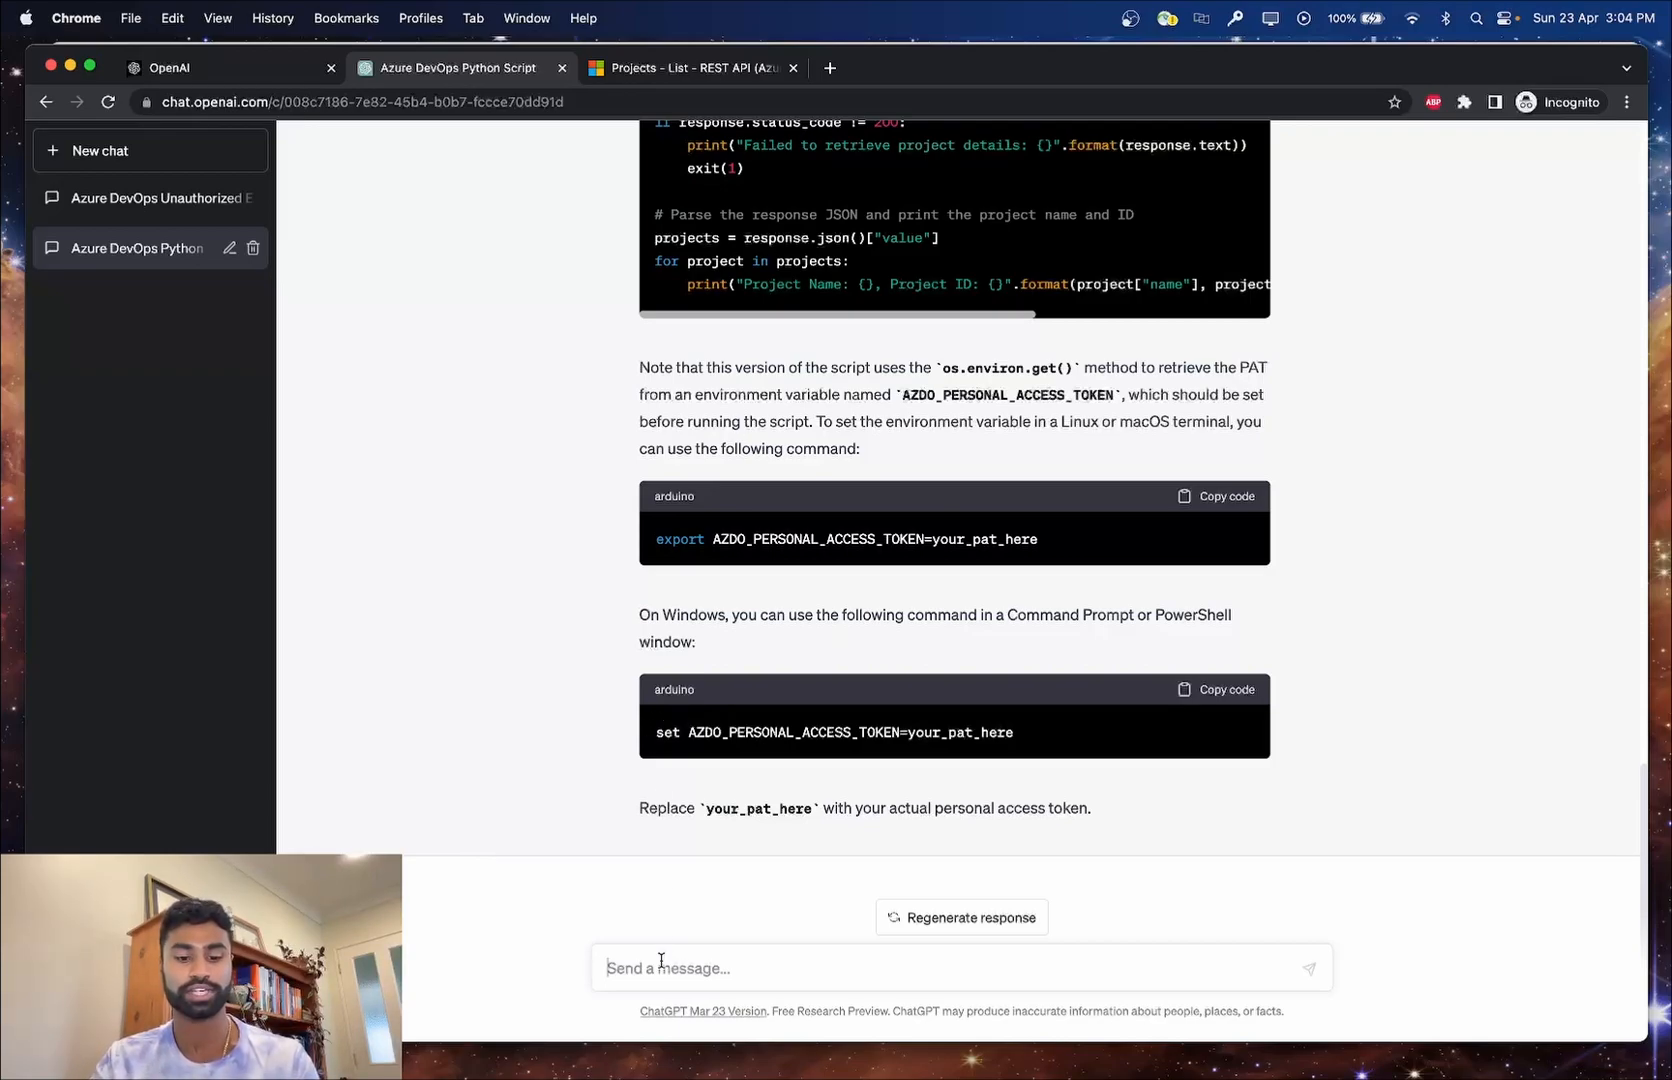
Ask ChatGPT to generate documentation for the code snippet above.
text(Gener)
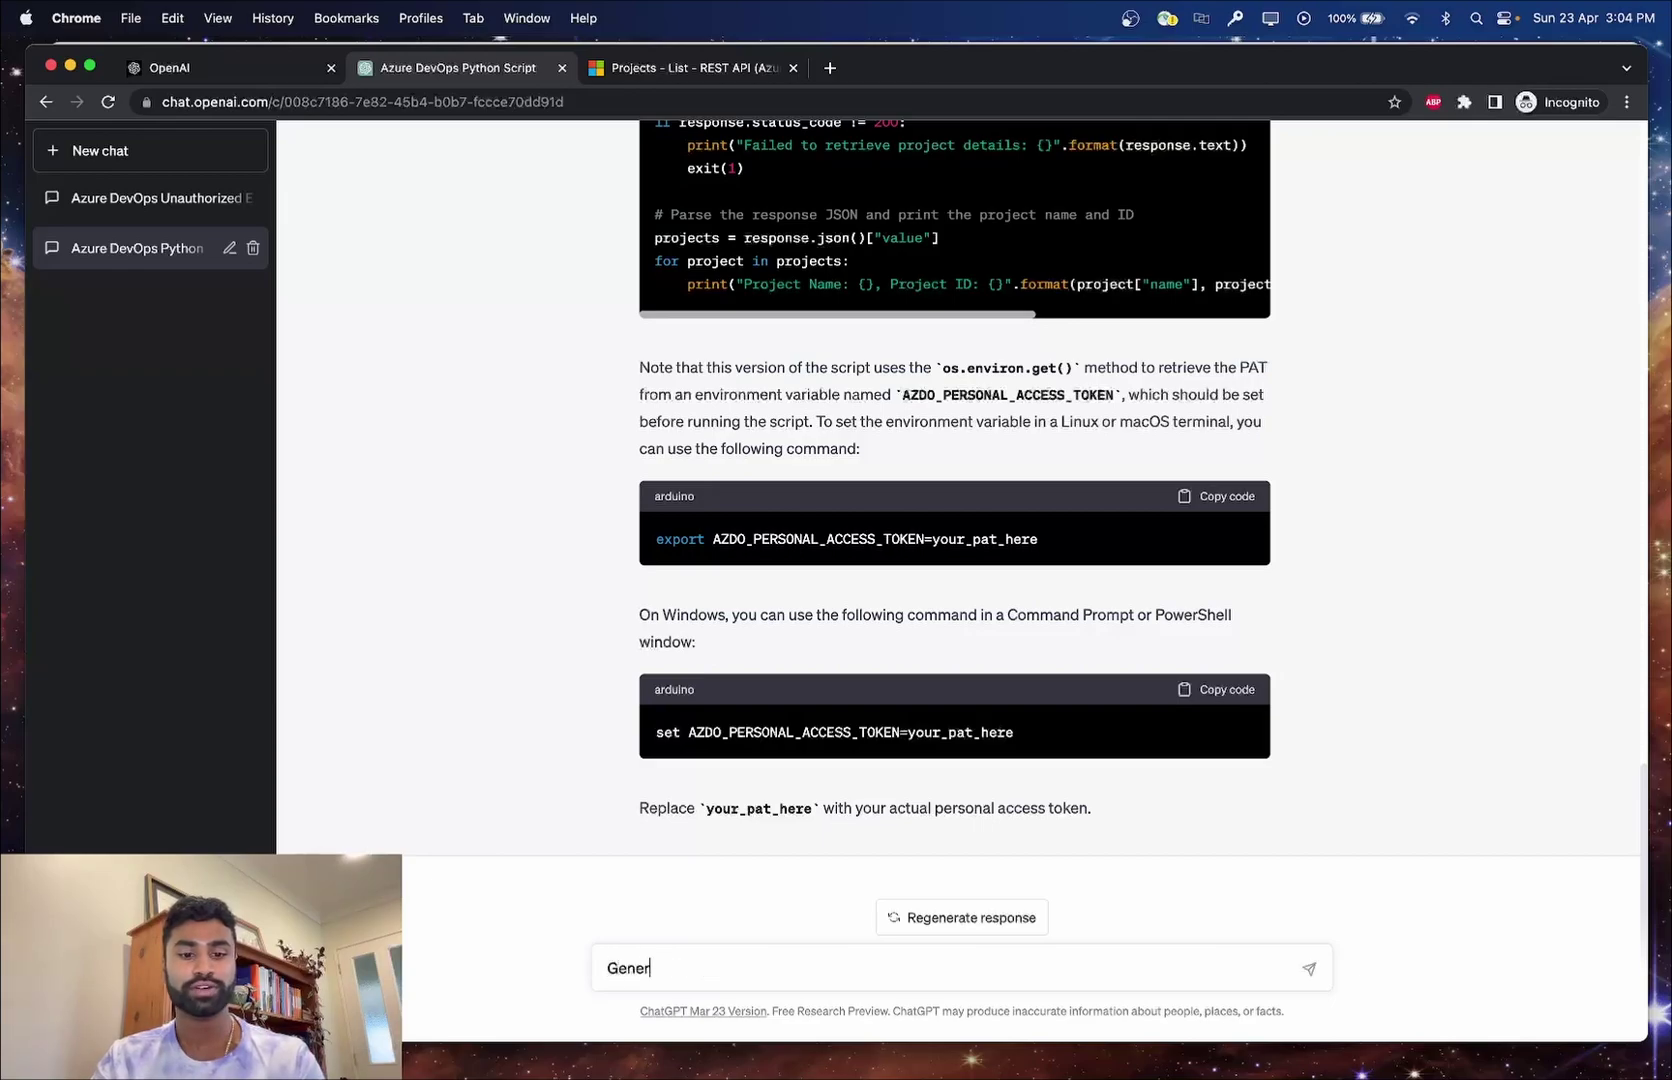
text(ate documentation for the cod)
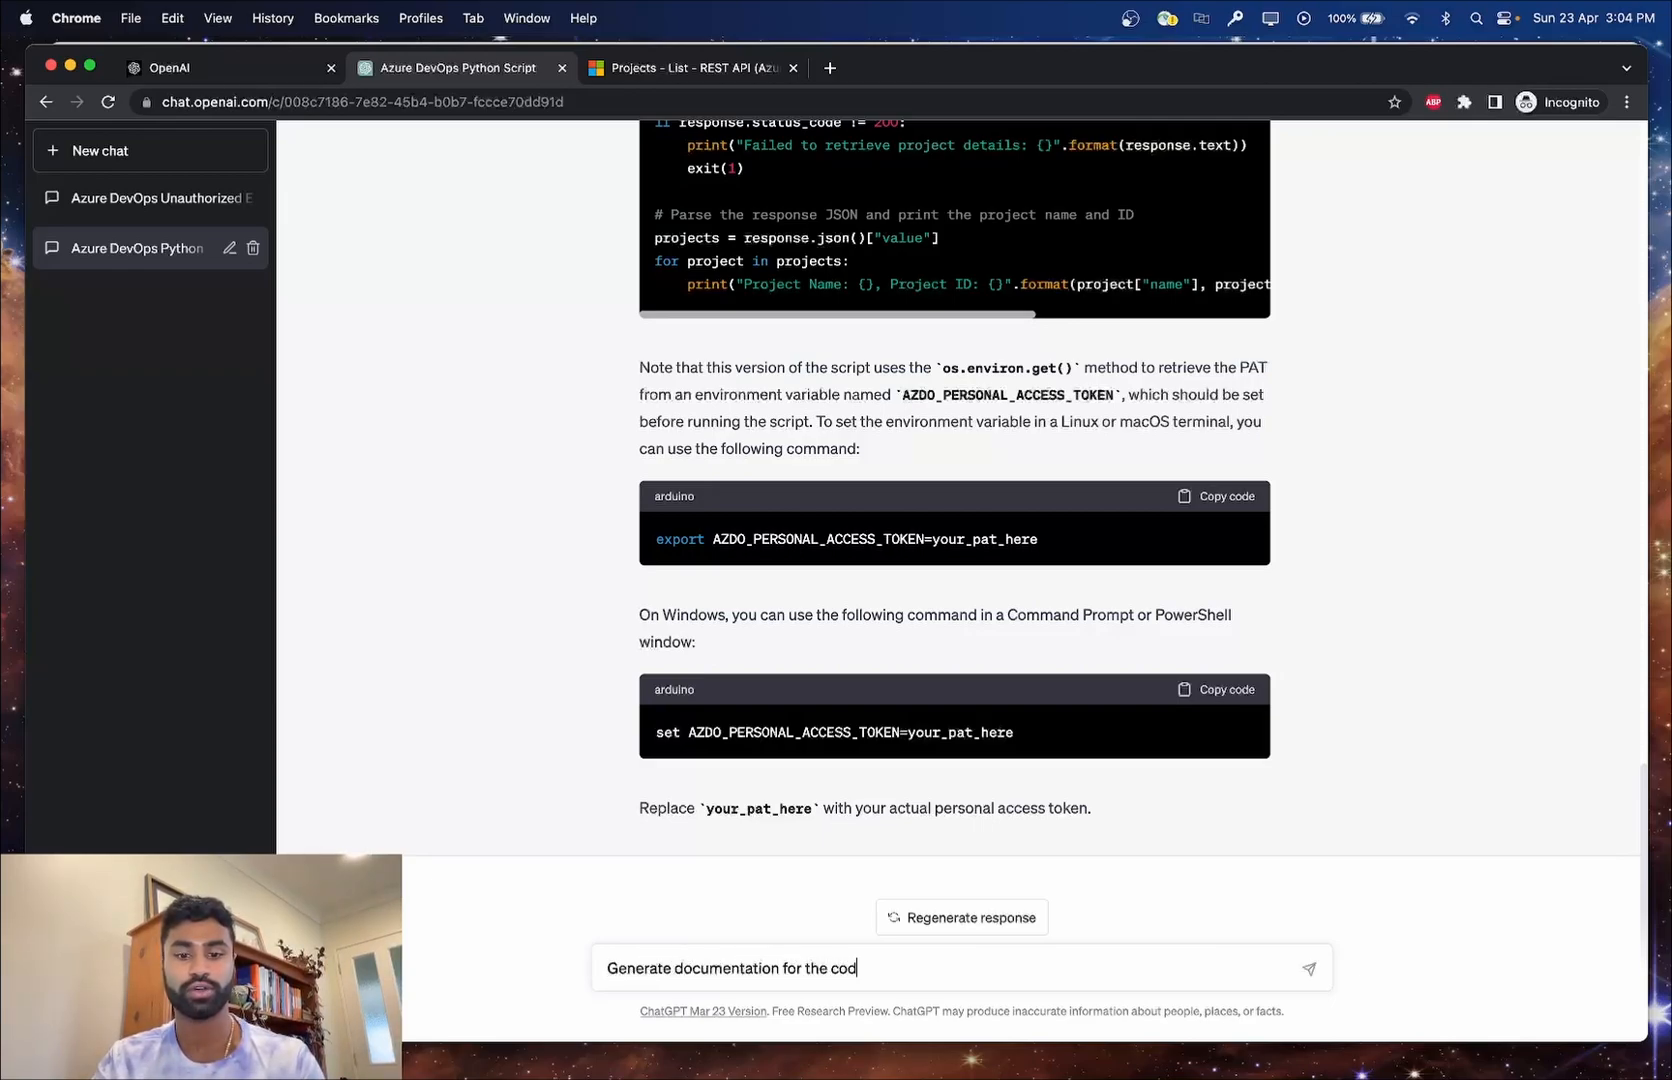
text(e snipp)
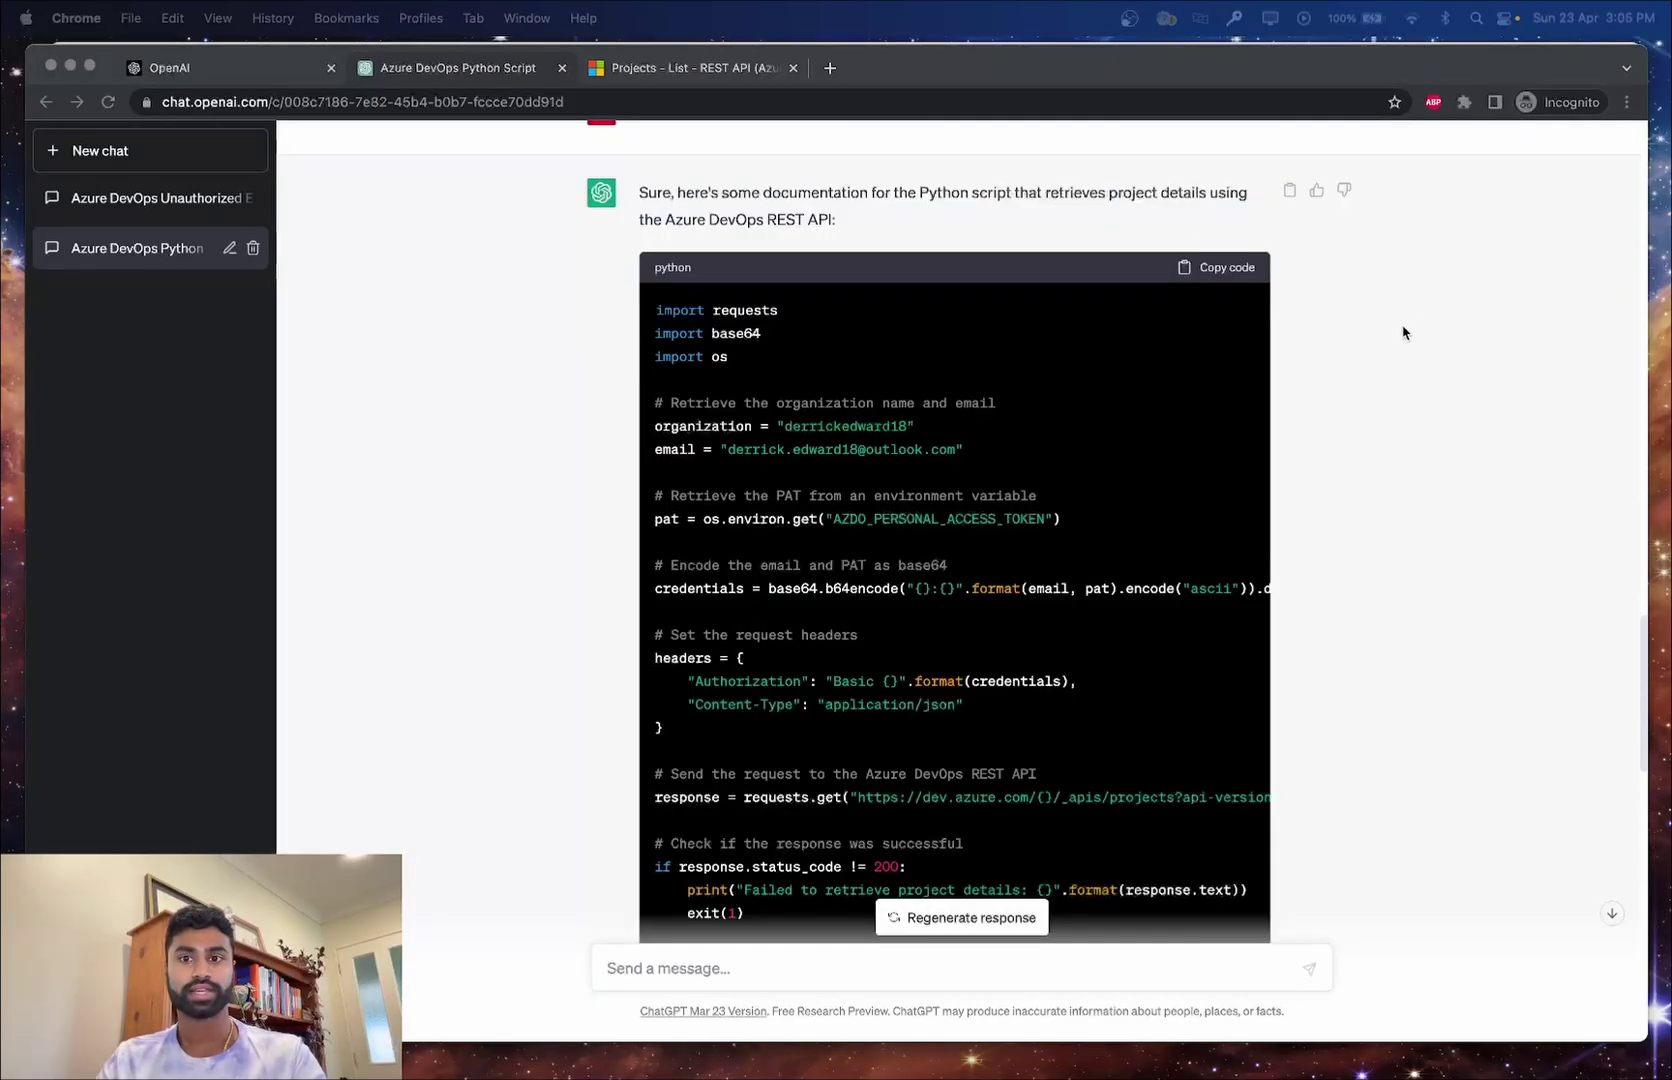
scroll(up, 3)
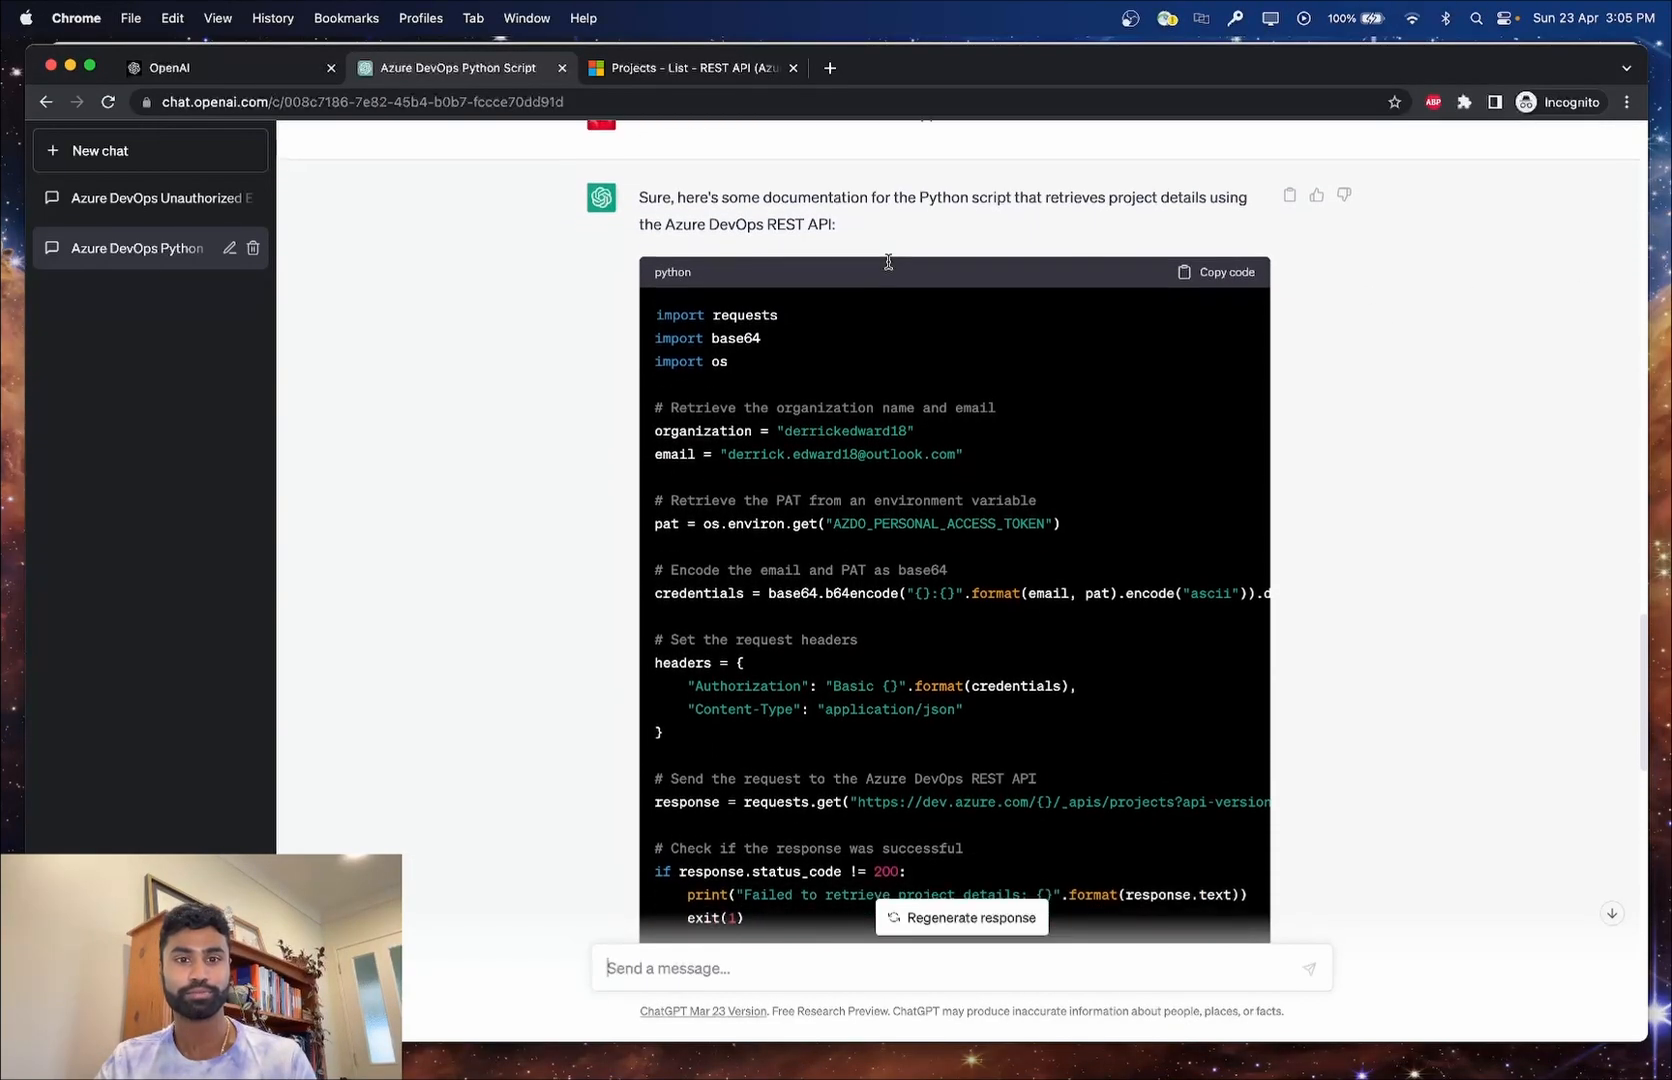
Read through the generated description, inputs, output, dependencies and example usage sections.
scroll(down, 3)
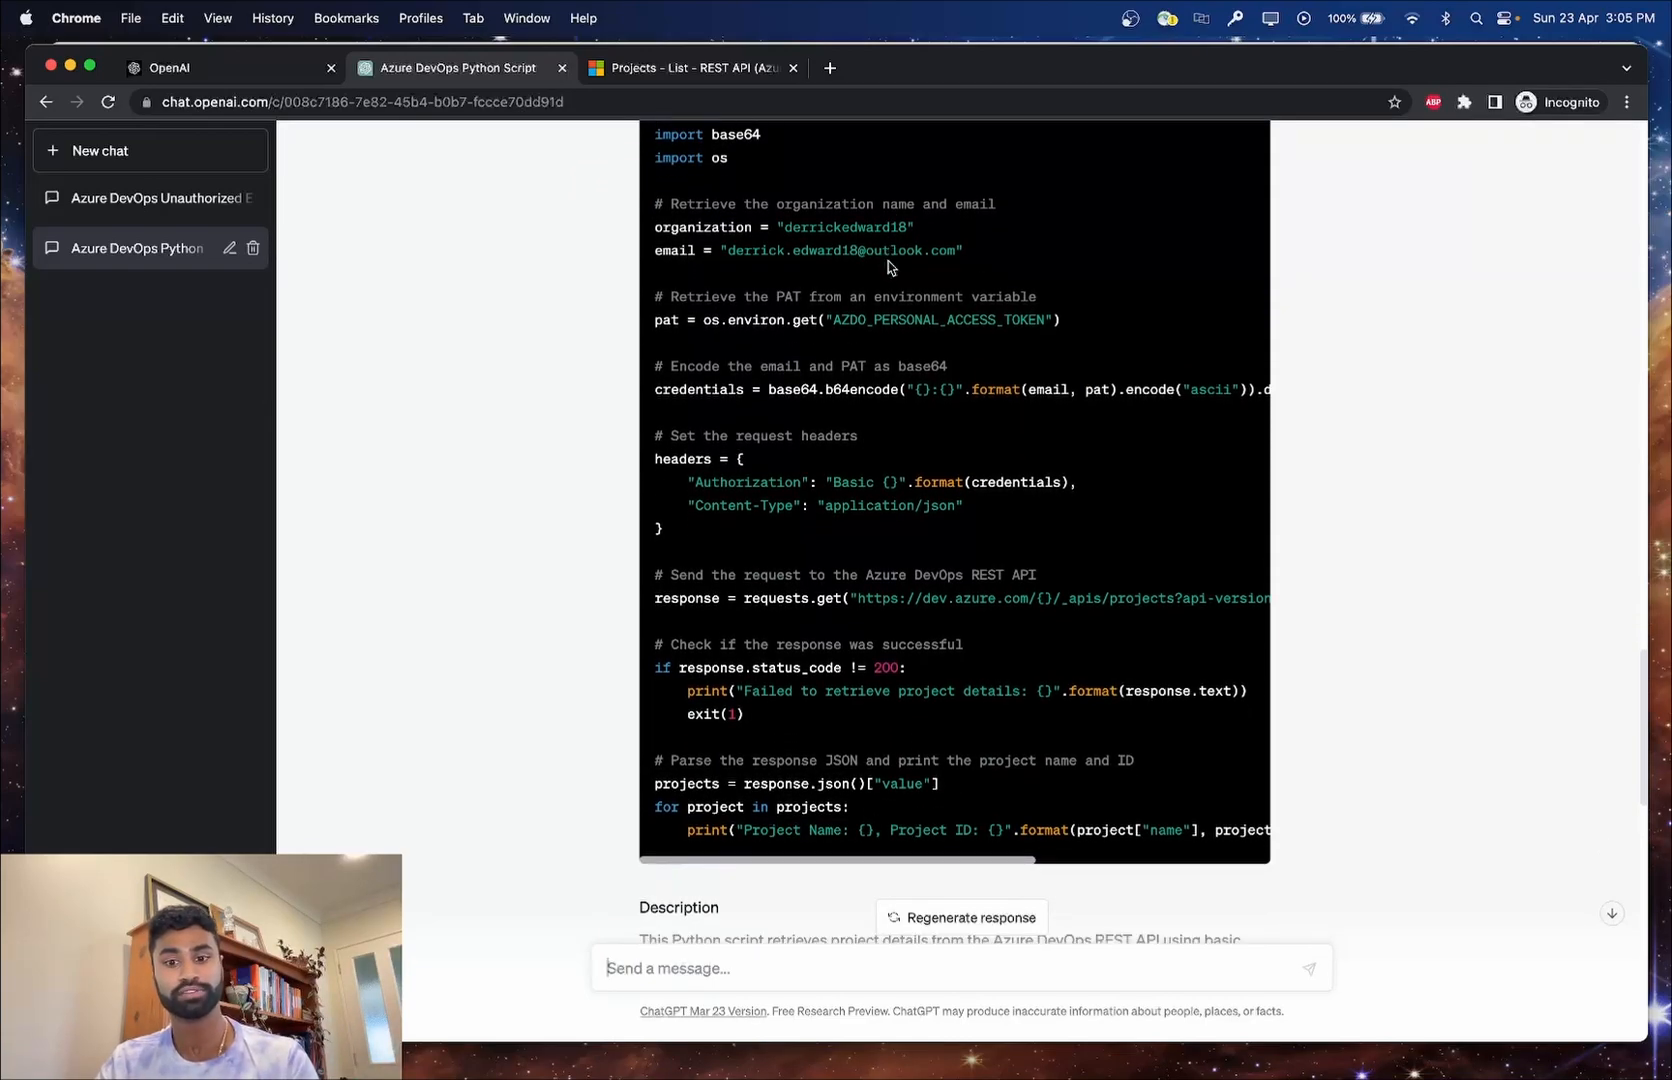
scroll(down, 3)
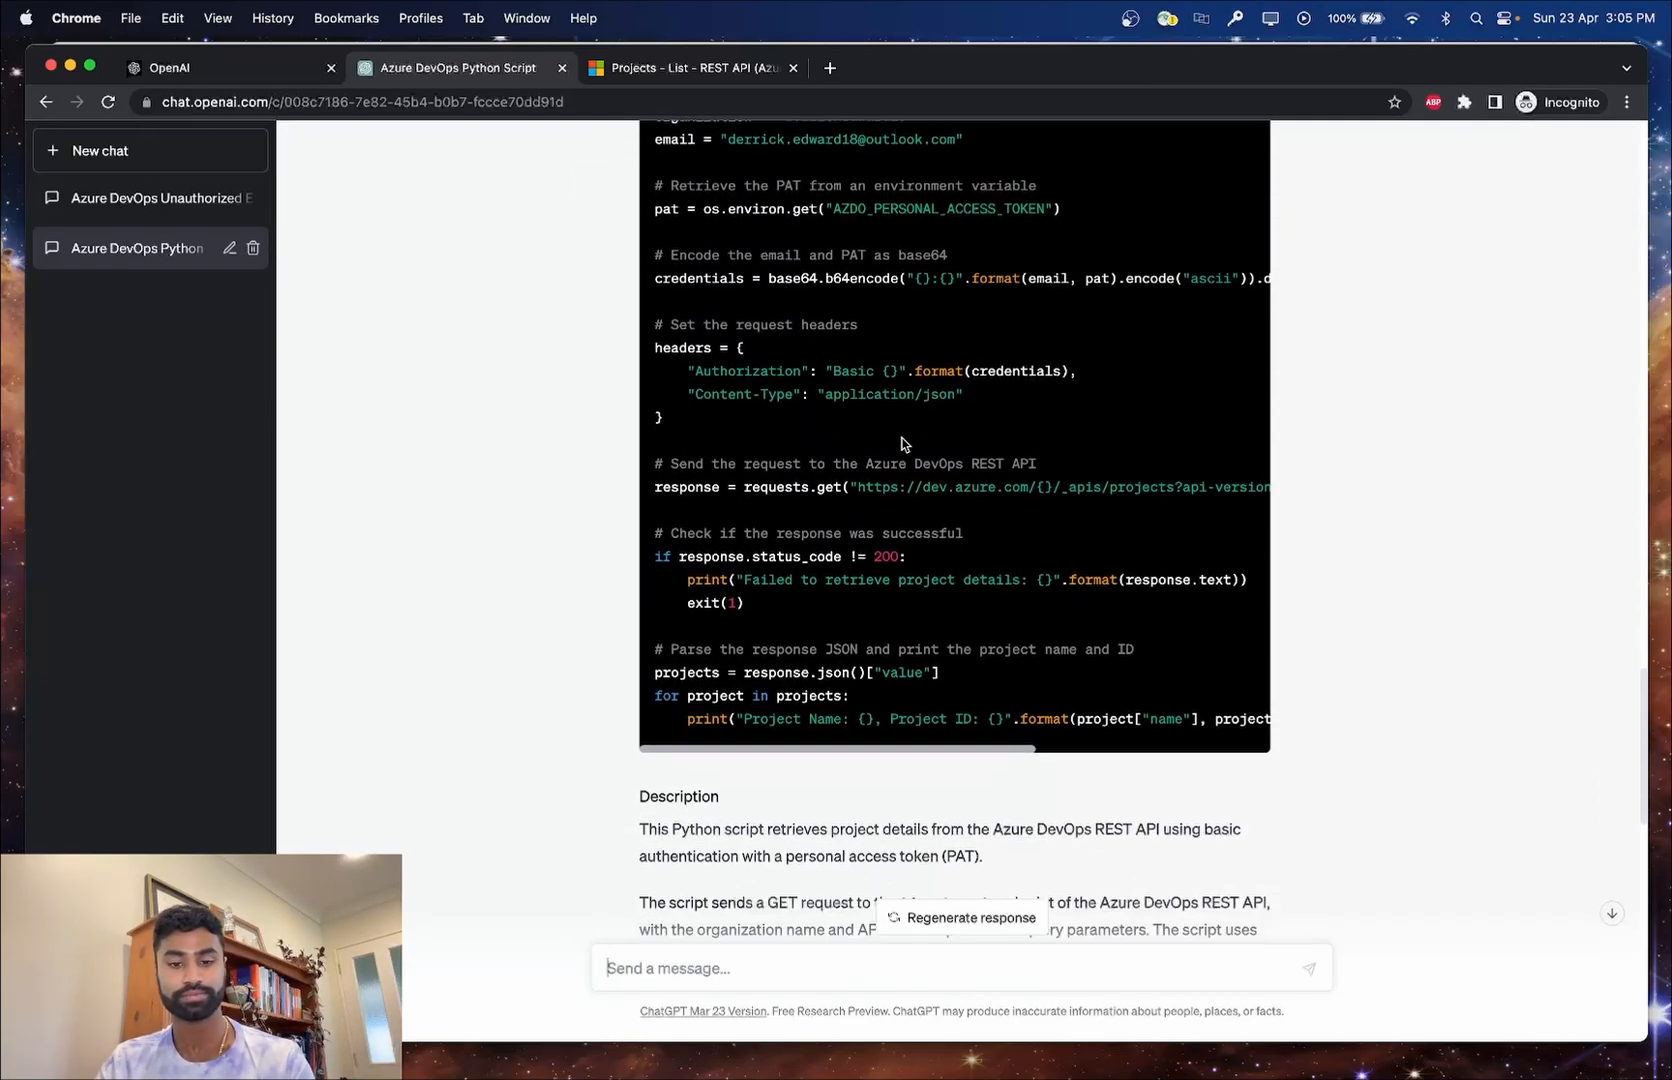
scroll(down, 3)
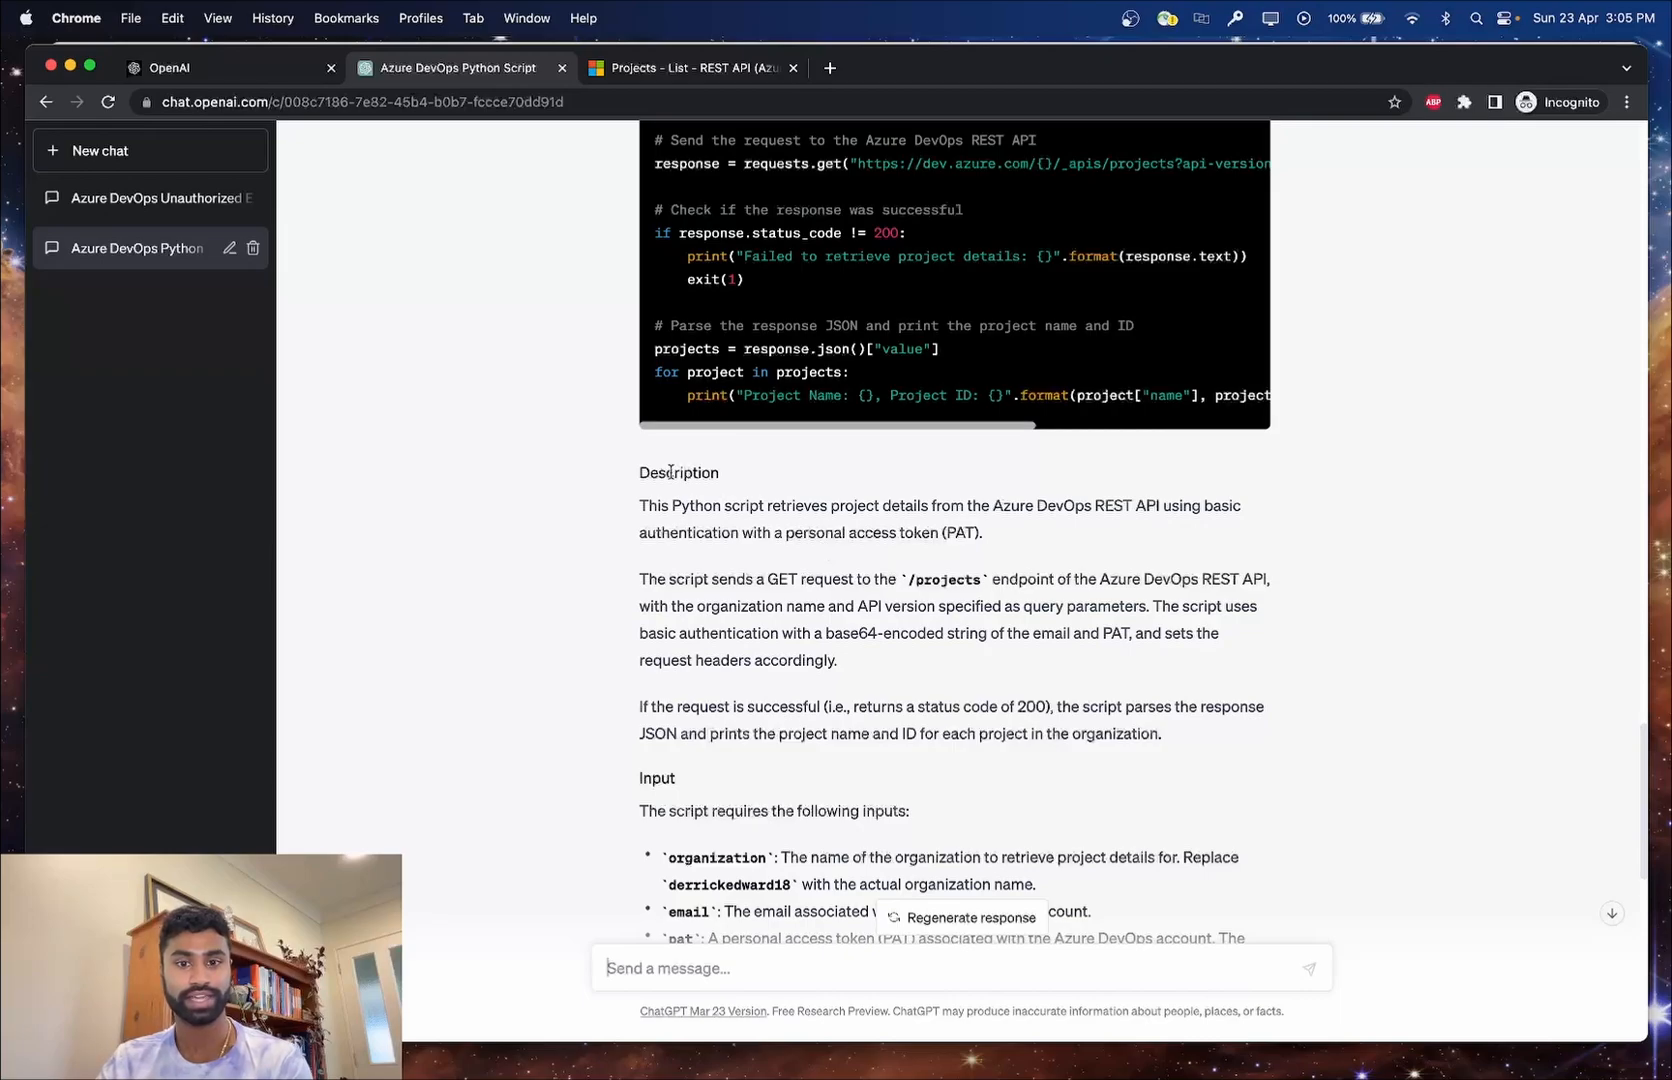
scroll(down, 3)
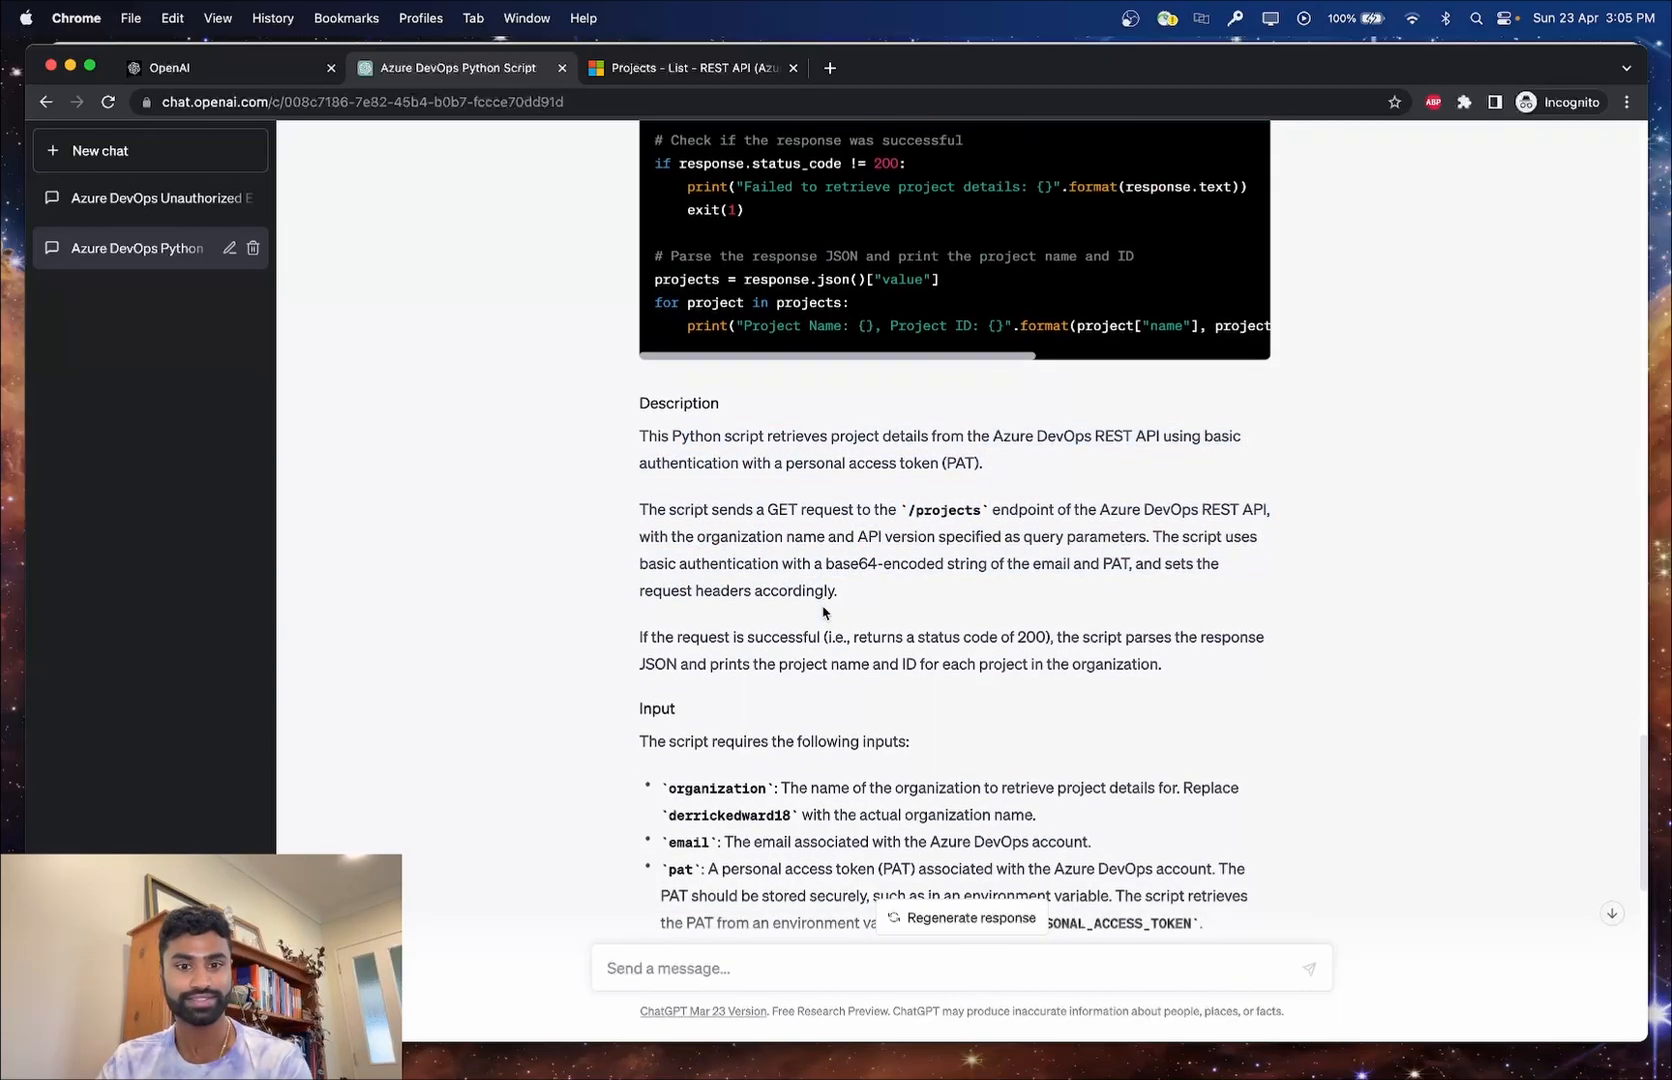
scroll(down, 3)
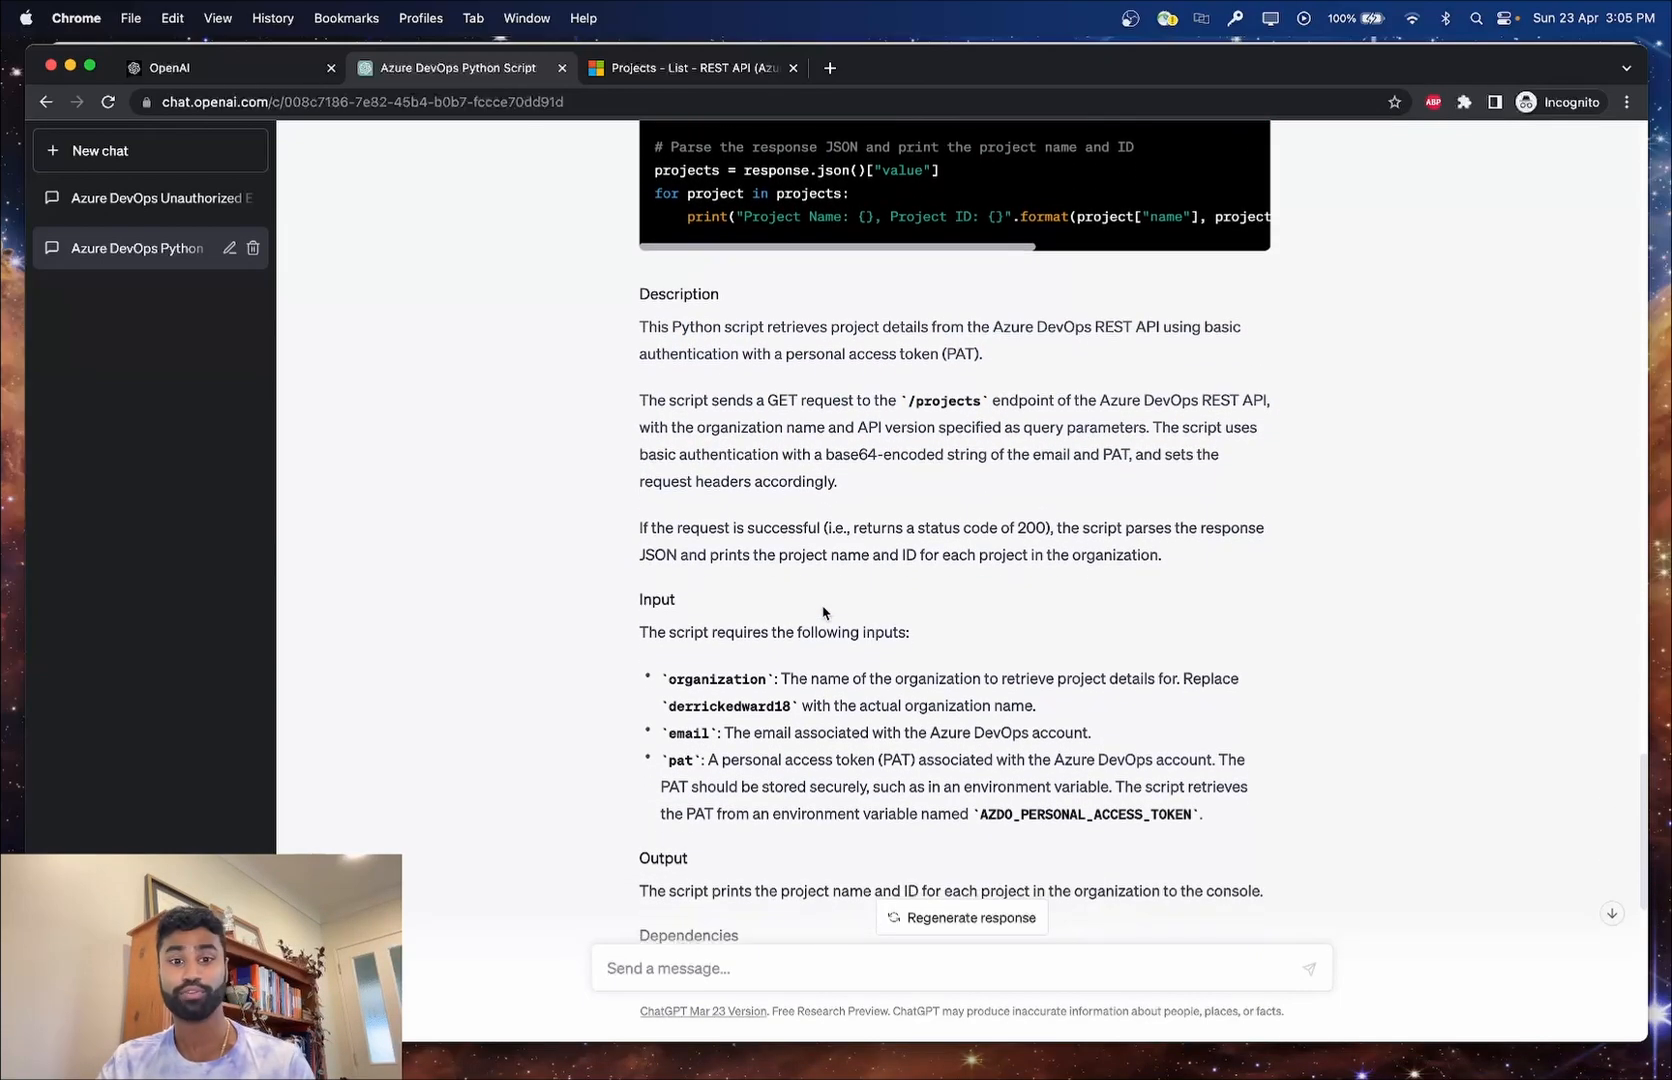
scroll(down, 3)
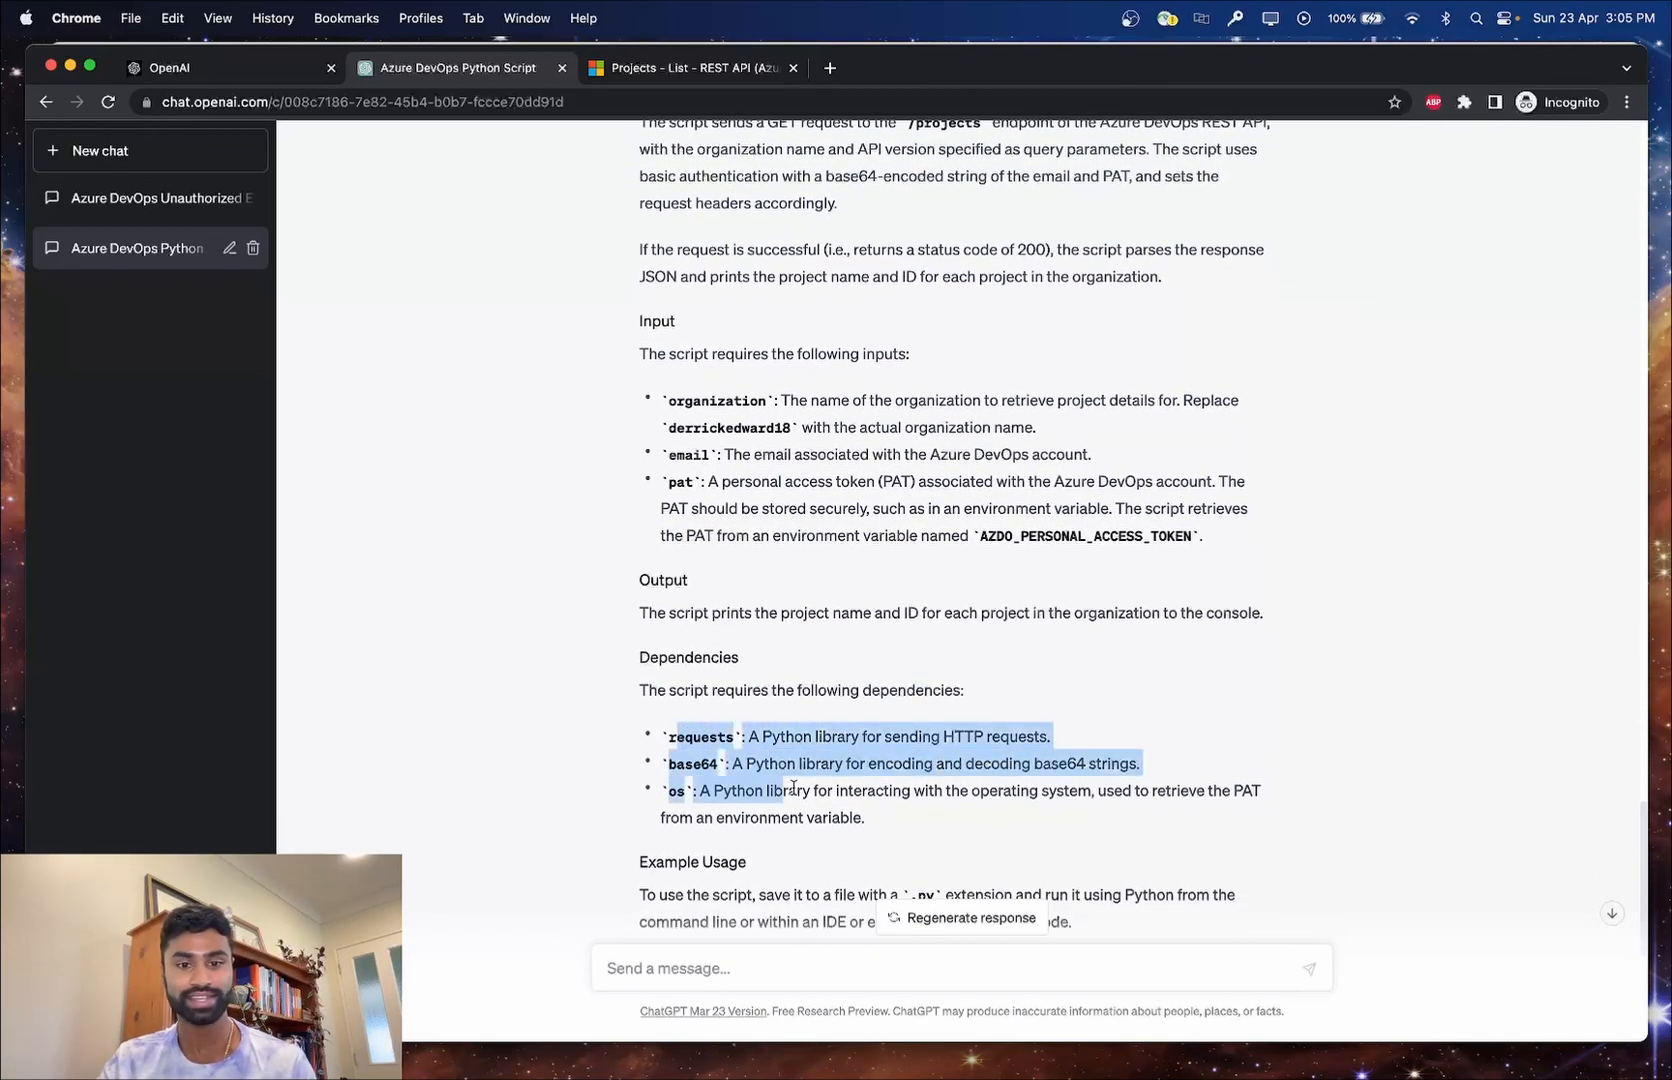
scroll(down, 3)
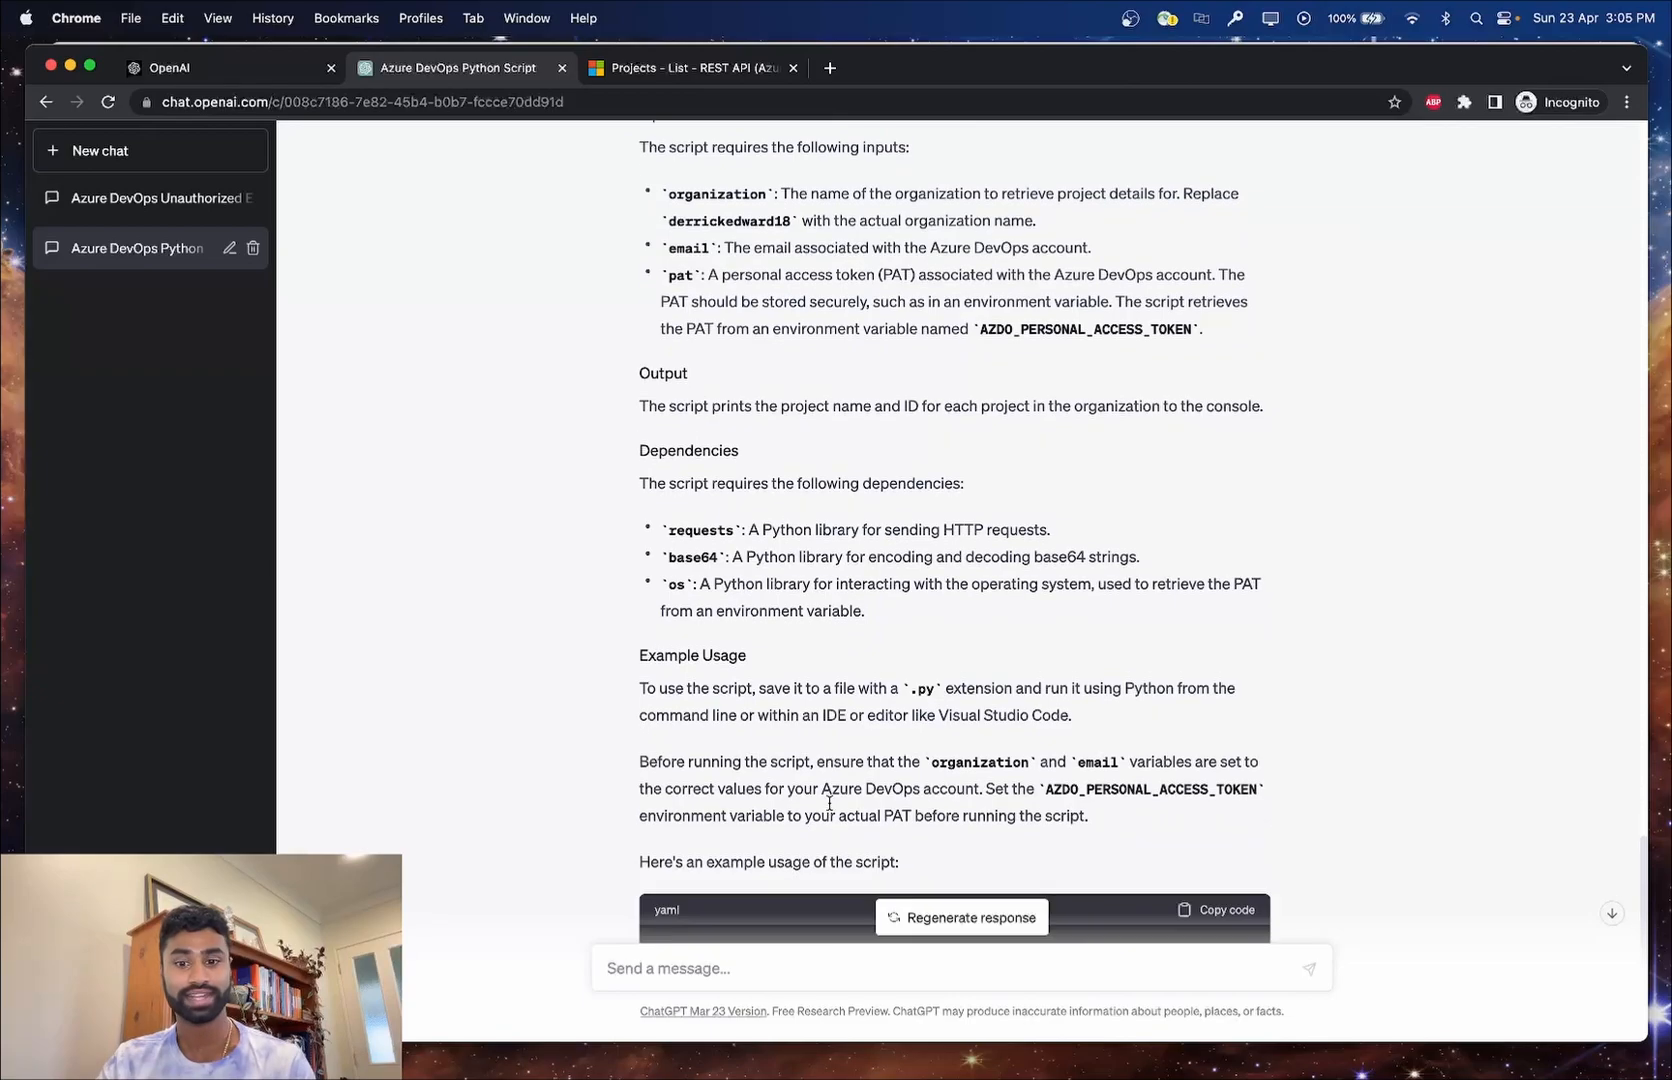
scroll(down, 3)
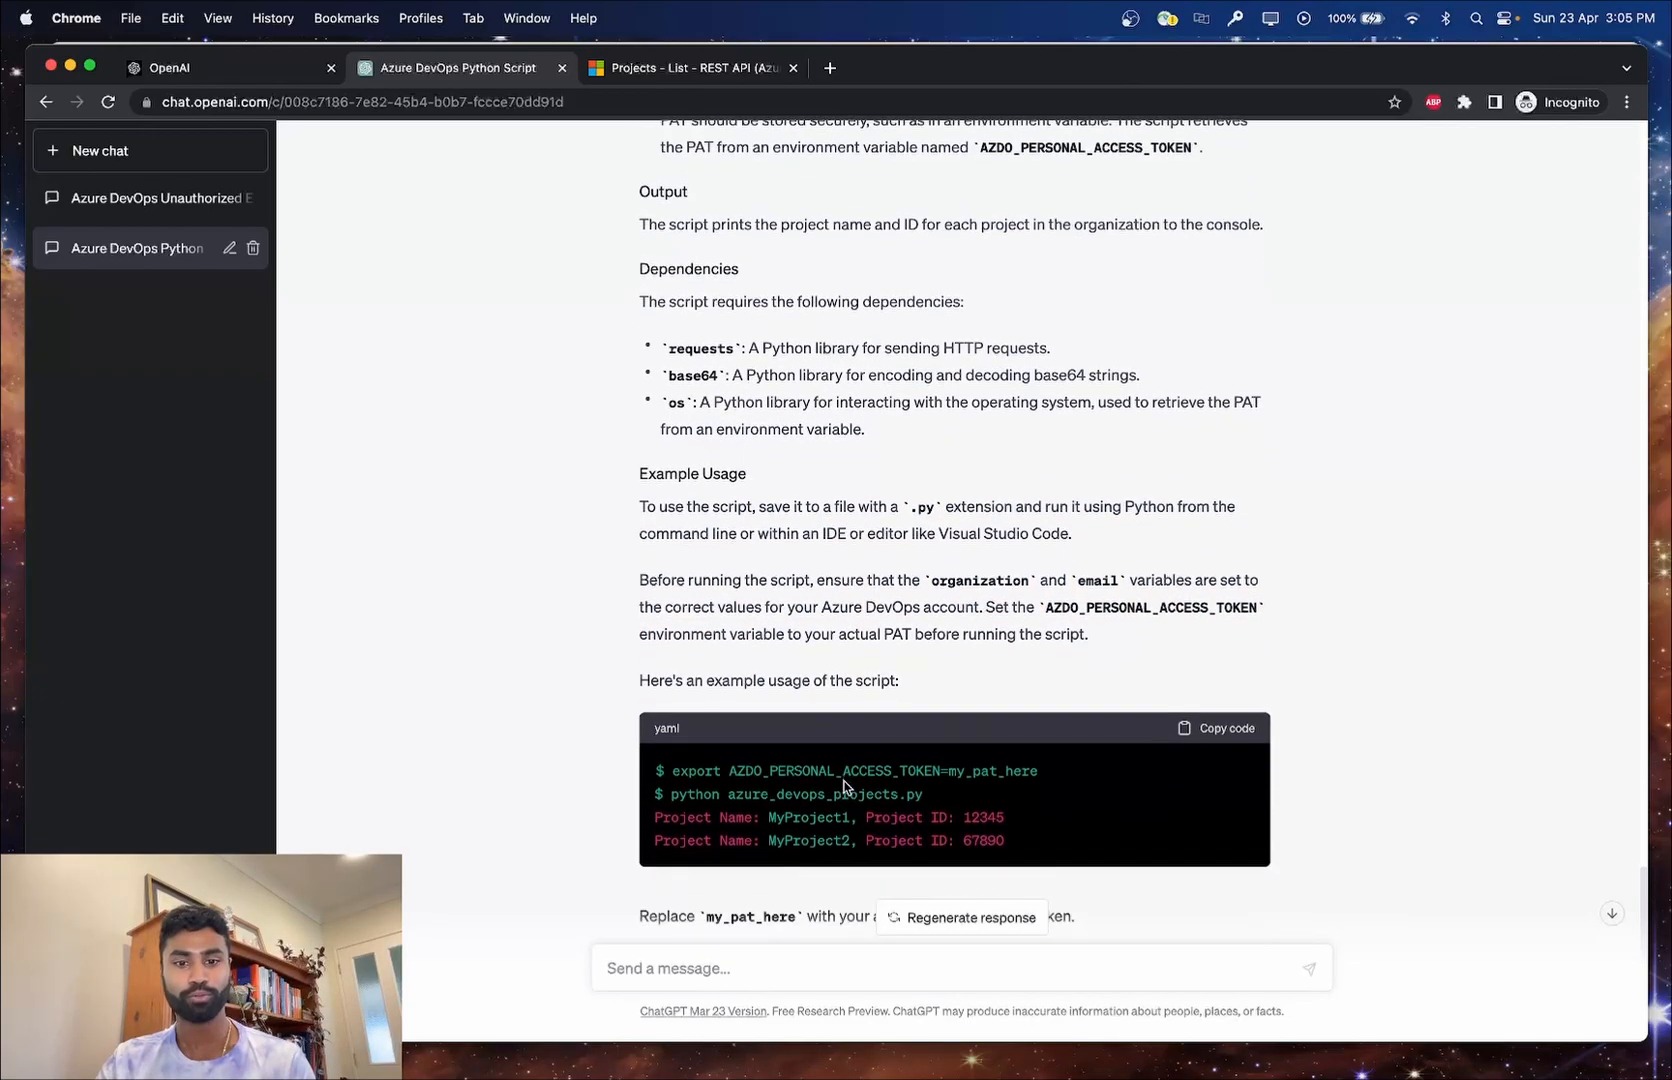
scroll(down, 3)
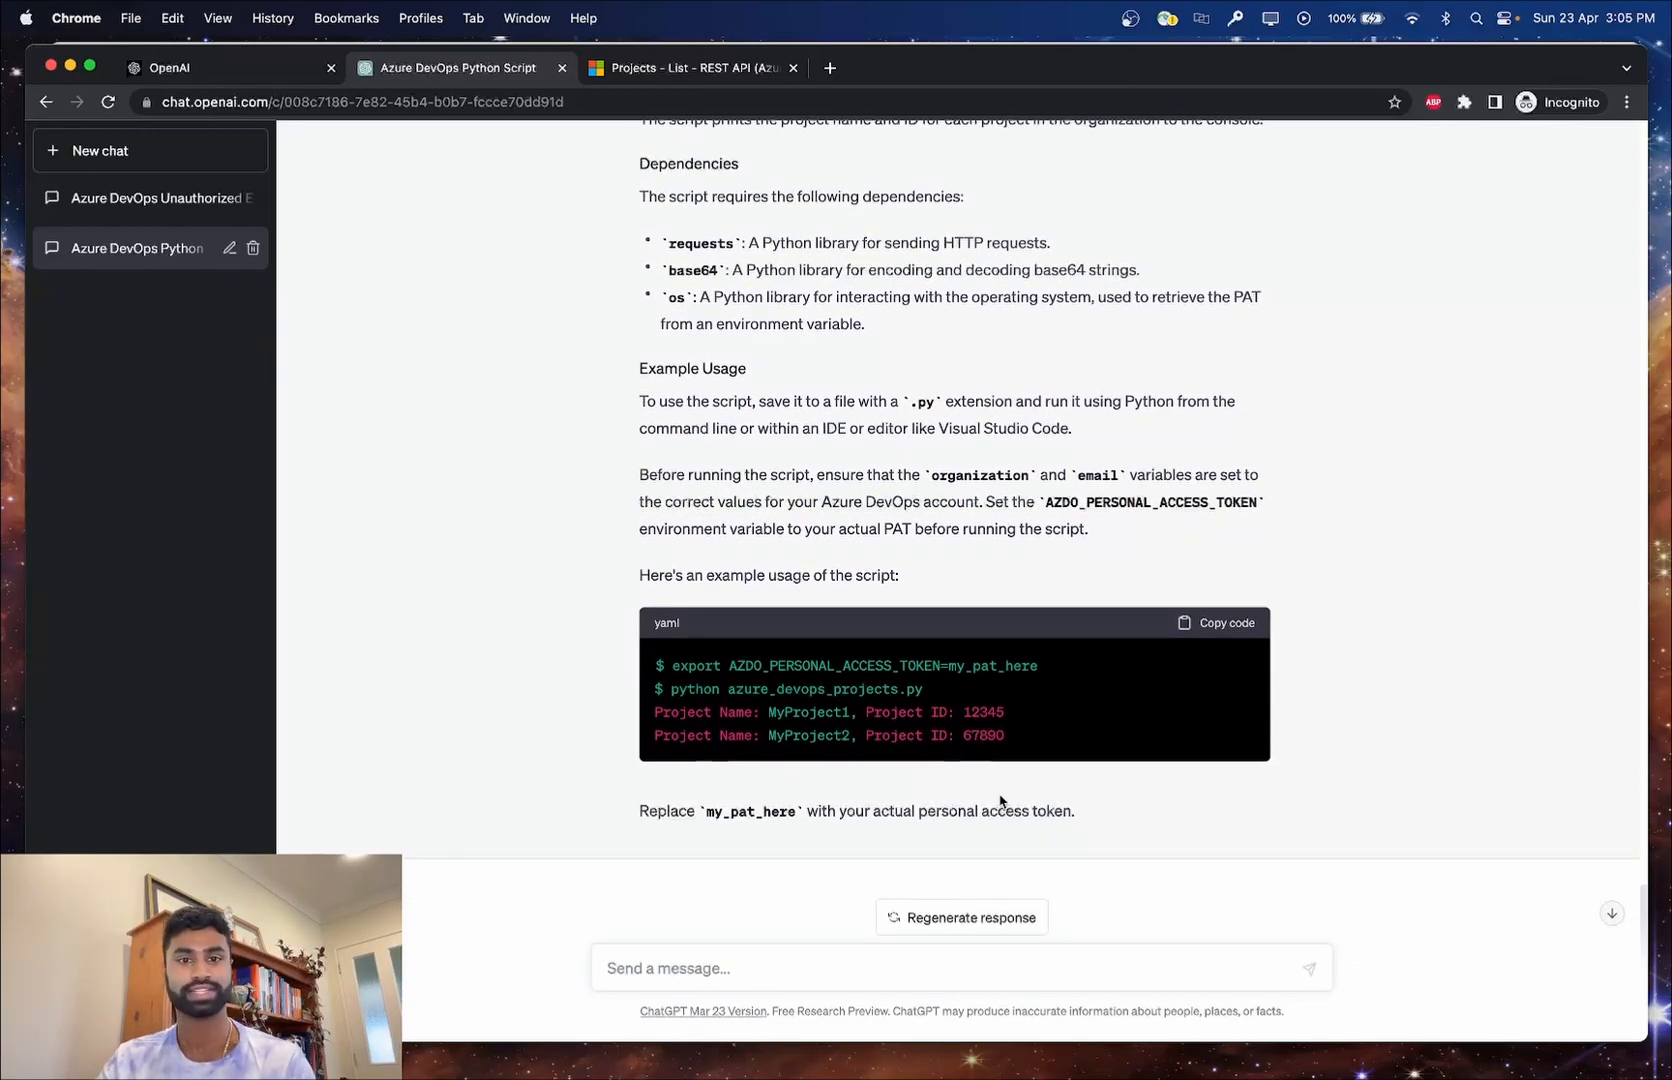
scroll(up, 3)
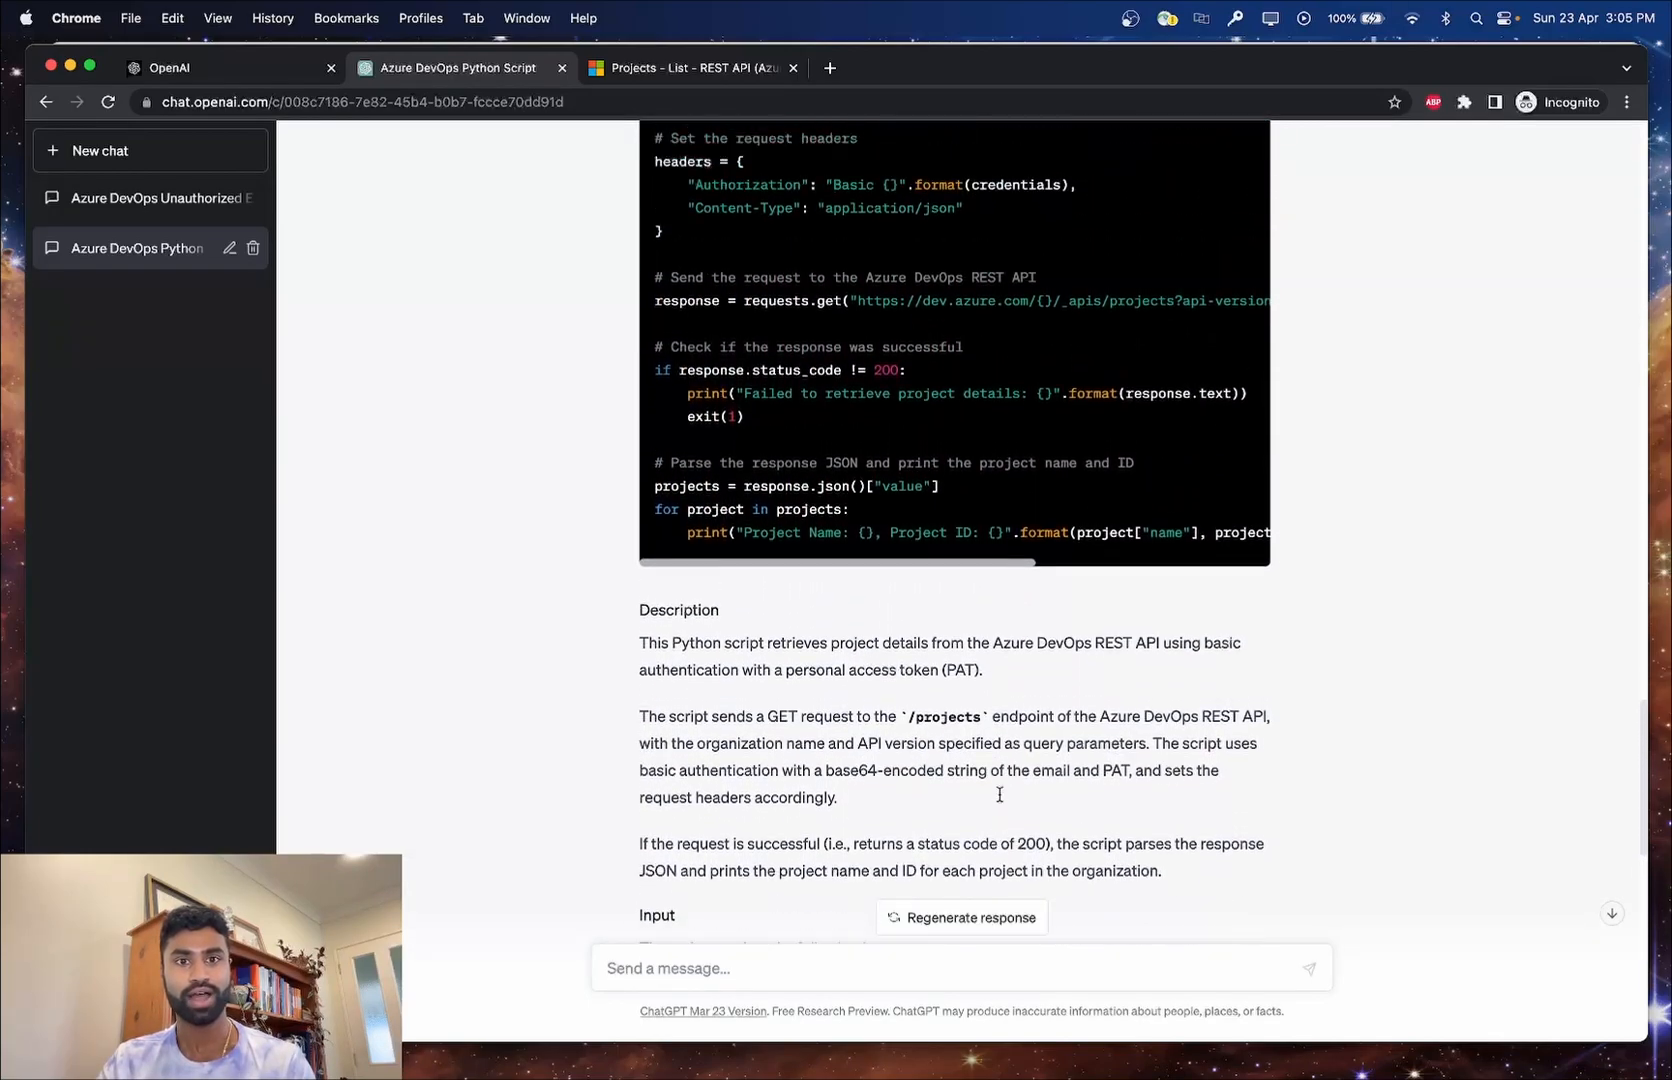
scroll(up, 3)
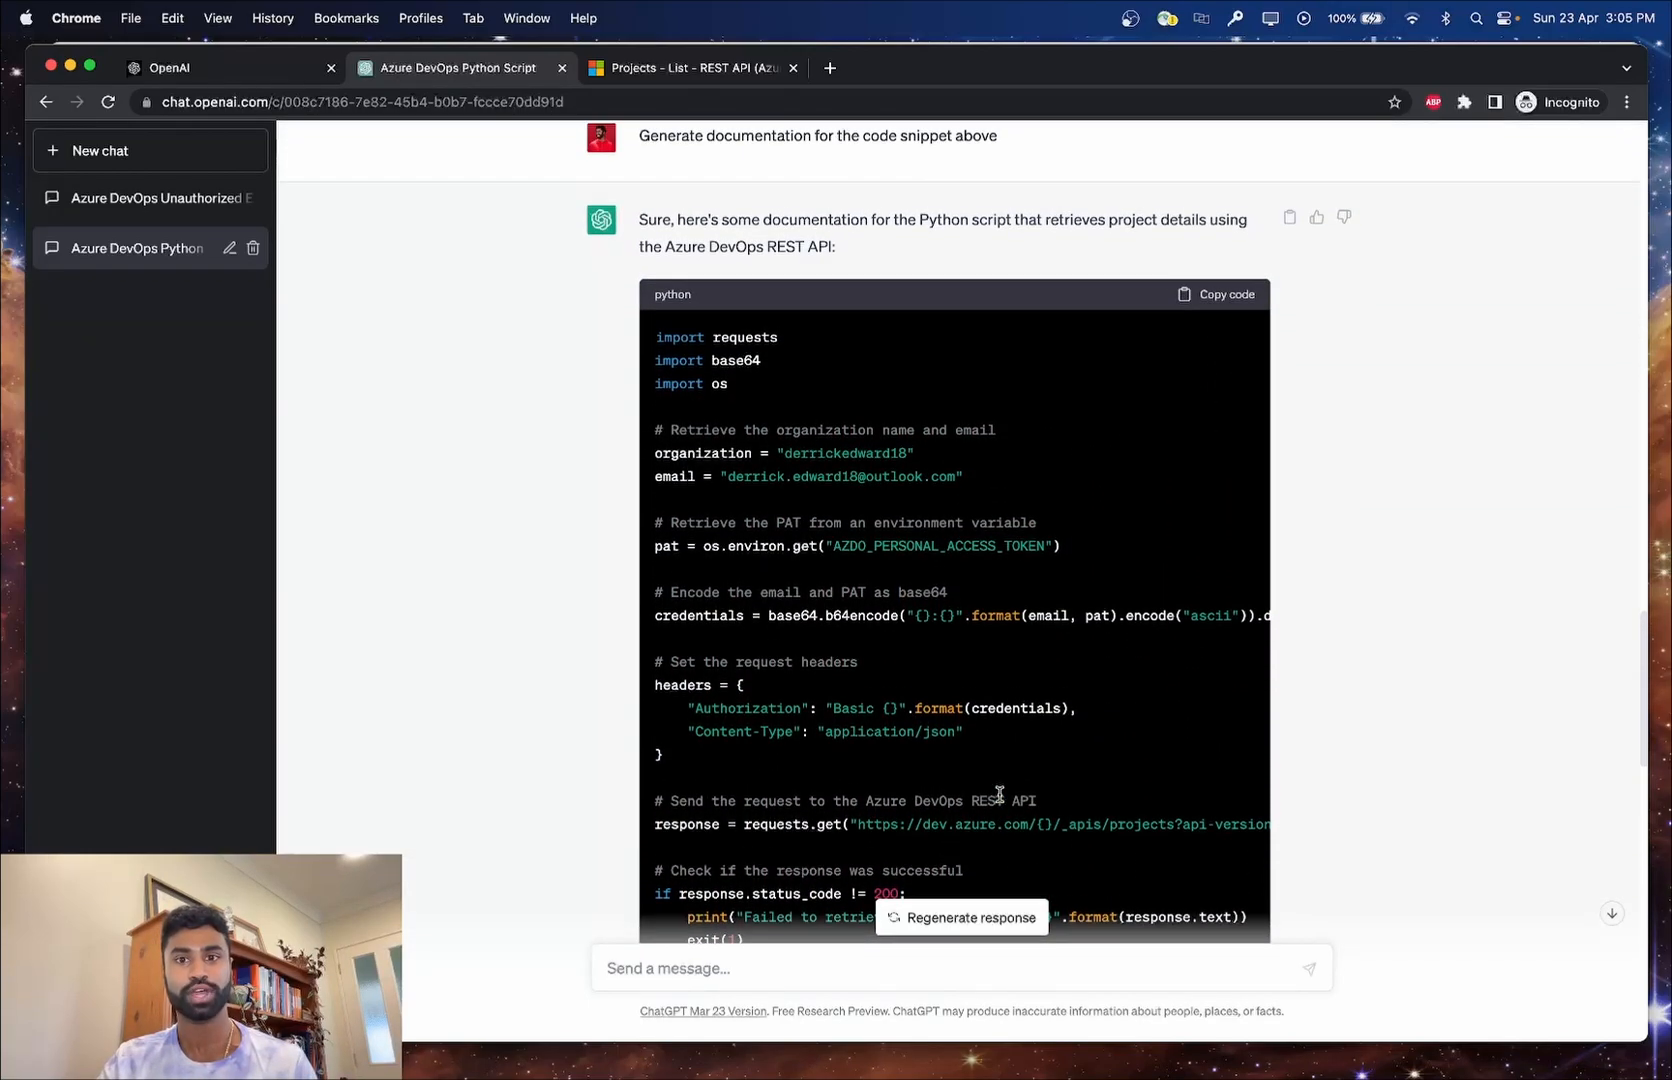
scroll(down, 3)
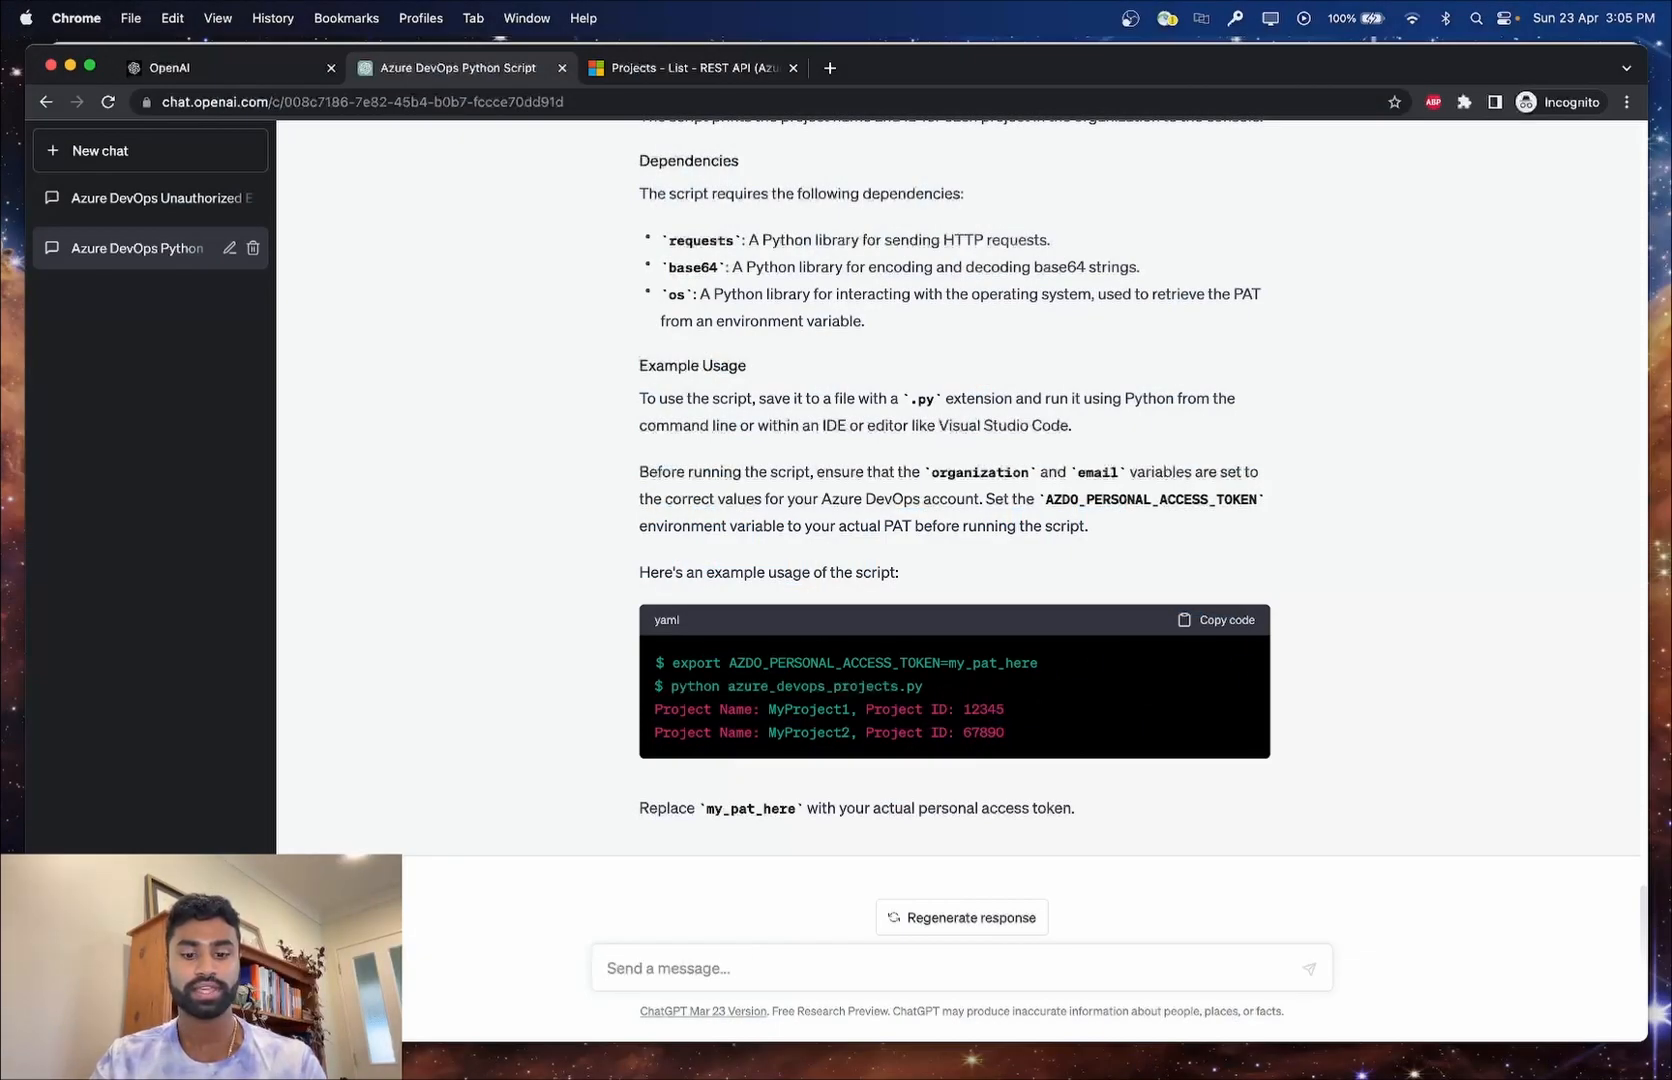
Ask ChatGPT to provide the documentation in markdown format for copy and paste.
text(Provide)
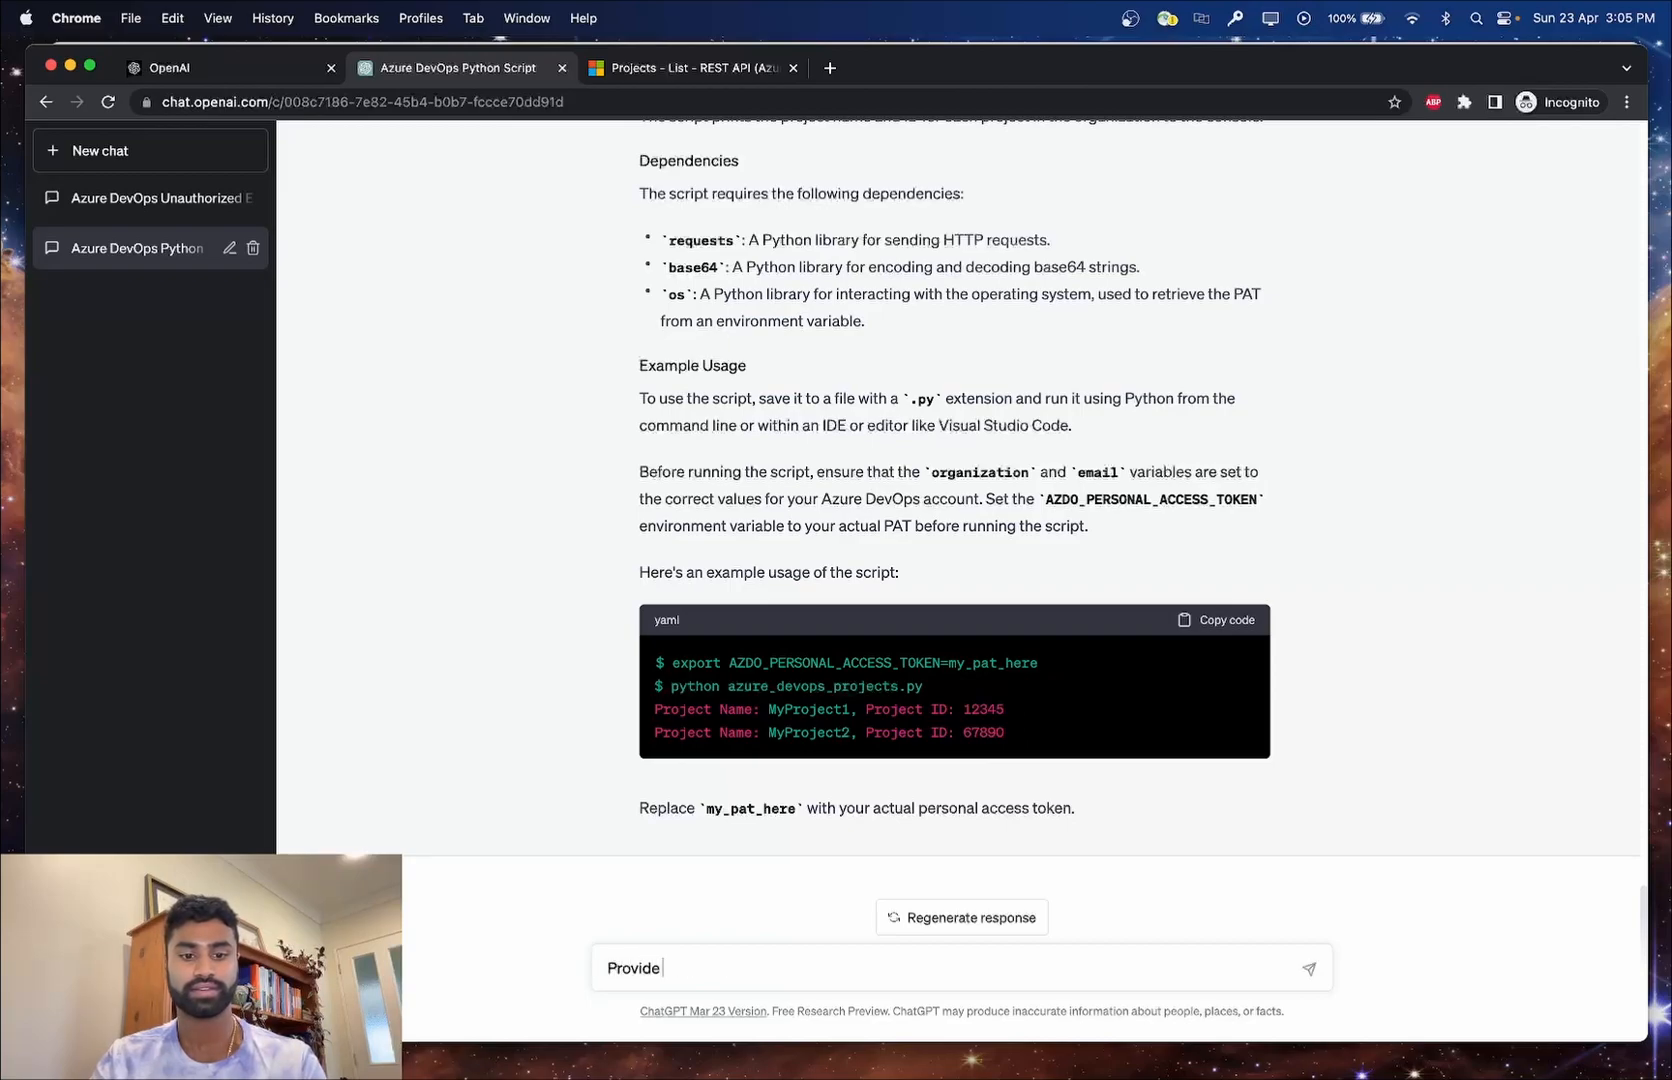
text(this documentation)
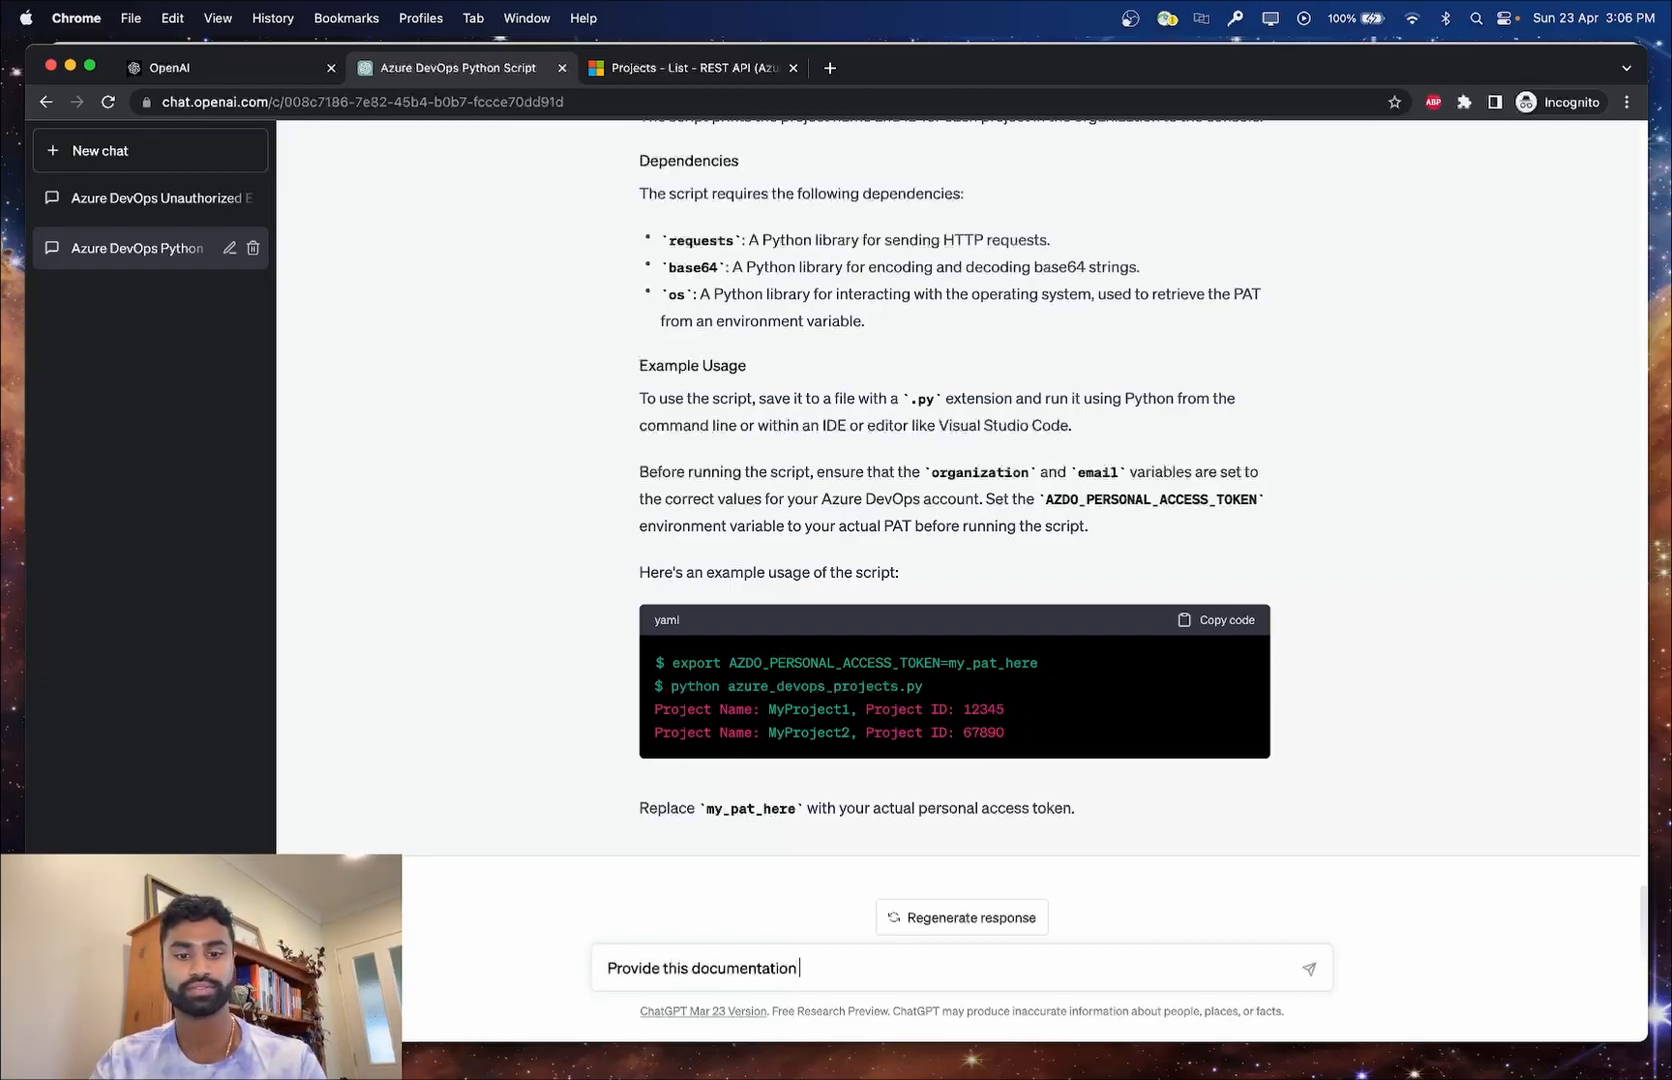
text(in markdown format so I can)
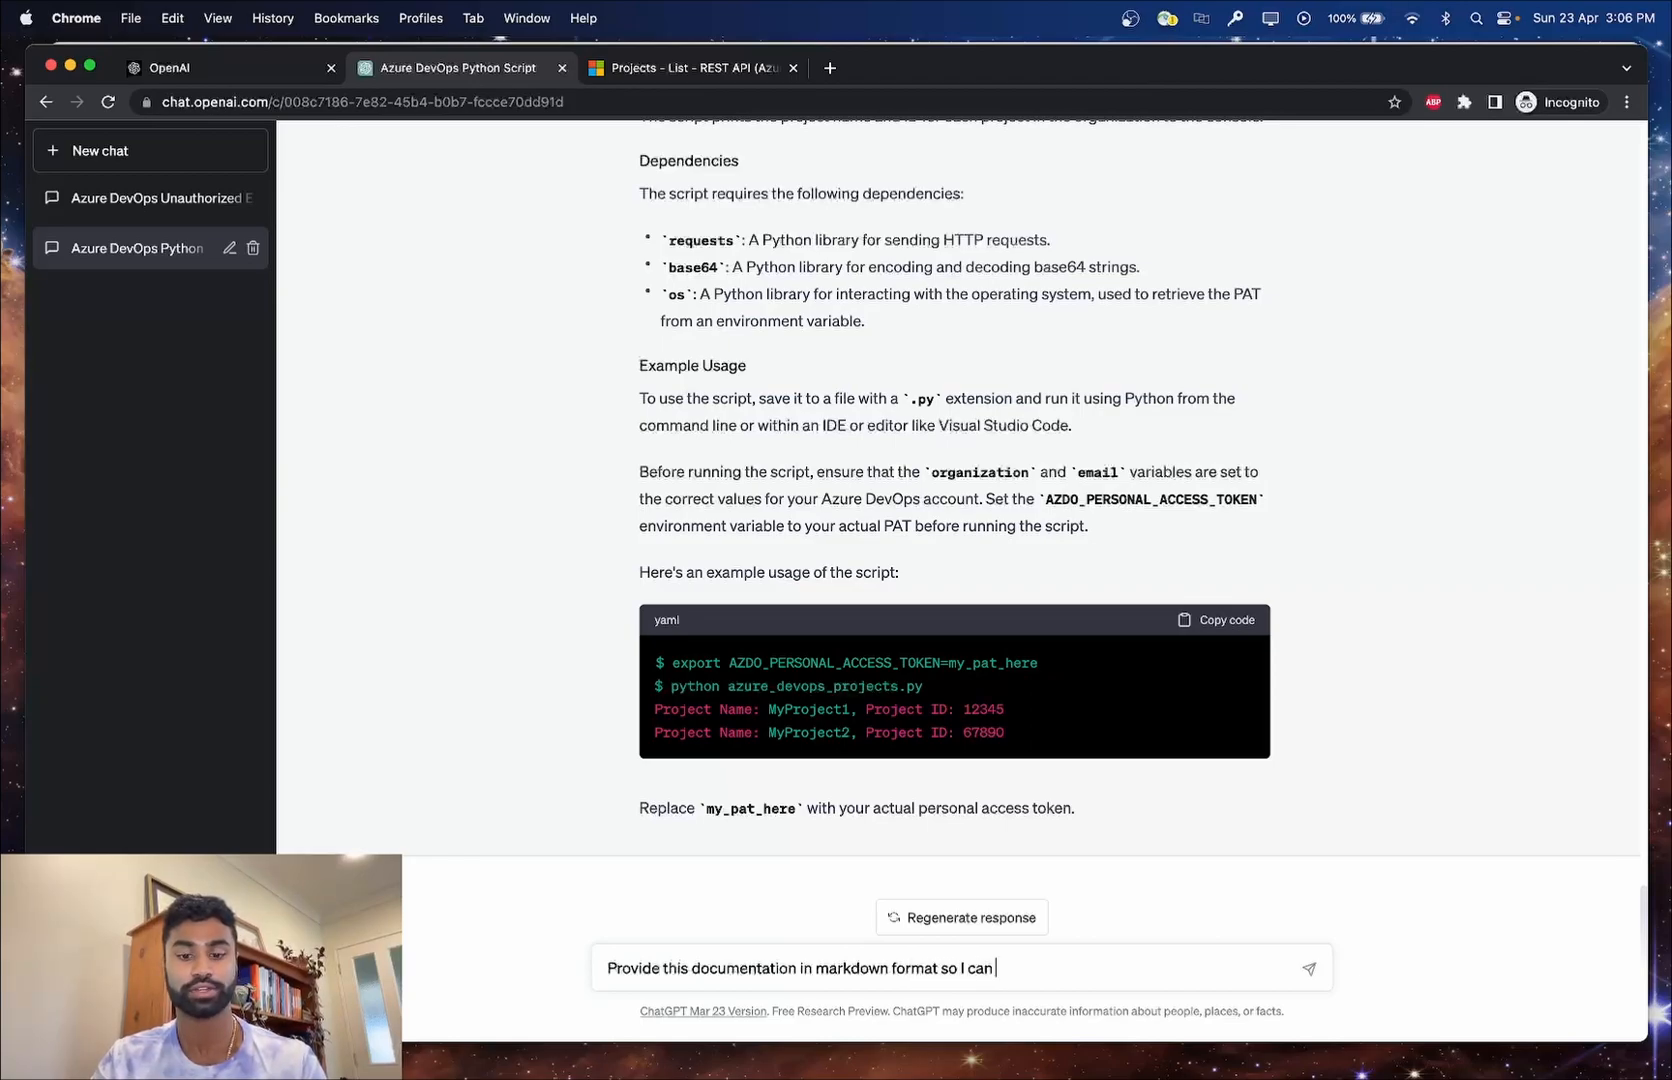
text(copy)
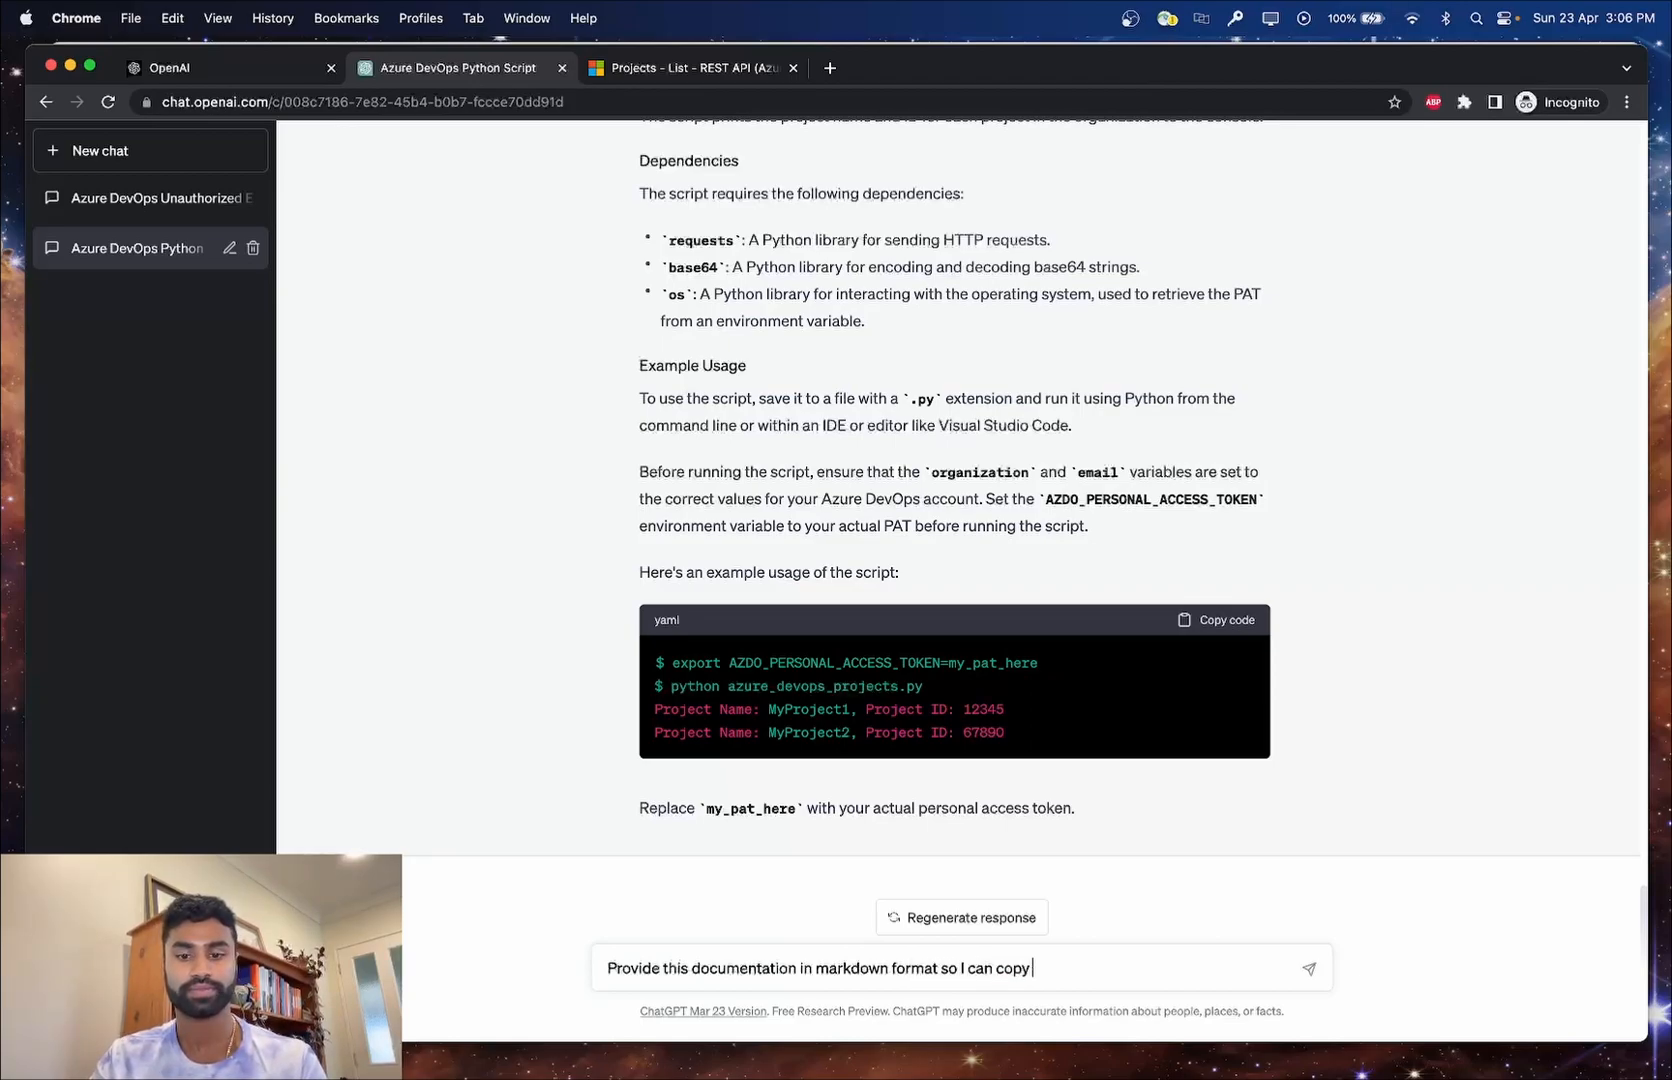
key(Return)
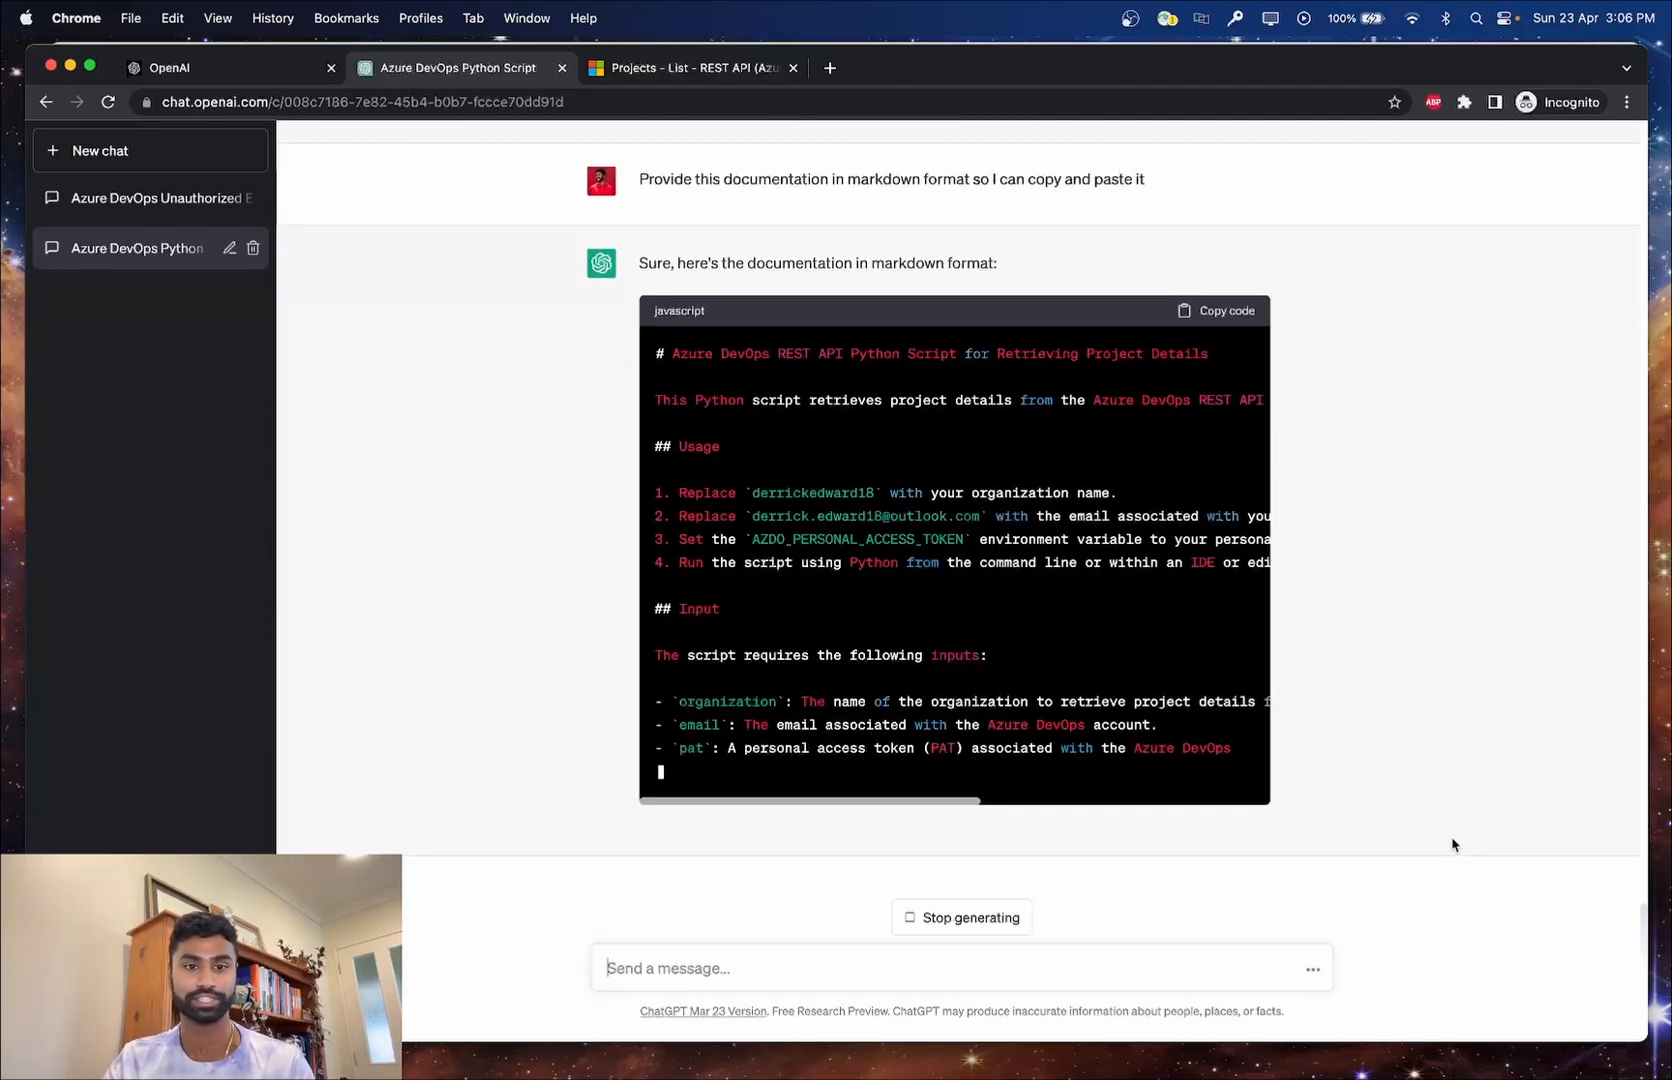
Review the markdown reply with usage, input, output, dependencies, code snippet and MIT license sections.
scroll(down, 3)
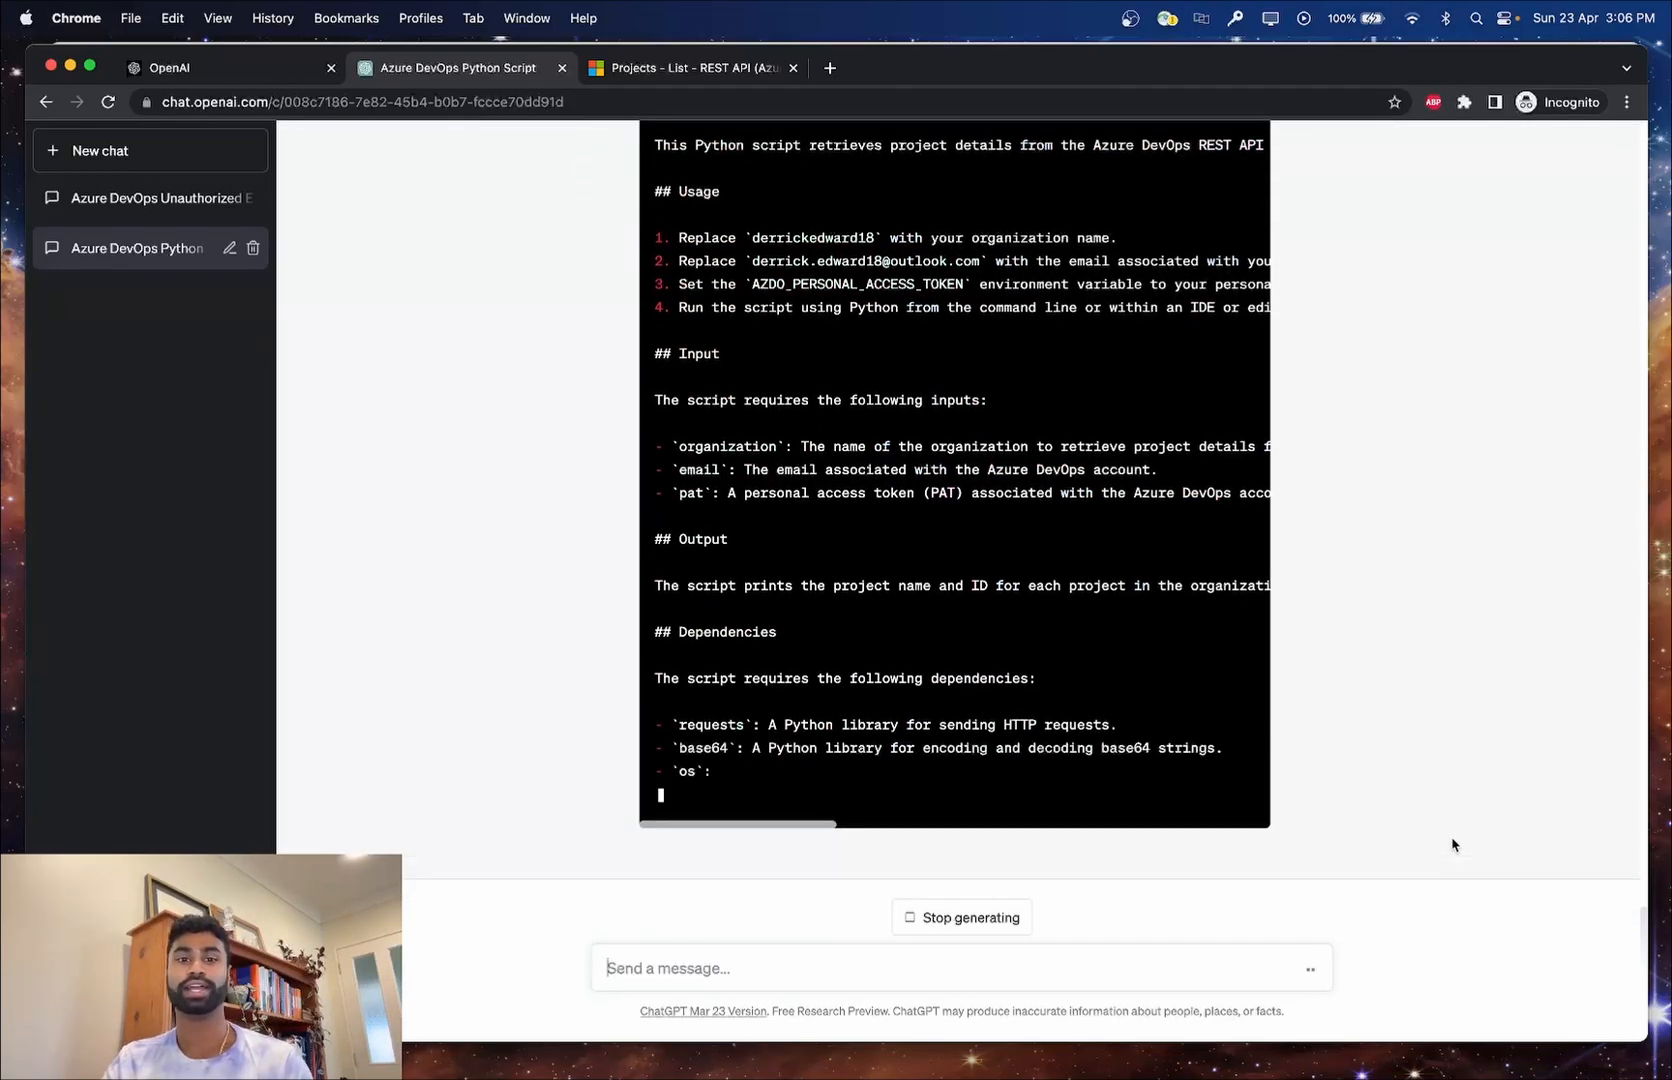
scroll(down, 3)
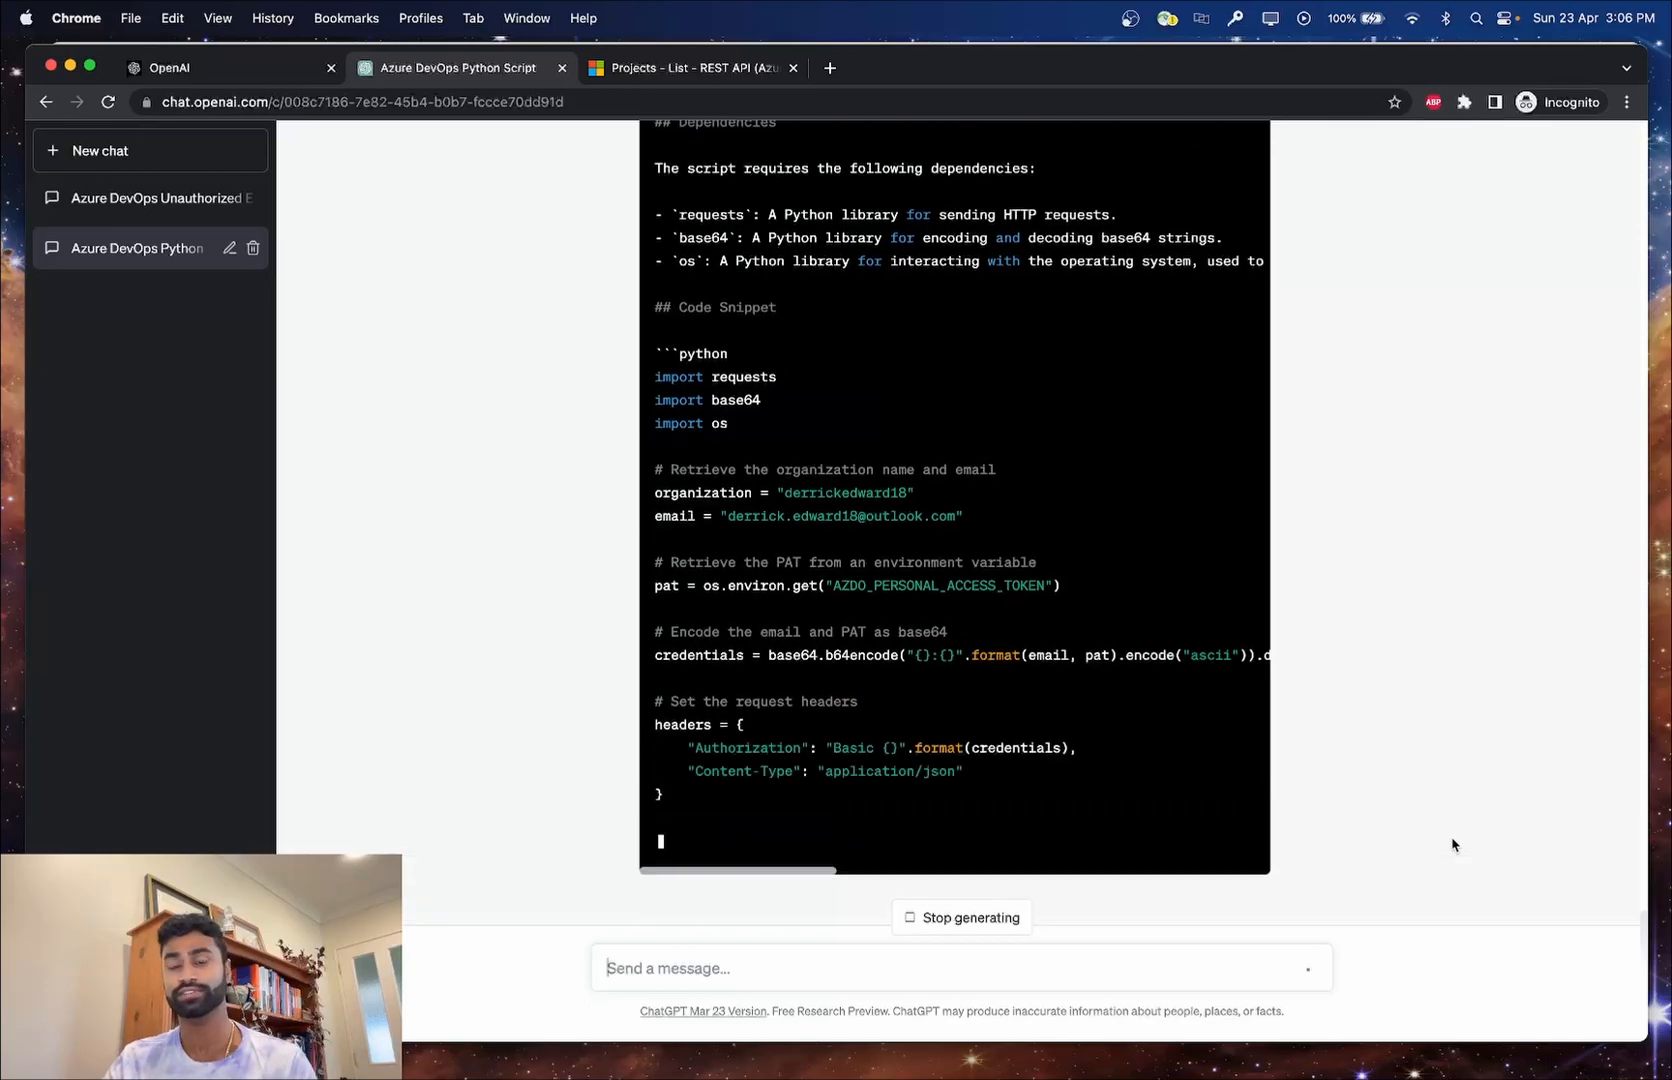
scroll(down, 3)
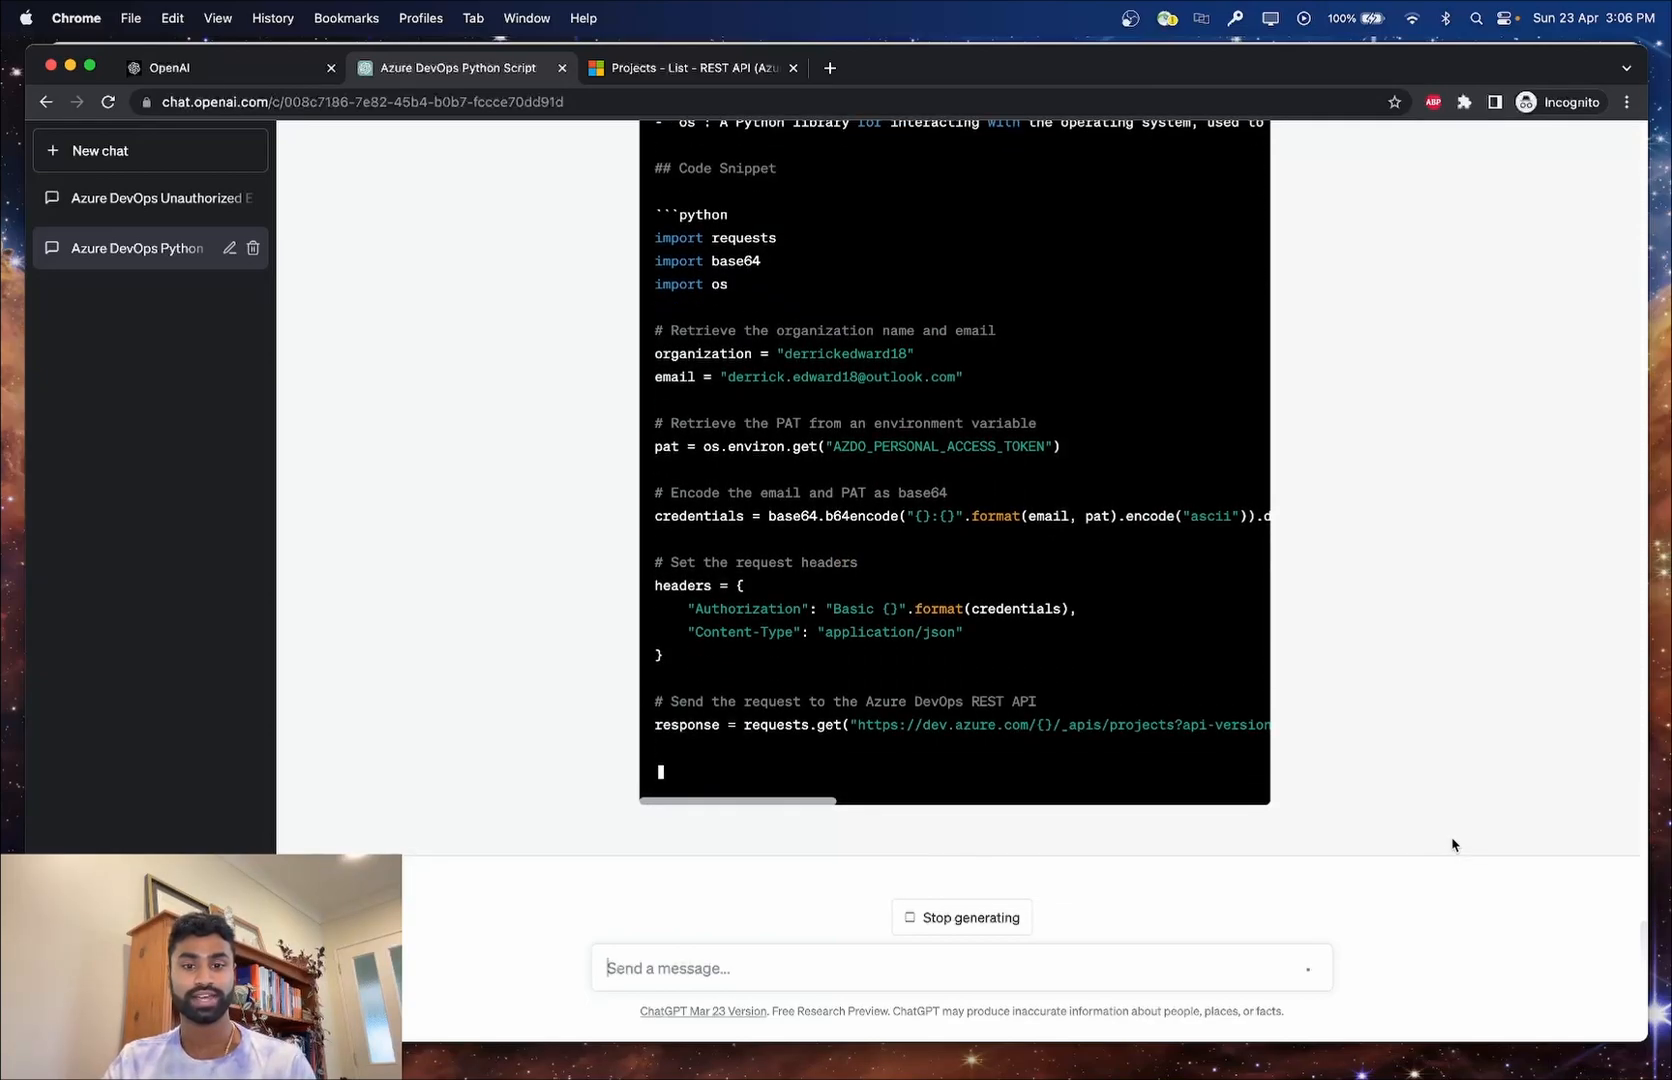
scroll(down, 3)
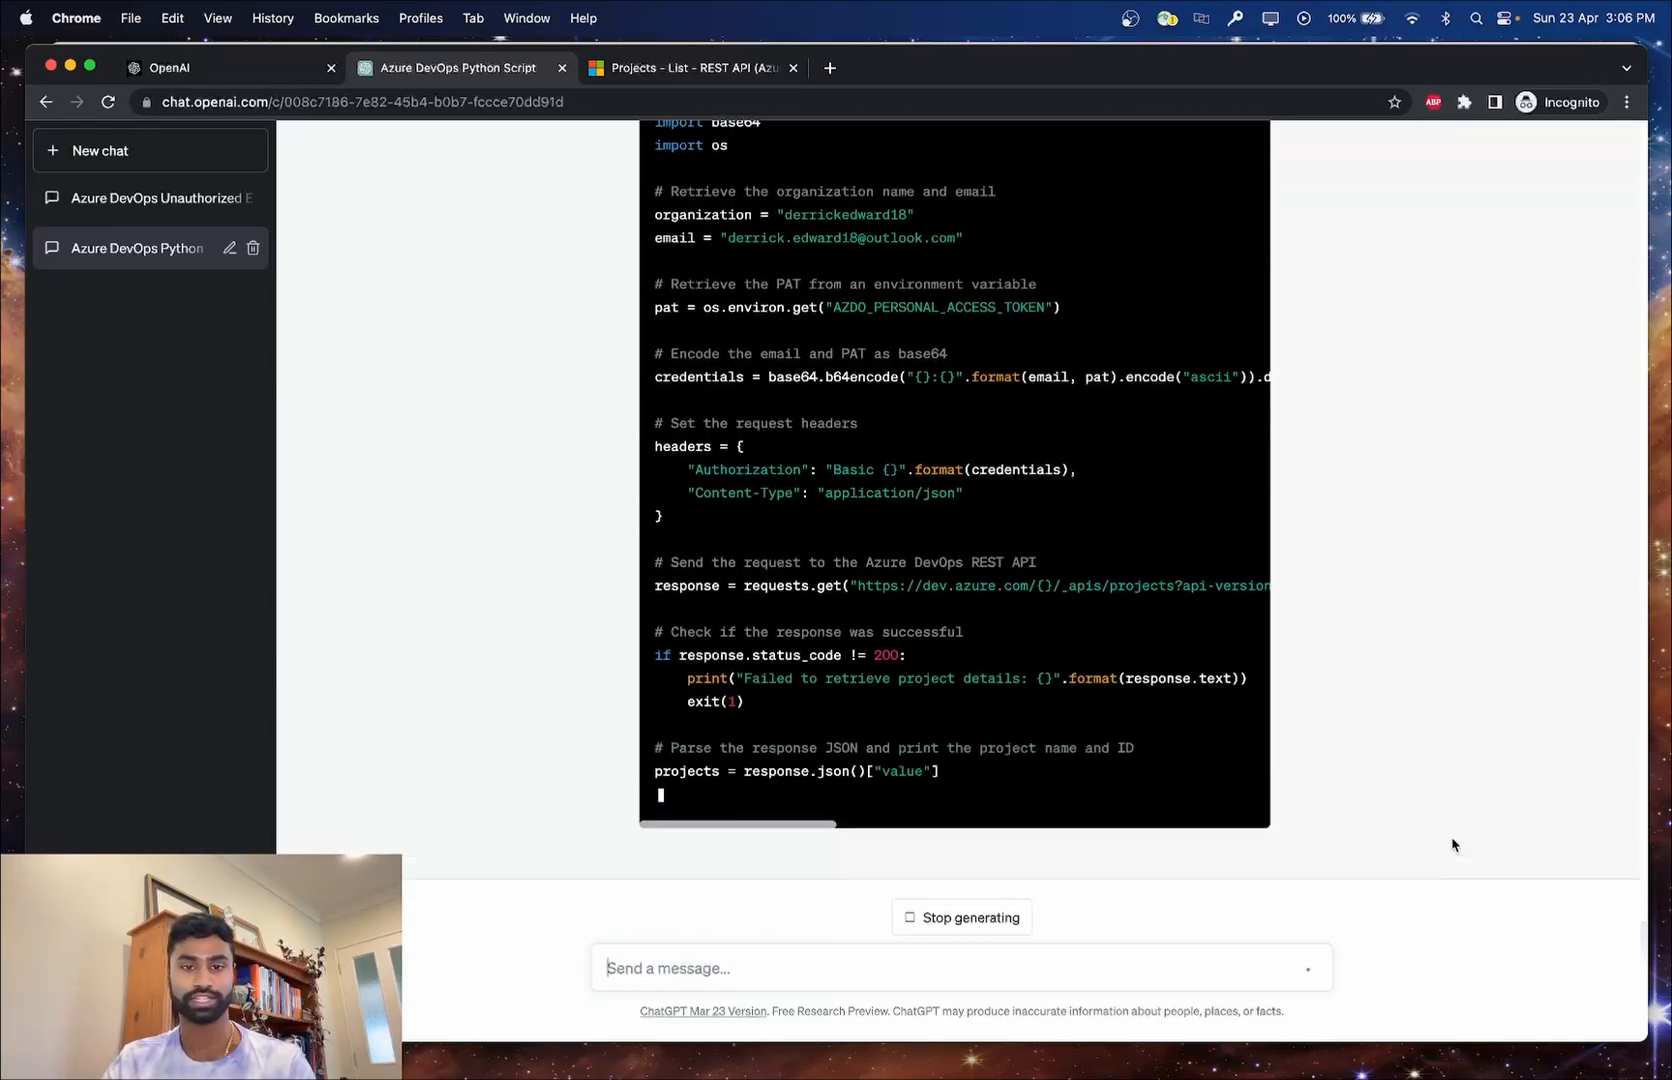
scroll(down, 3)
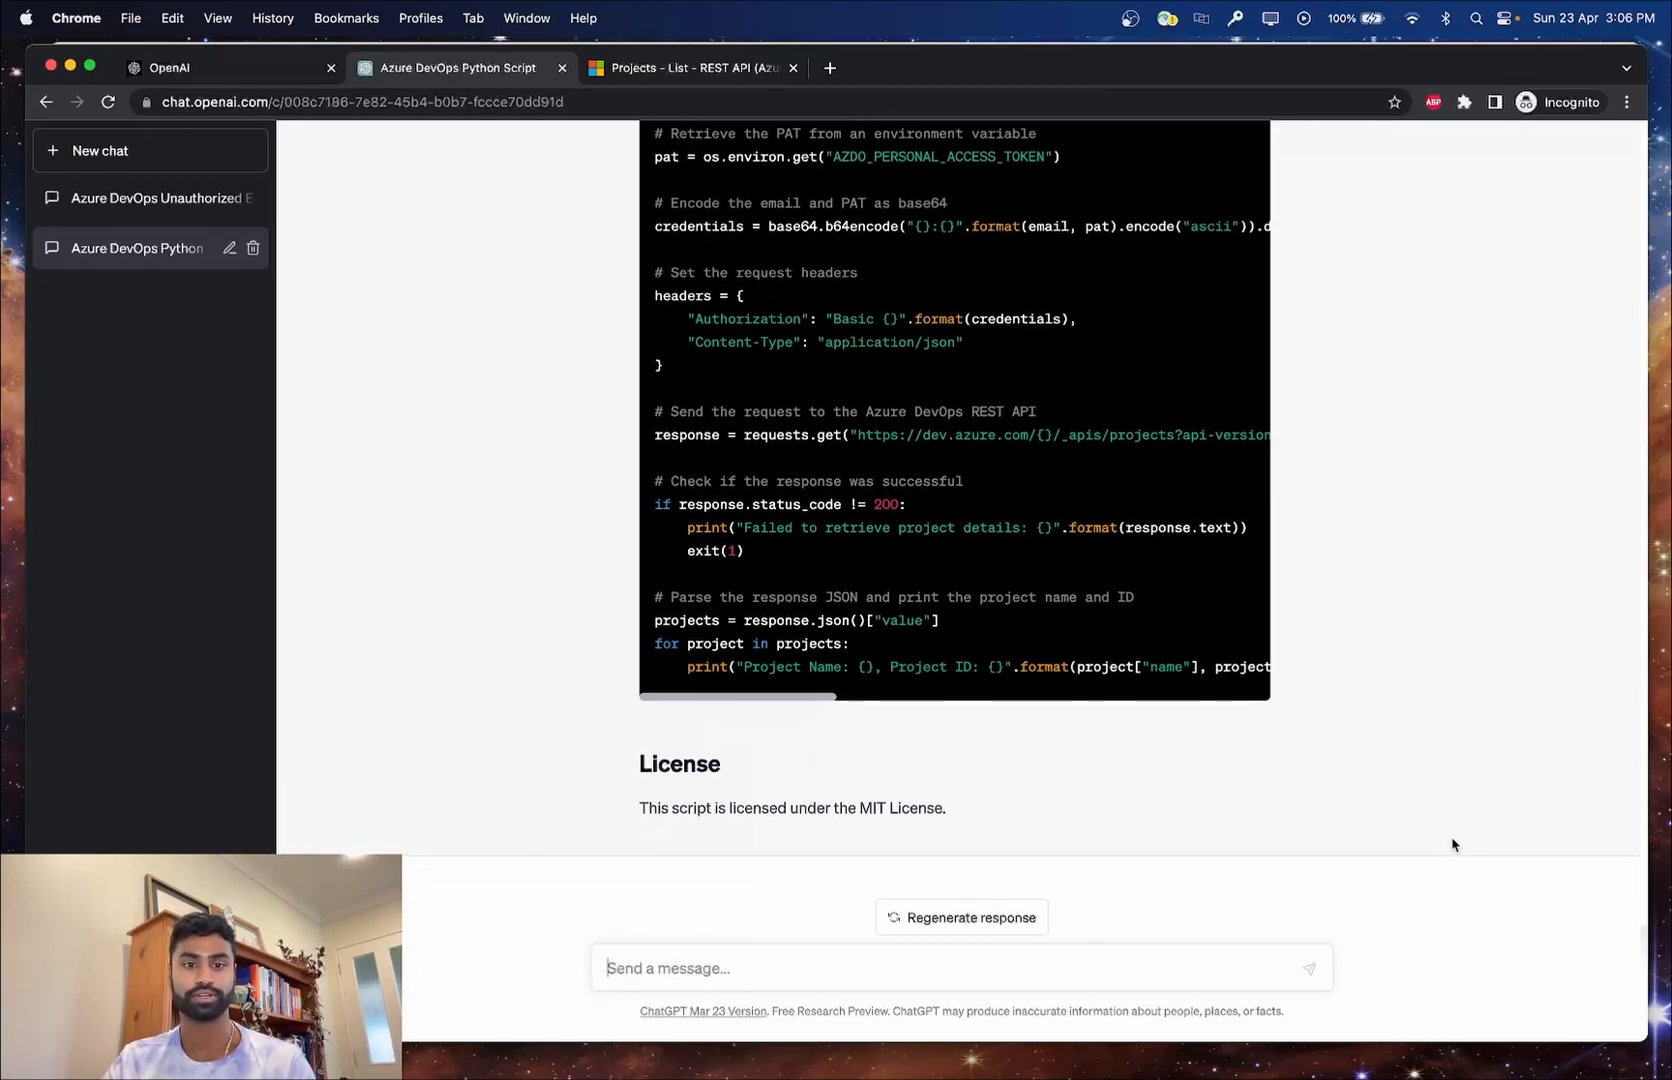
scroll(up, 3)
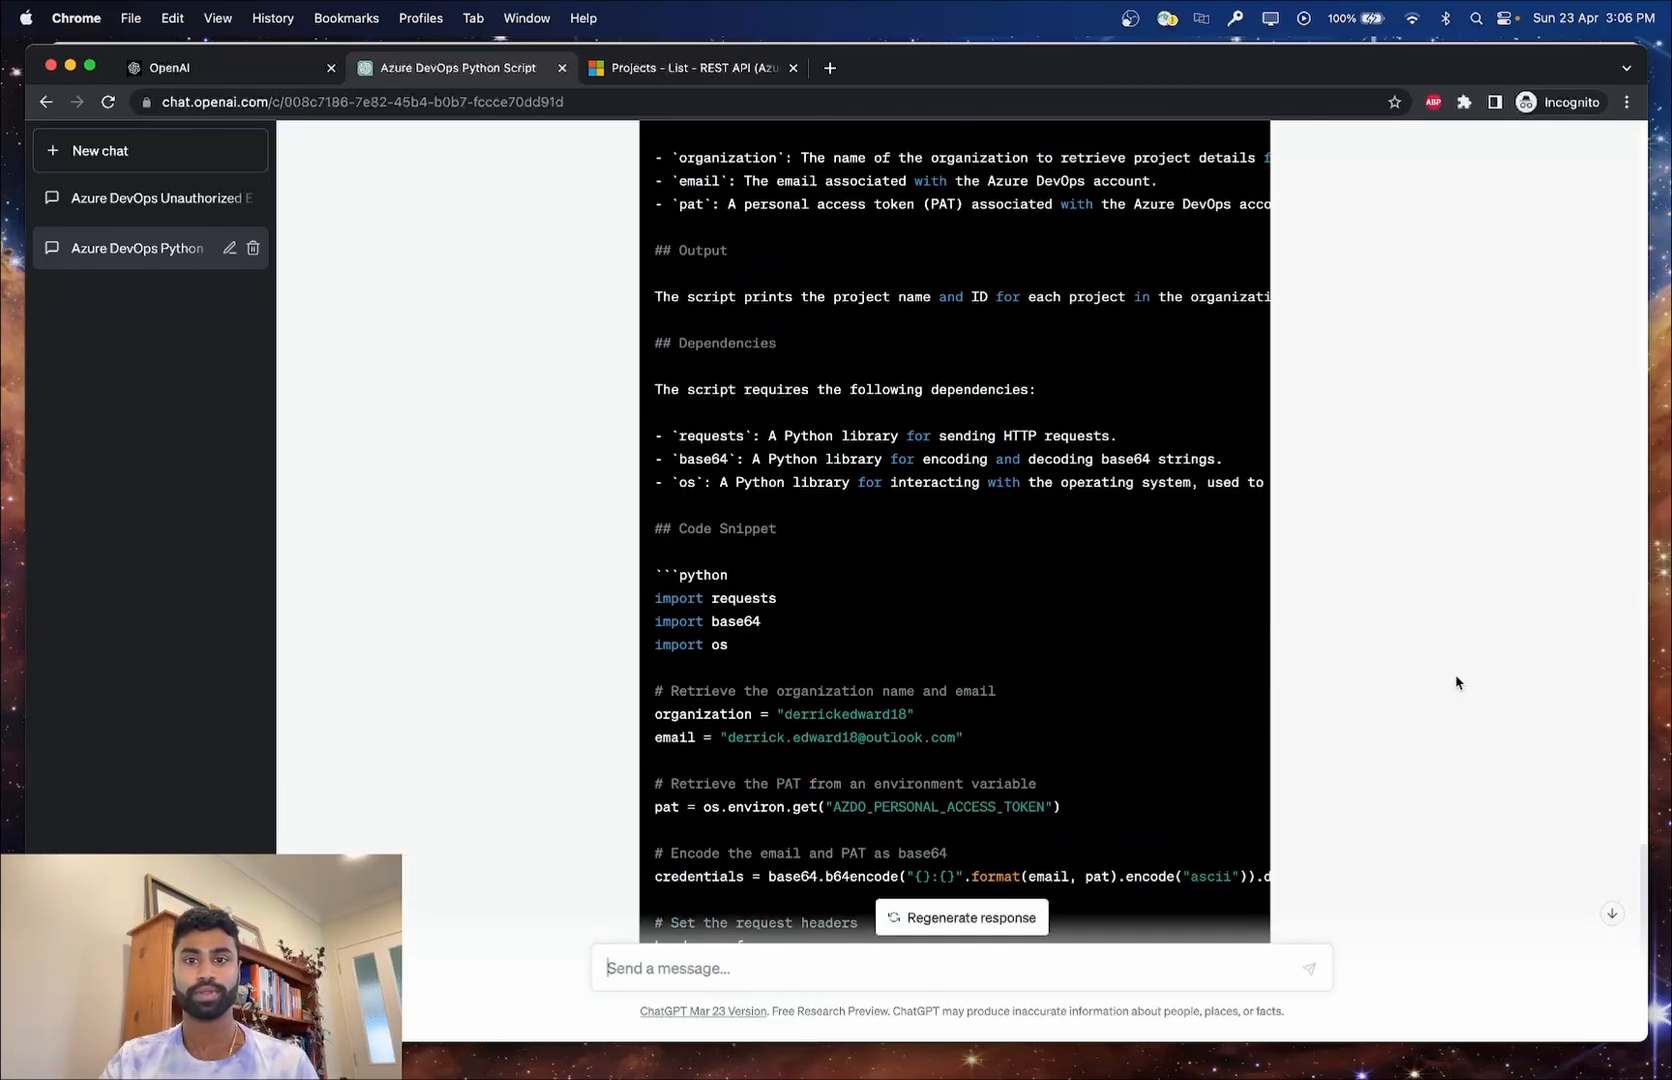
scroll(up, 3)
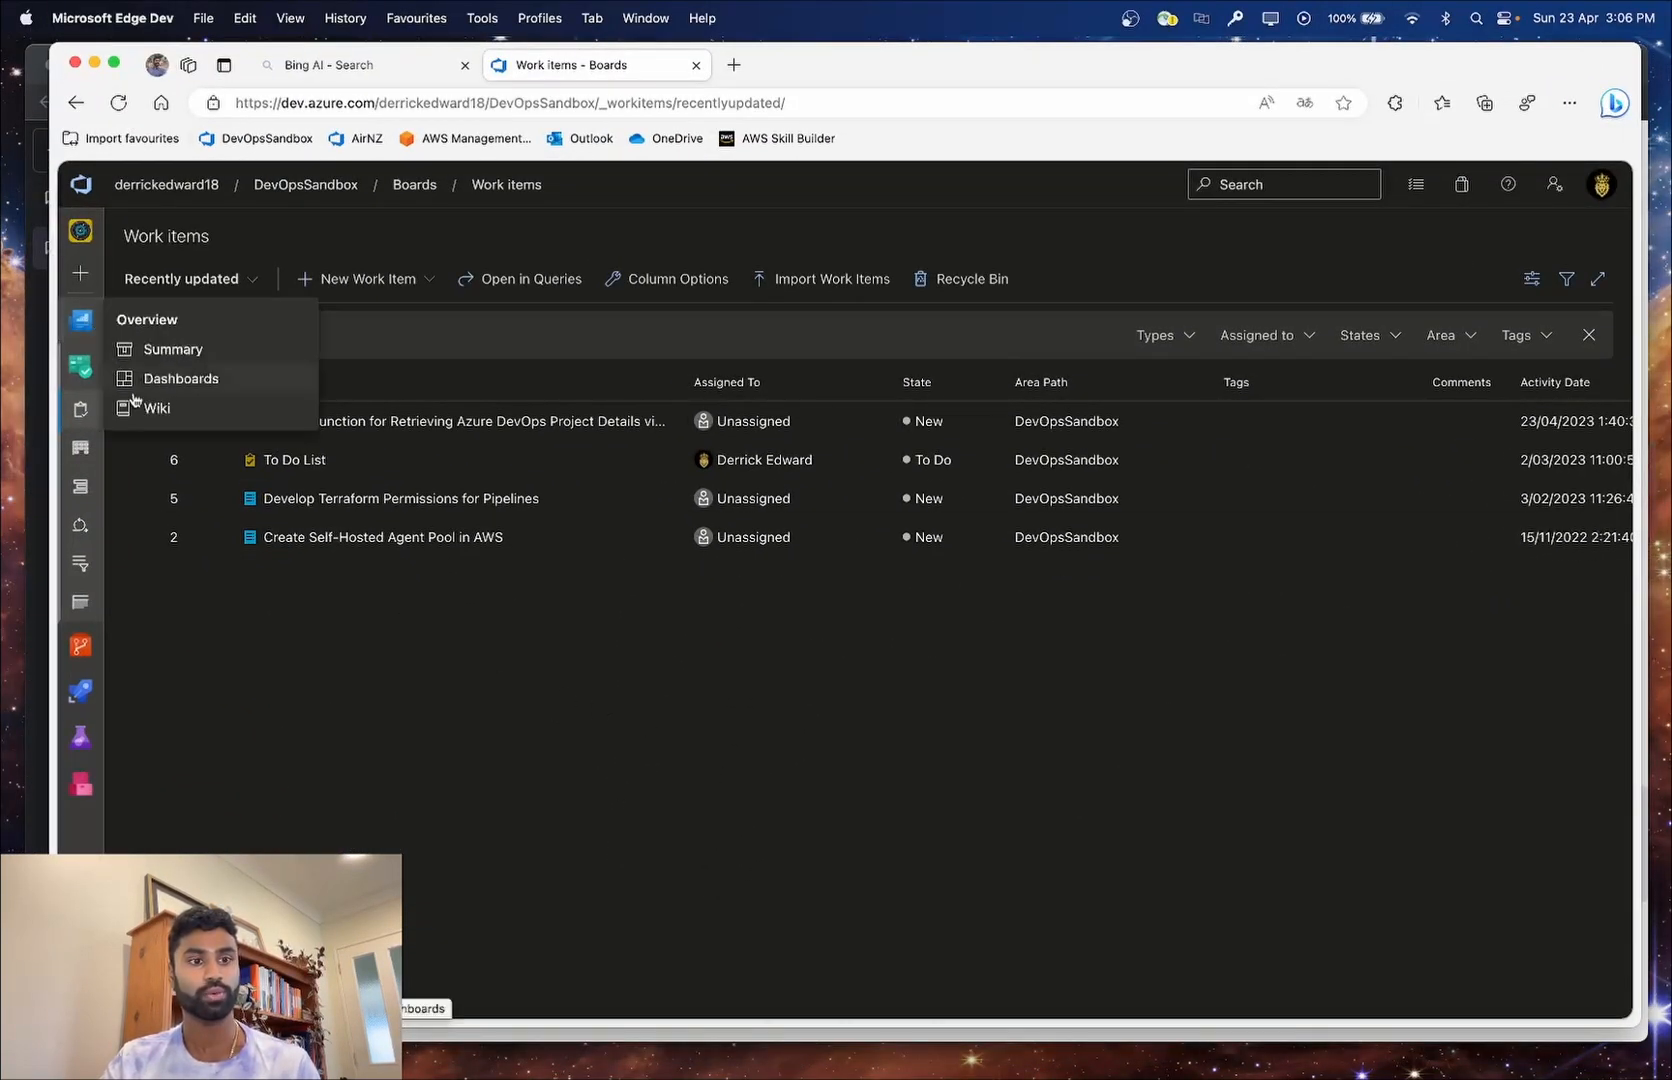
Start a new page in the Azure DevOps project wiki and paste the markdown documentation into its body.
click(156, 408)
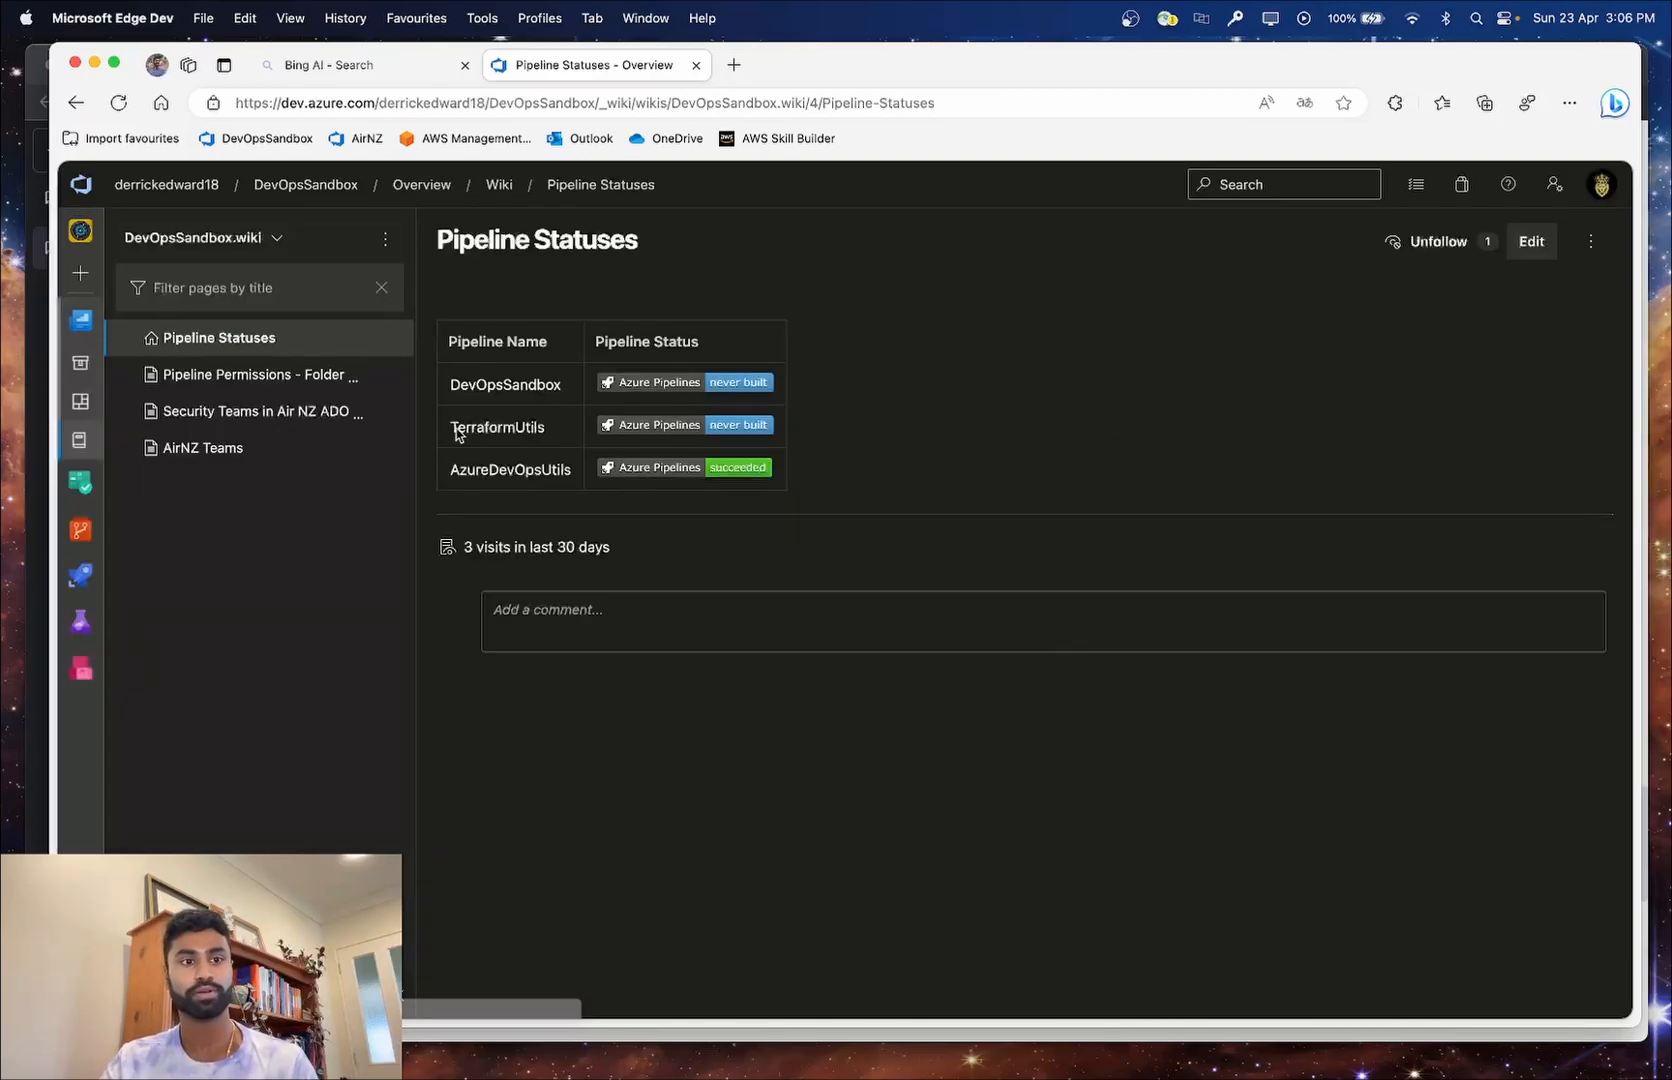
click(384, 238)
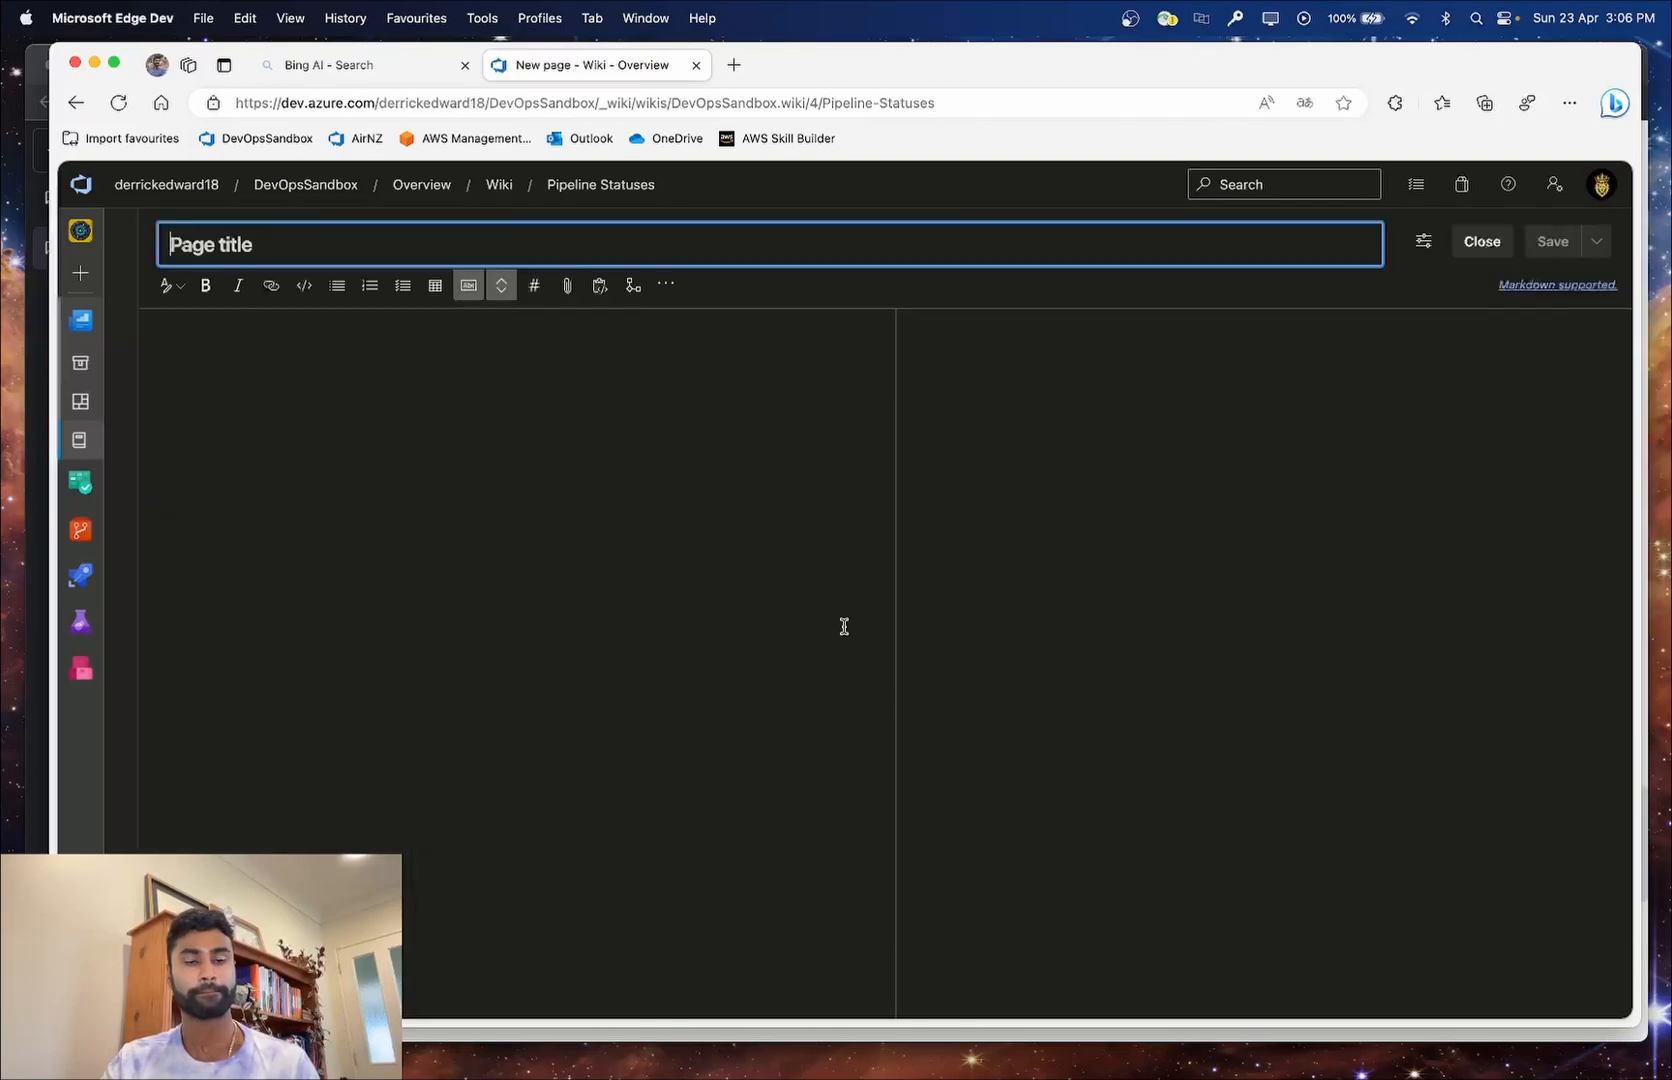
click(492, 464)
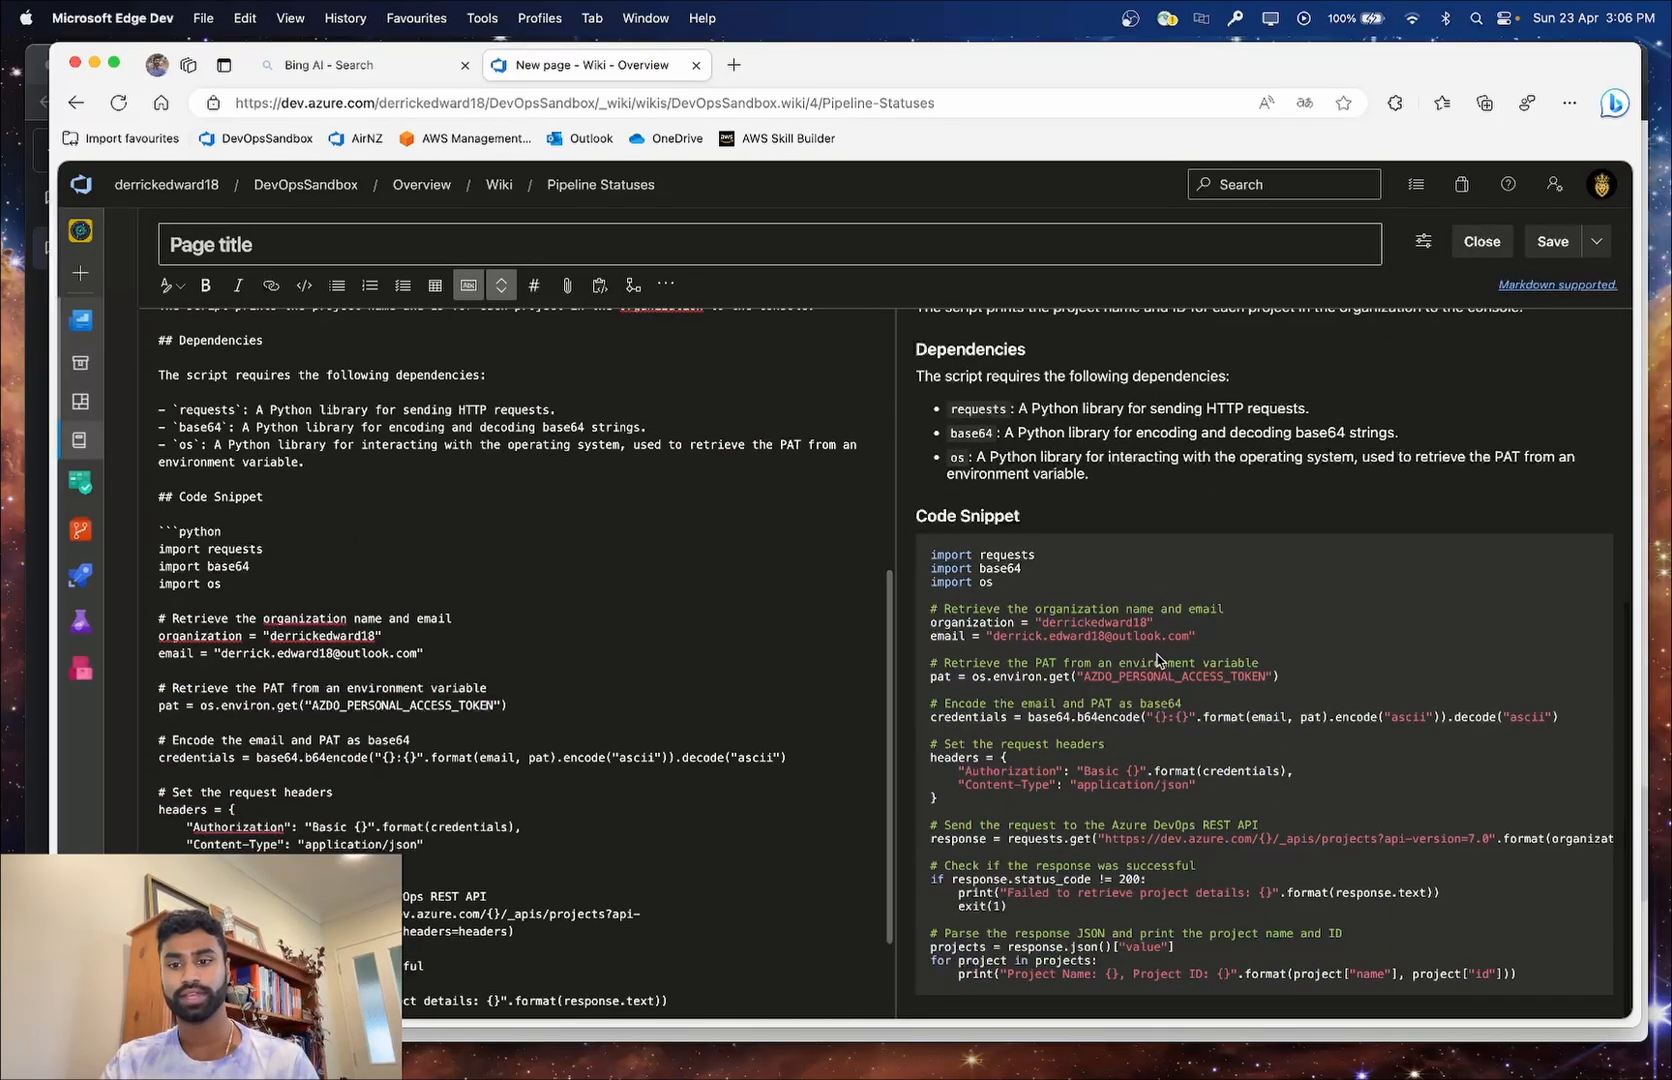
scroll(up, 3)
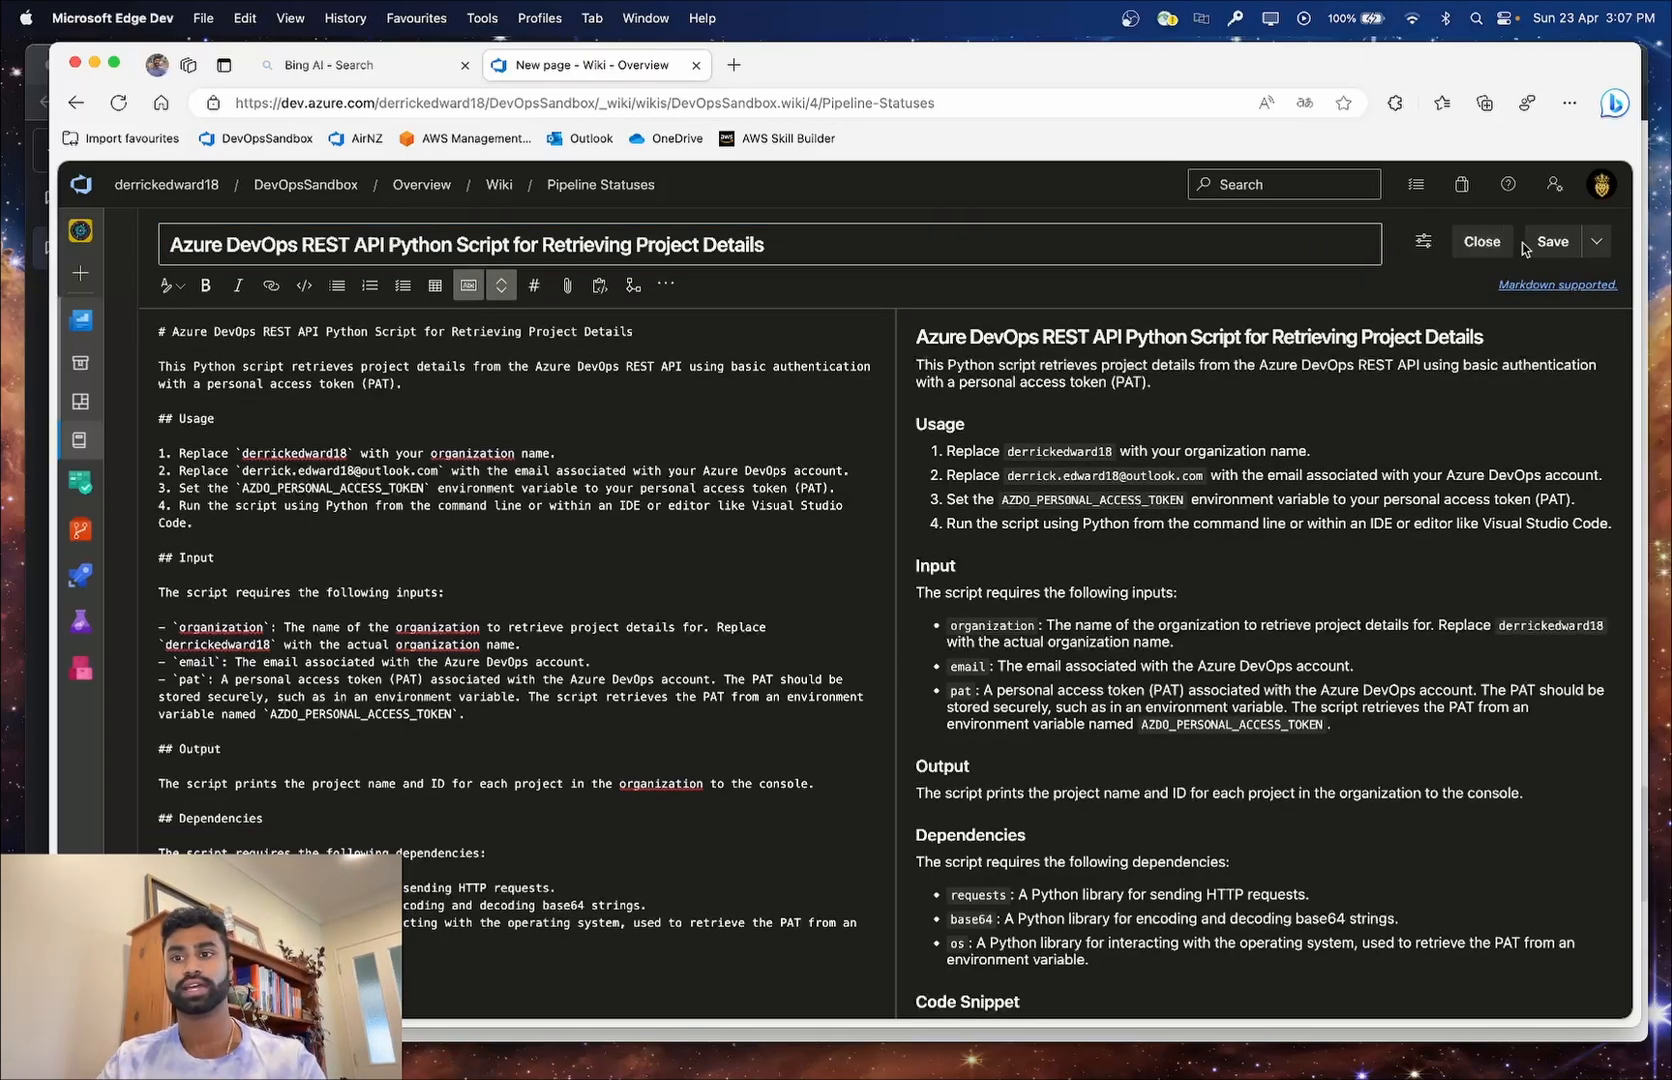
Save the page as 'Azure DevOps REST API Python Script for Retrieving Project Details' and view it in the wiki list.
click(1552, 240)
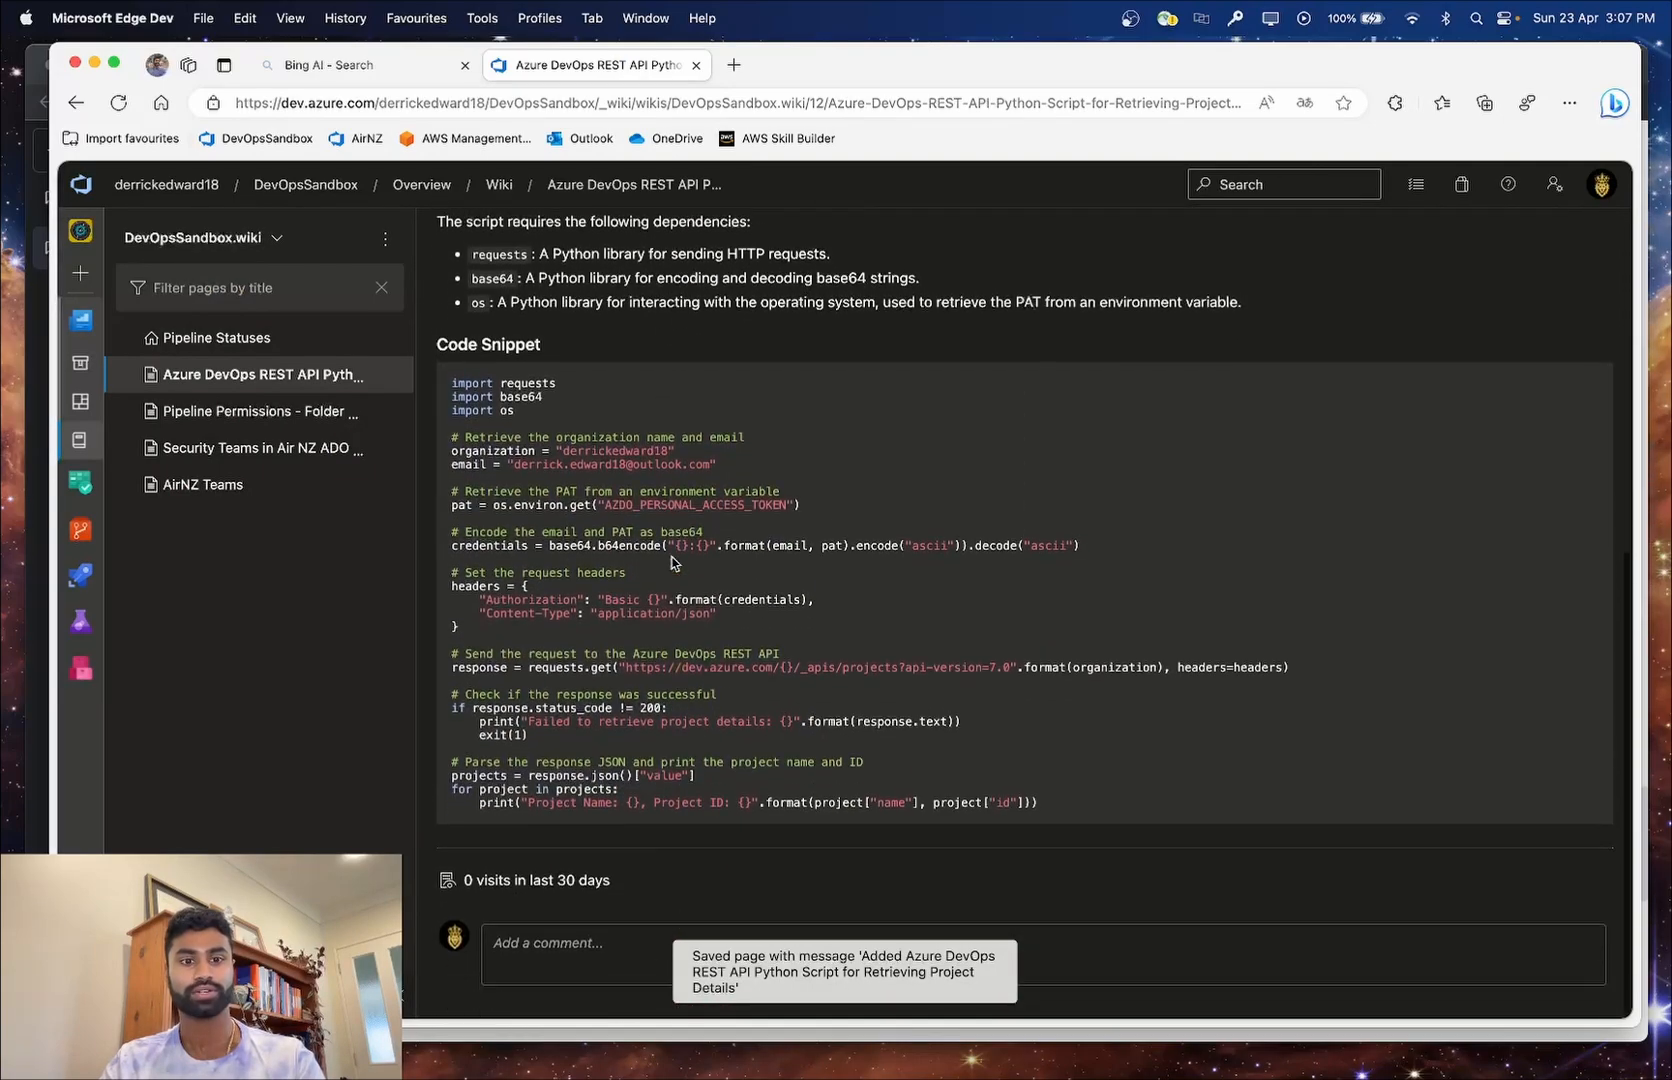
scroll(up, 3)
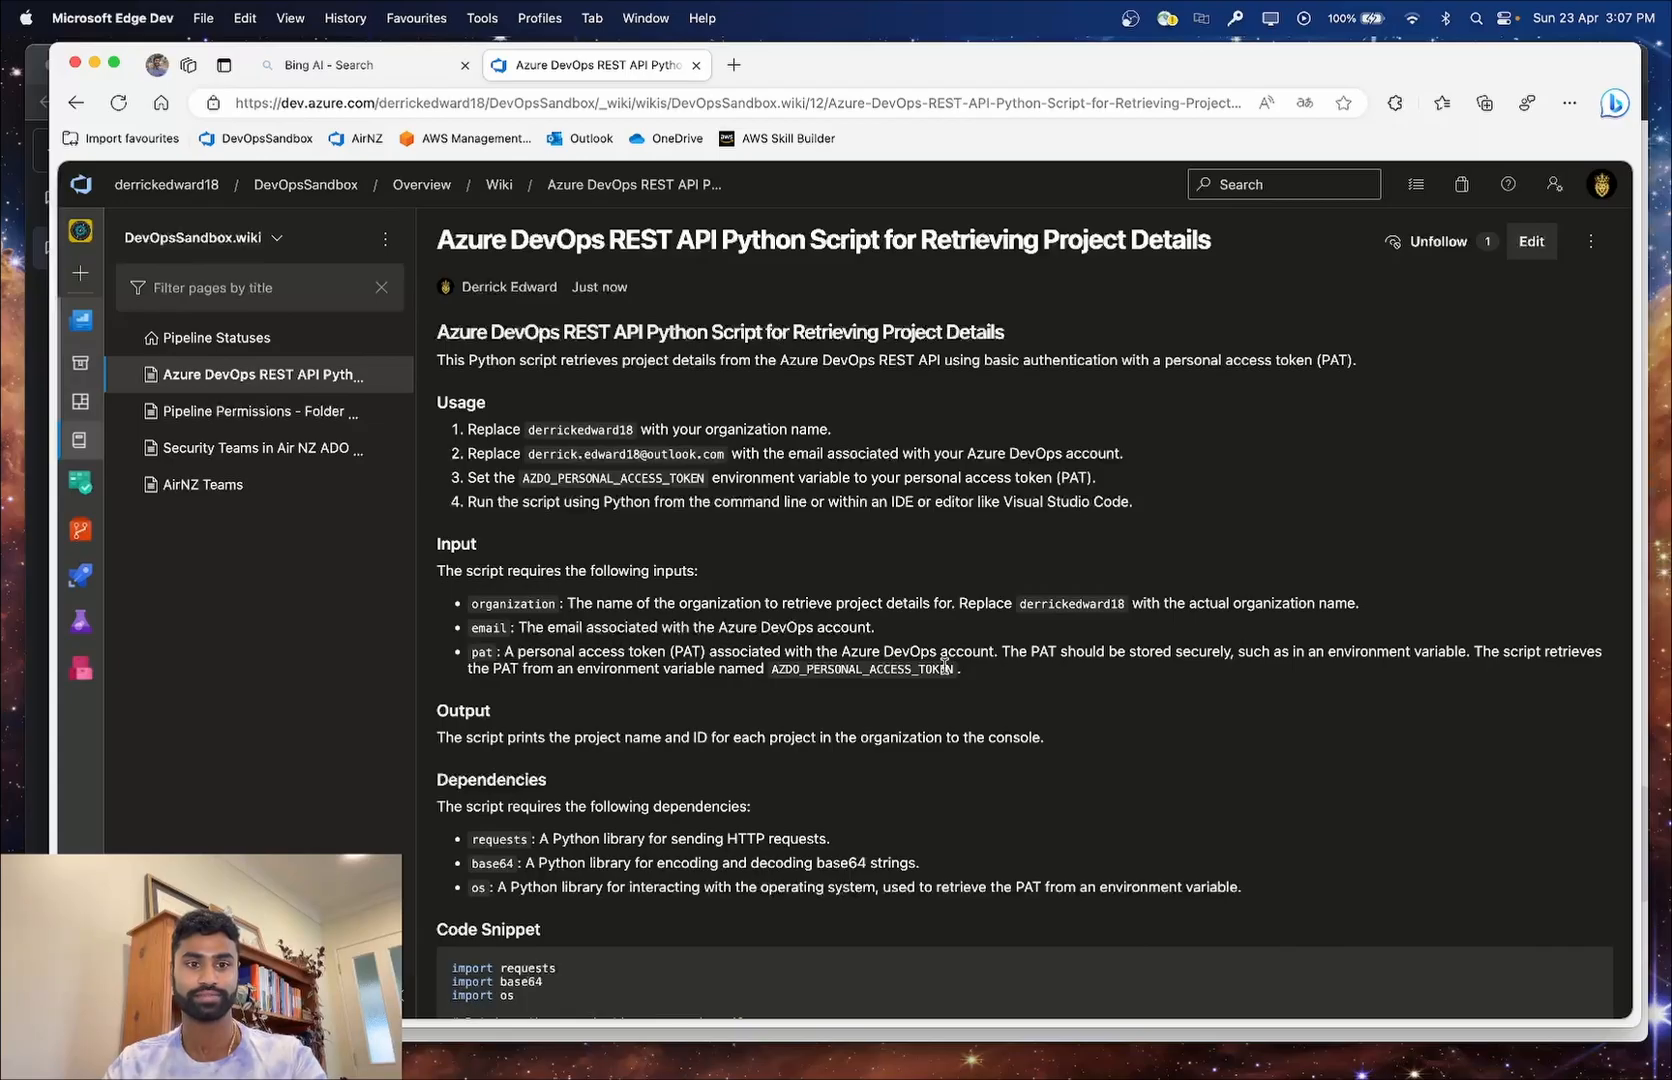
click(362, 74)
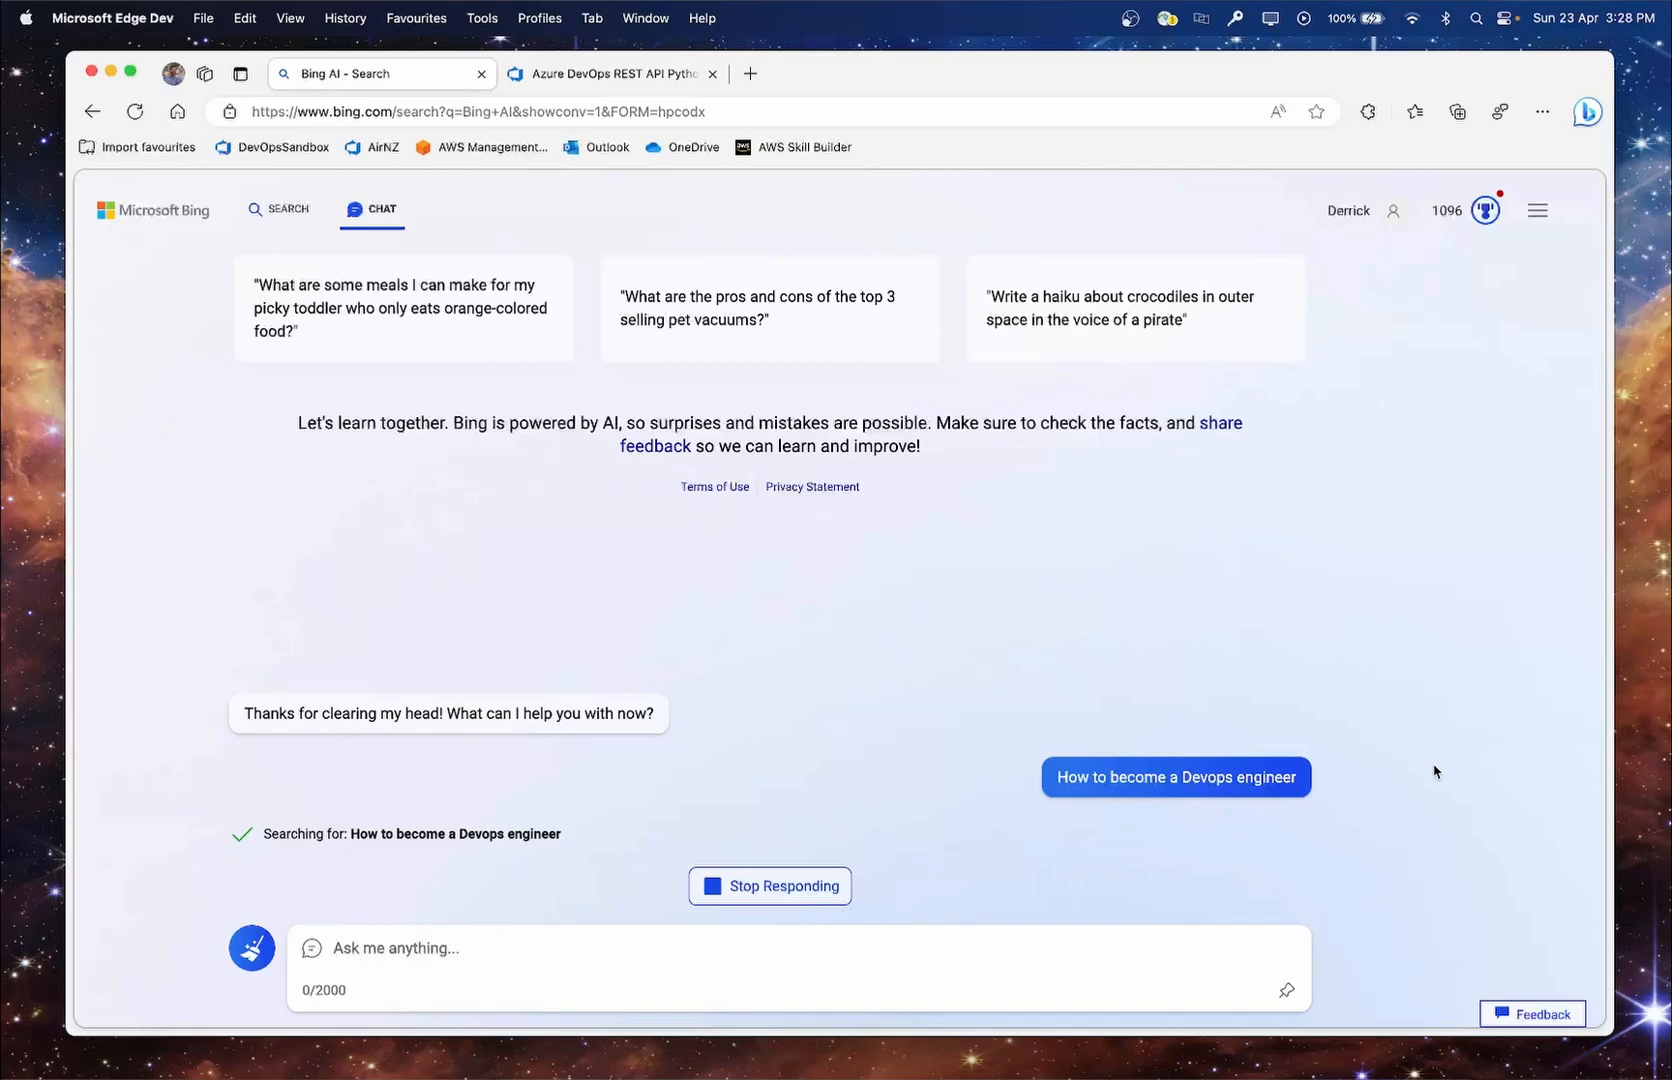
Read Bing Chat's seven-step answer on becoming a DevOps engineer with its sources.
scroll(down, 3)
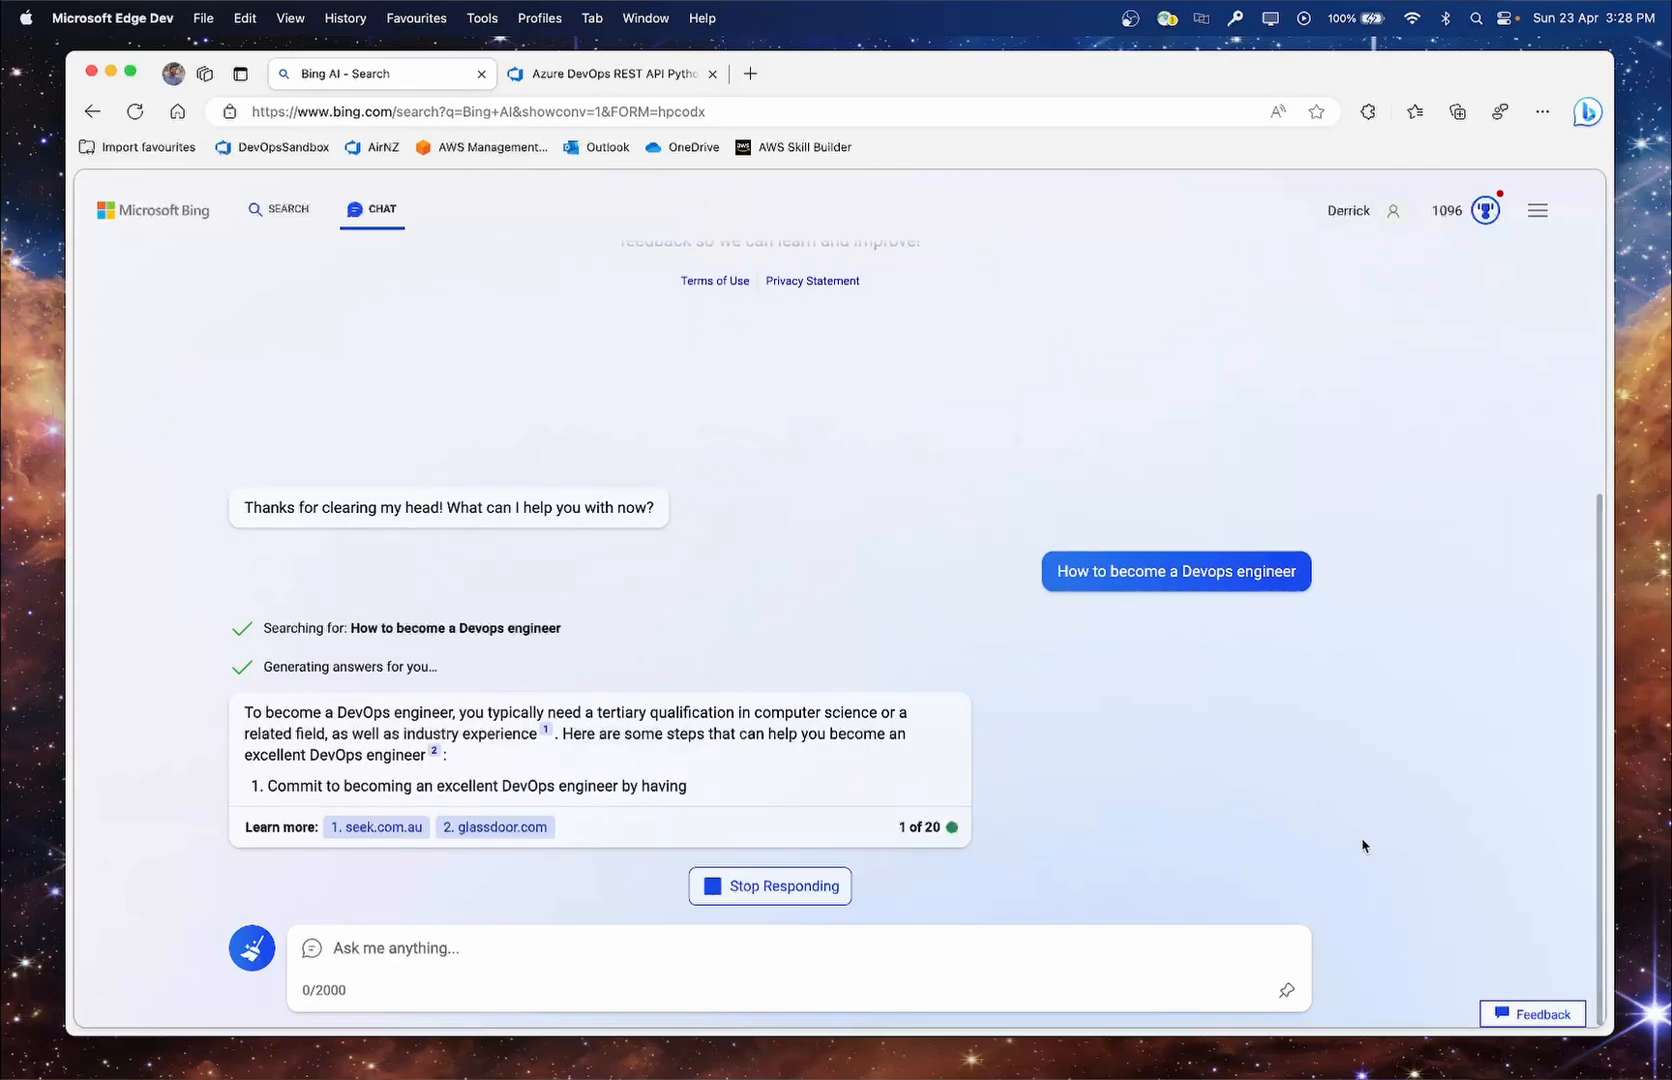
scroll(up, 3)
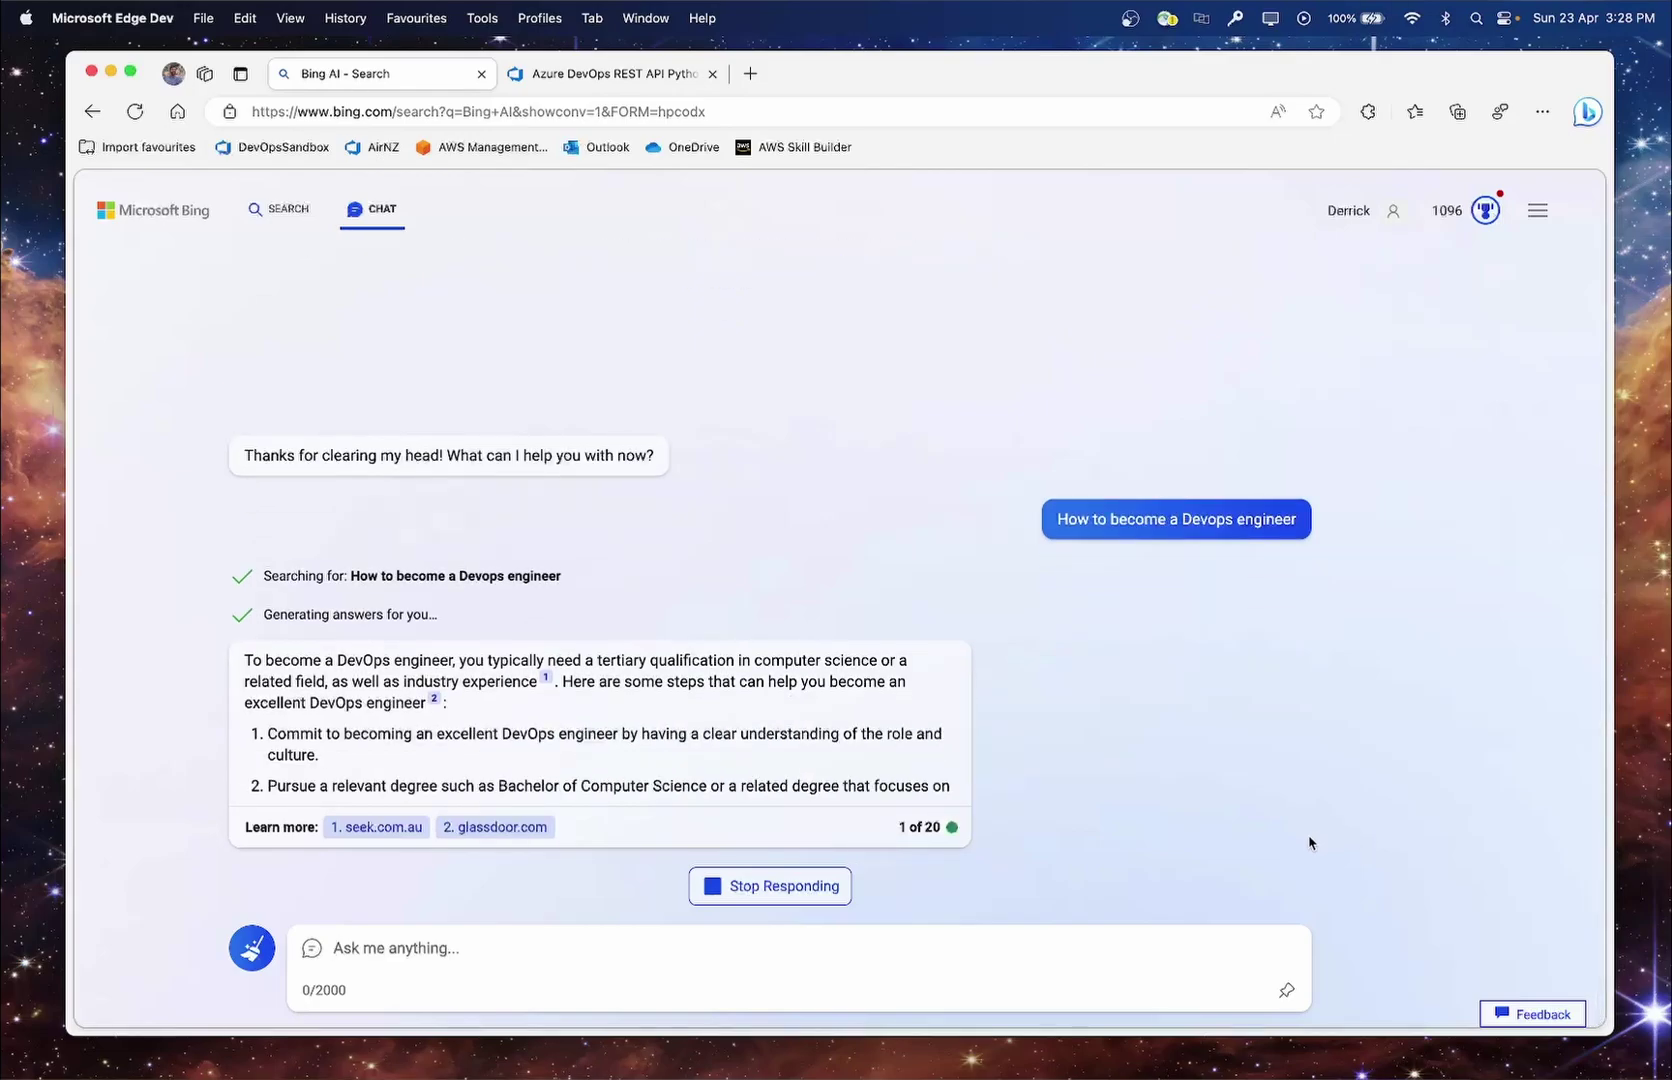
scroll(down, 3)
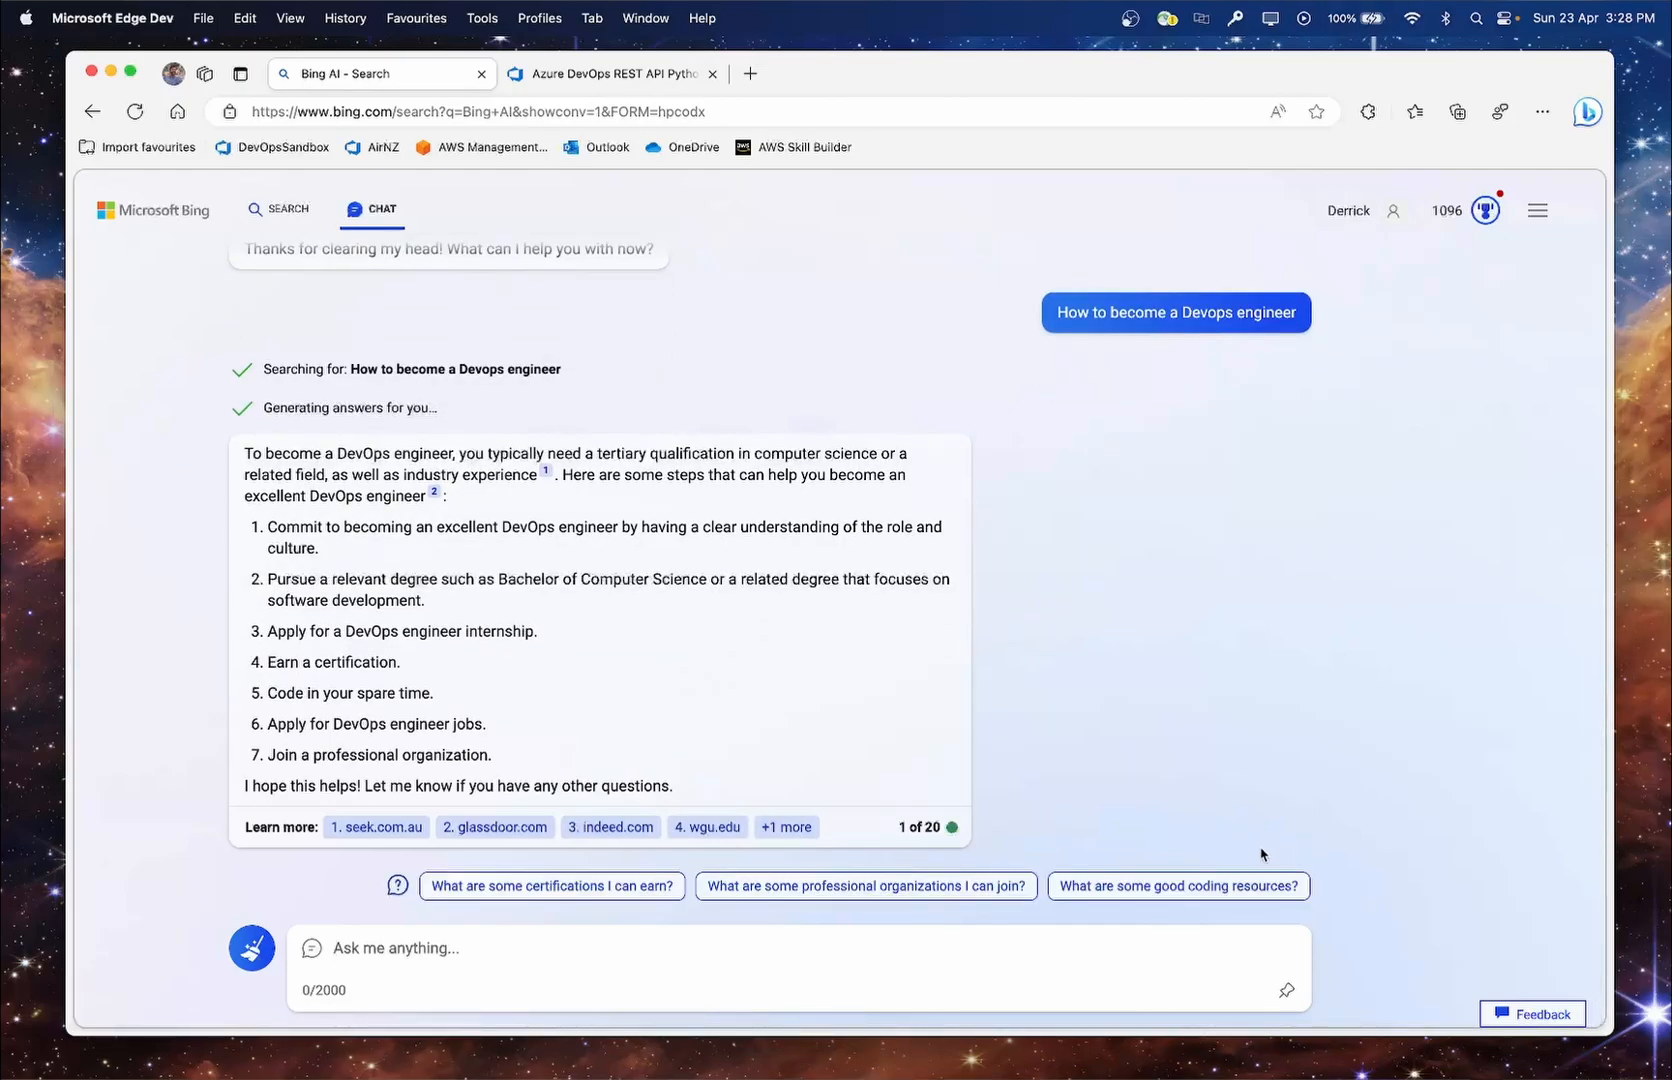
mouse_move(1270, 852)
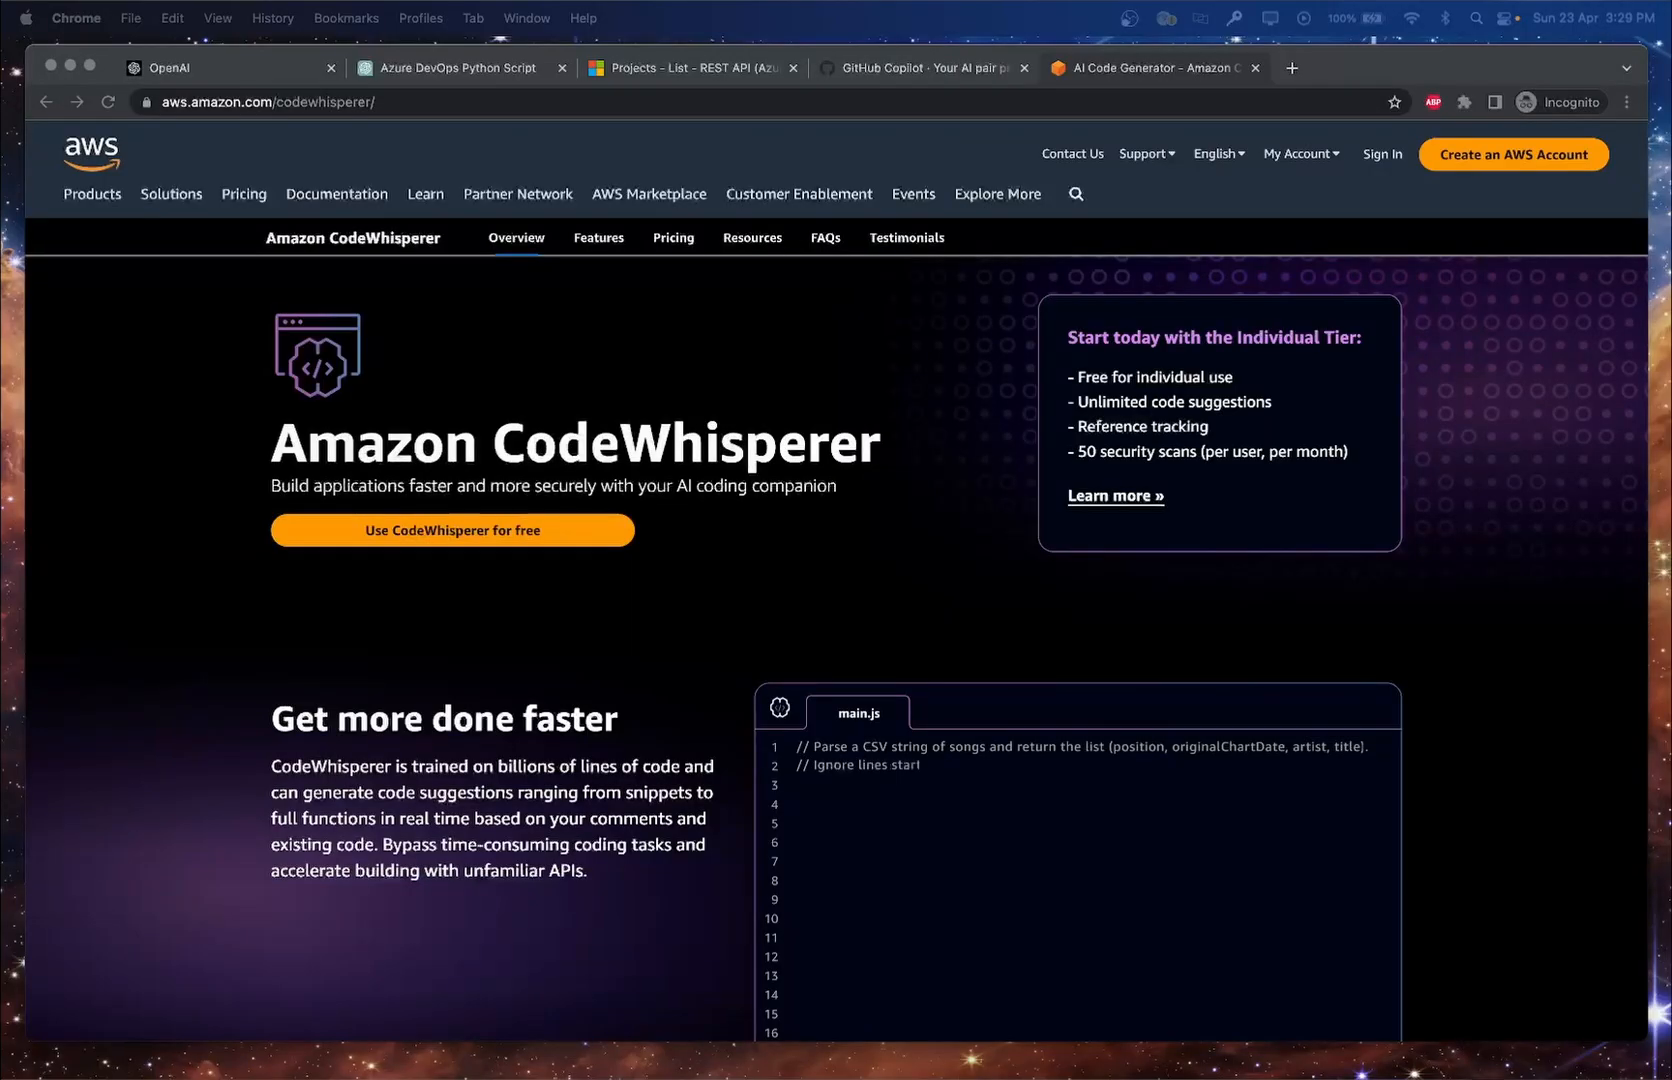
scroll(down, 3)
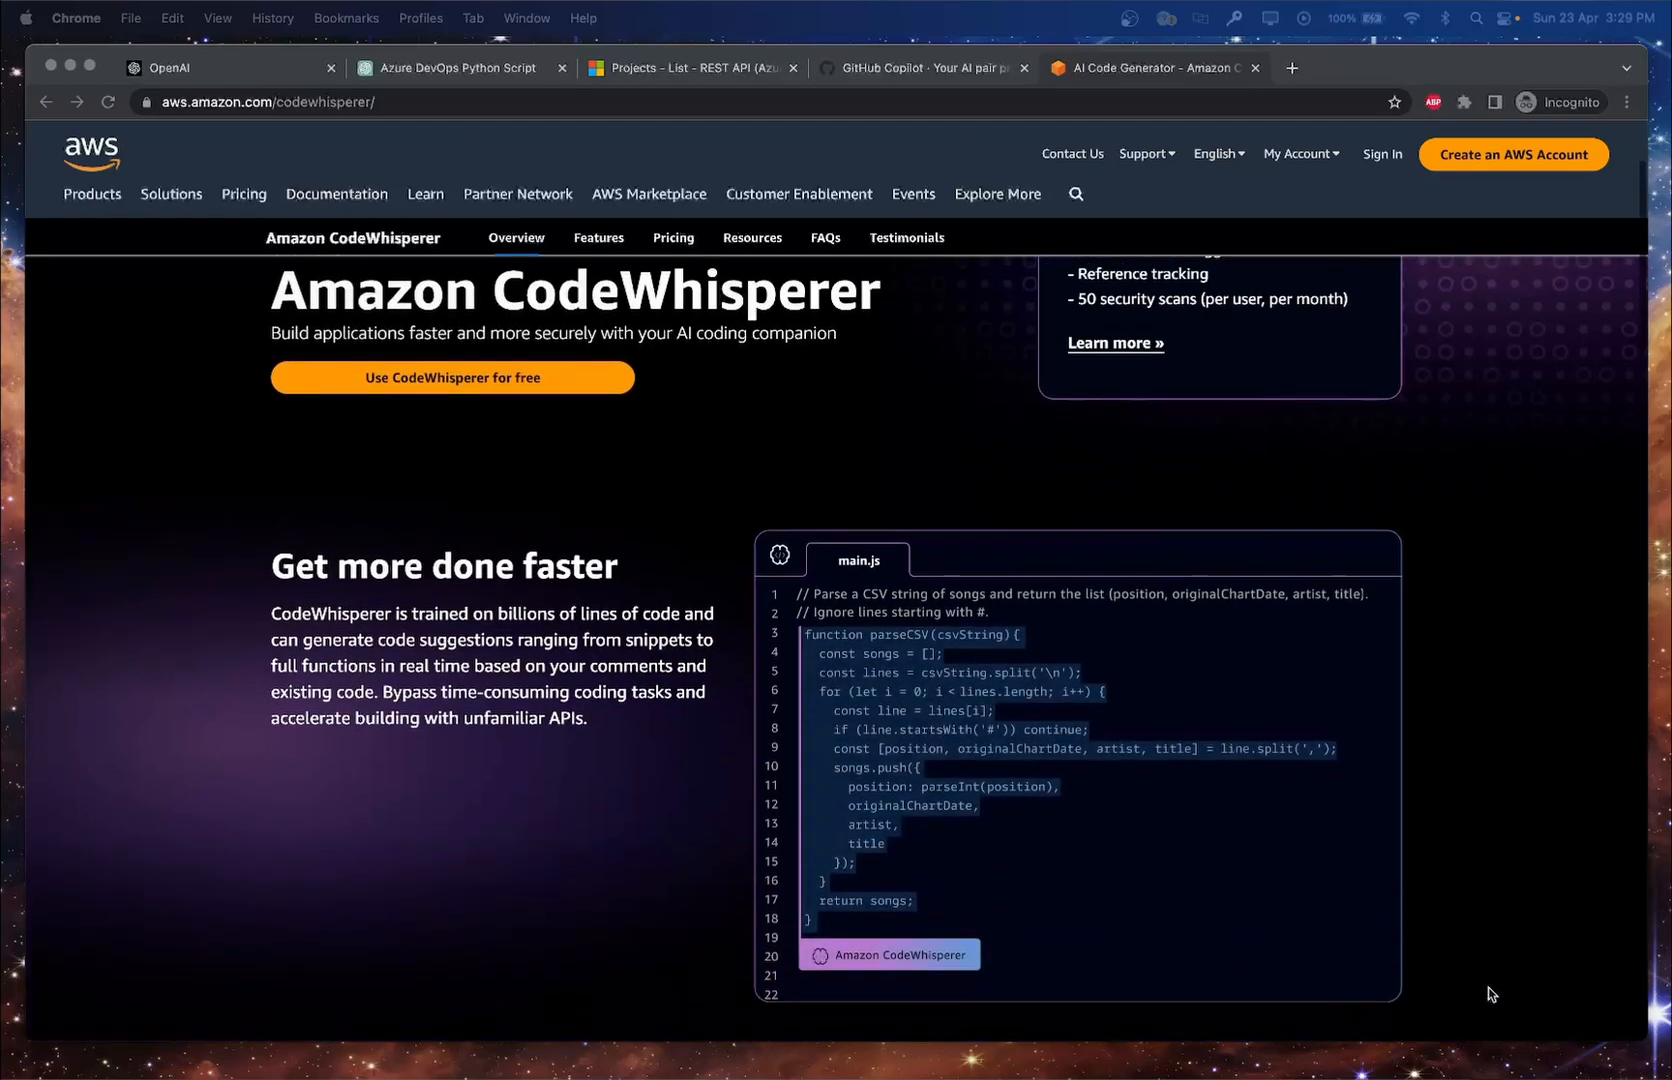
scroll(down, 3)
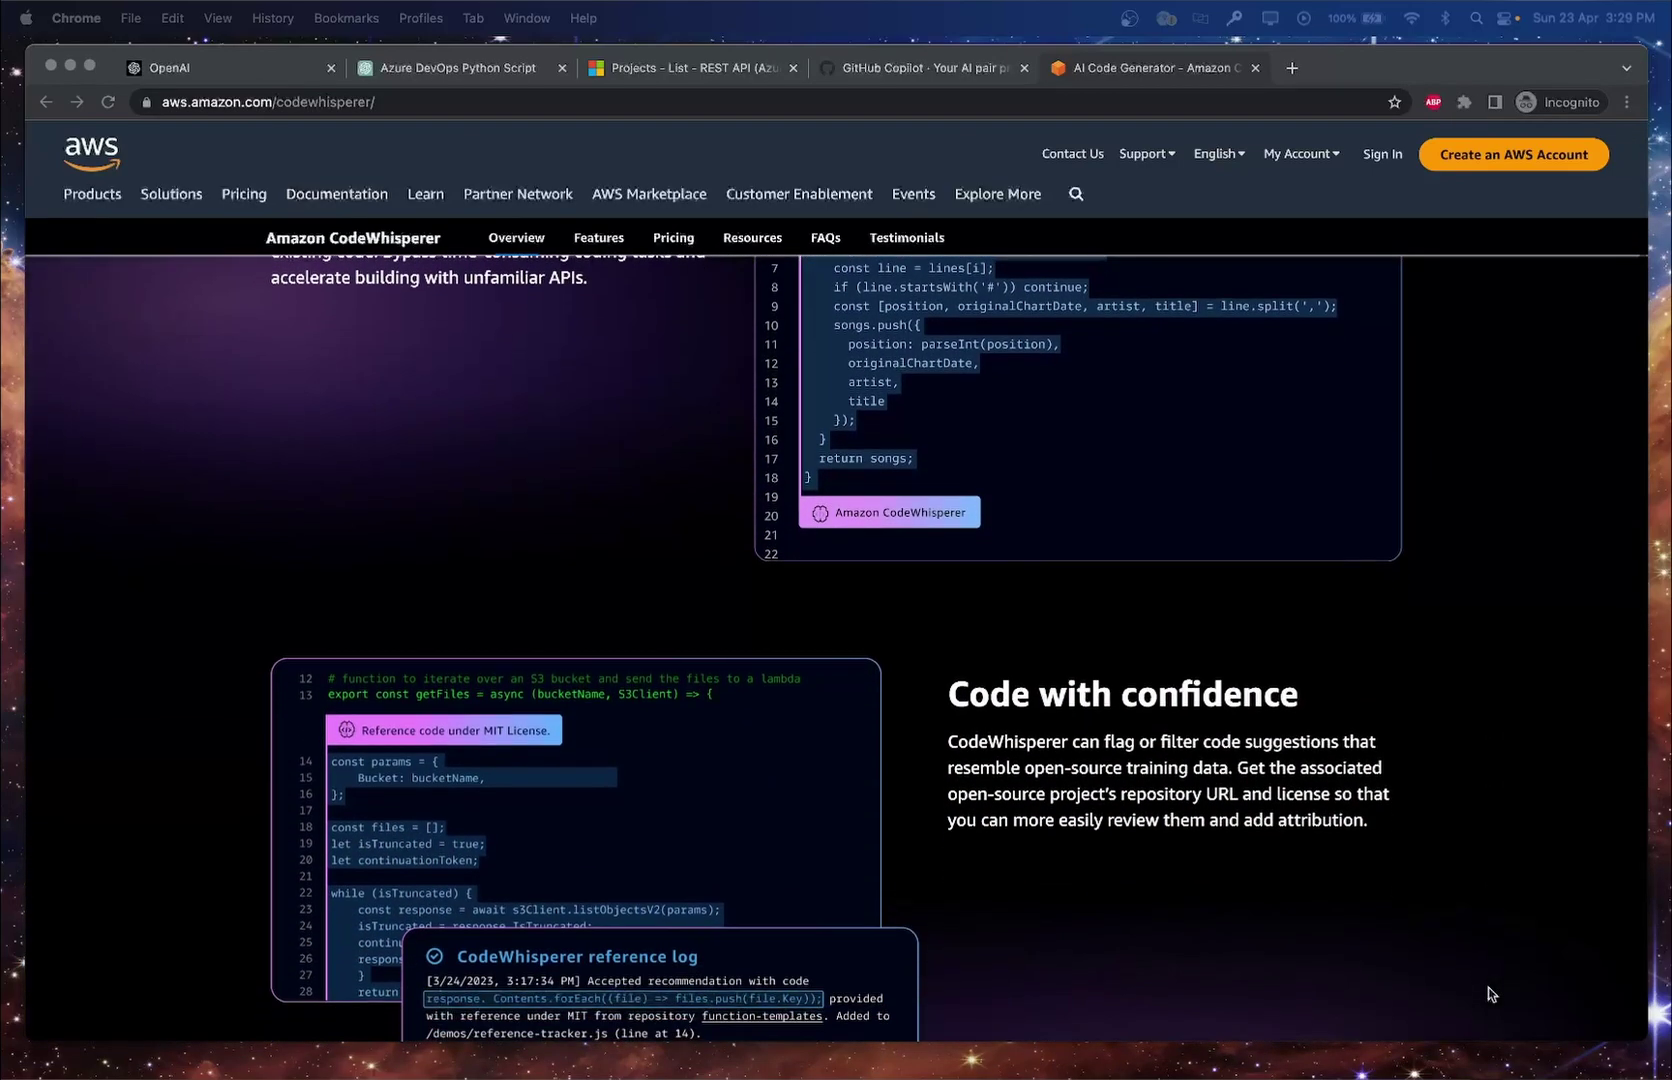
scroll(down, 3)
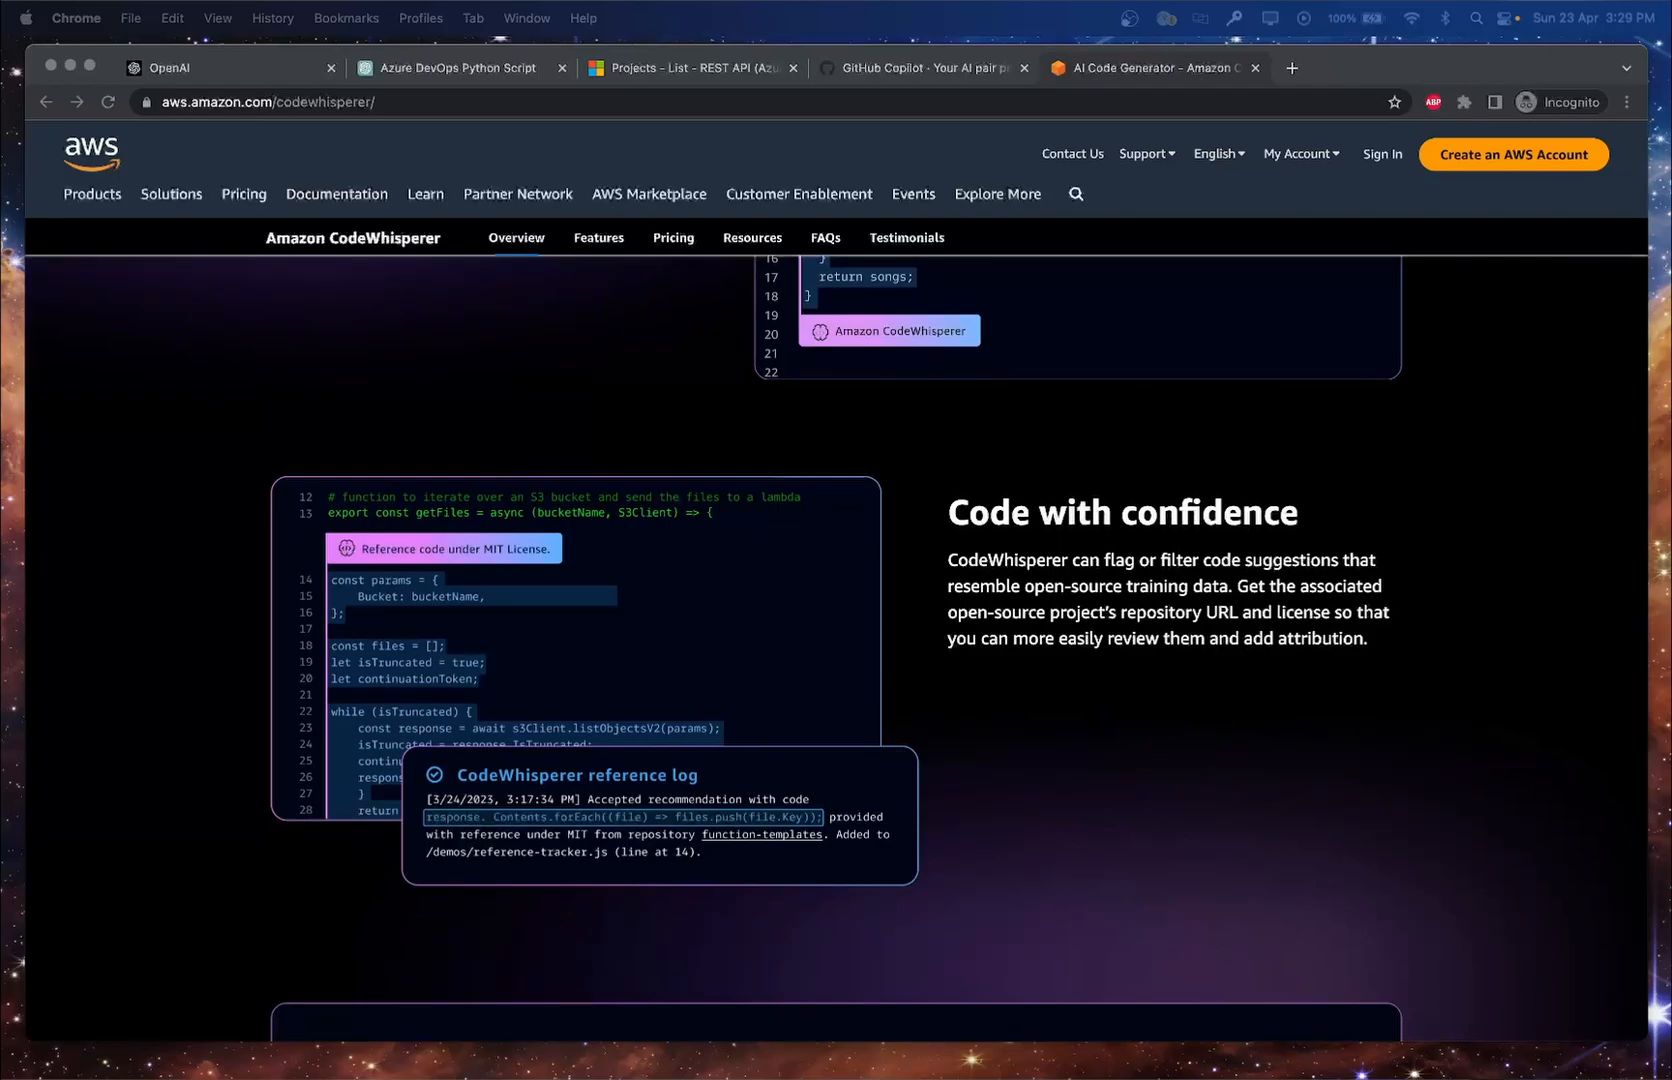
click(224, 68)
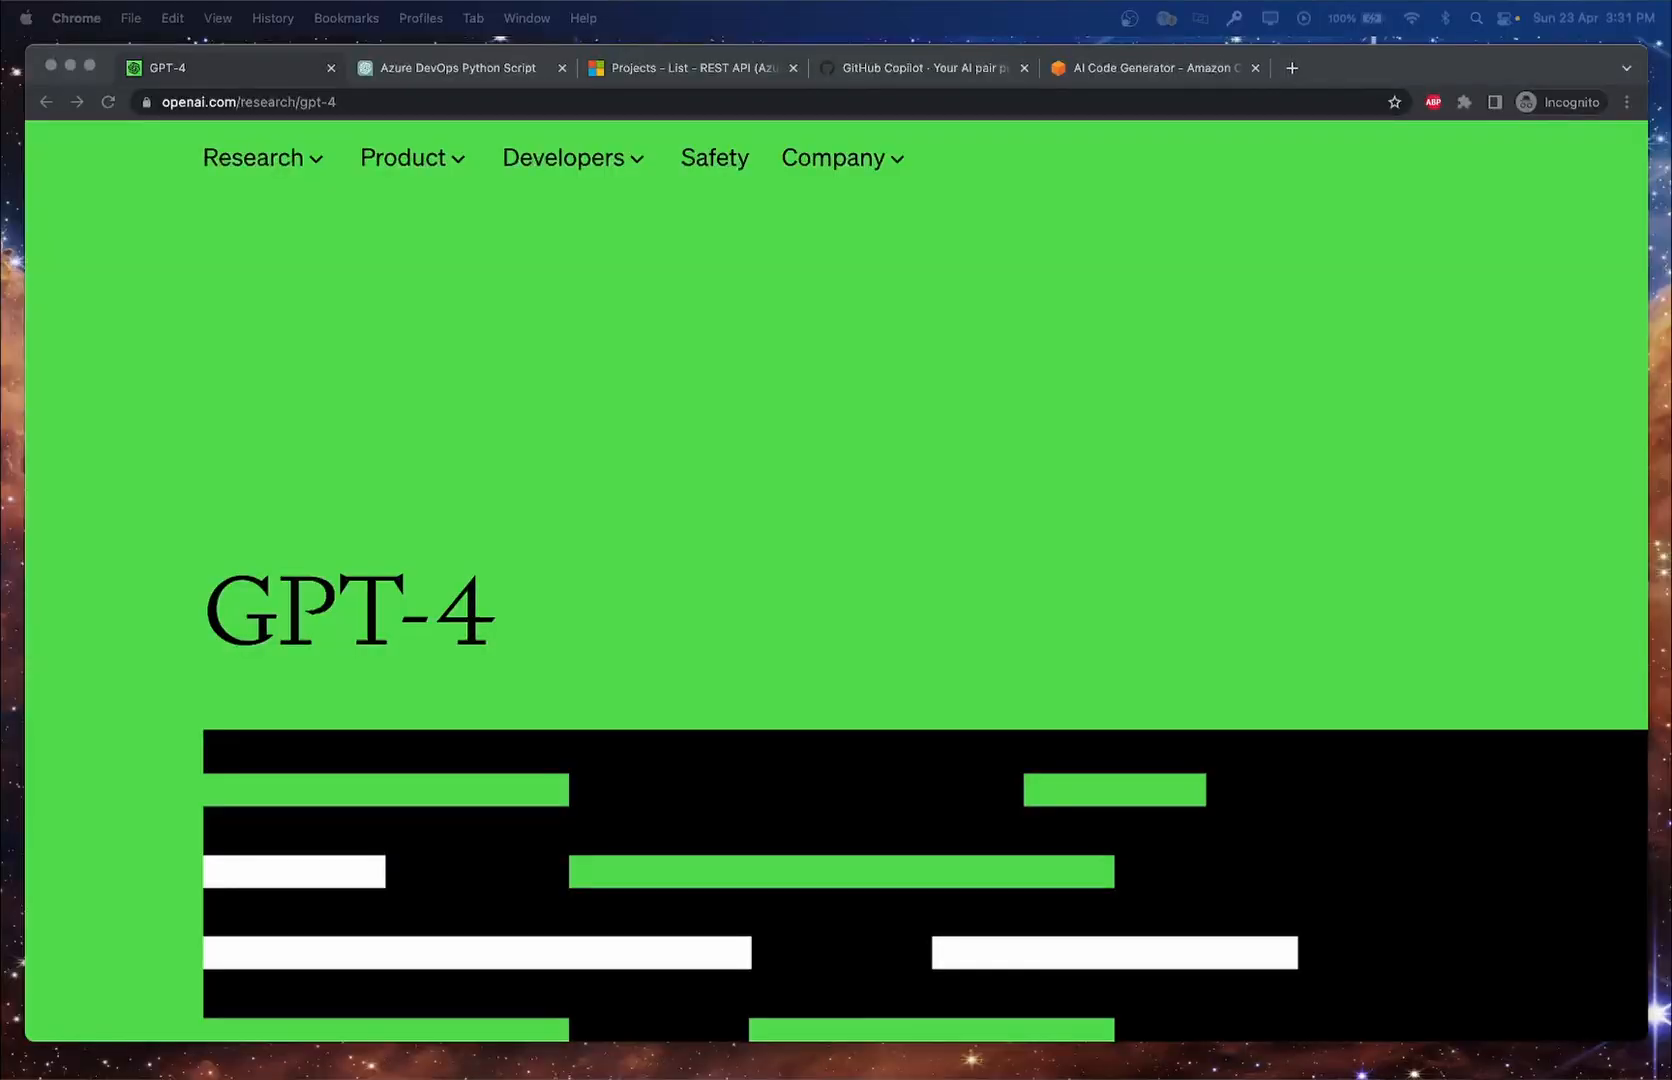
Scroll the OpenAI GPT-4 page down to the exam results chart comparing GPT-4 and GPT-3.5.
scroll(down, 3)
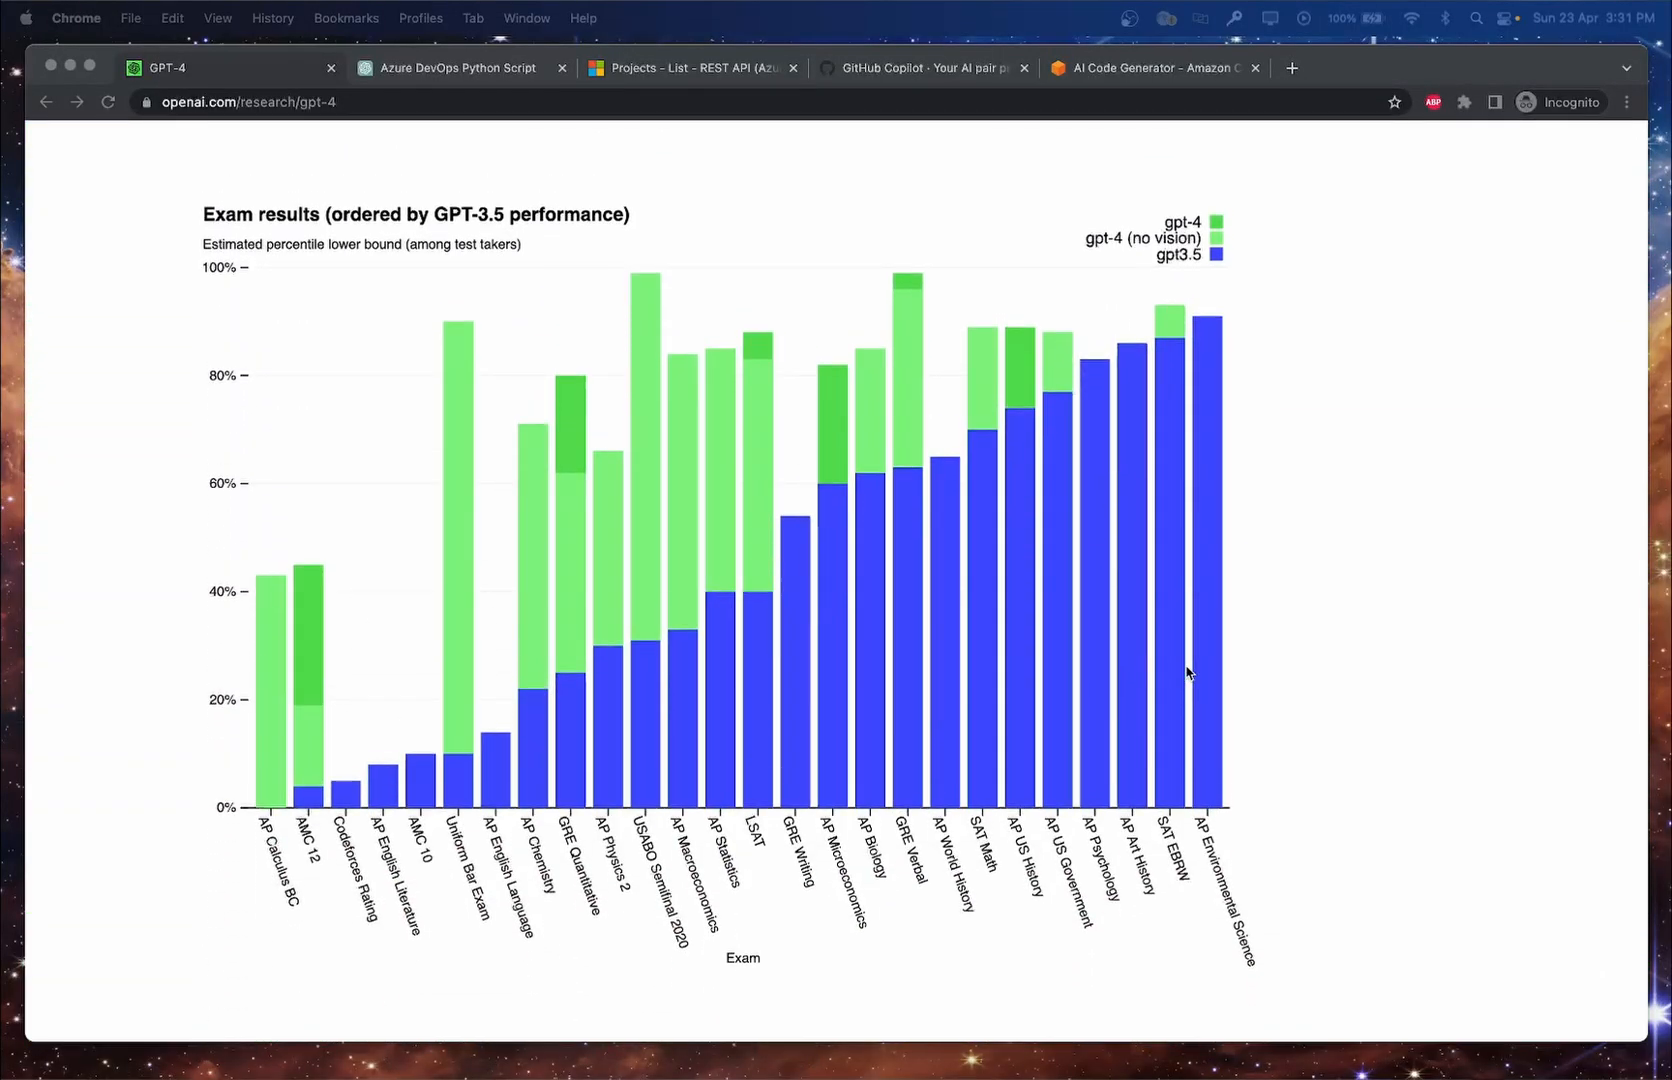
mouse_move(1268, 366)
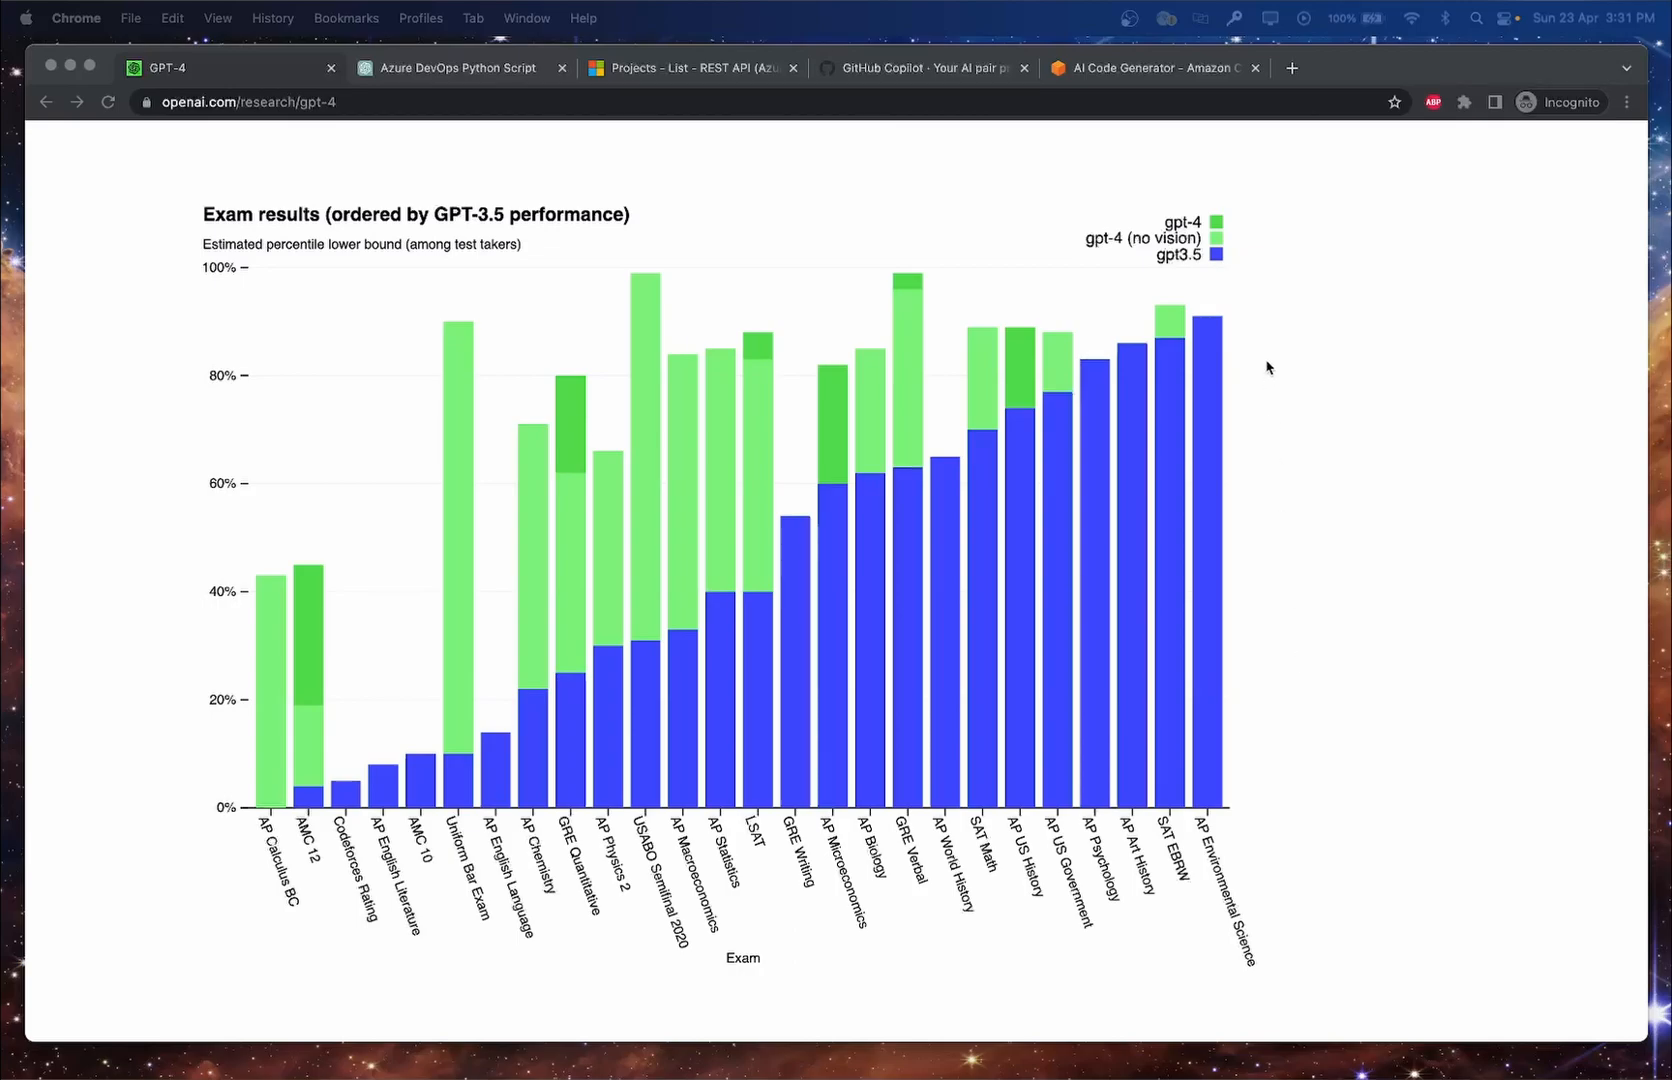
mouse_move(1226, 228)
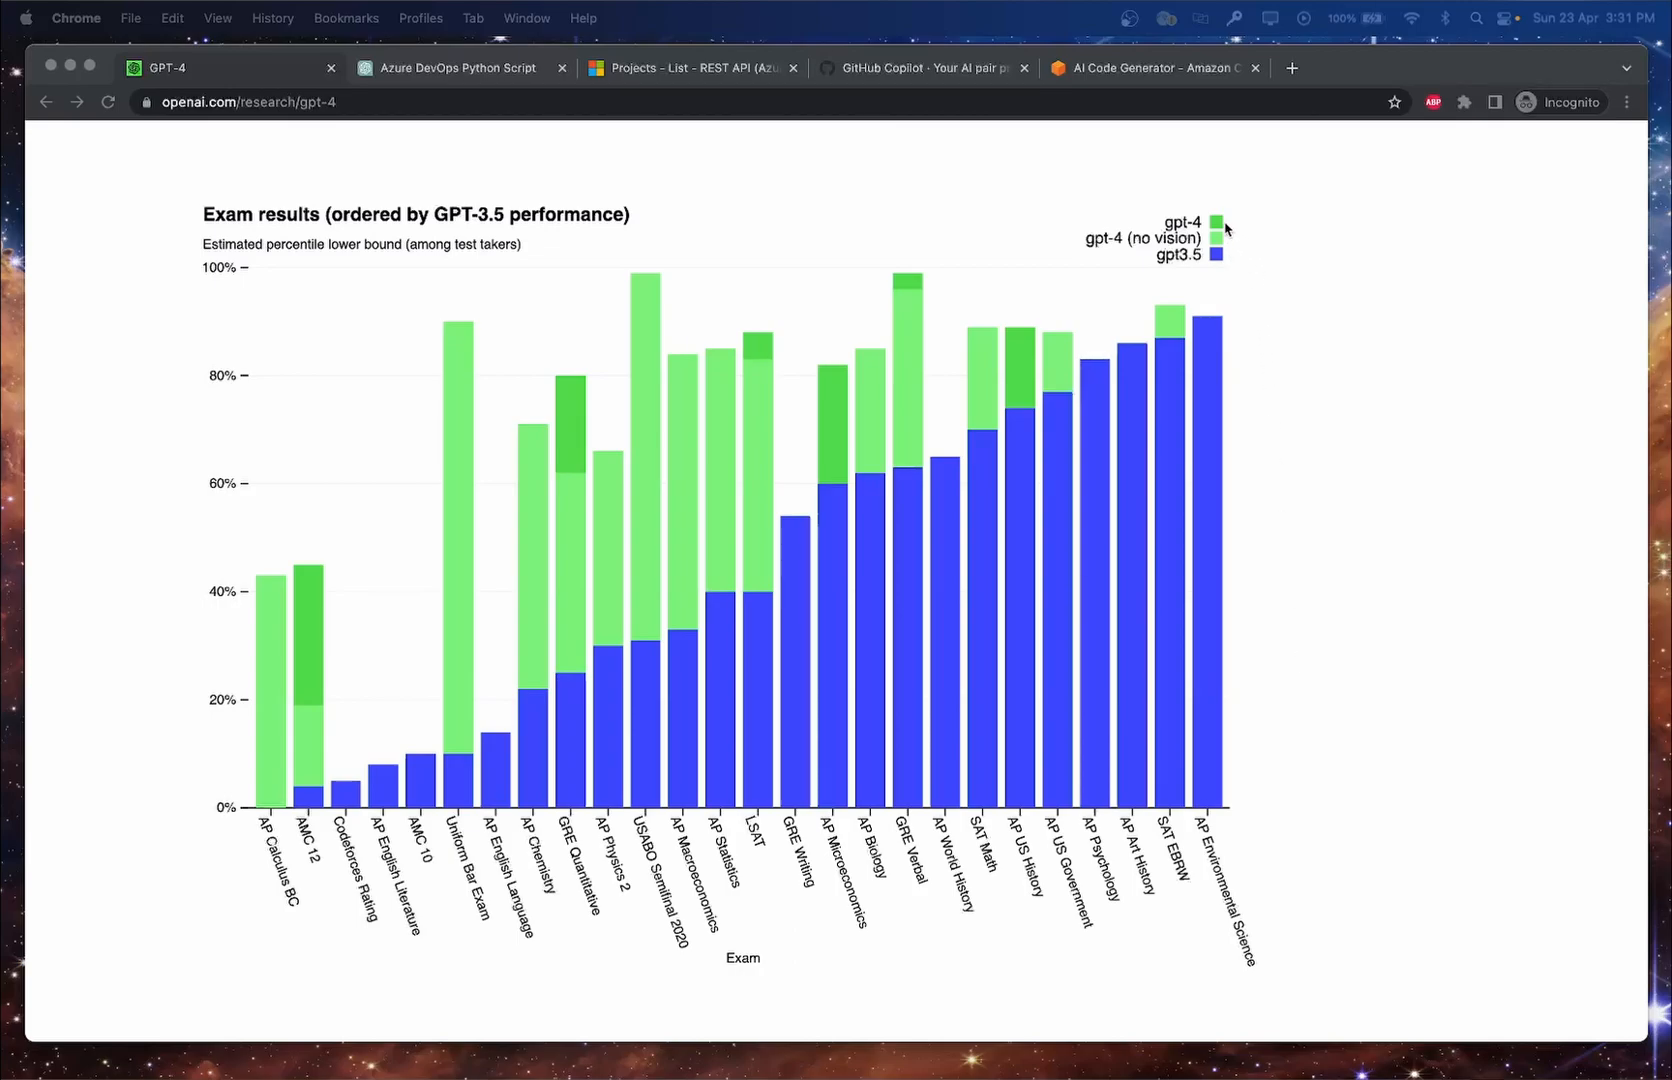
mouse_move(1320, 392)
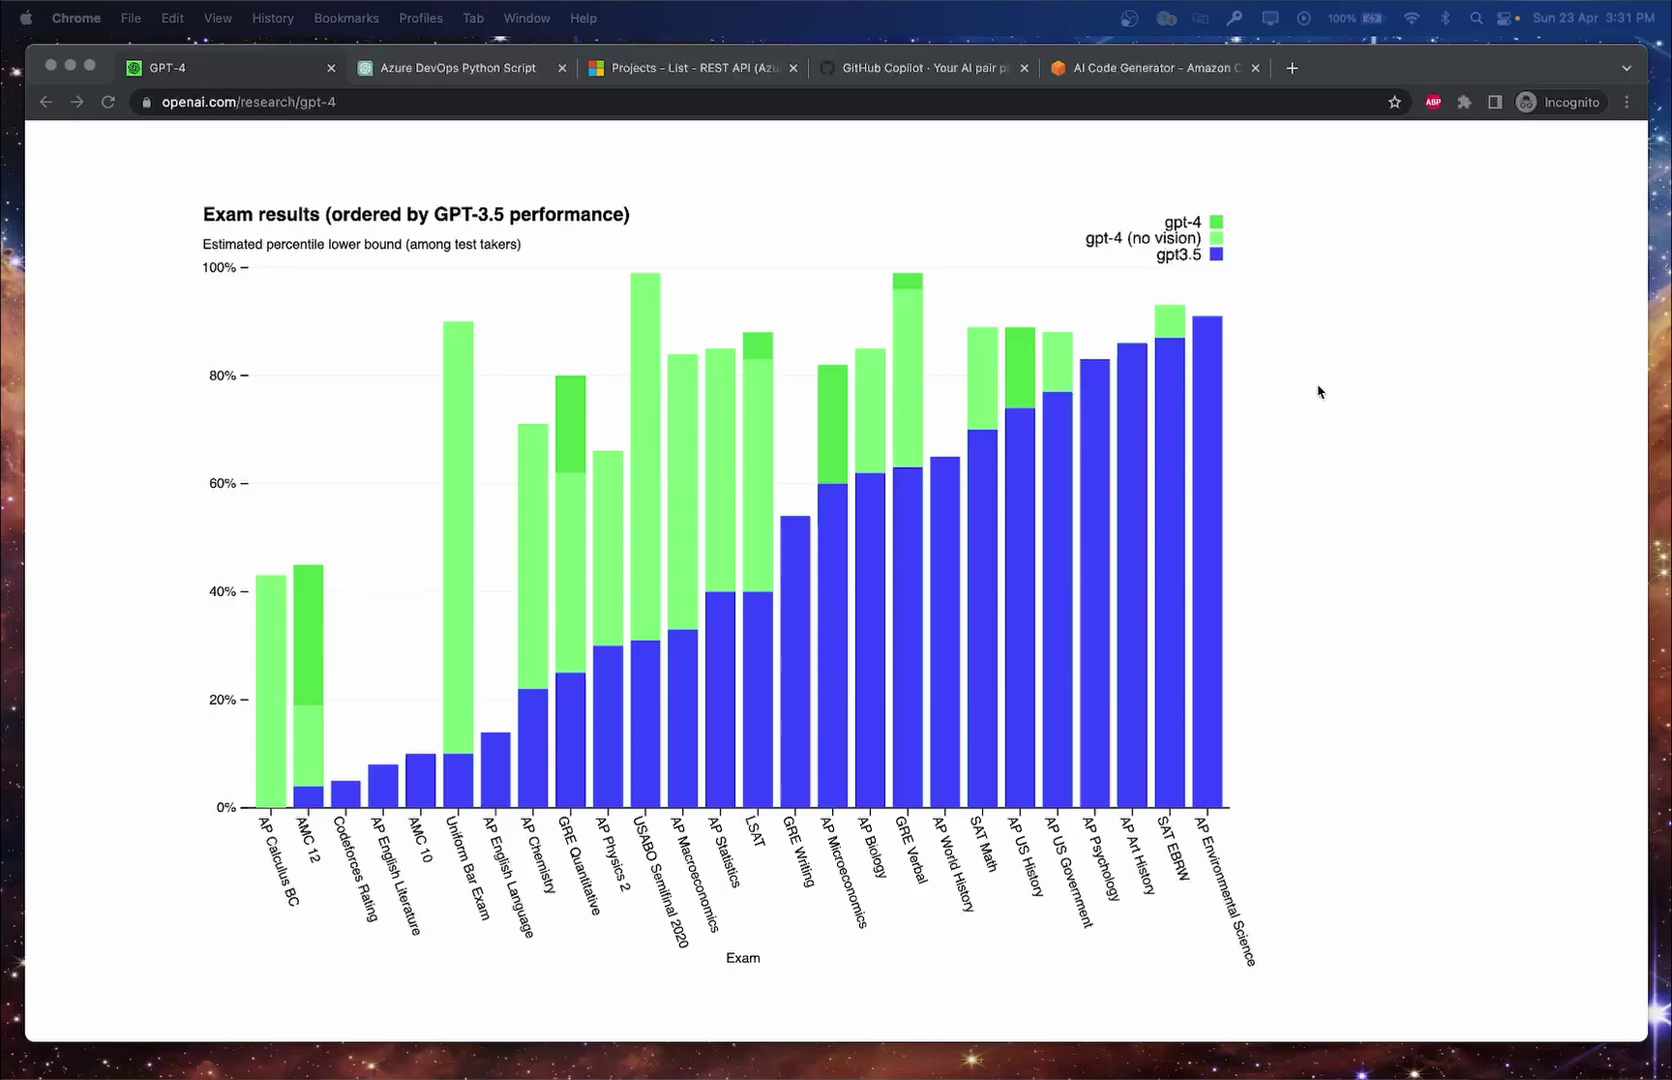
mouse_move(278, 1018)
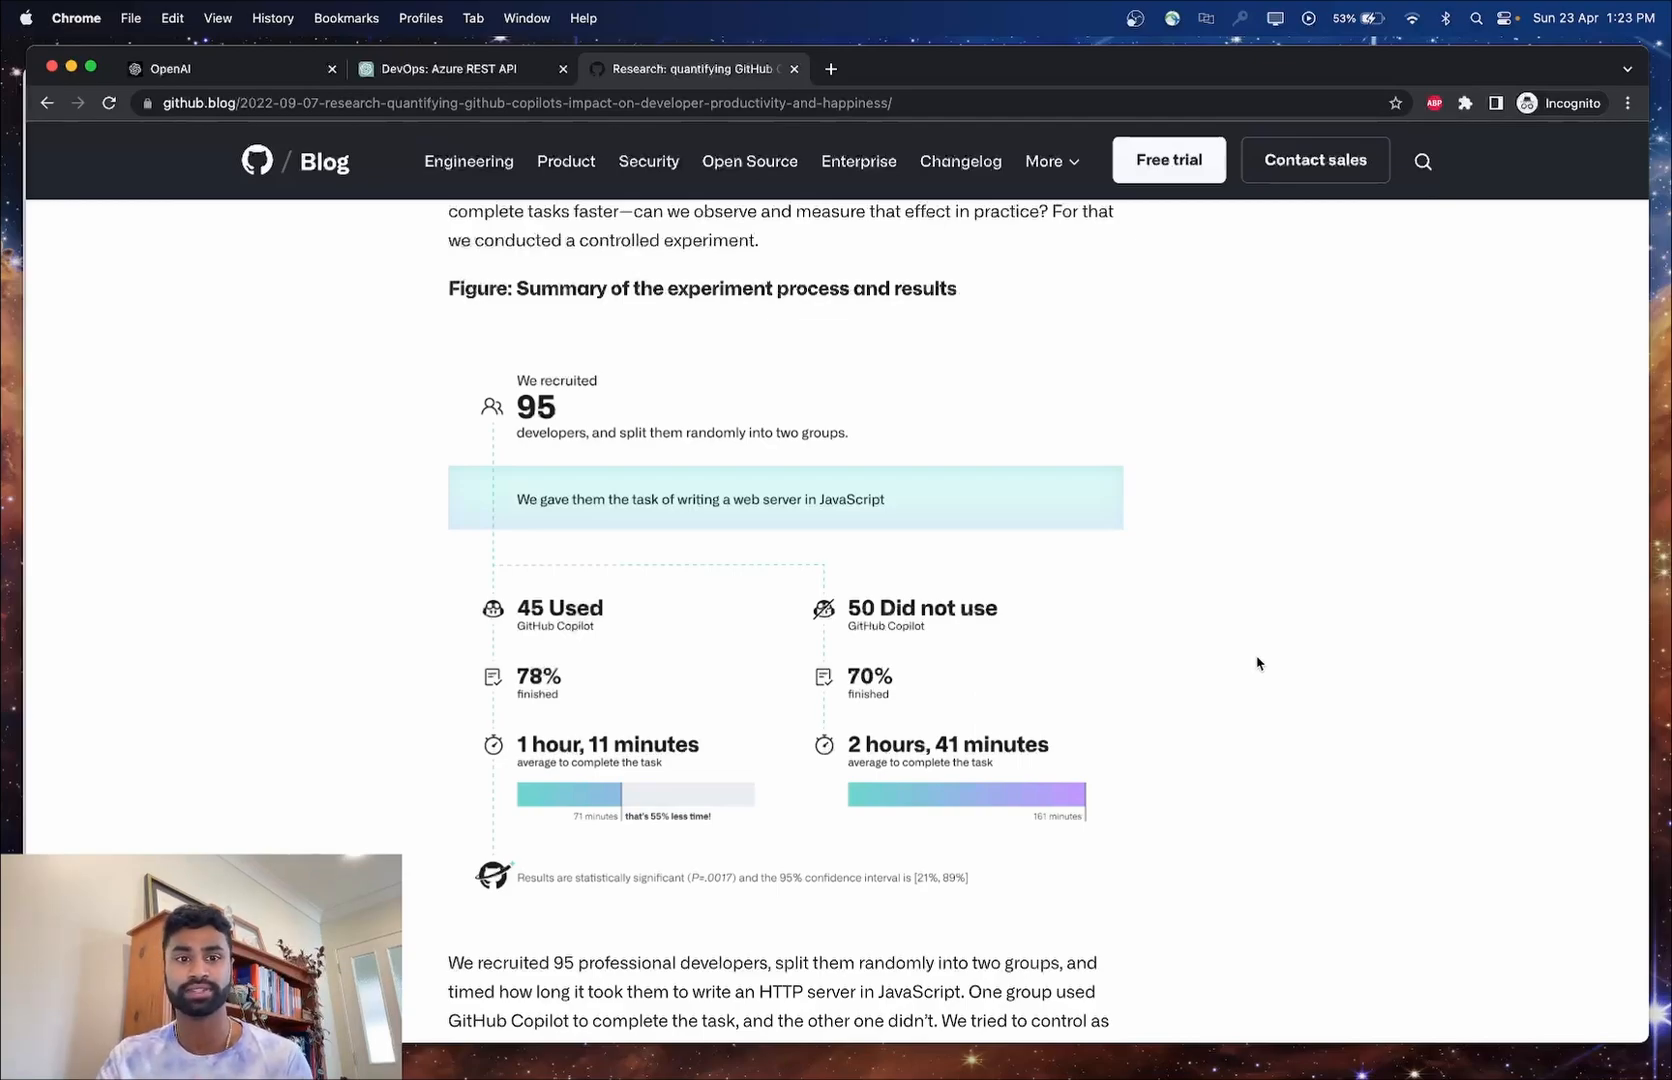
mouse_move(812, 502)
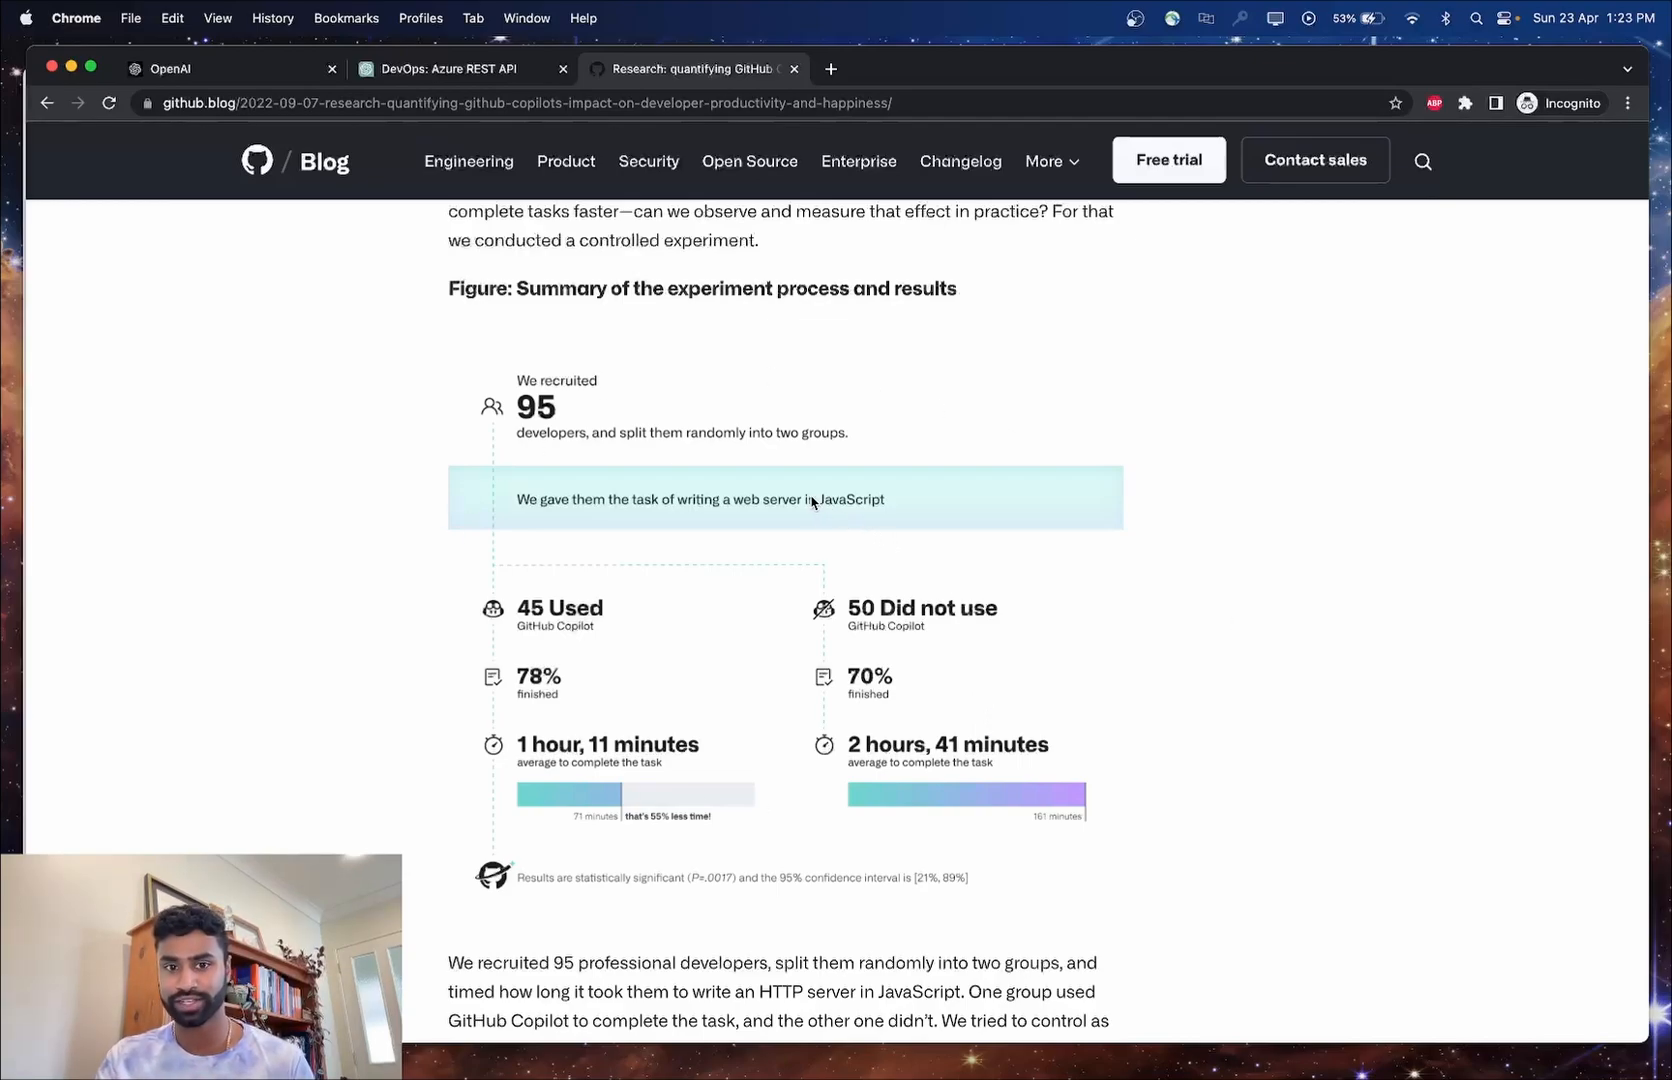
mouse_move(750, 416)
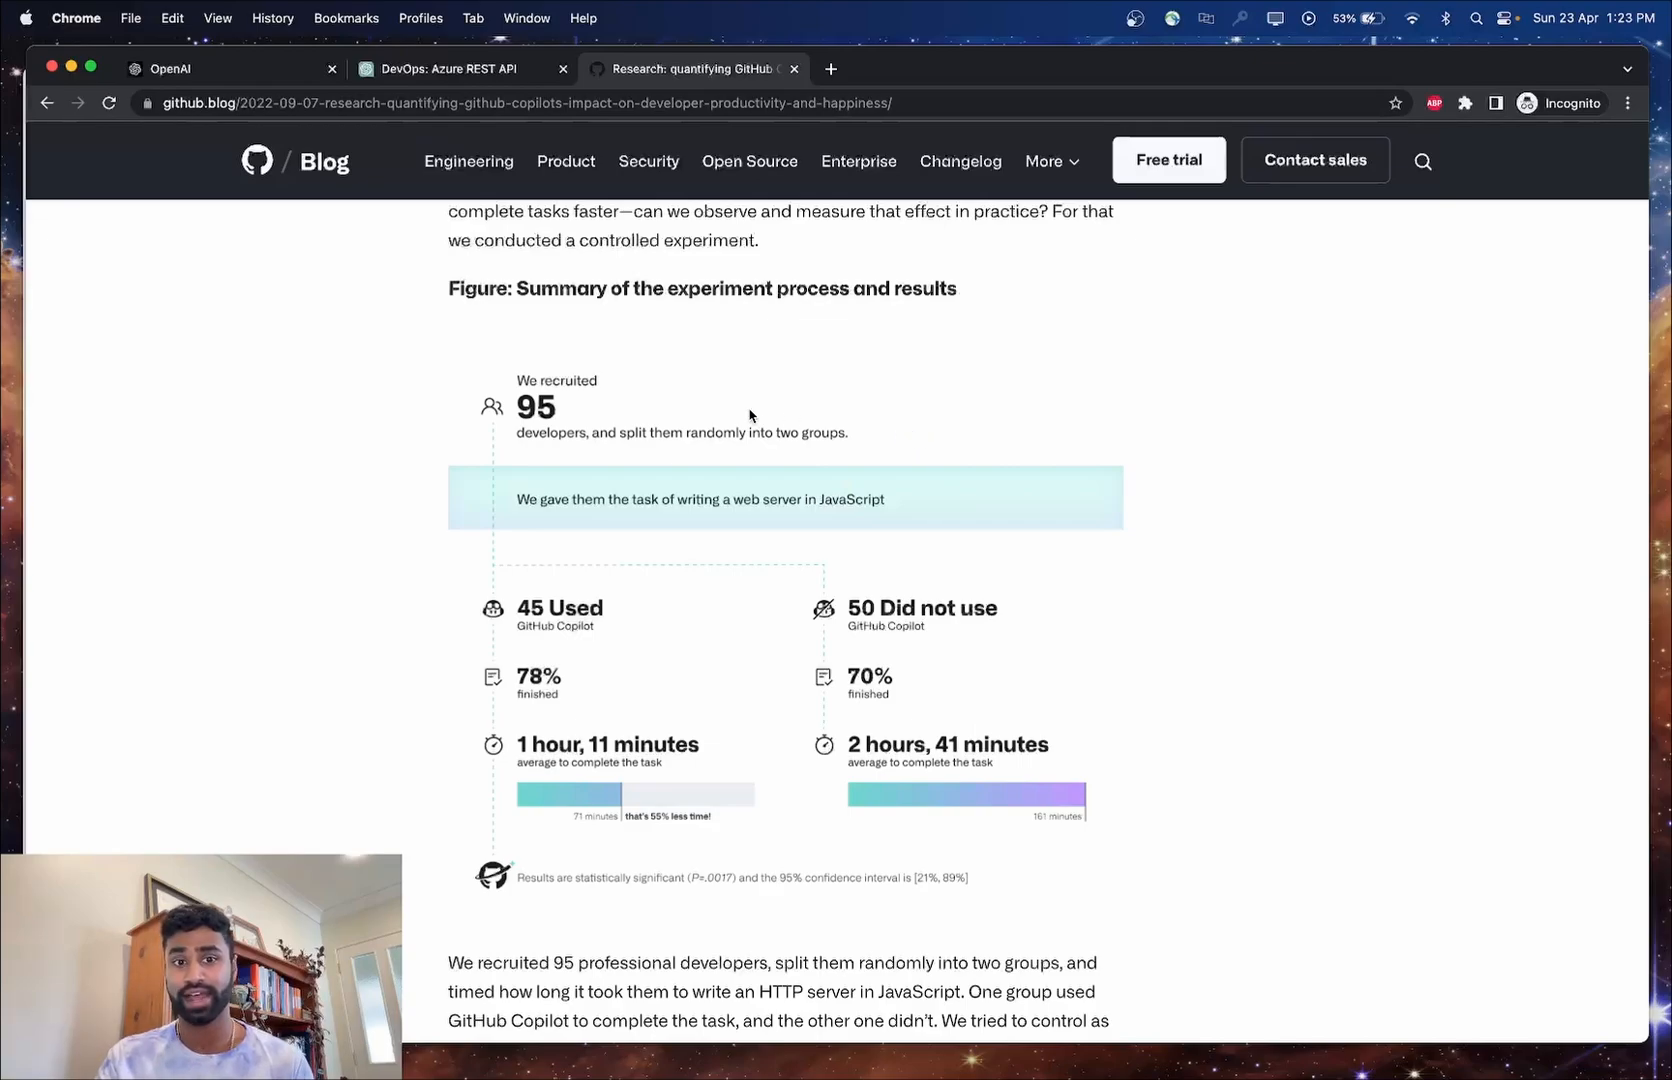
mouse_move(602, 418)
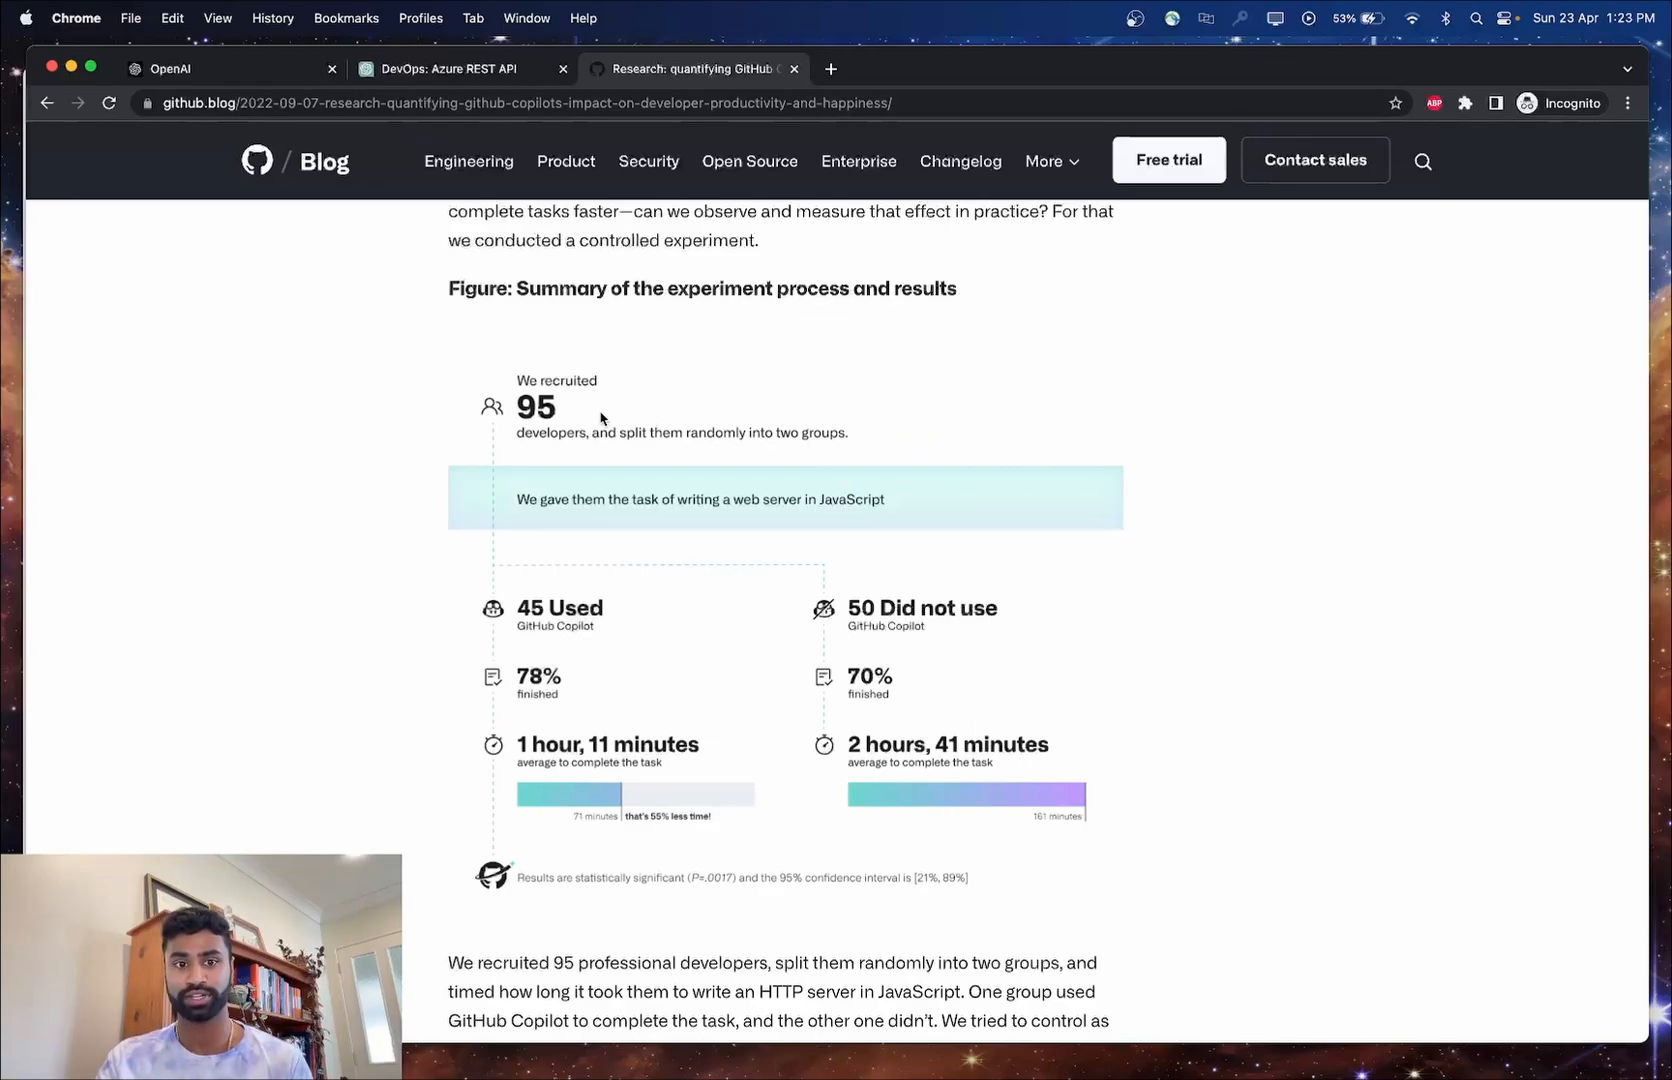
mouse_move(646, 600)
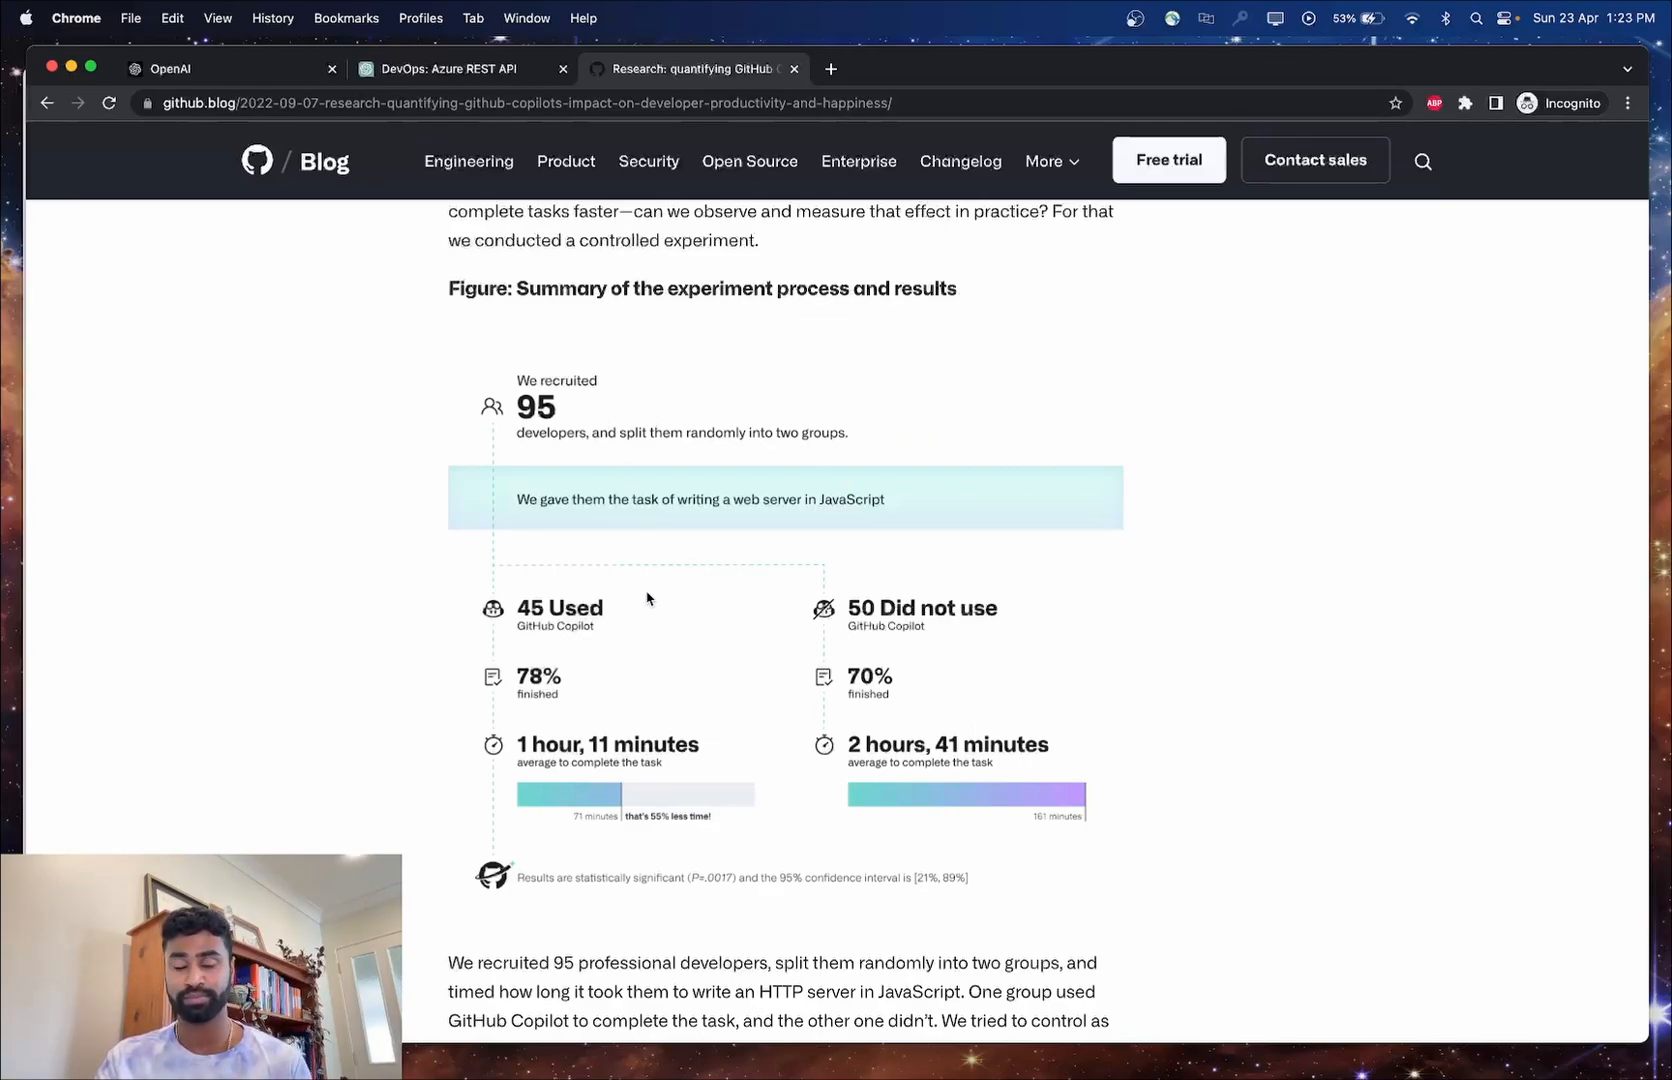
mouse_move(776, 594)
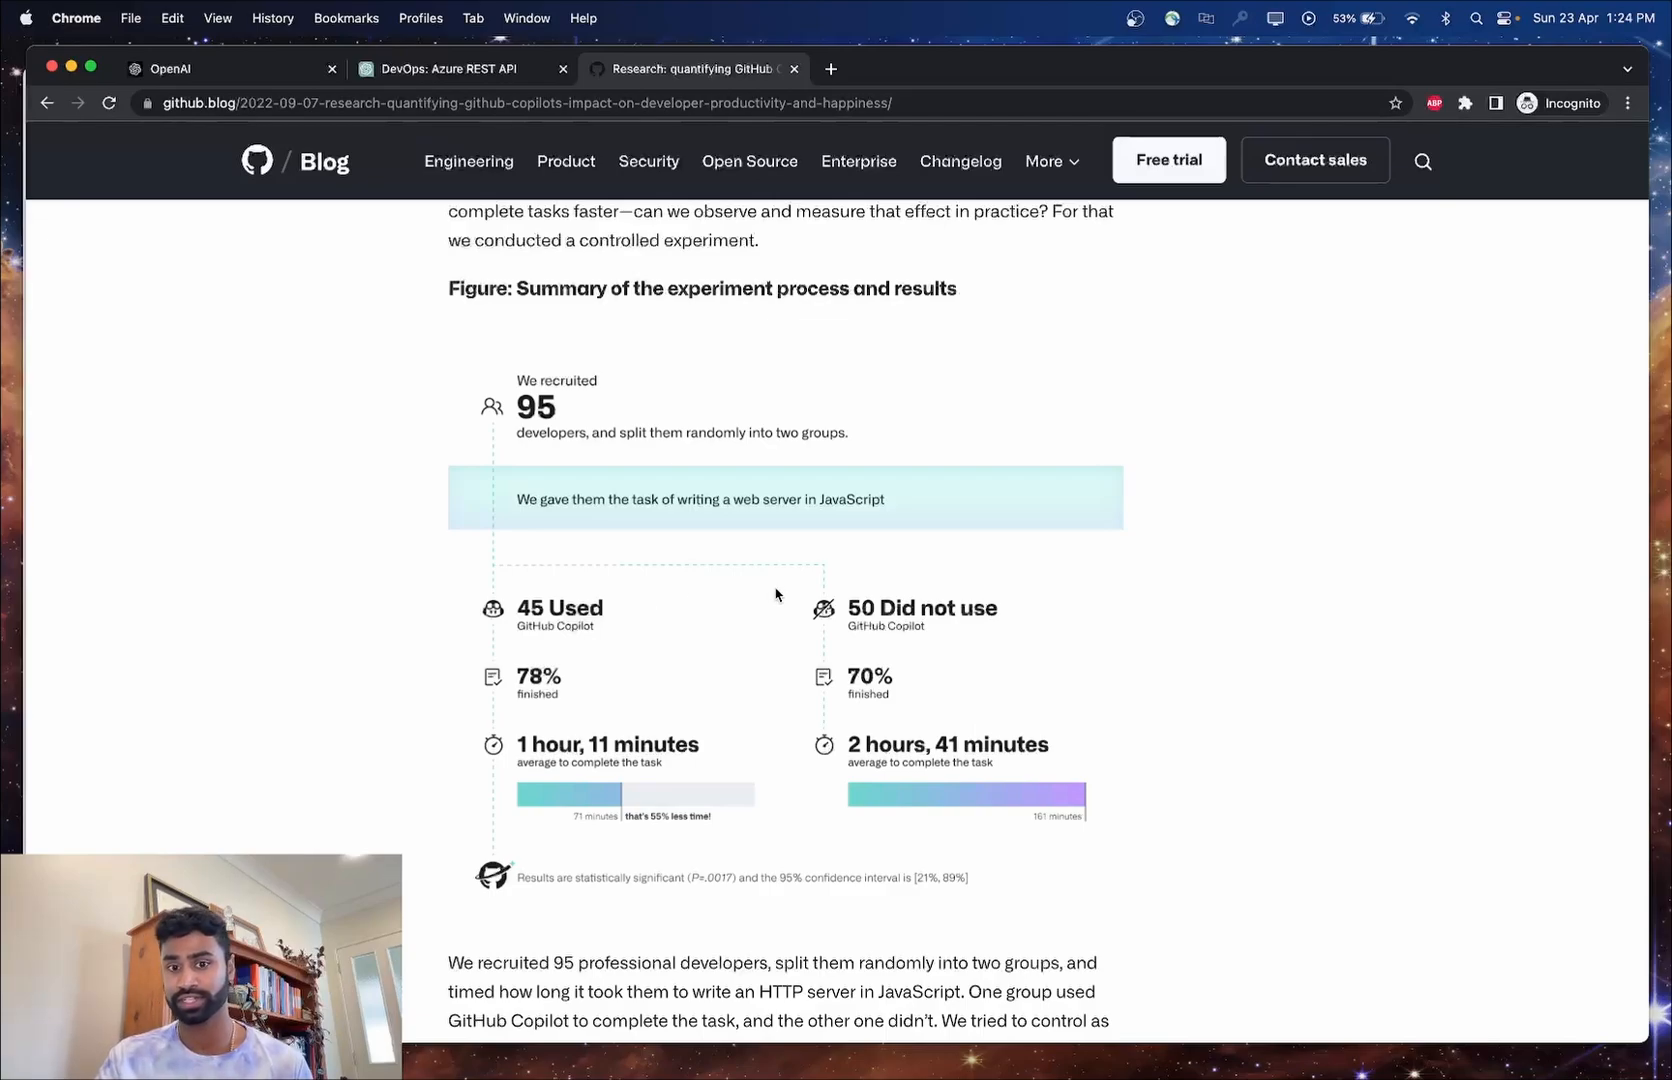
mouse_move(614, 678)
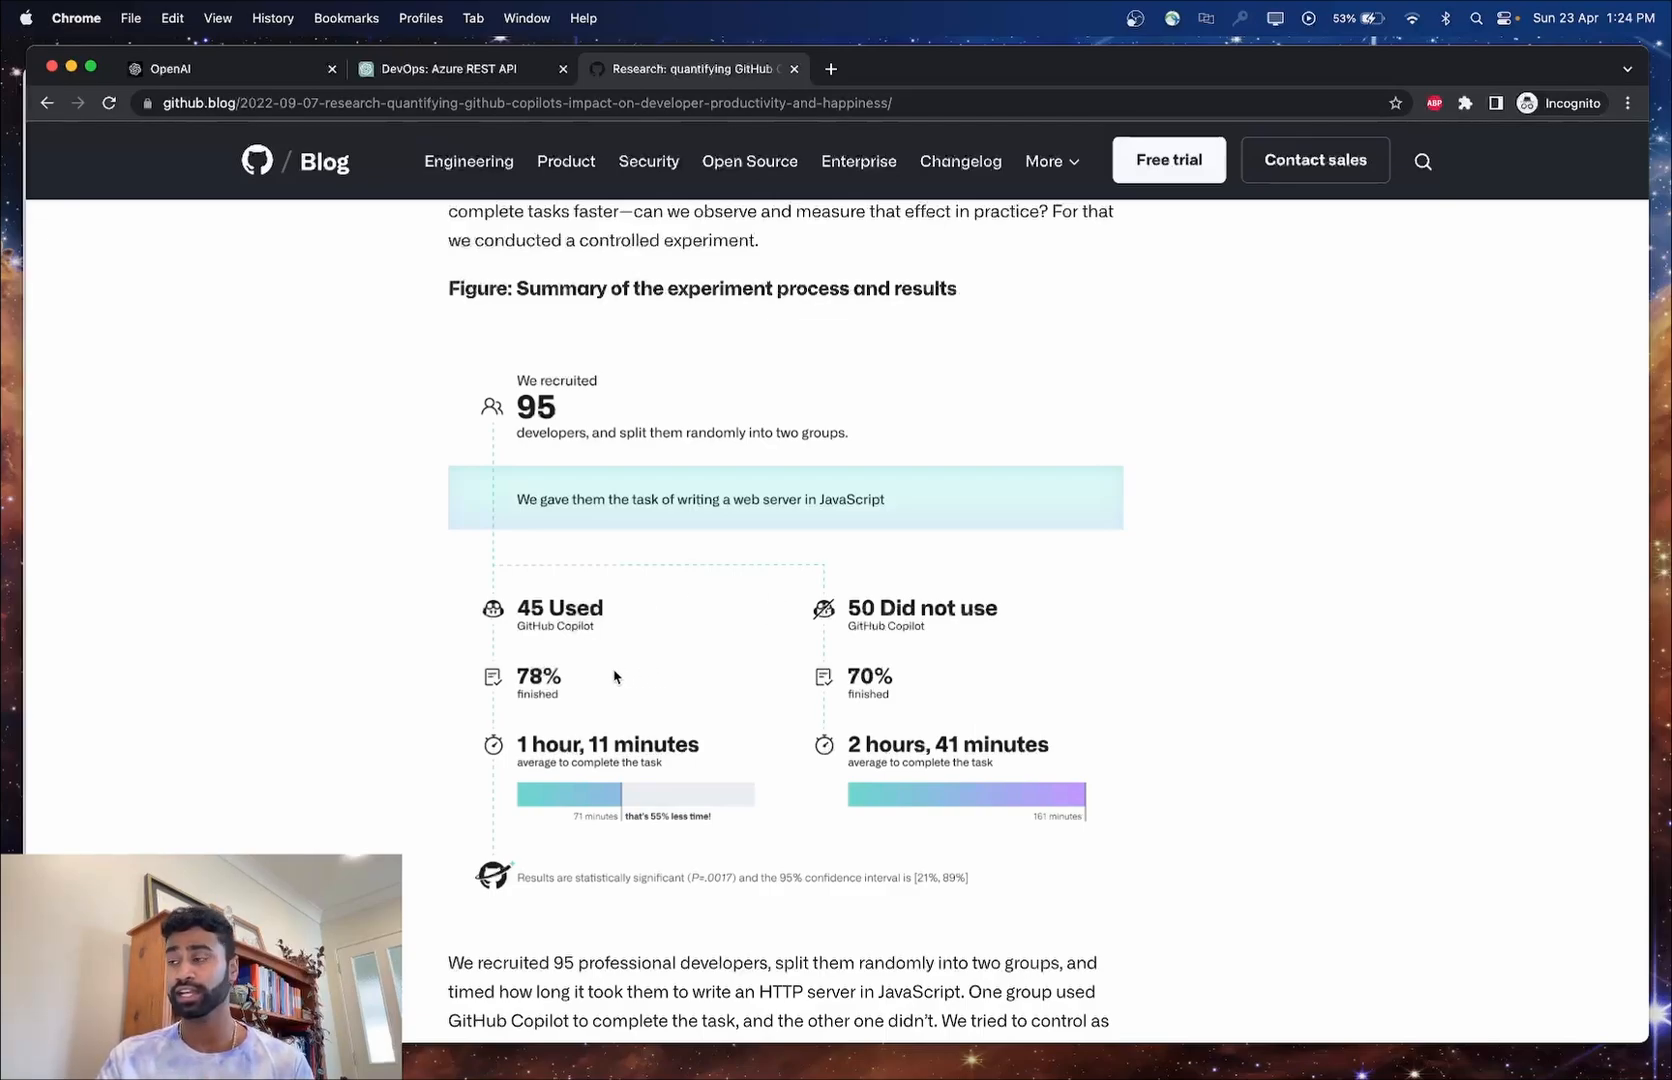
mouse_move(582, 688)
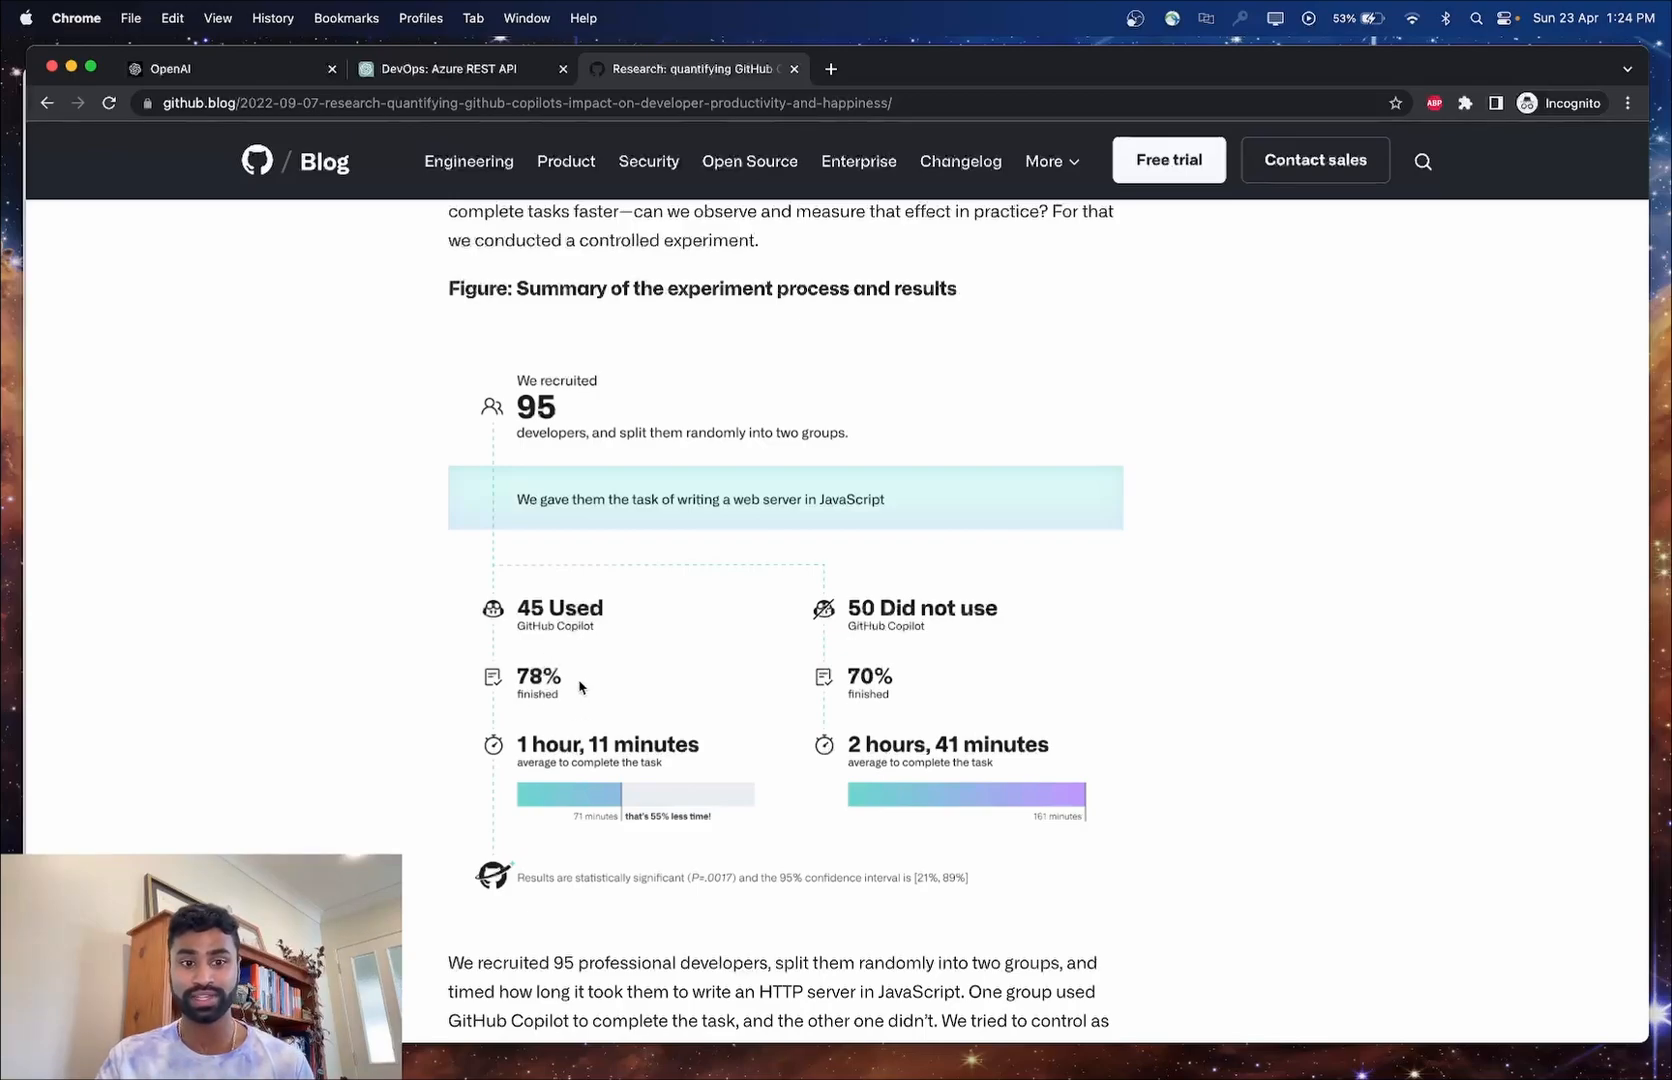
mouse_move(662, 754)
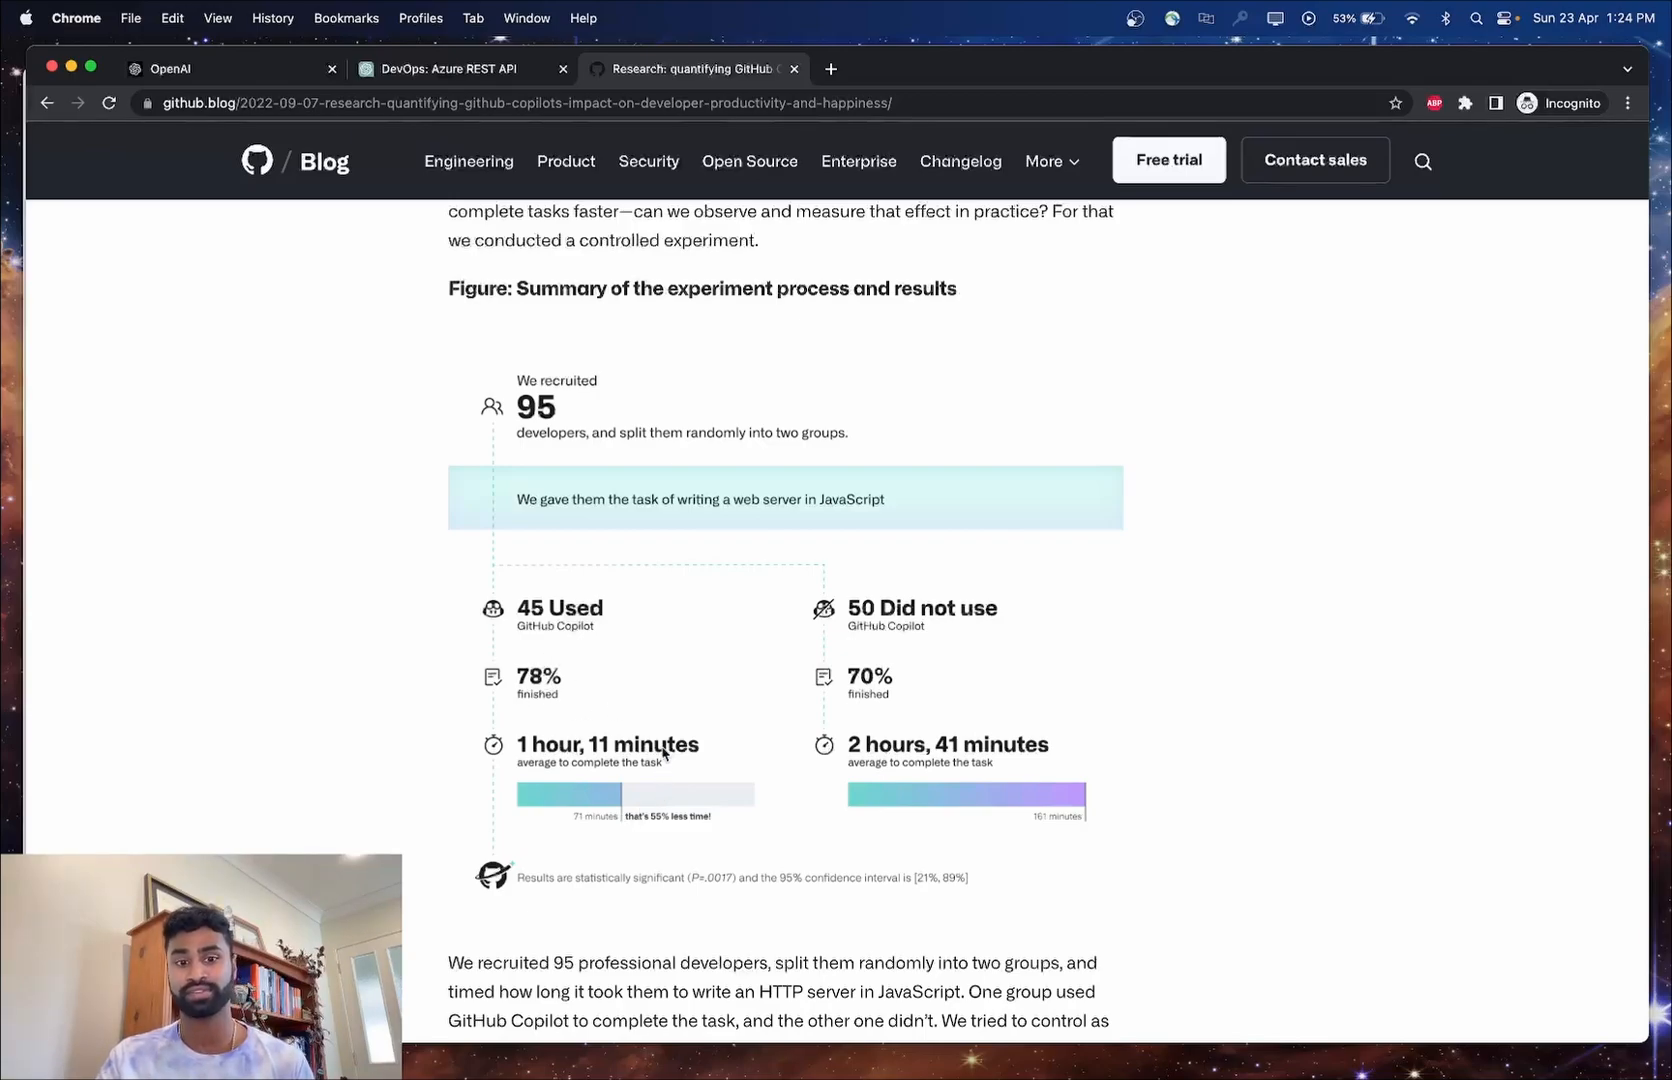
Open the GitHub blog post on Copilot productivity showing the 95-developer experiment summary.
scroll(up, 3)
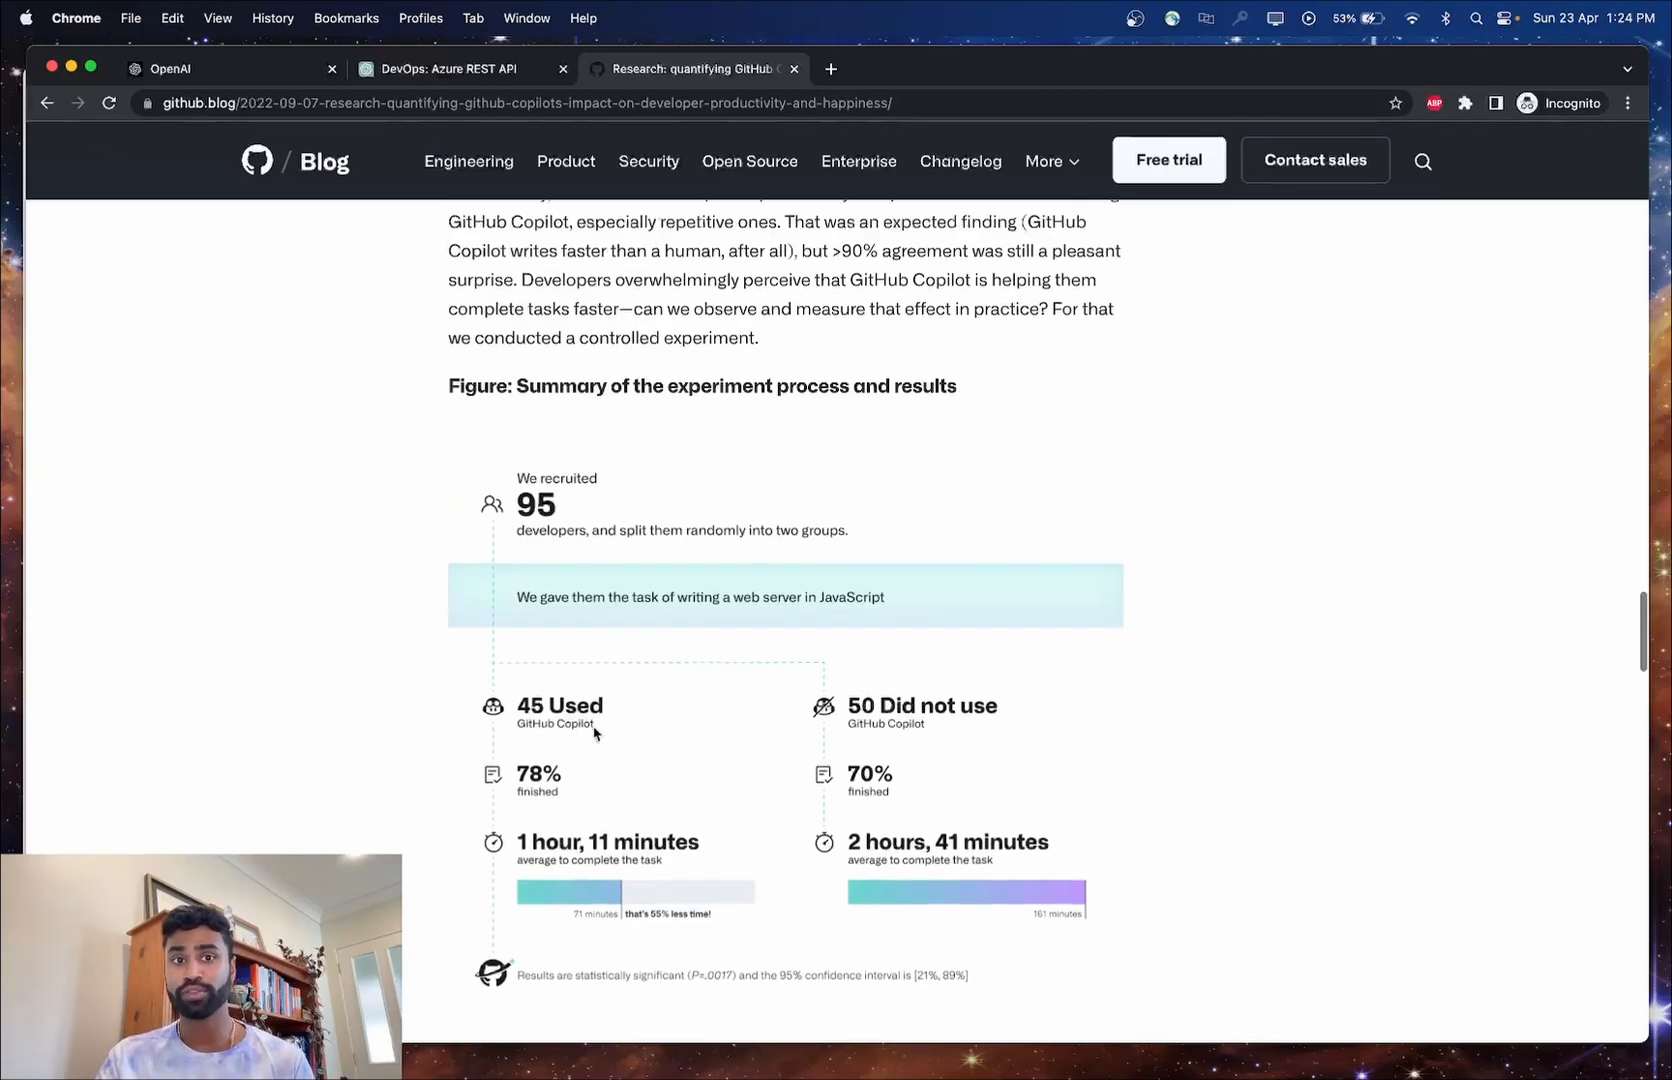
scroll(down, 3)
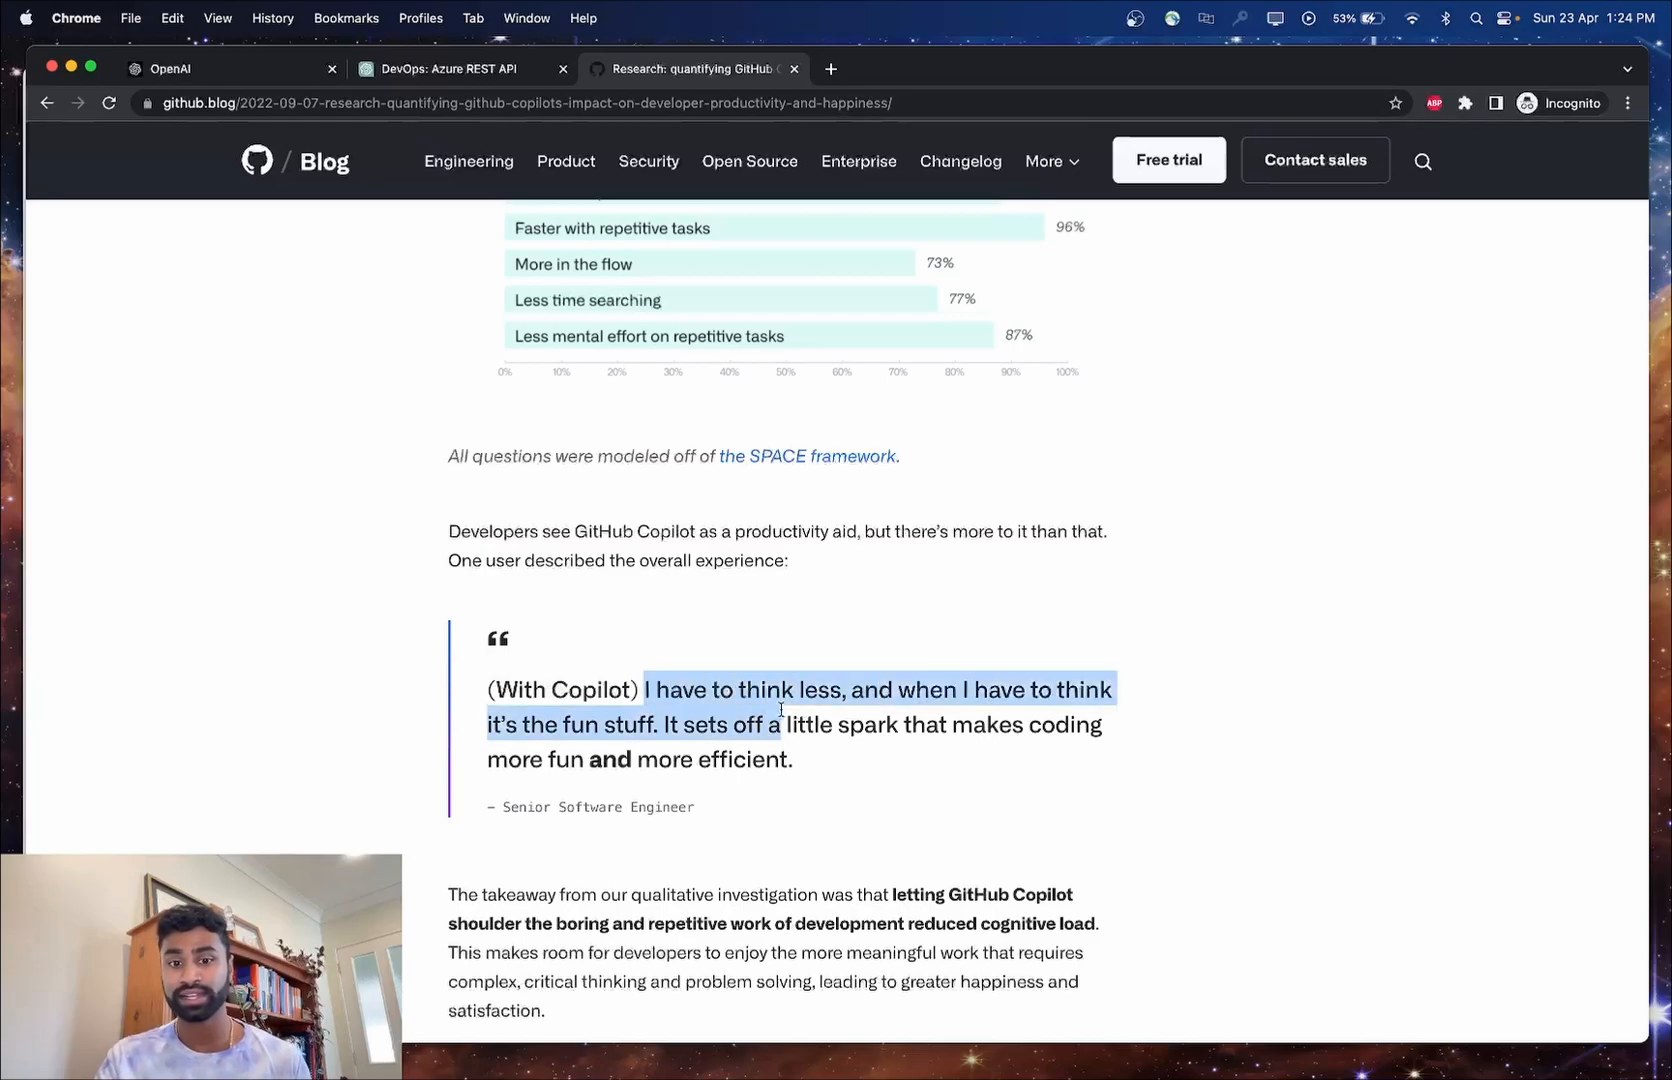
click(782, 724)
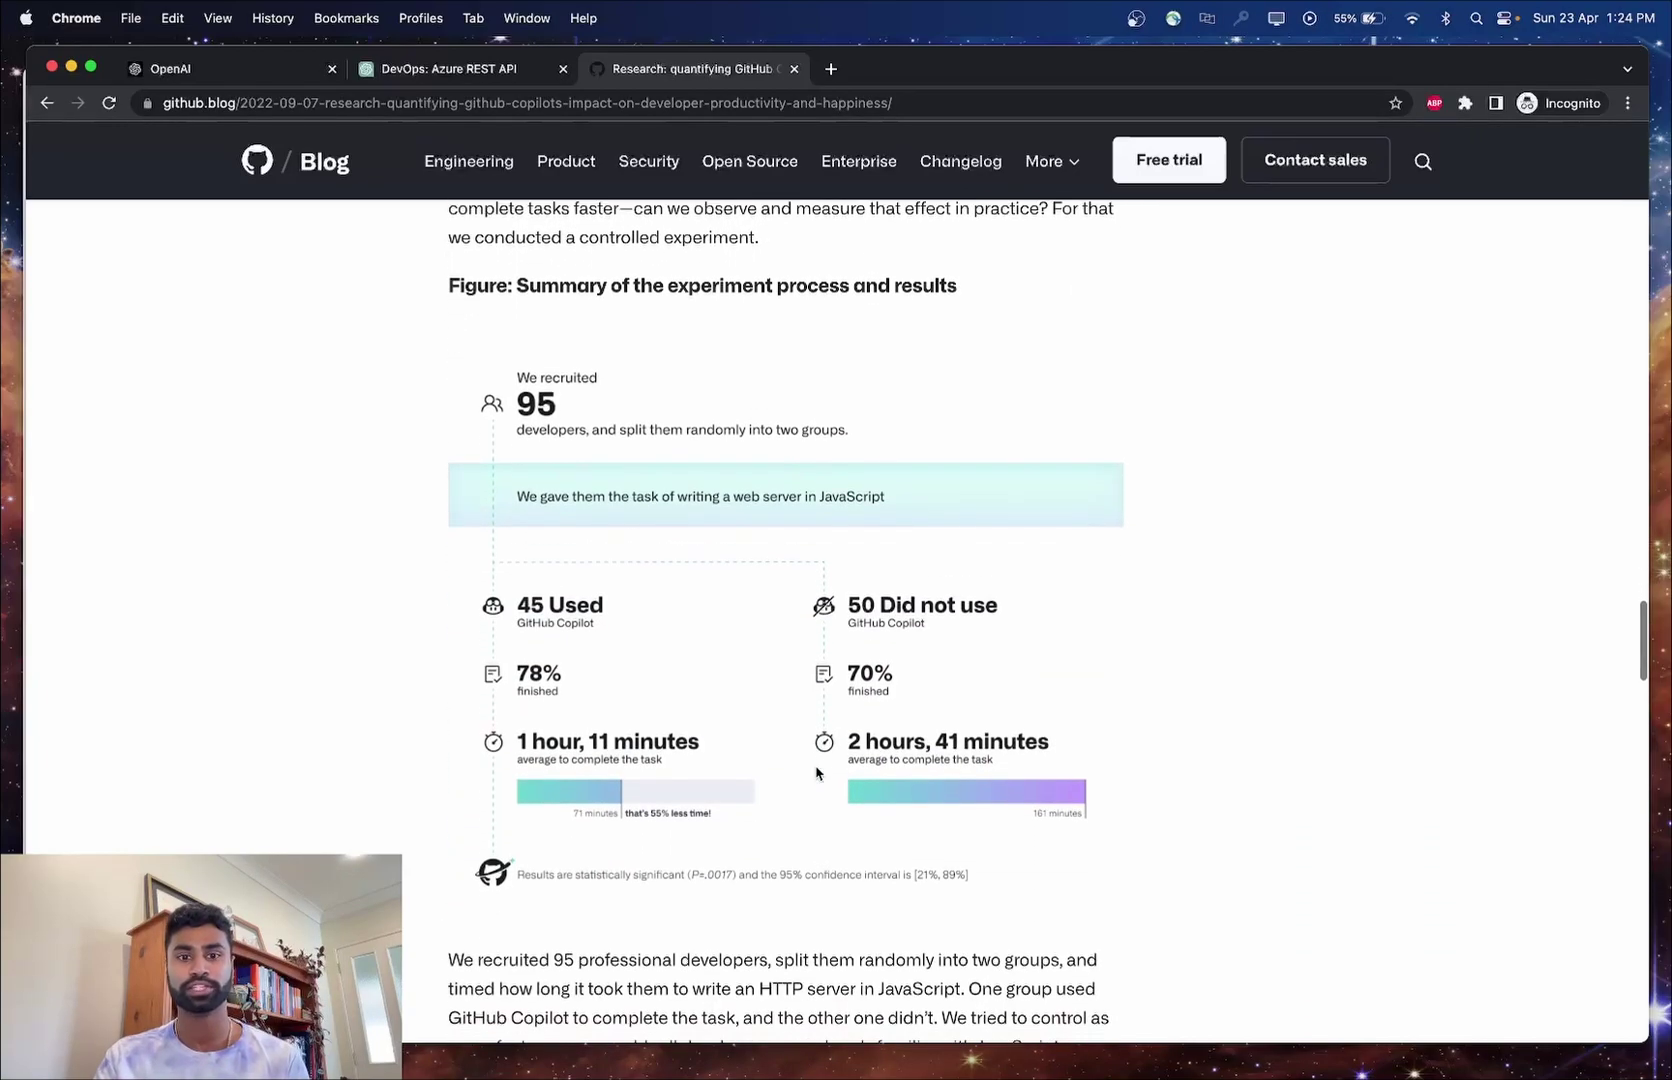
mouse_move(1282, 748)
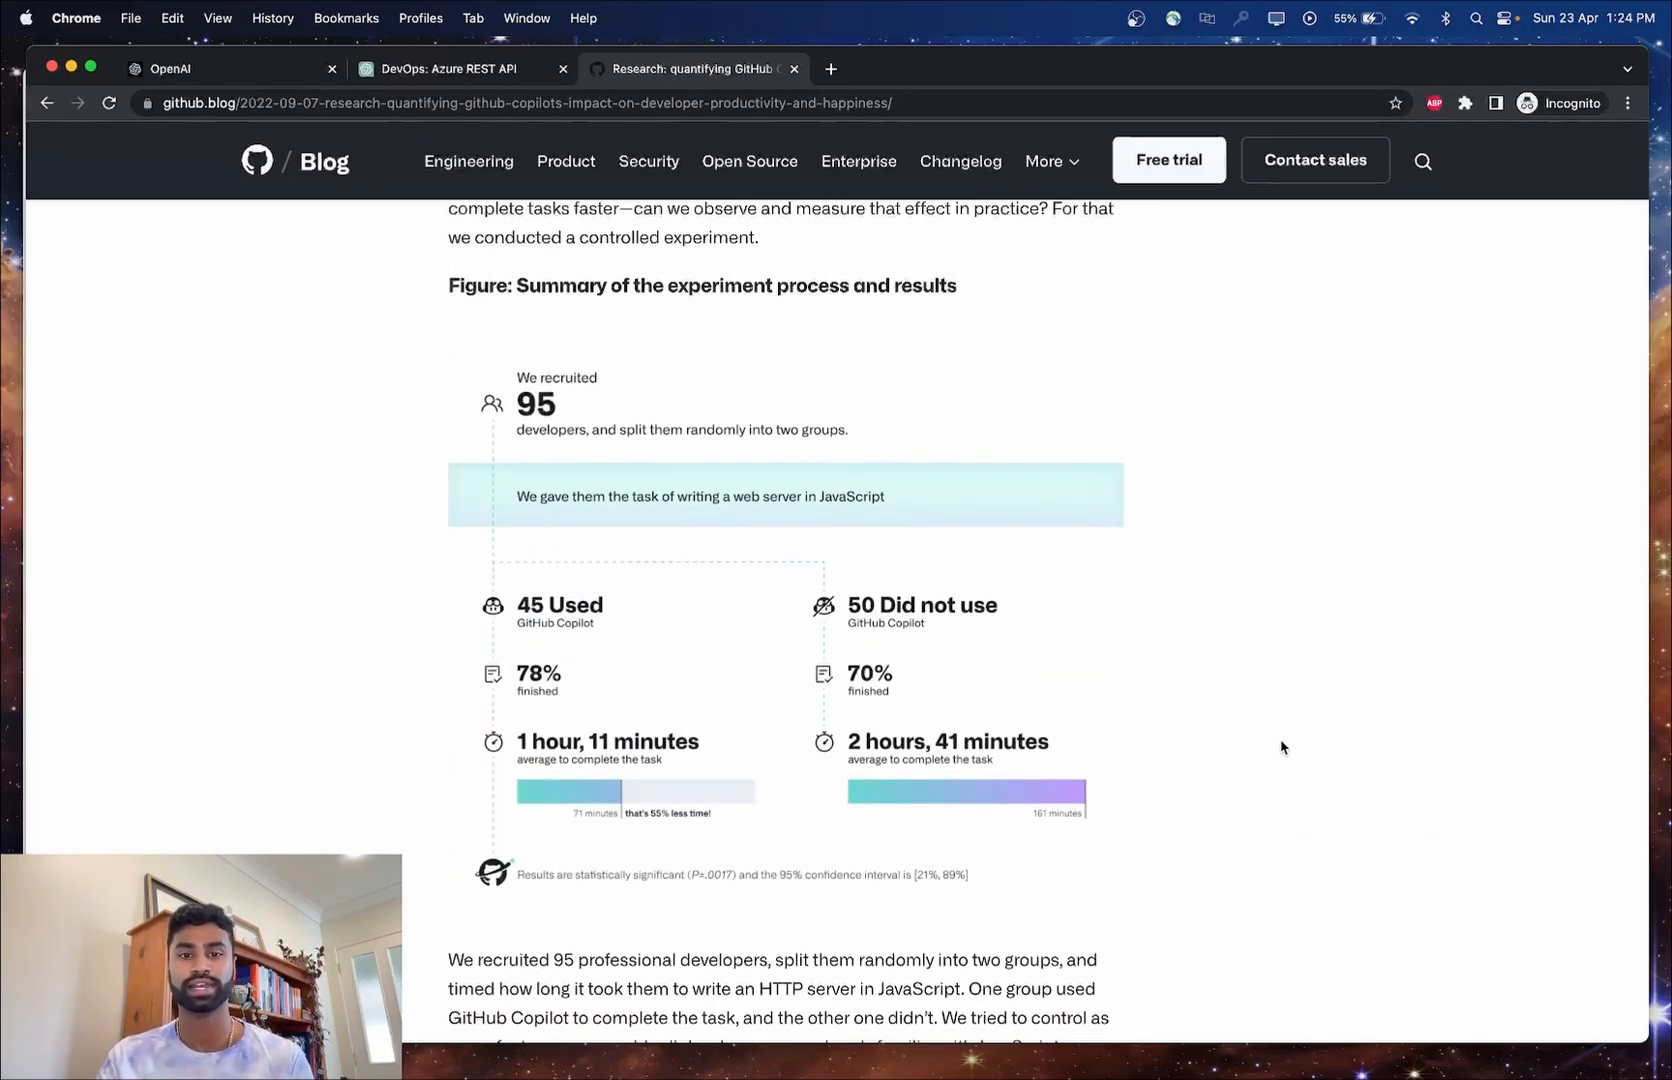